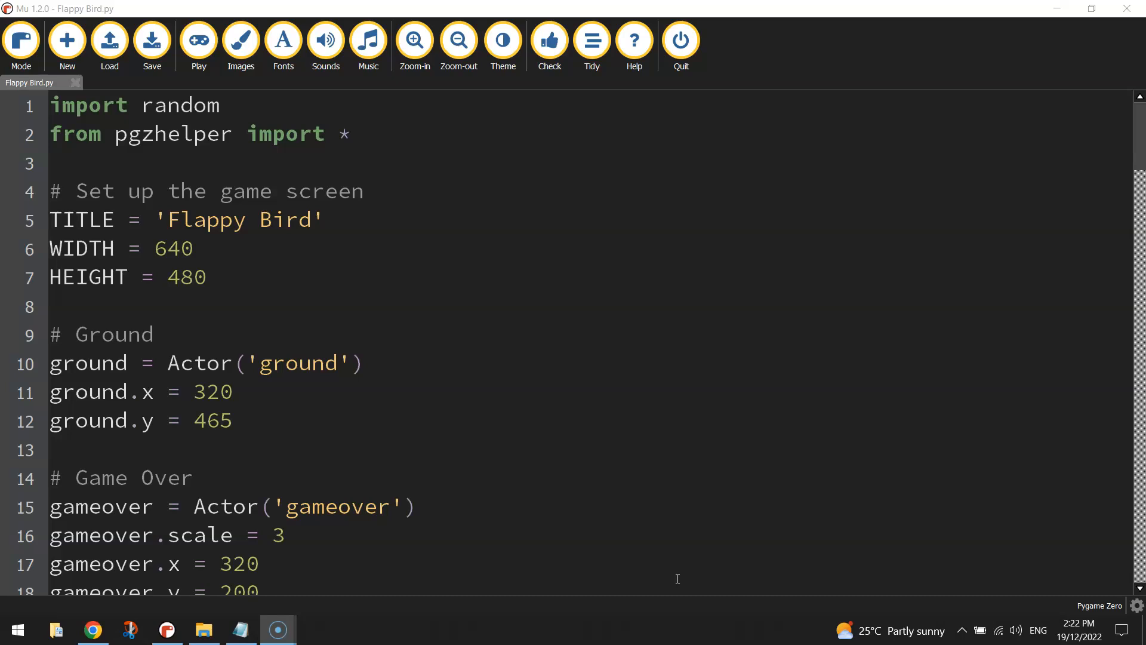
# - Run Flappy Bird from Mu, restart after Game Over, then stop the running game
pyautogui.click(197, 40)
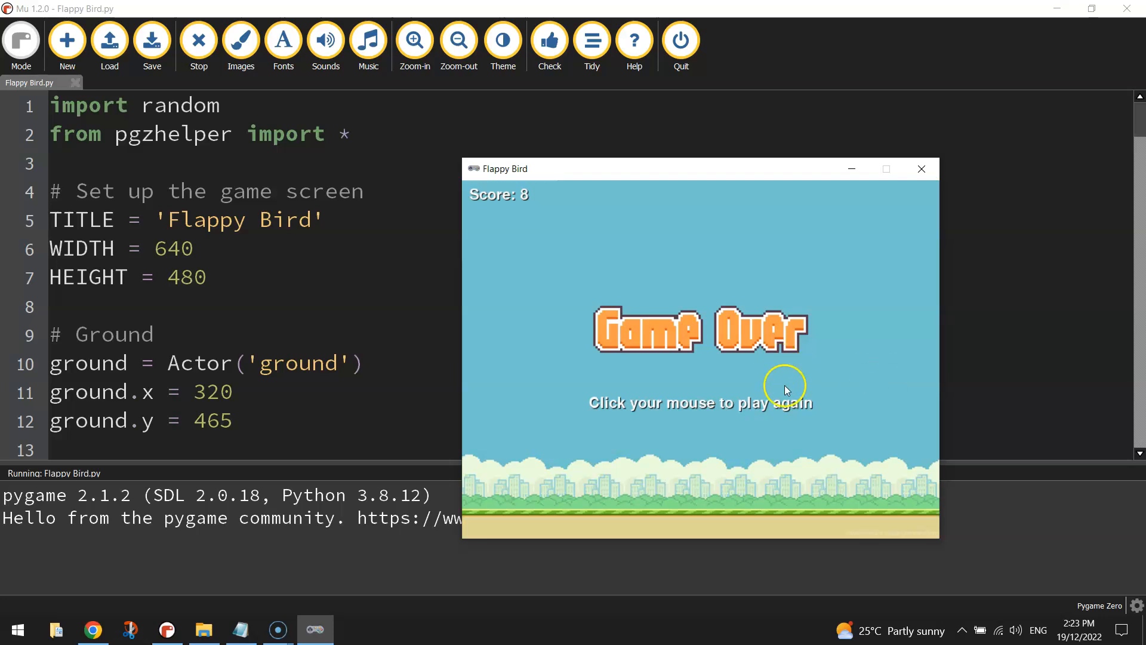
pyautogui.click(785, 385)
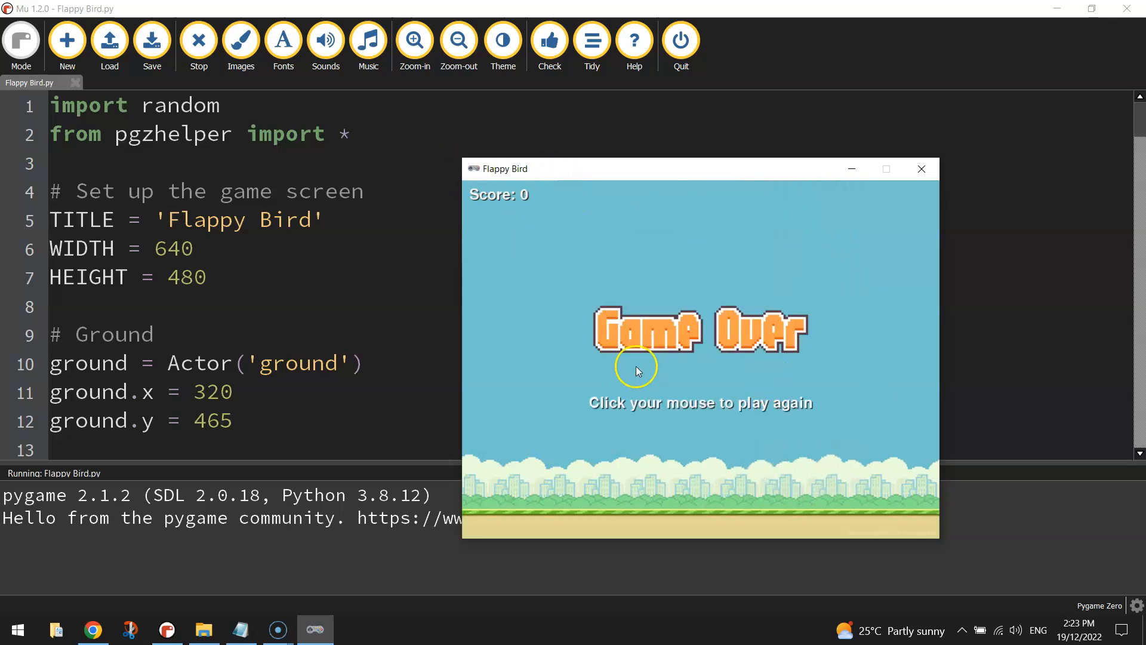
pyautogui.moveTo(808, 428)
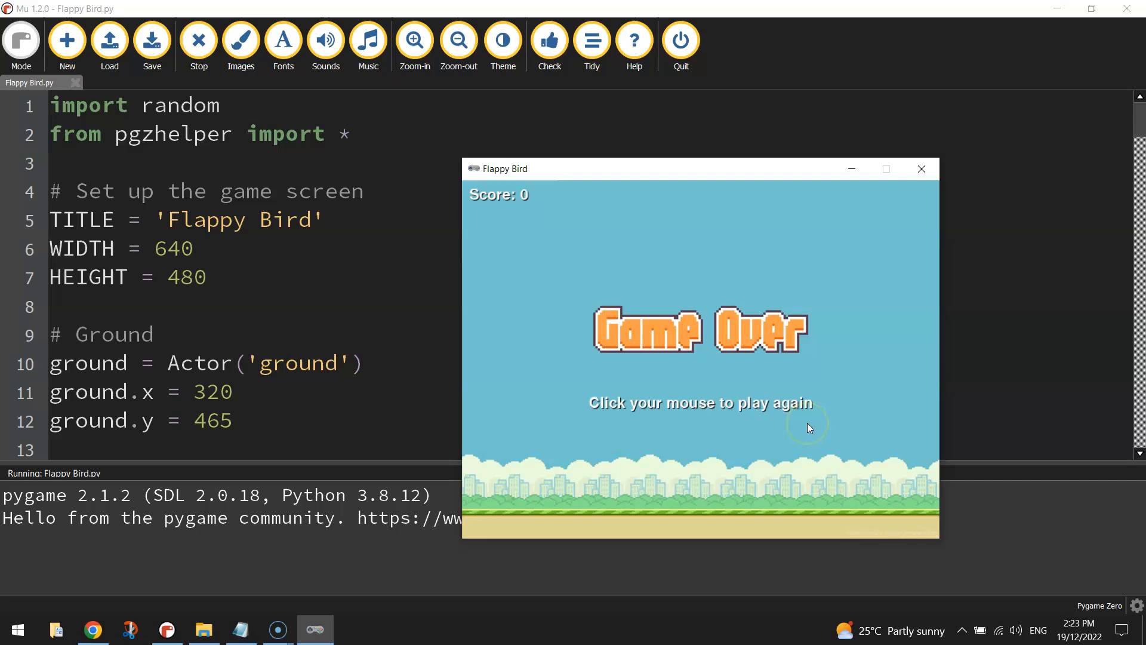
pyautogui.moveTo(808, 427)
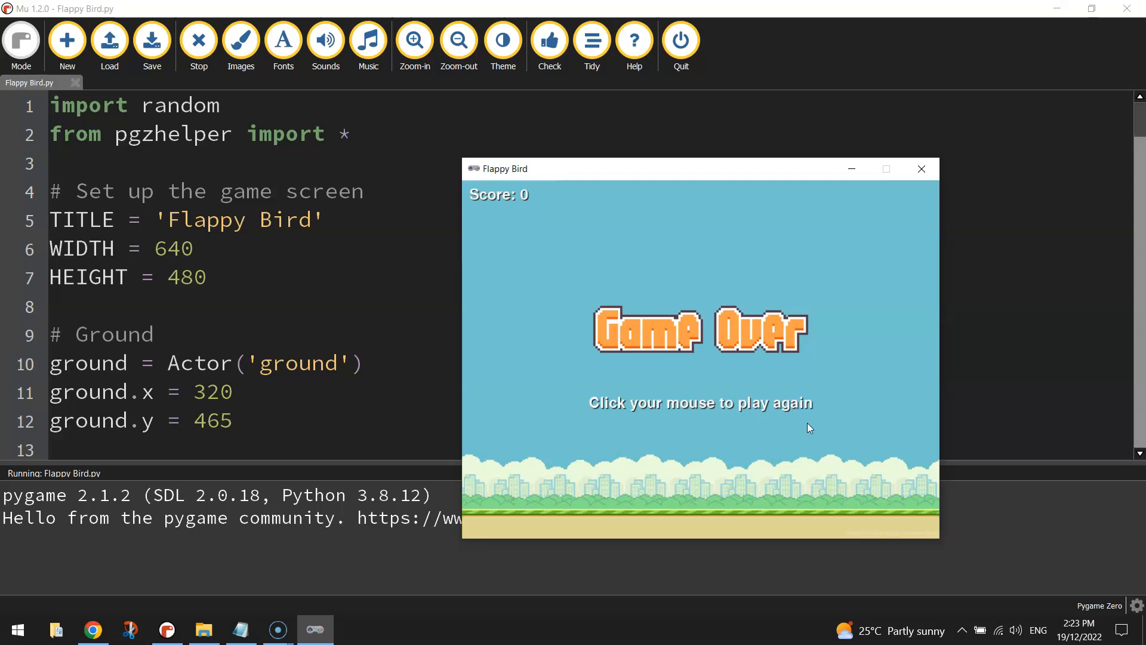
pyautogui.moveTo(1138, 350)
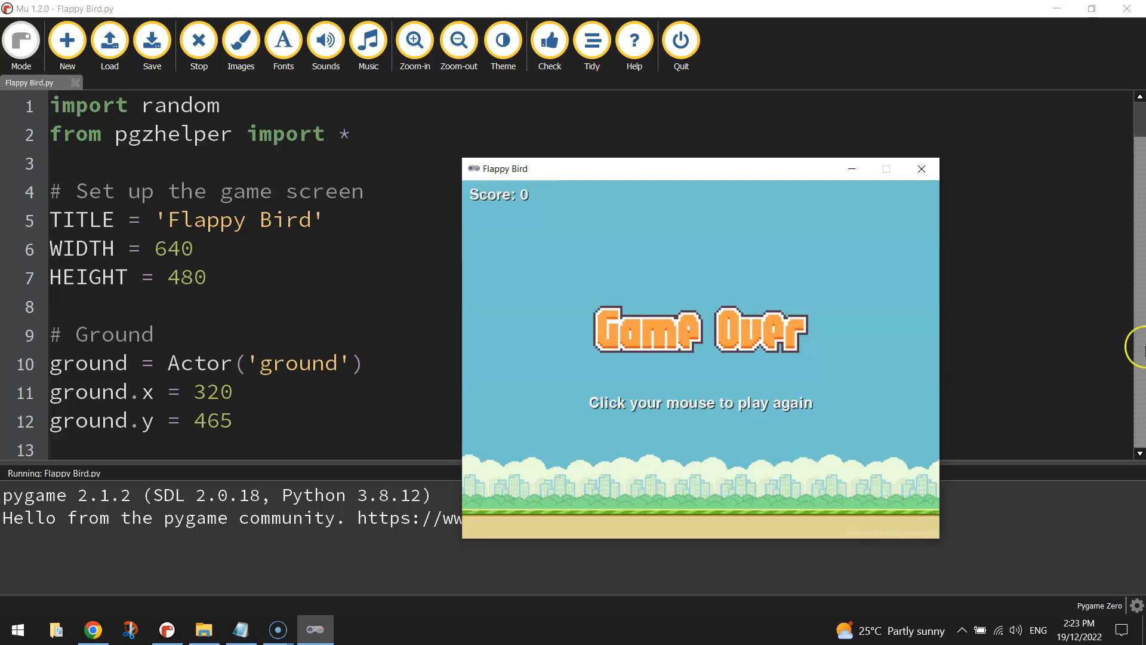
pyautogui.click(920, 168)
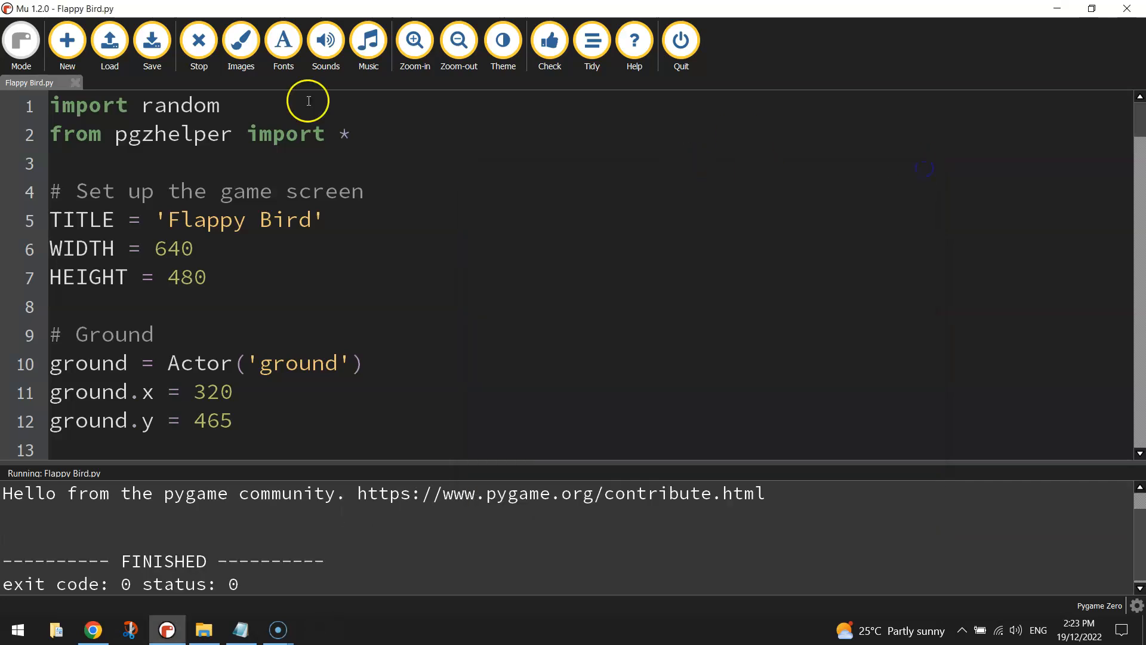
# - Close the finished run's REPL output so only the Flappy Bird code shows
pyautogui.click(198, 40)
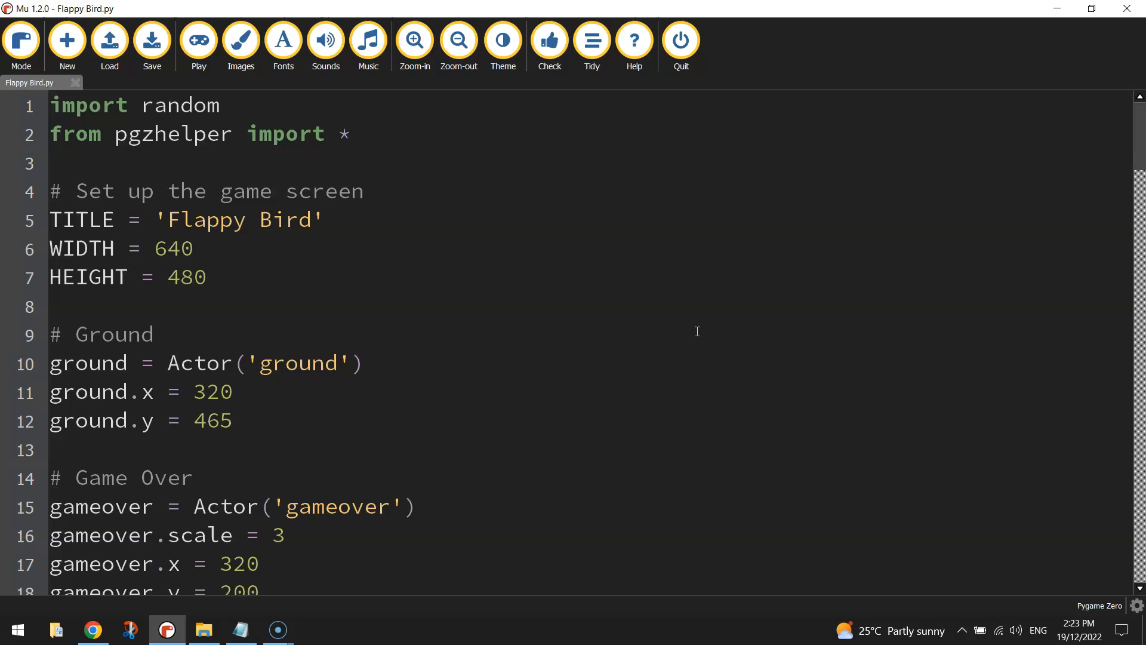
pyautogui.moveTo(751, 281)
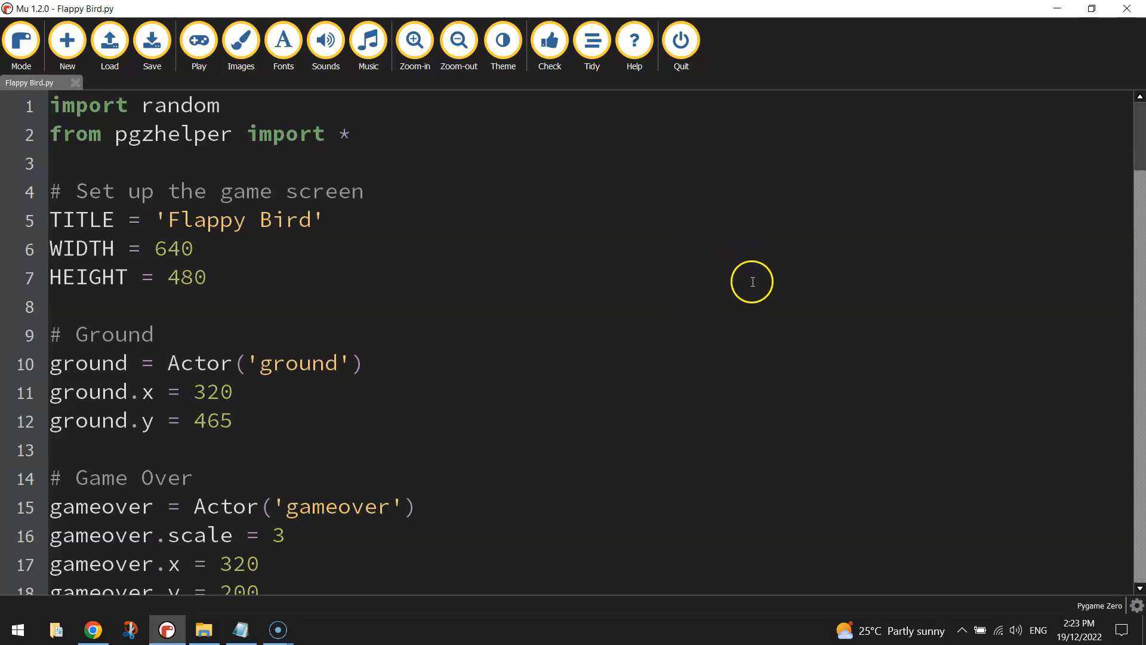
pyautogui.moveTo(732, 283)
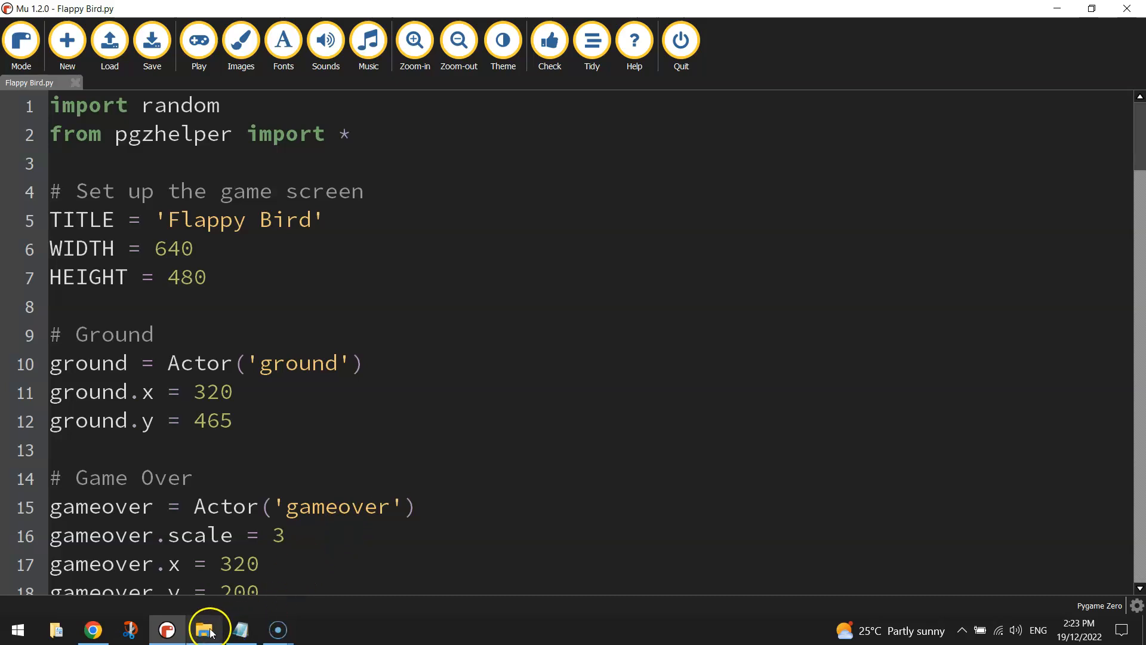
# - Open the Flappy Bird project folder from the desktop and go into its images folder
pyautogui.click(208, 629)
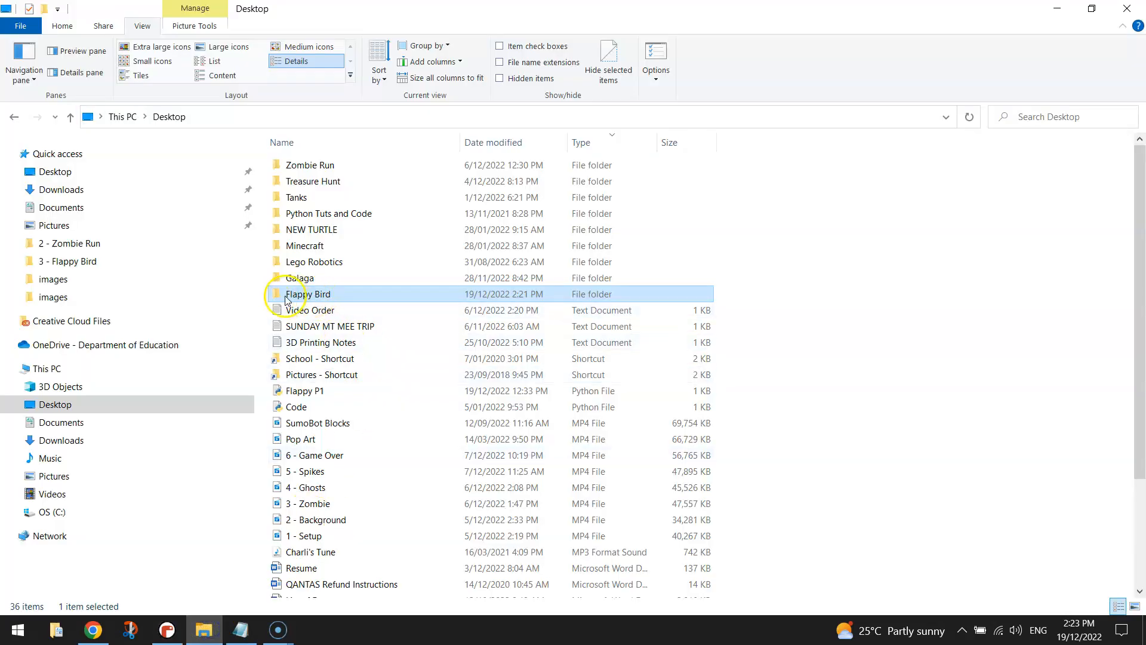
pyautogui.doubleClick(311, 294)
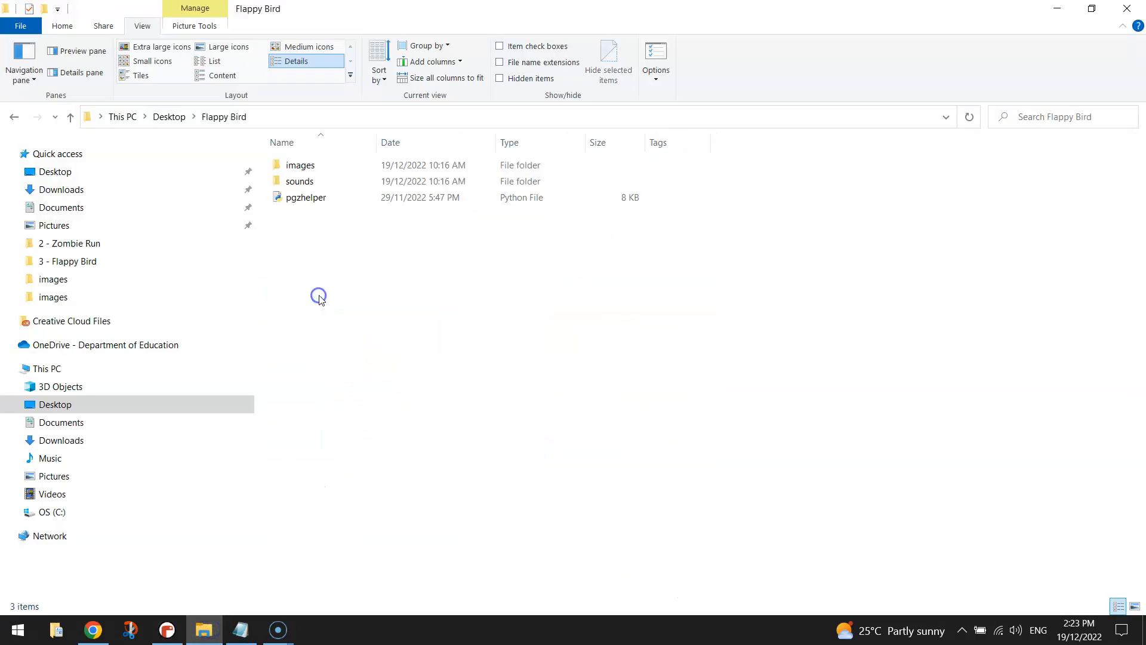
pyautogui.click(299, 165)
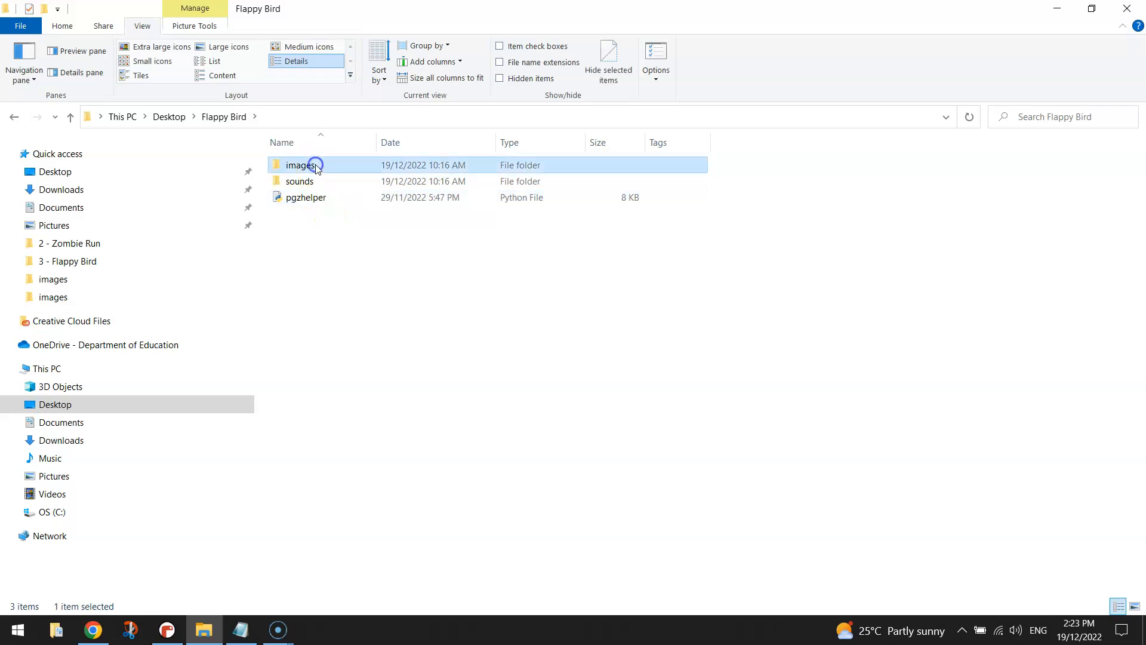
pyautogui.click(298, 180)
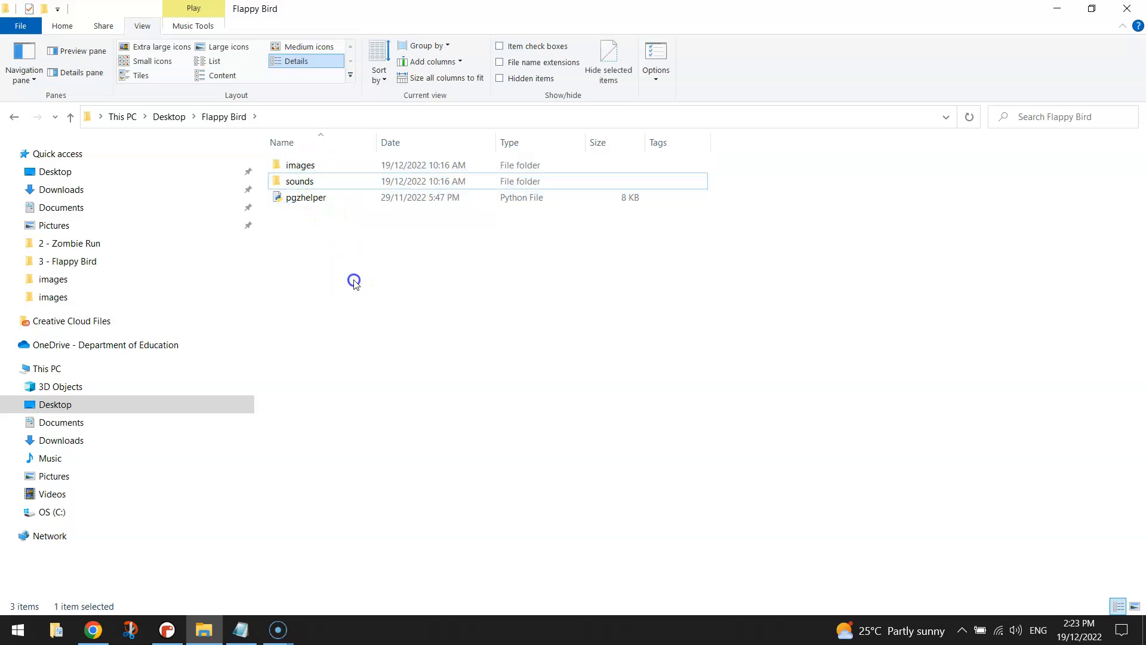
pyautogui.click(365, 284)
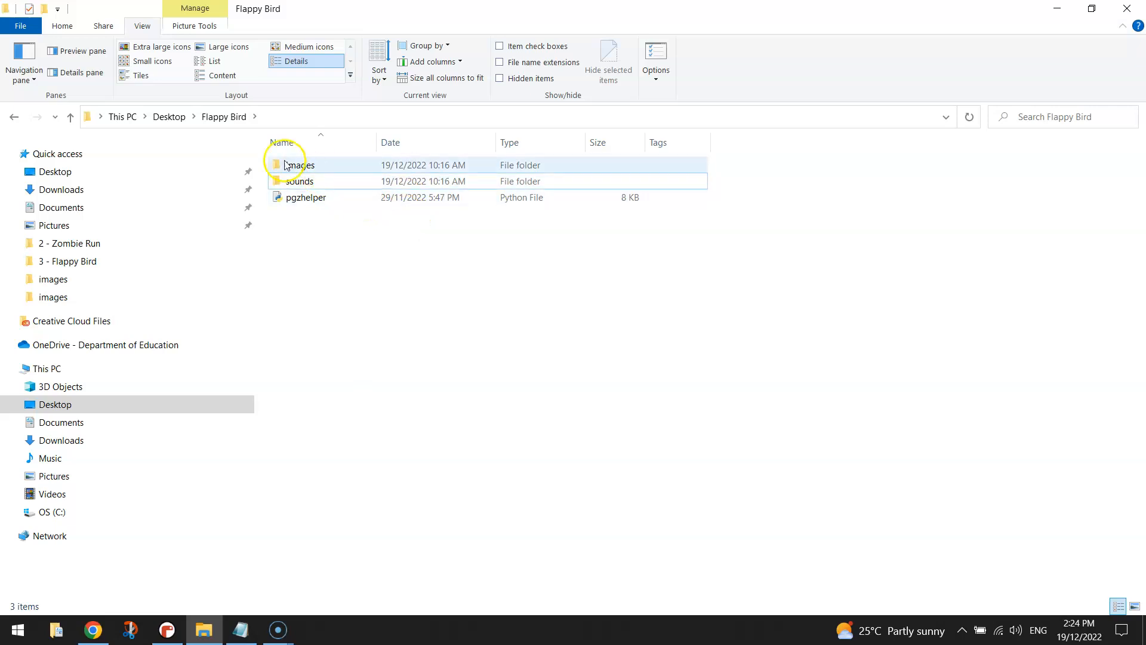
pyautogui.doubleClick(298, 165)
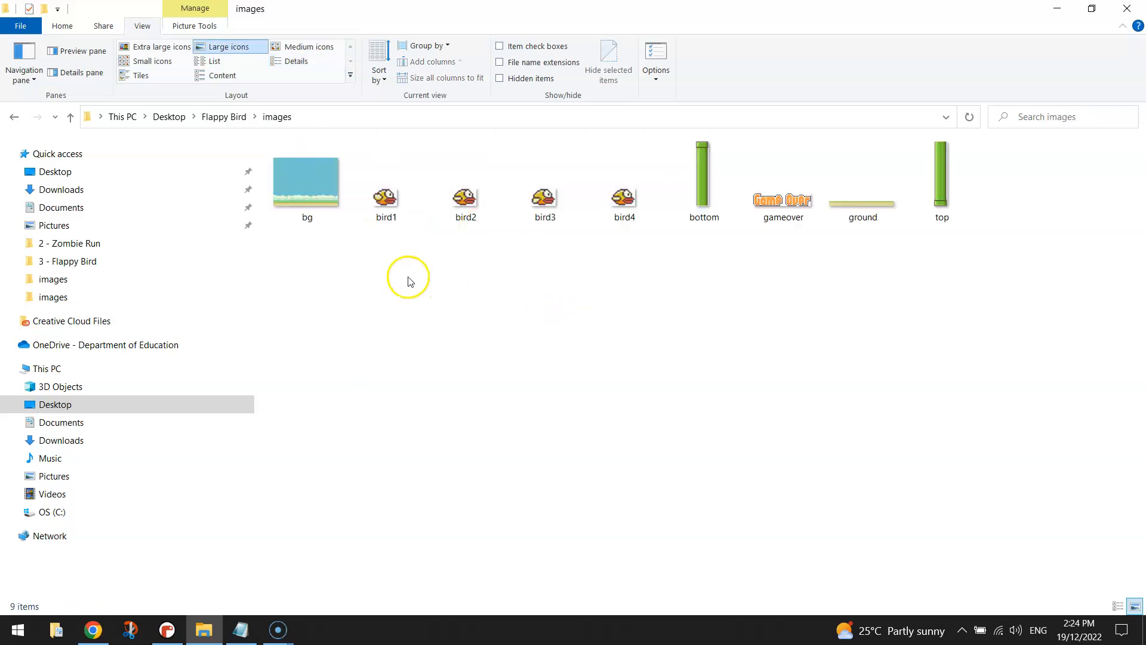
# - Look over the bg, bird1, gameover and ground sprite images, then clear the selection
pyautogui.click(307, 179)
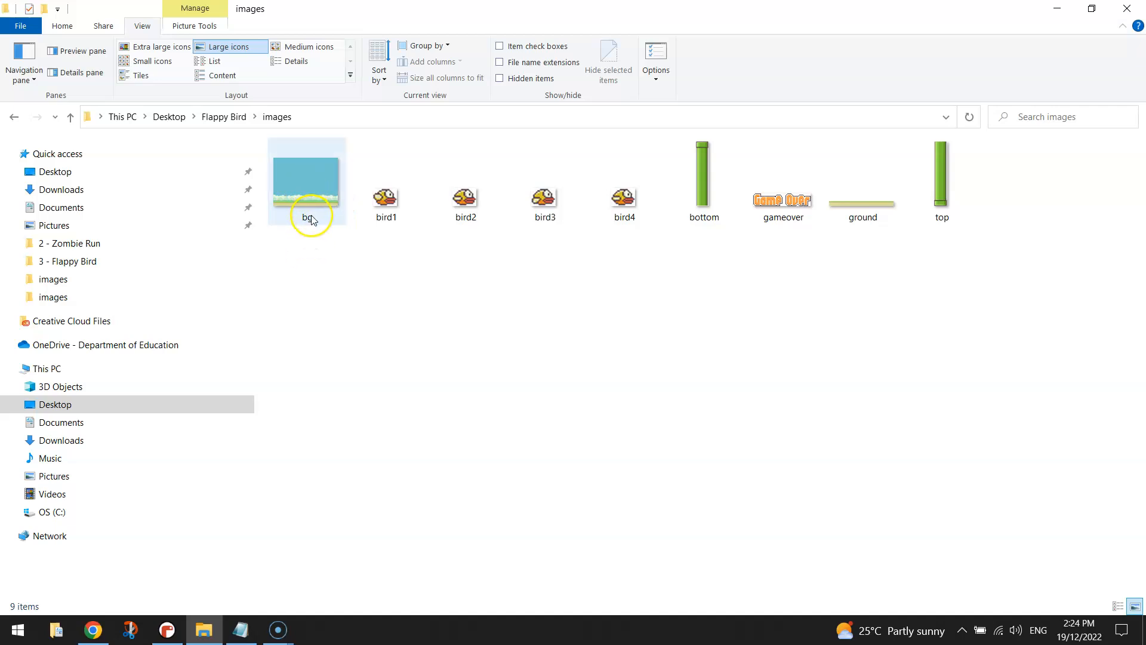
pyautogui.click(385, 179)
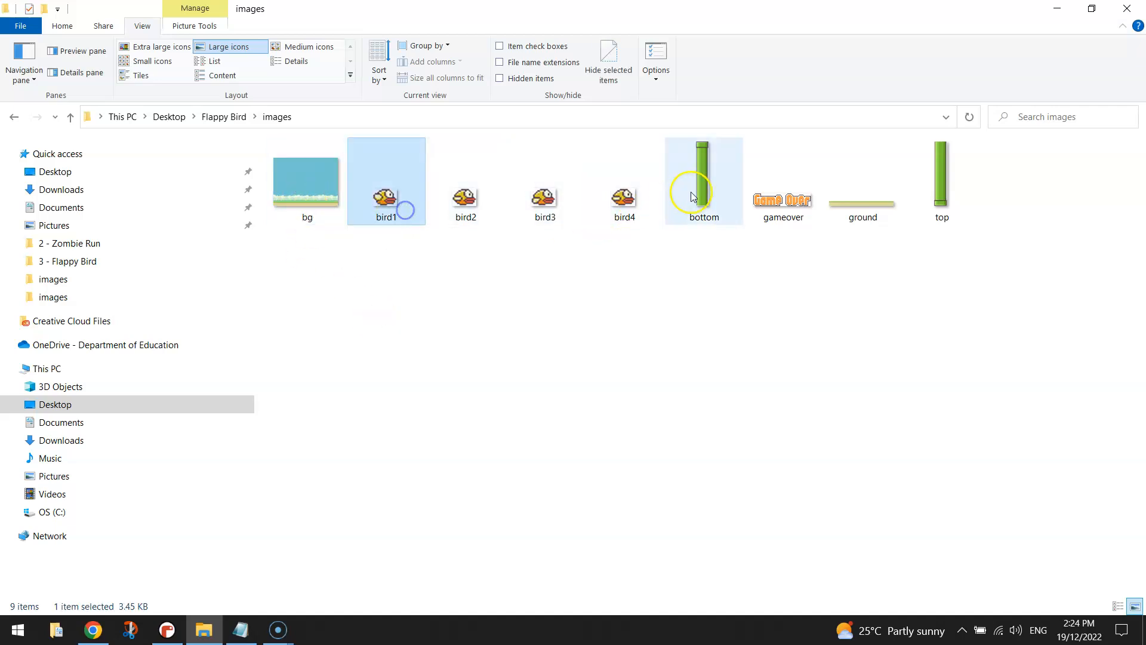
pyautogui.moveTo(863, 259)
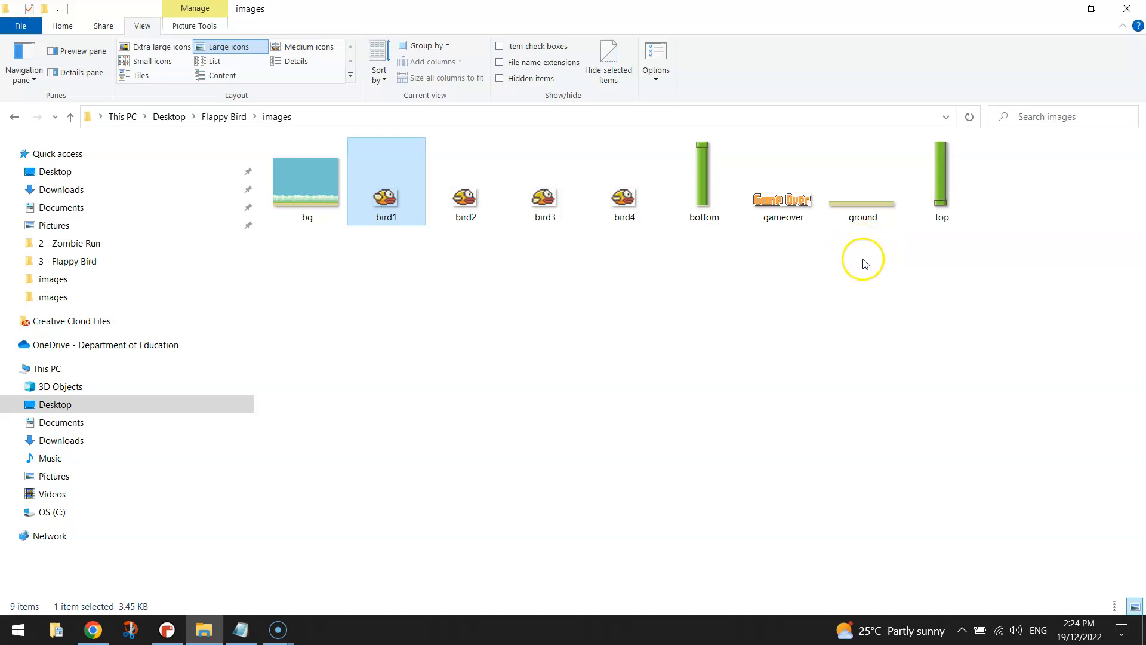
pyautogui.click(780, 180)
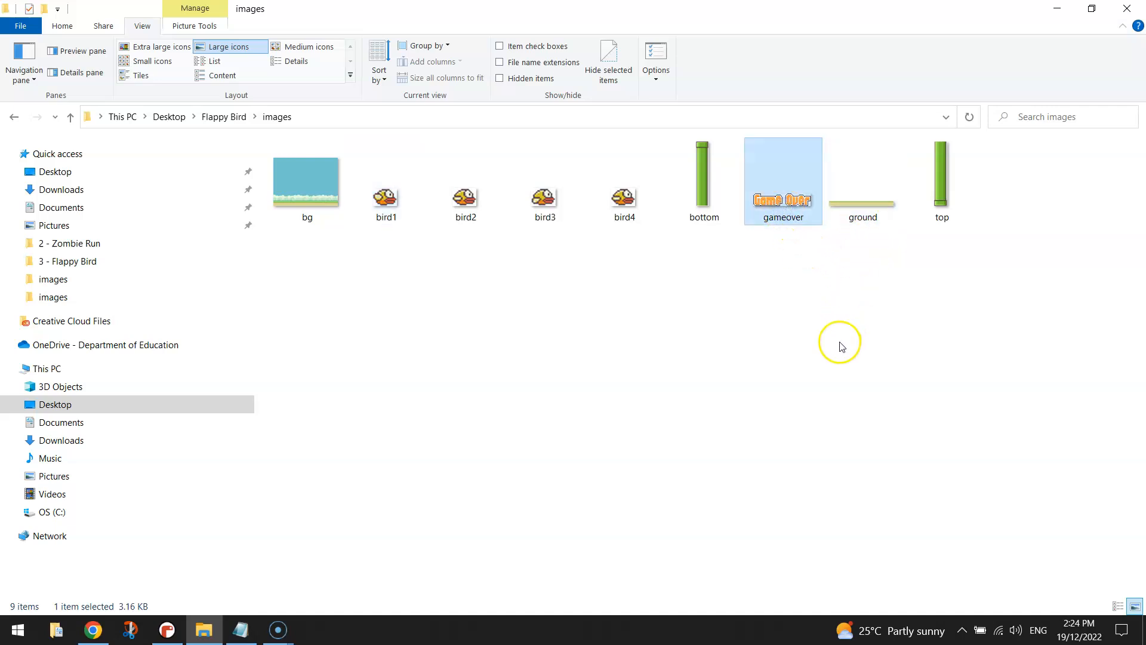
pyautogui.click(862, 182)
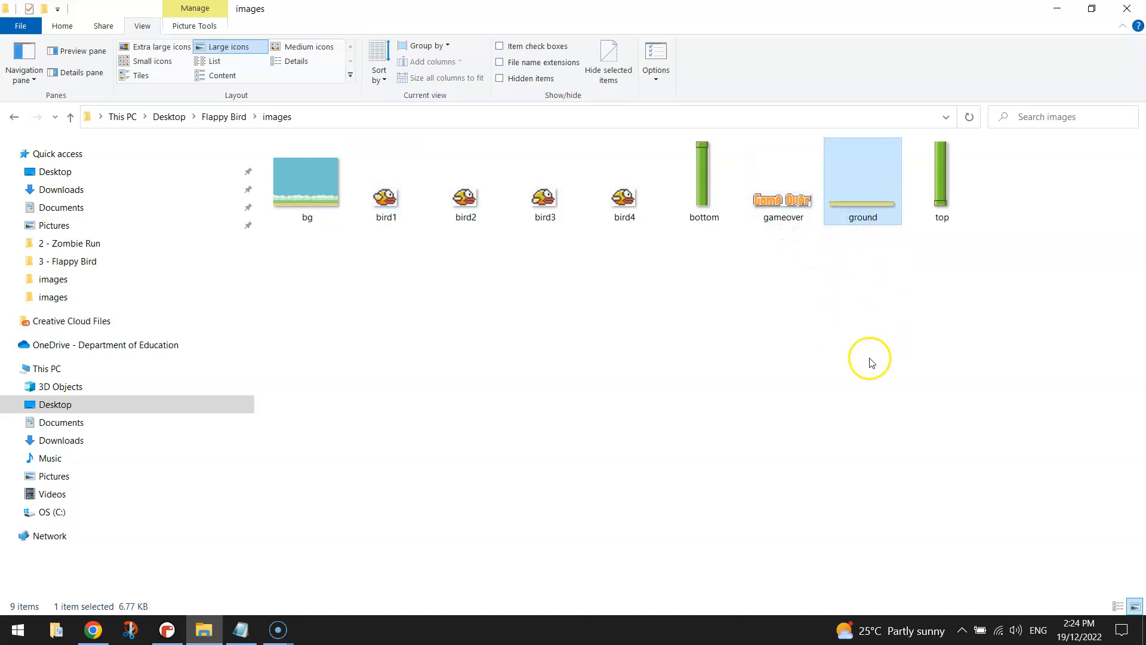
pyautogui.click(870, 358)
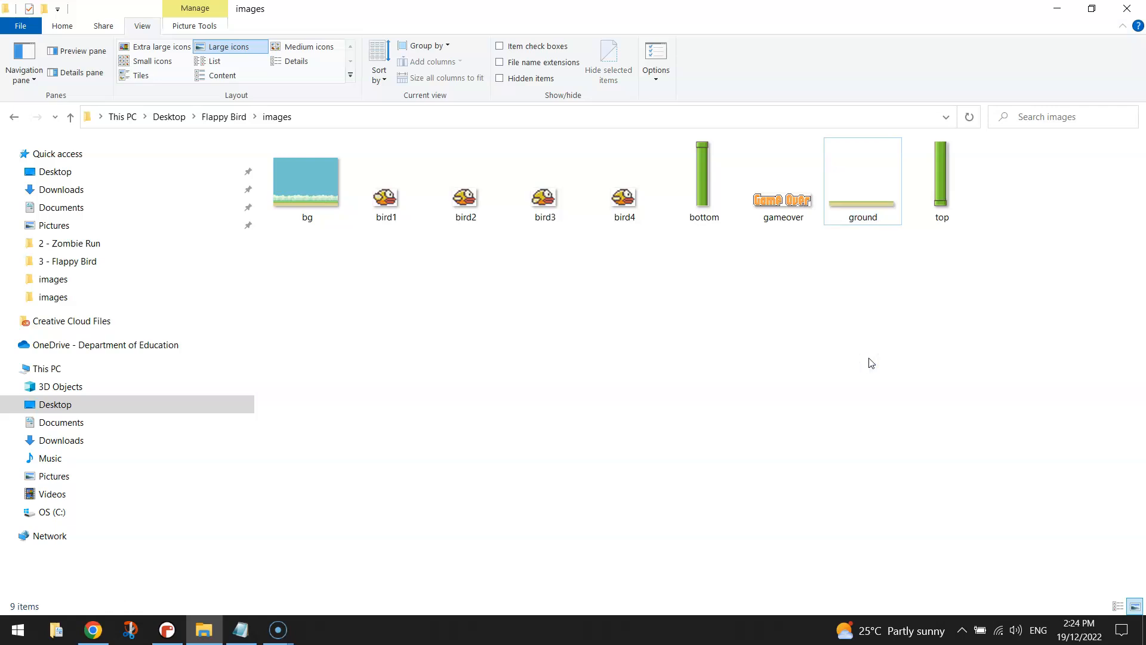
pyautogui.moveTo(333, 261)
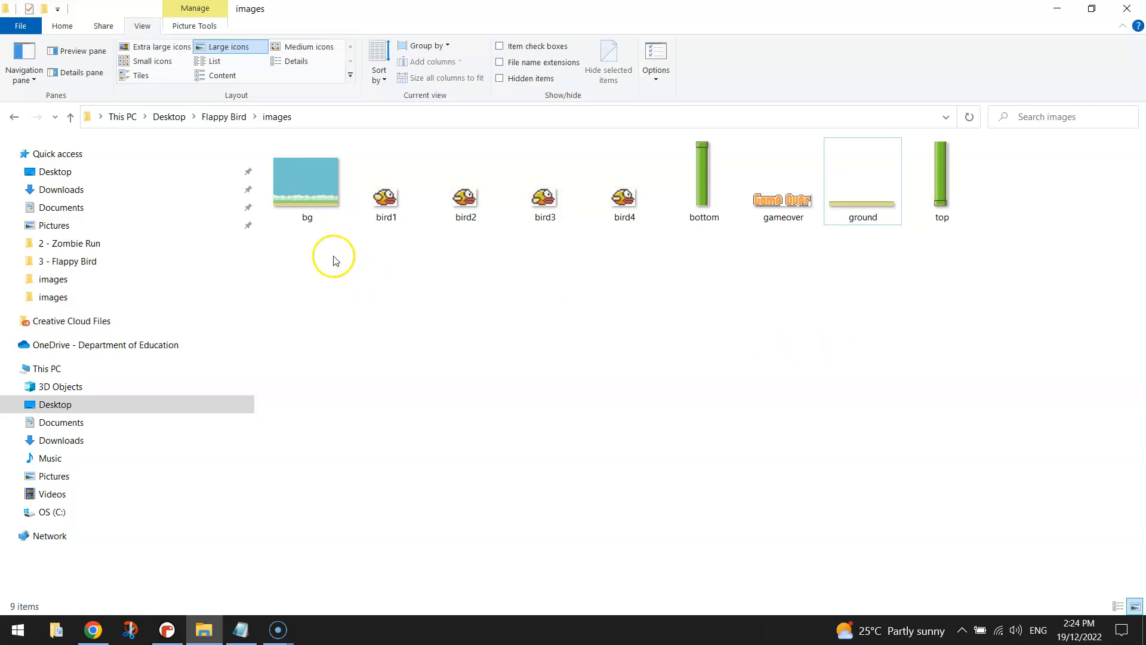
# - View the bg background image, then open ground.png in Photos
pyautogui.doubleClick(305, 180)
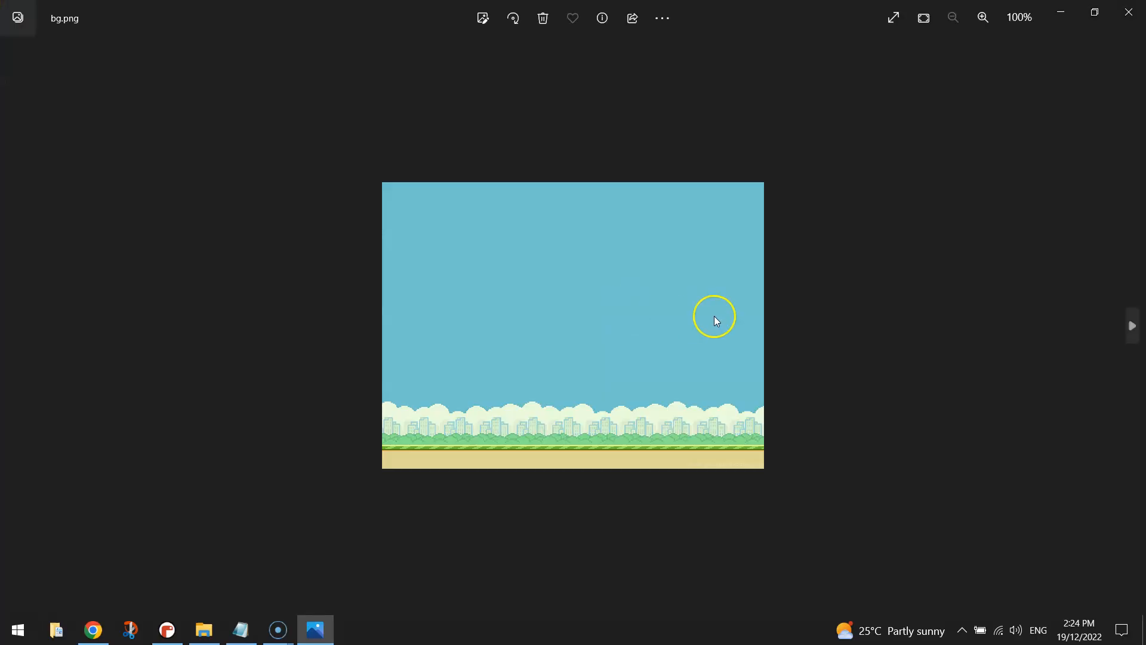
pyautogui.moveTo(665, 265)
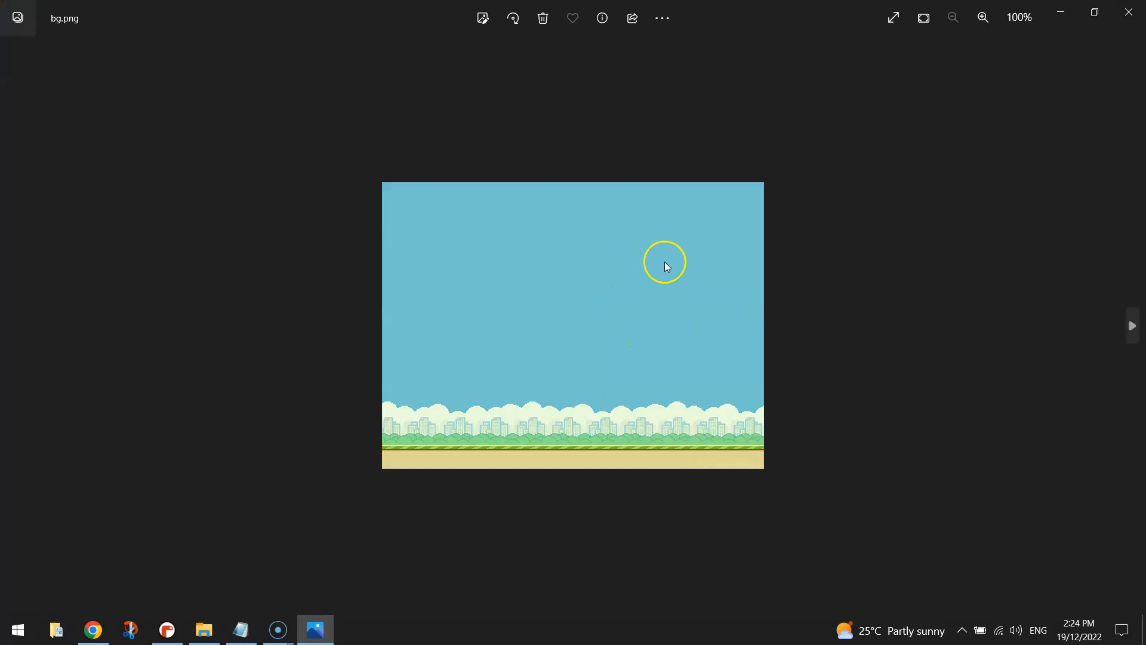
pyautogui.moveTo(1024, 117)
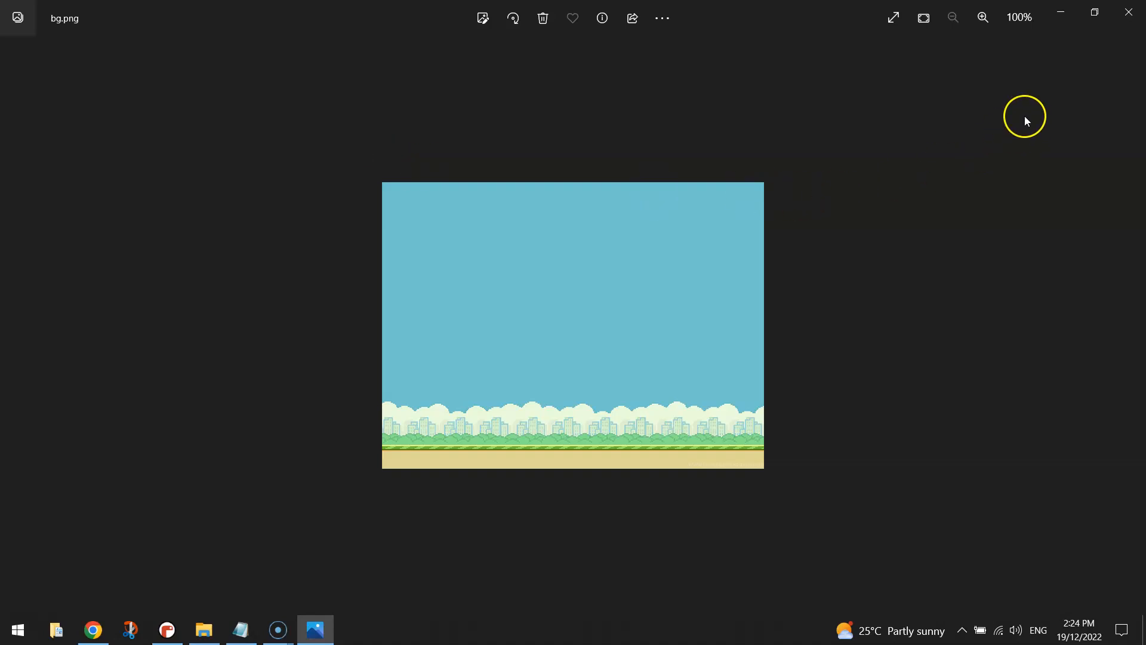
pyautogui.click(202, 634)
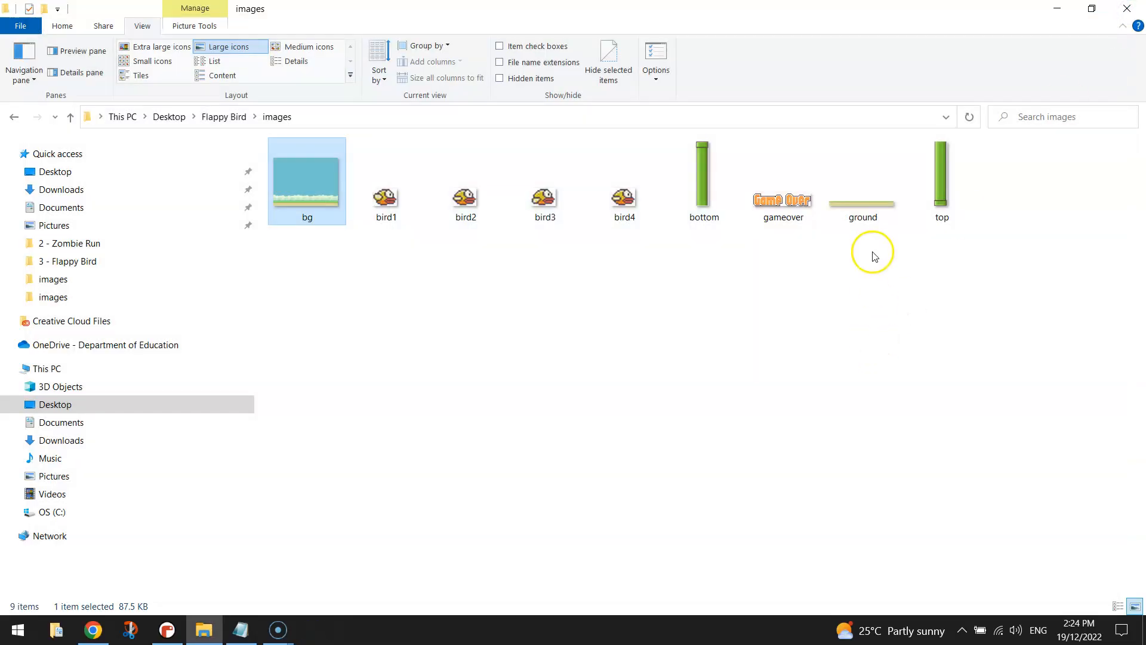
pyautogui.click(862, 197)
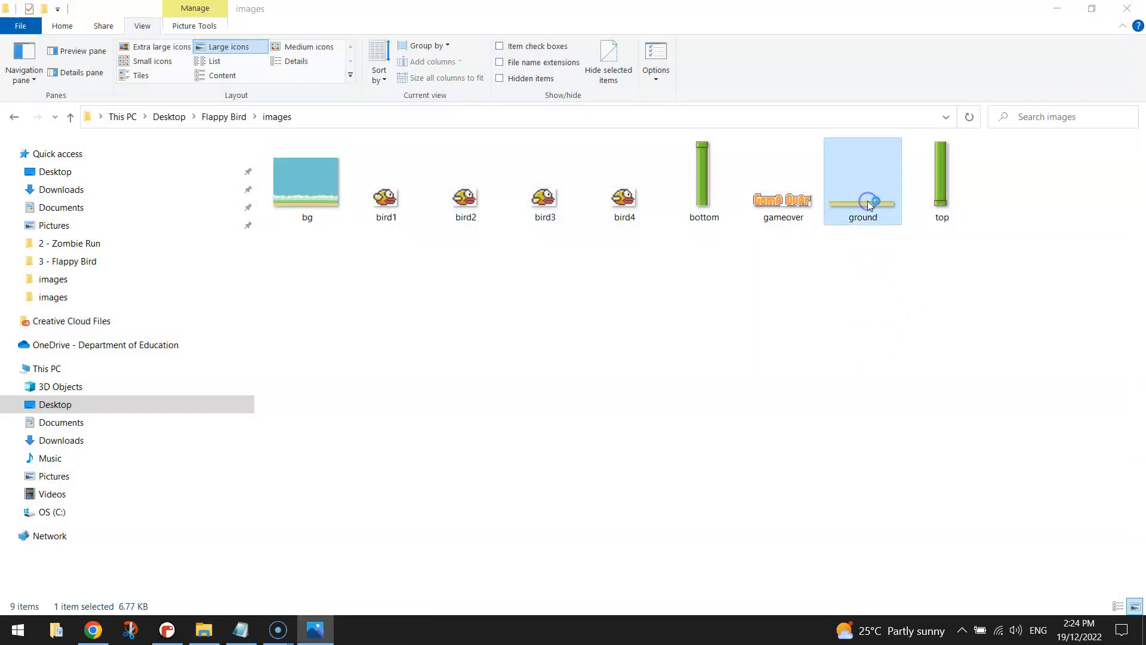
pyautogui.doubleClick(862, 180)
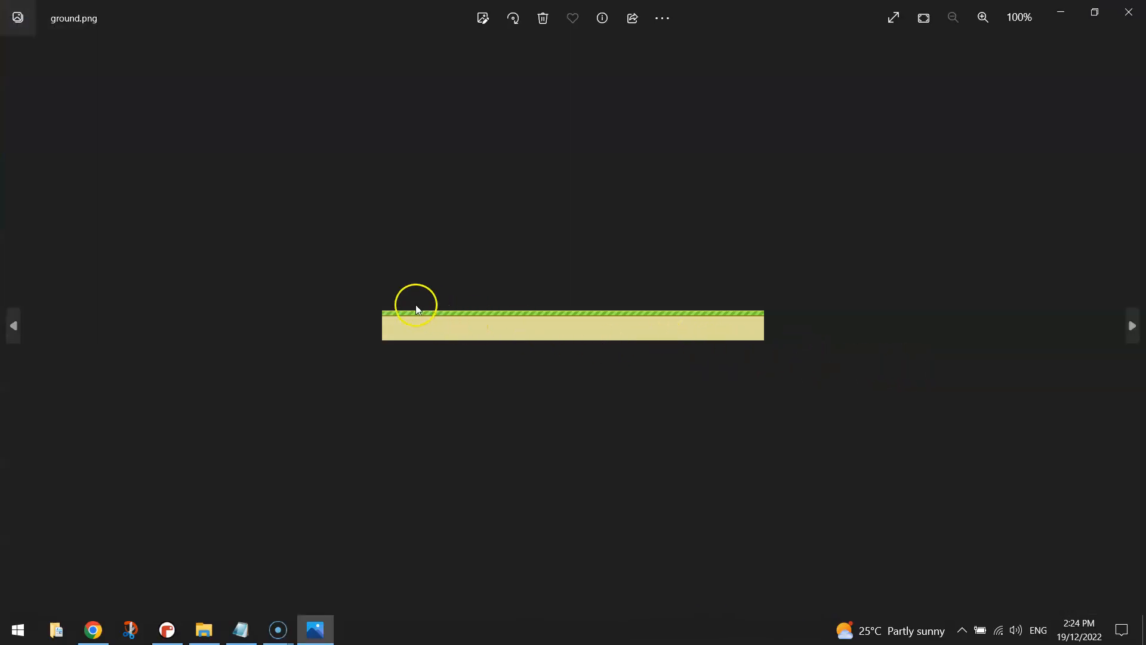
pyautogui.moveTo(489, 356)
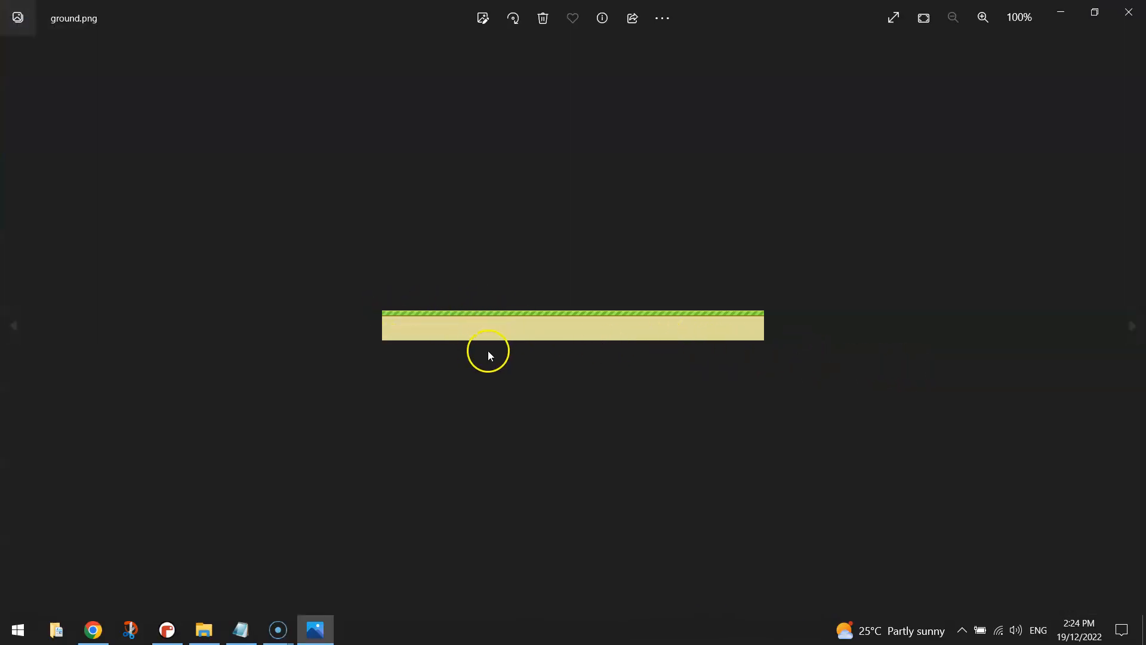
pyautogui.moveTo(481, 380)
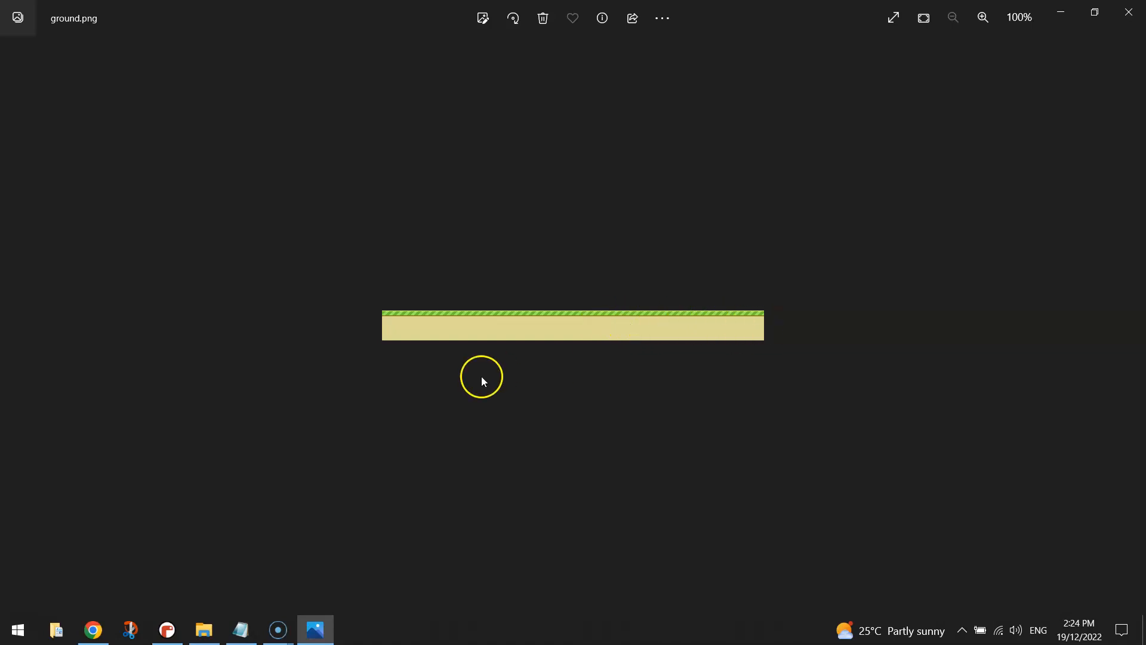
pyautogui.moveTo(490, 362)
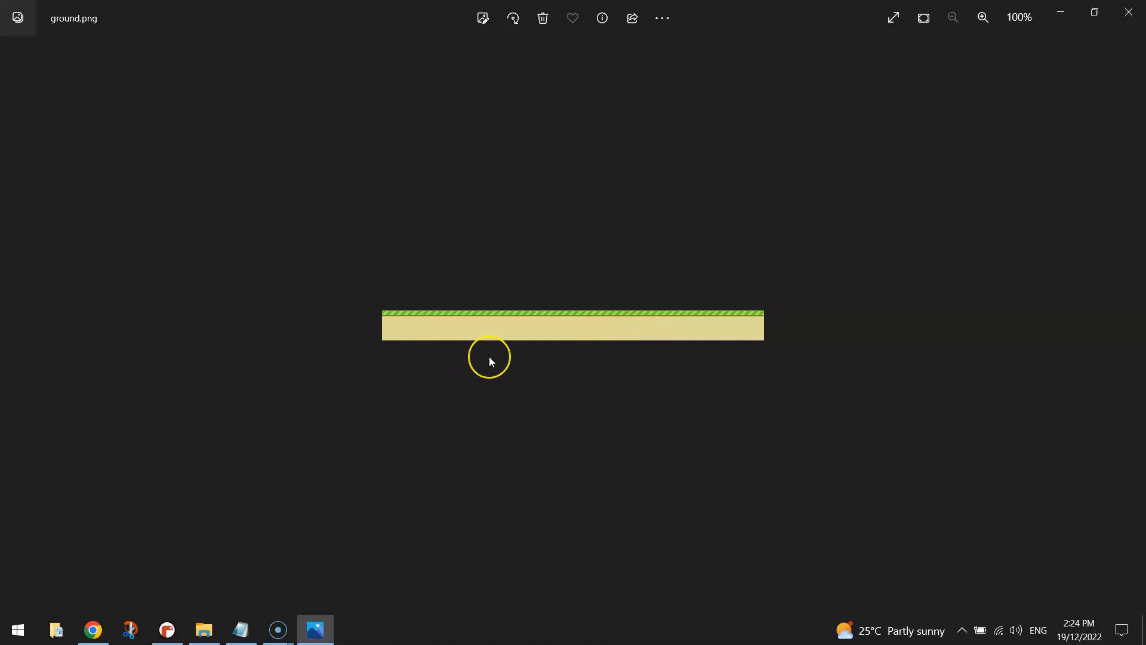
pyautogui.moveTo(494, 354)
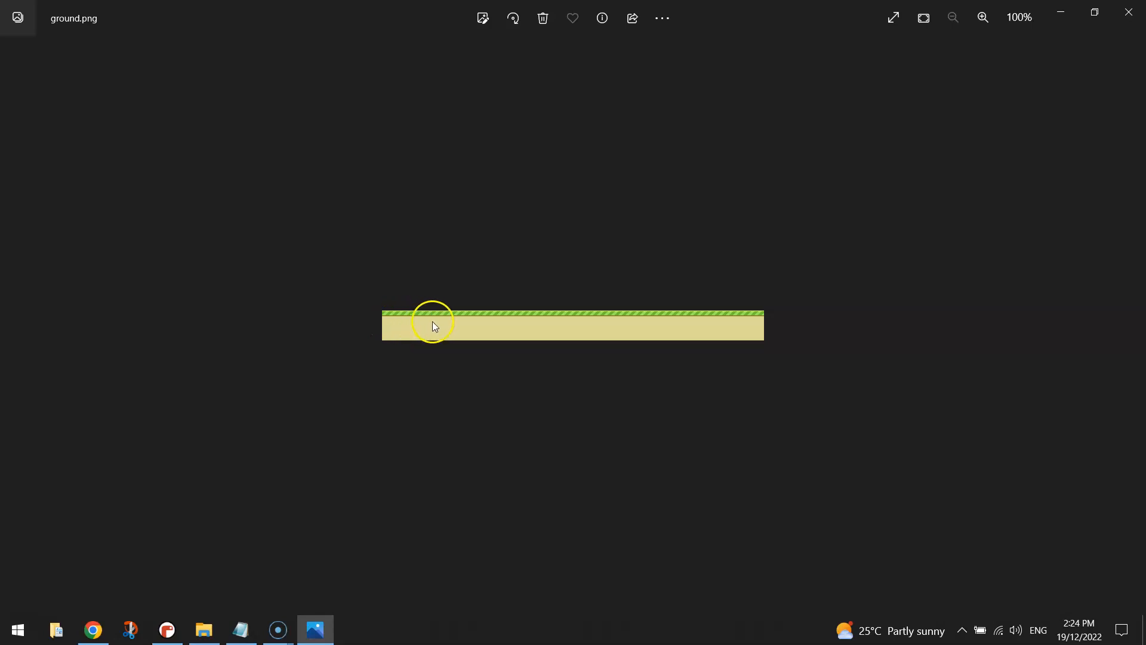
pyautogui.moveTo(783, 331)
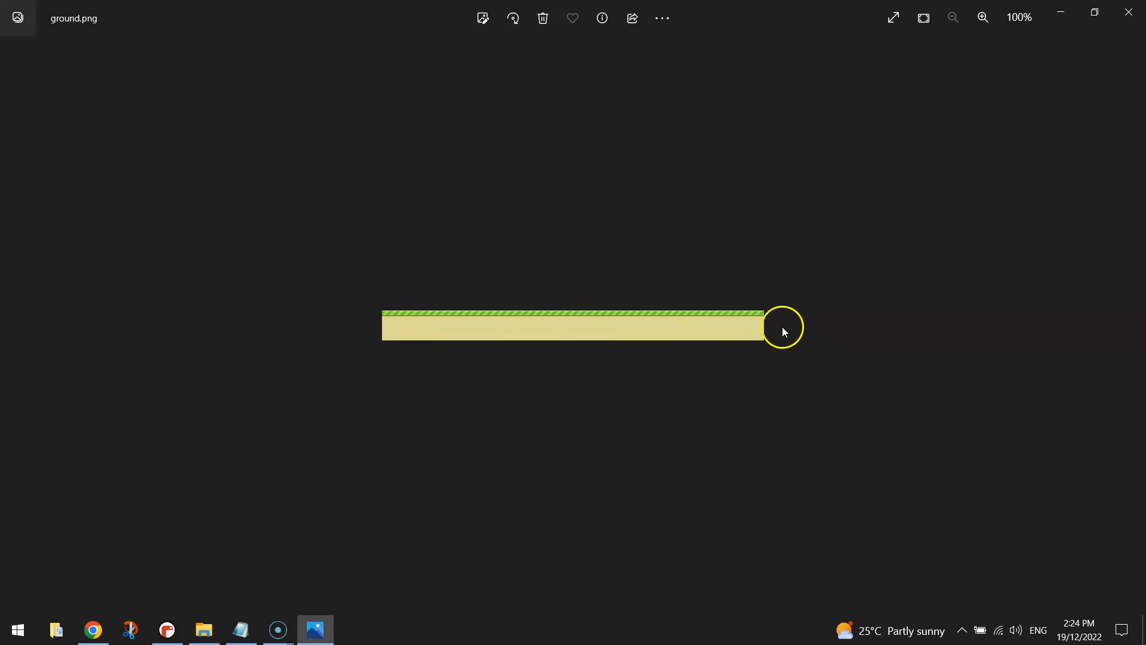
pyautogui.moveTo(1135, 14)
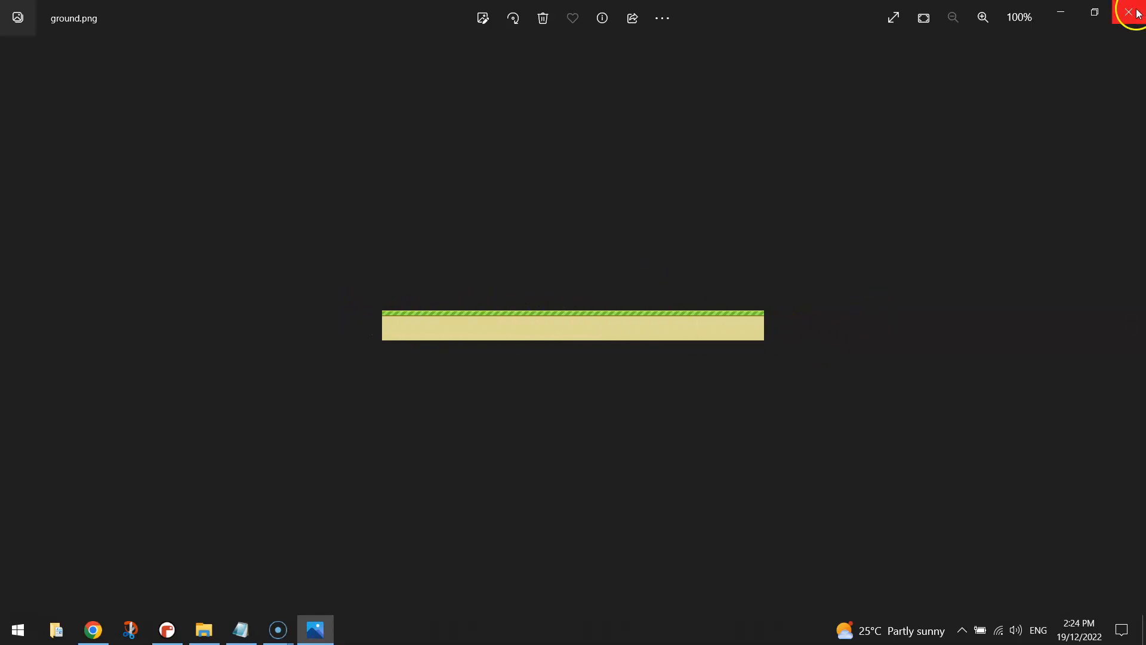
# - Close the ground image viewer and go back up to the Flappy Bird folder
pyautogui.click(1138, 13)
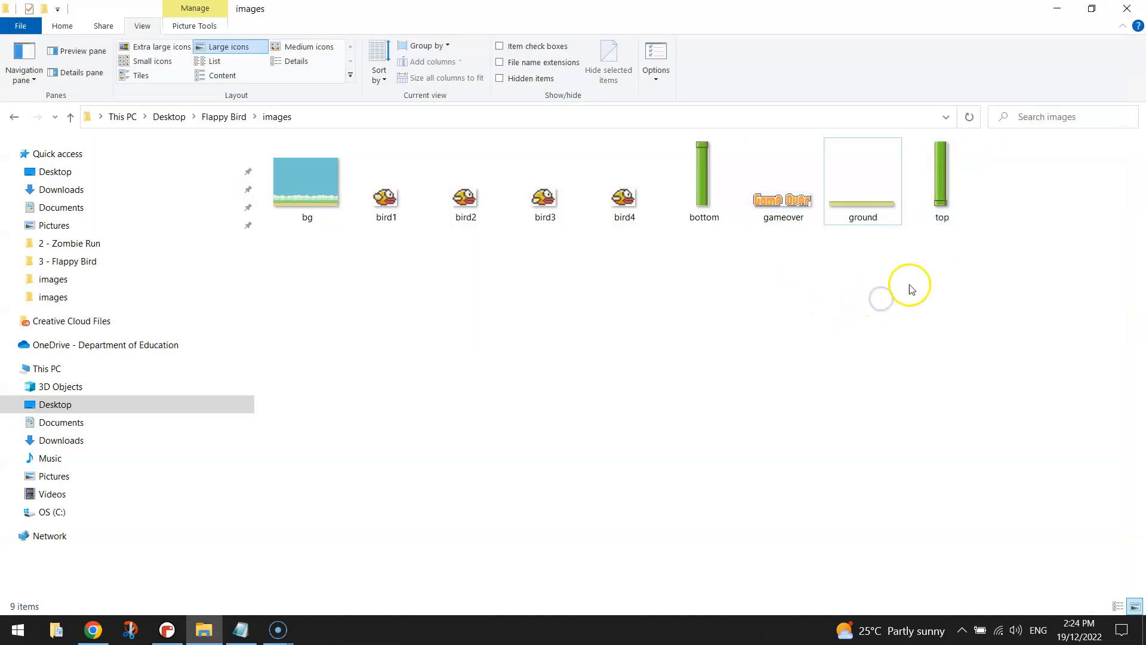
pyautogui.click(464, 200)
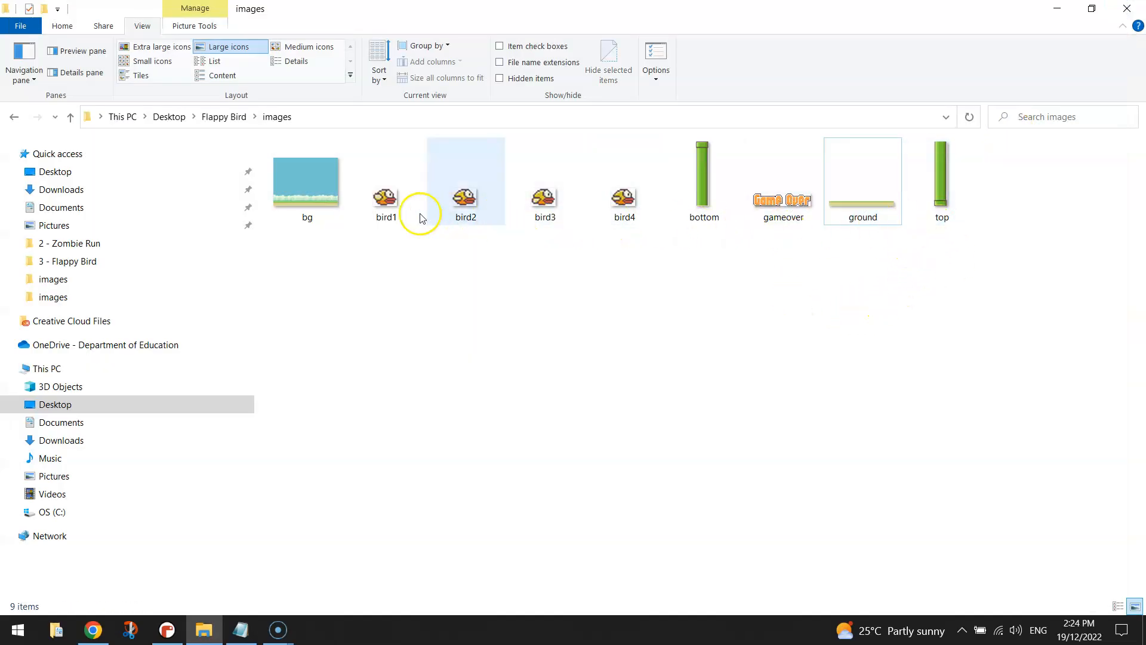
pyautogui.click(551, 321)
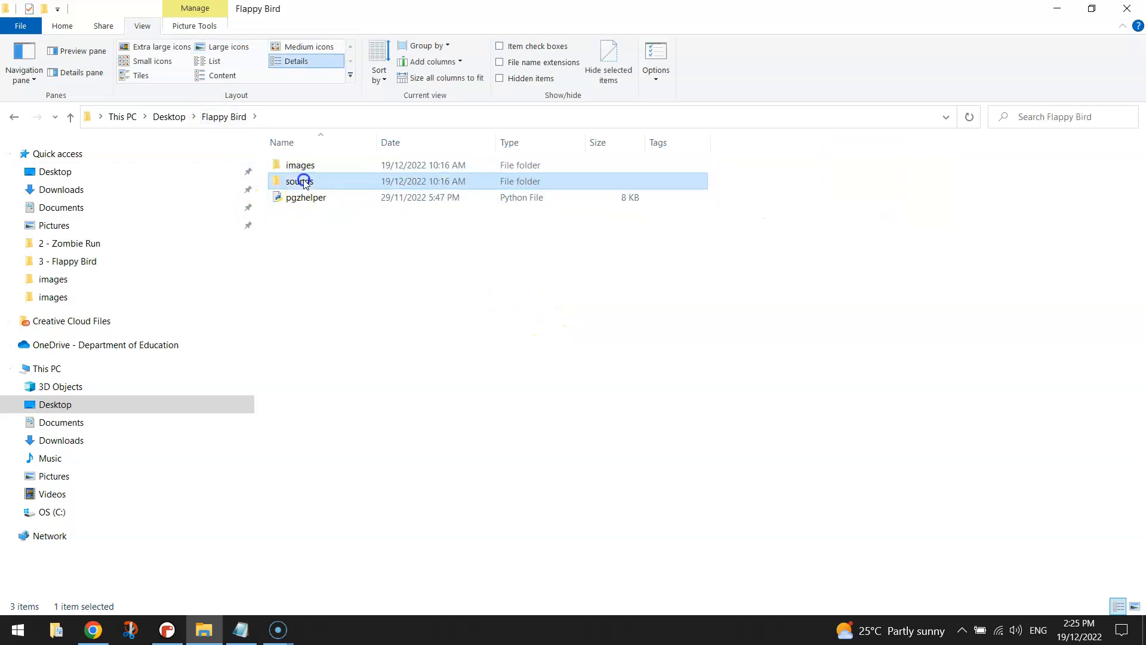
pyautogui.doubleClick(298, 180)
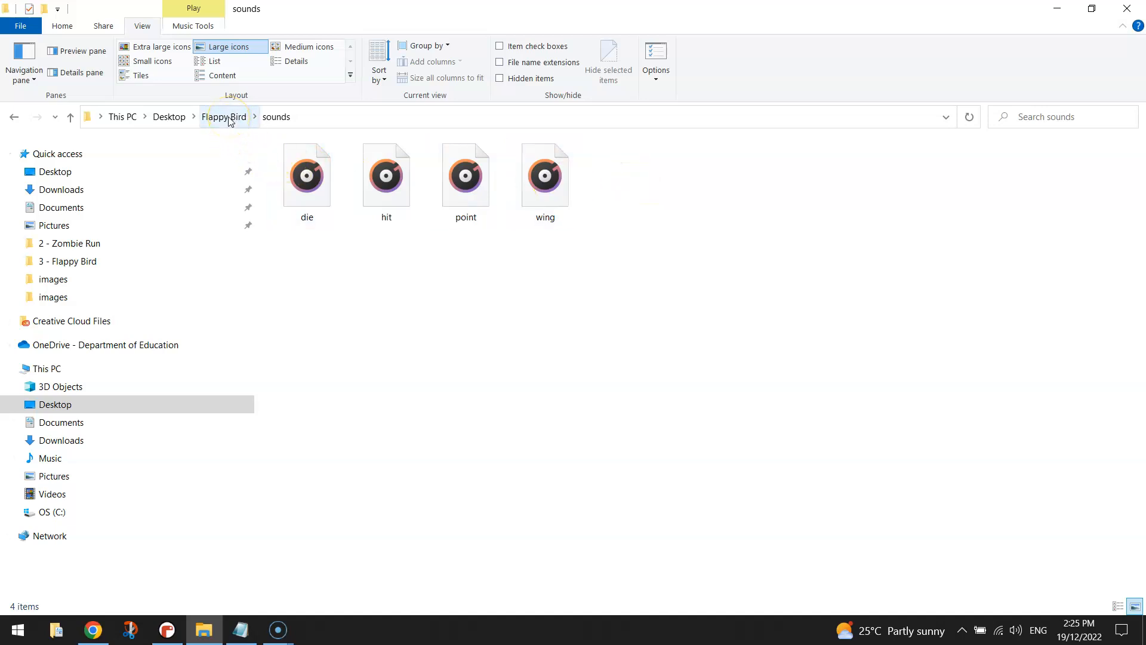
pyautogui.click(224, 117)
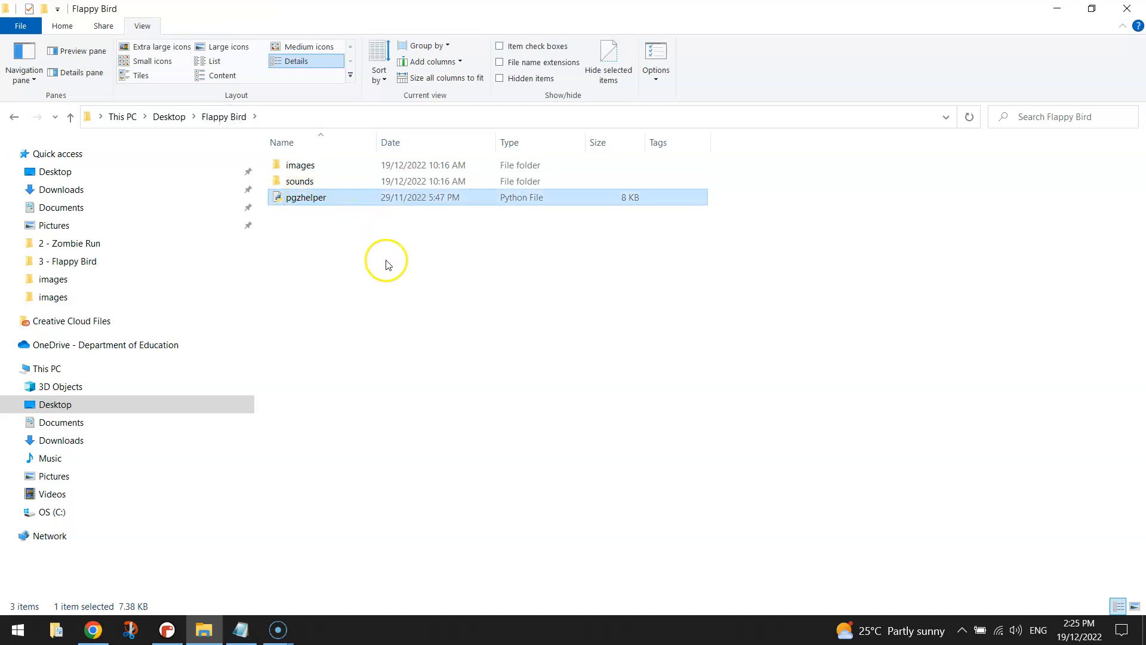
pyautogui.moveTo(400, 276)
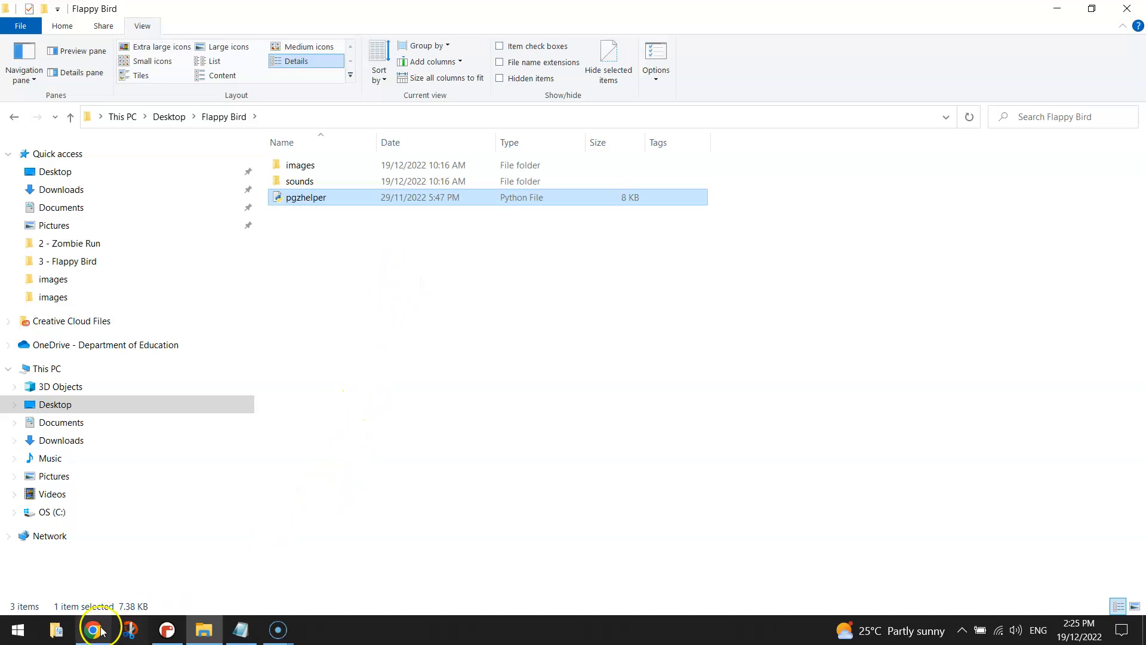
# - Review the Pygame Zero Helper download page in Chrome, then return to the Flappy Bird folder
pyautogui.click(93, 629)
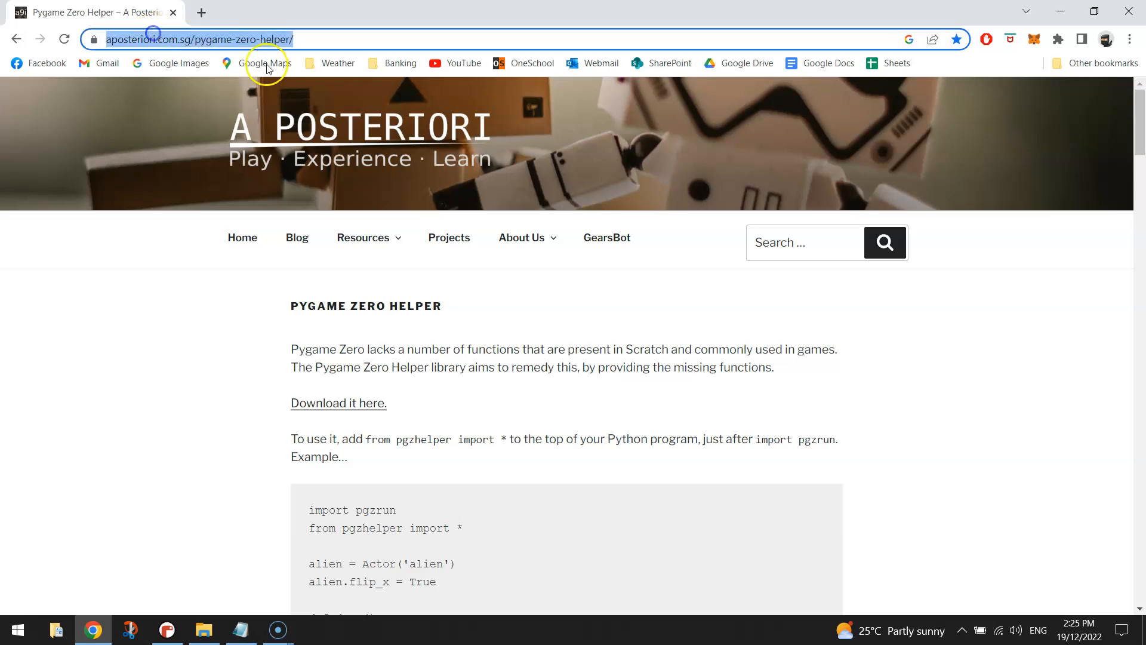
pyautogui.moveTo(337, 402)
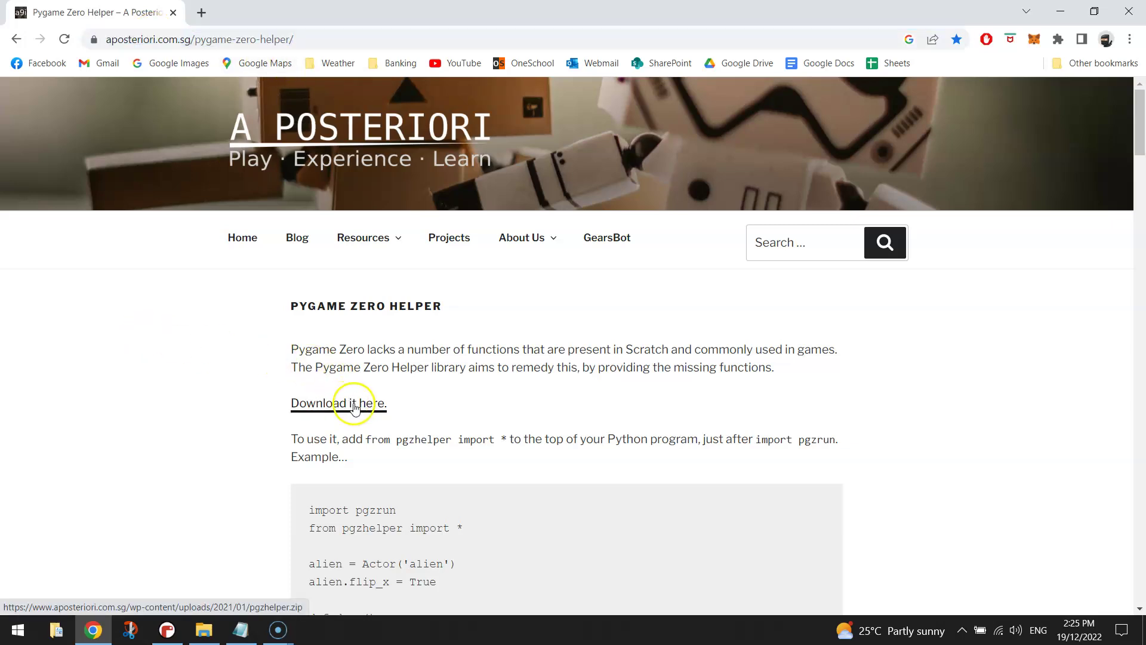
pyautogui.moveTo(424, 406)
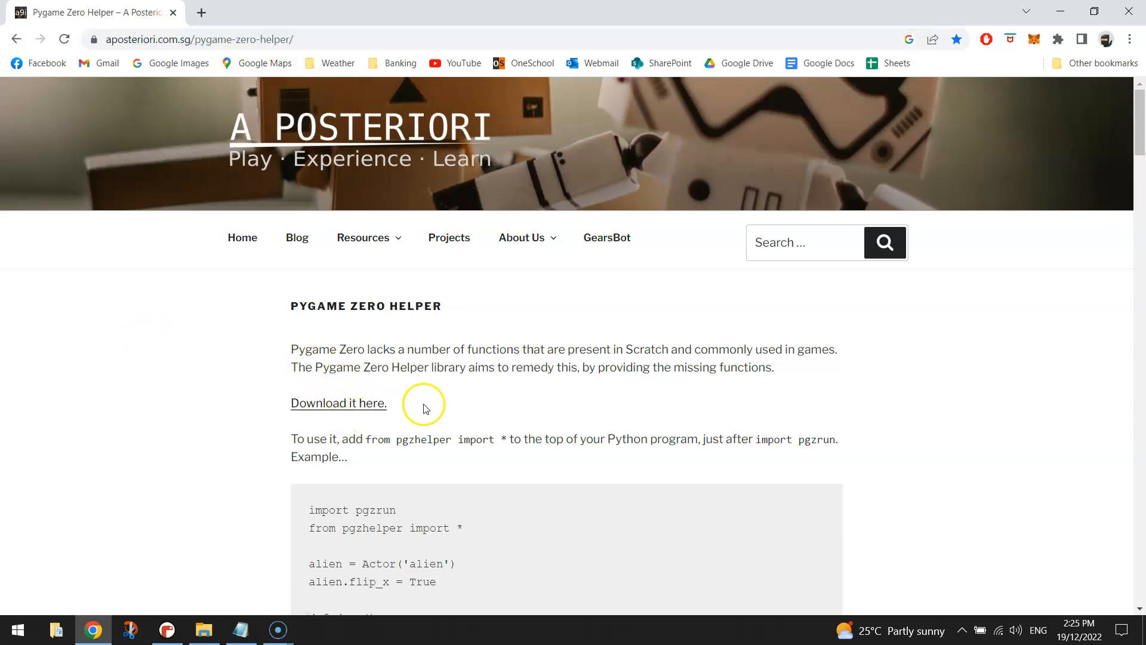
pyautogui.scroll(-3)
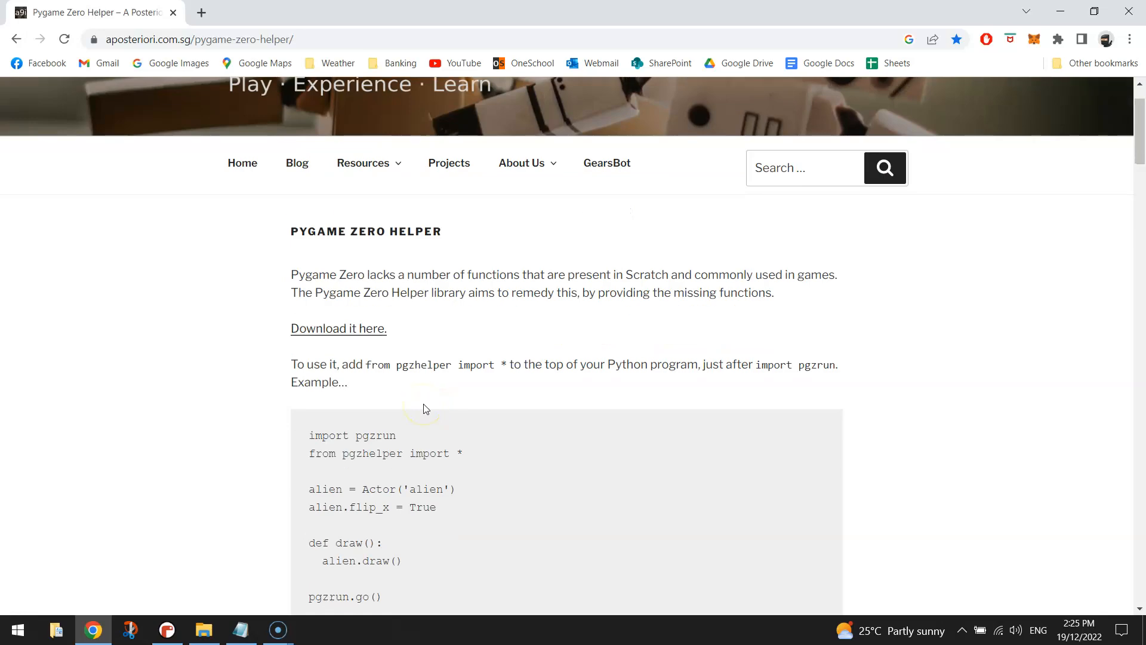
pyautogui.click(203, 629)
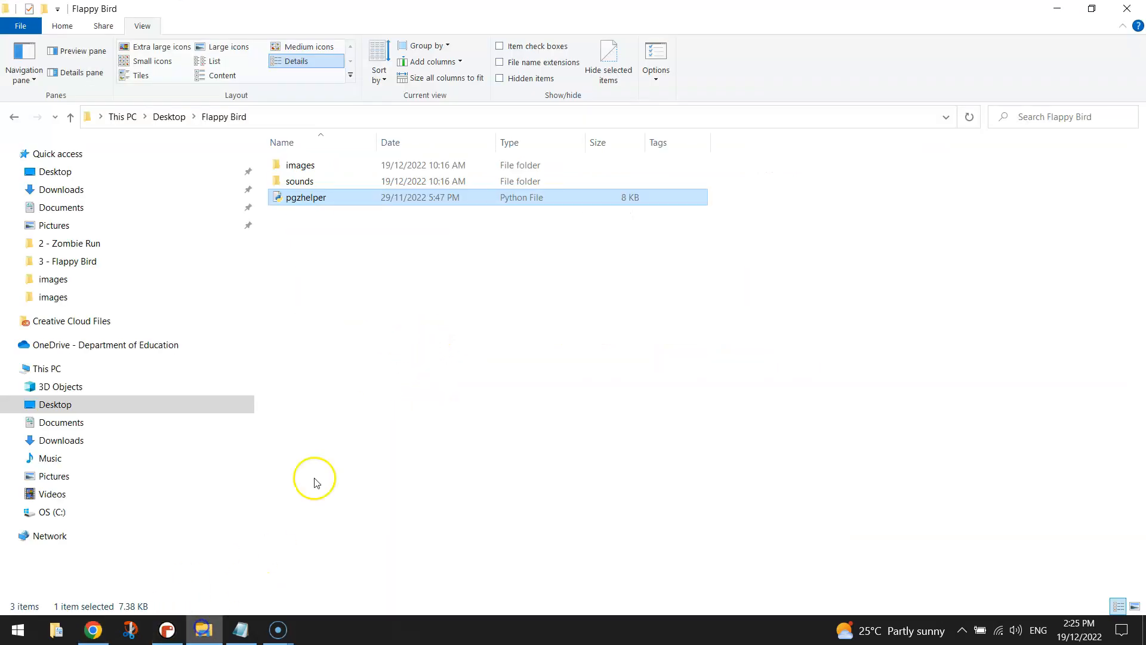
pyautogui.click(354, 244)
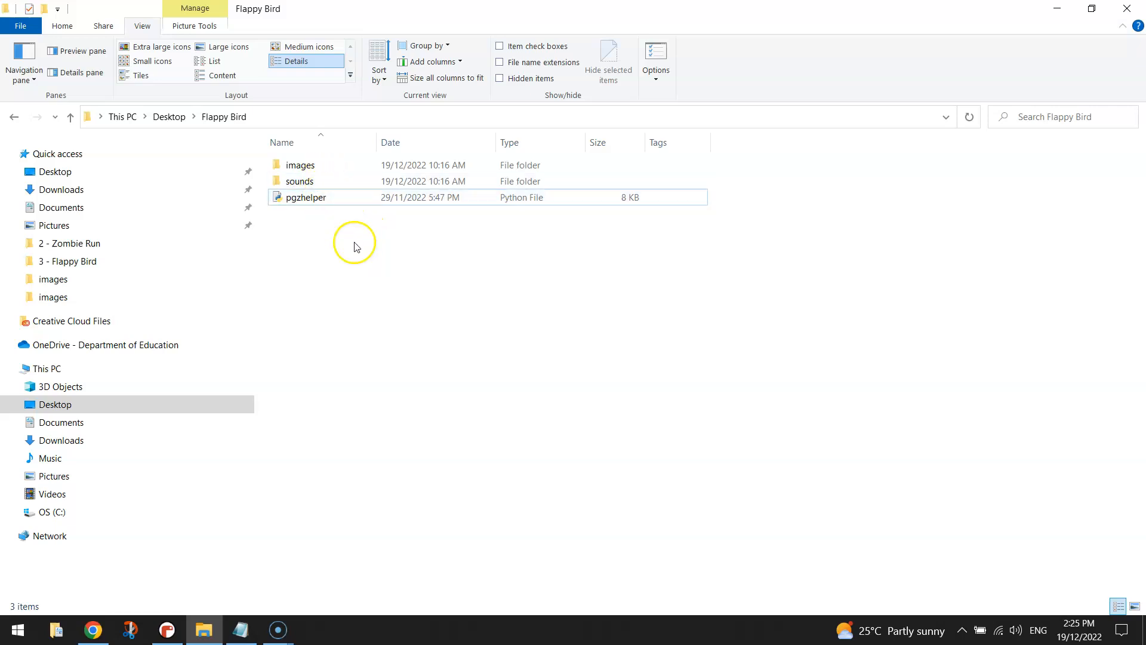
pyautogui.moveTo(397, 337)
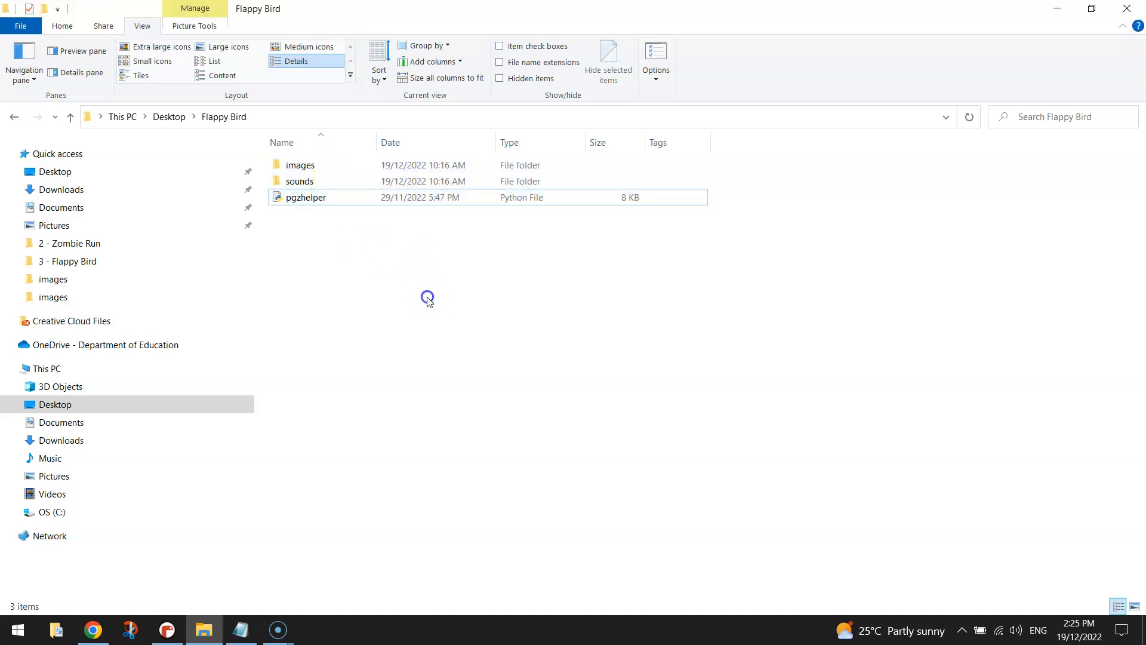
pyautogui.moveTo(429, 302)
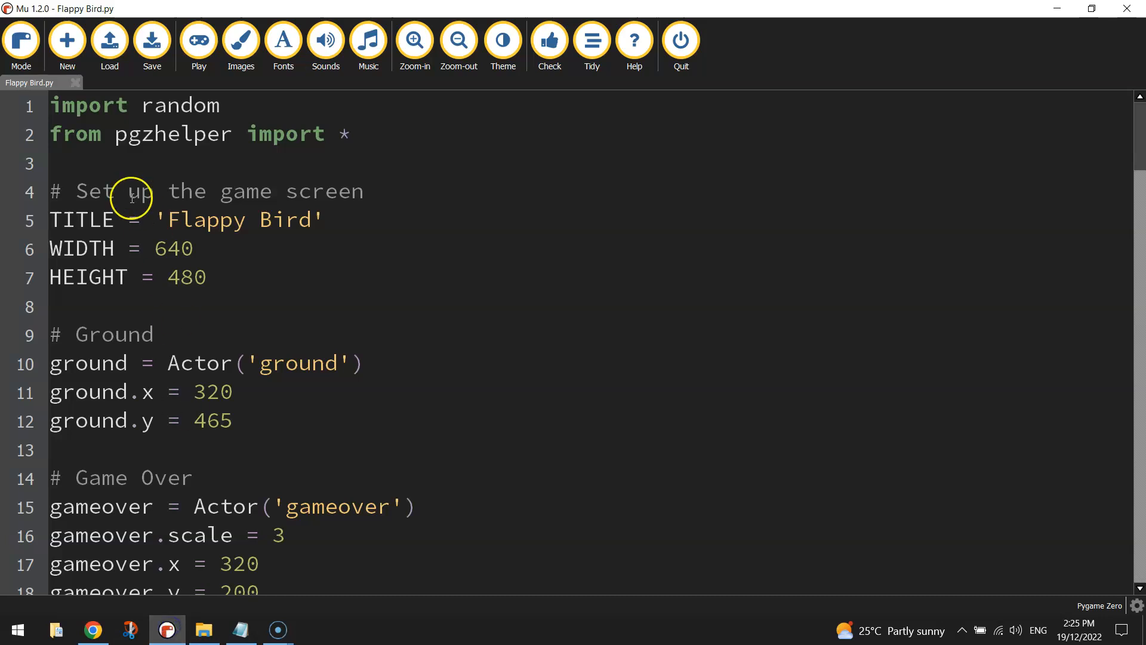
# - Start a new blank script and confirm Pygame Zero as its mode
pyautogui.click(67, 40)
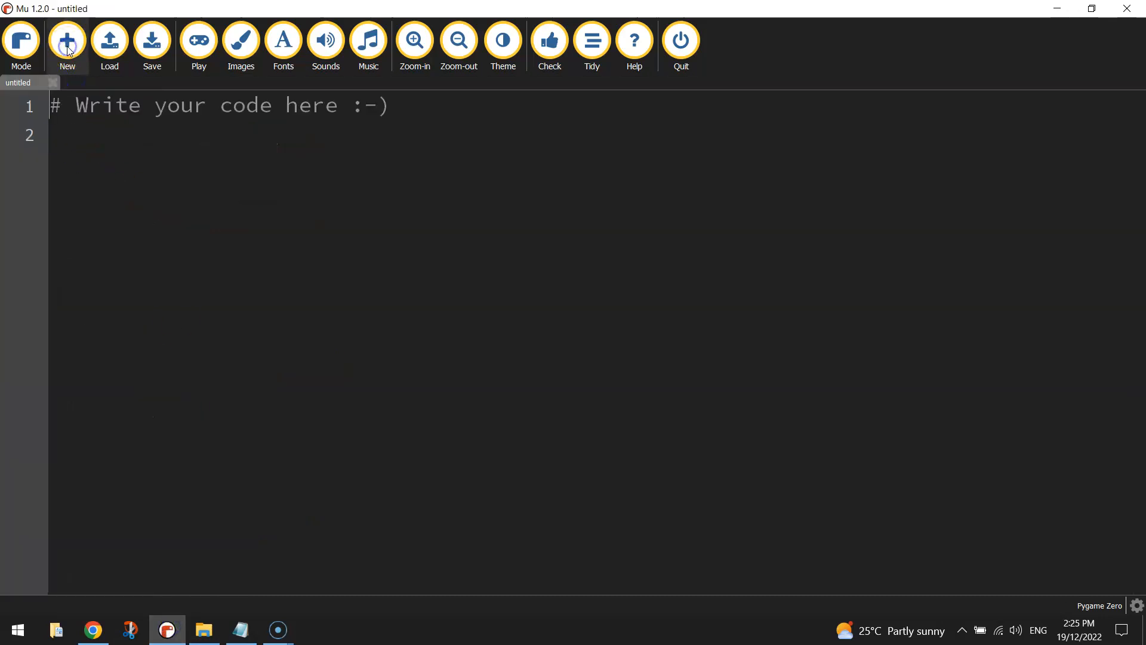
pyautogui.click(21, 40)
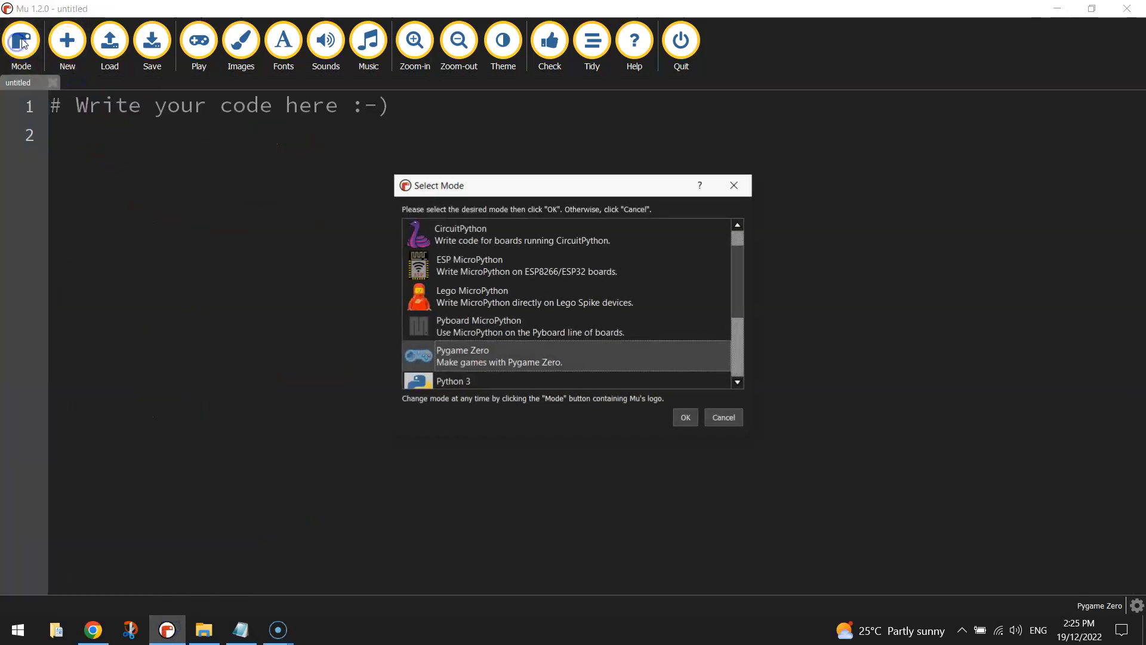
pyautogui.moveTo(686, 417)
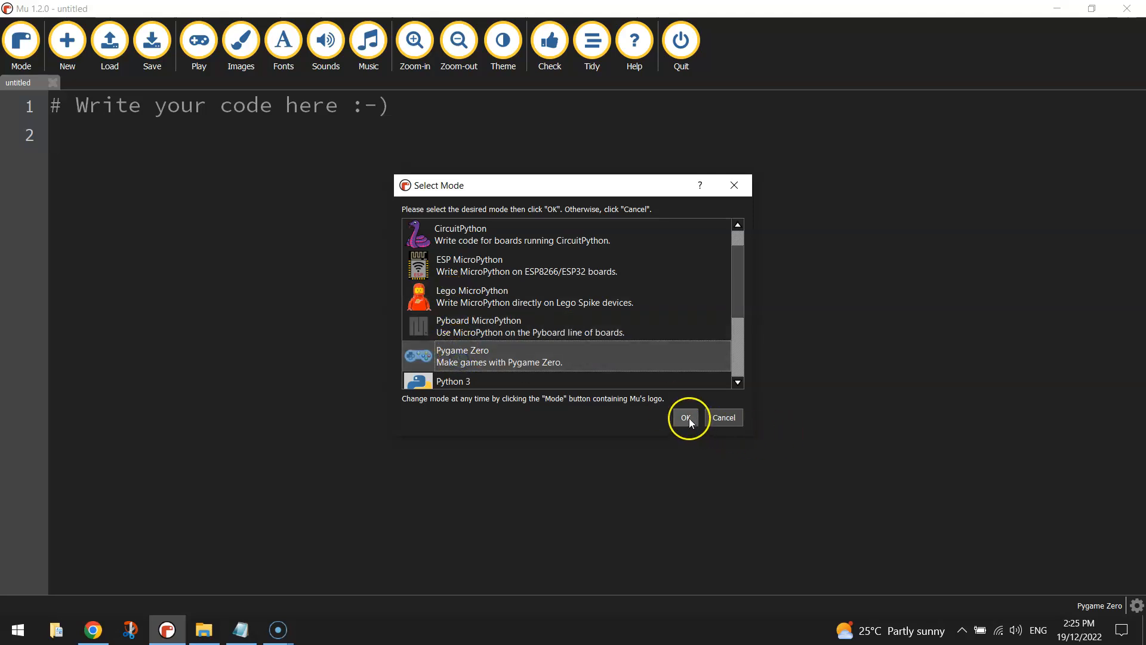
pyautogui.click(685, 417)
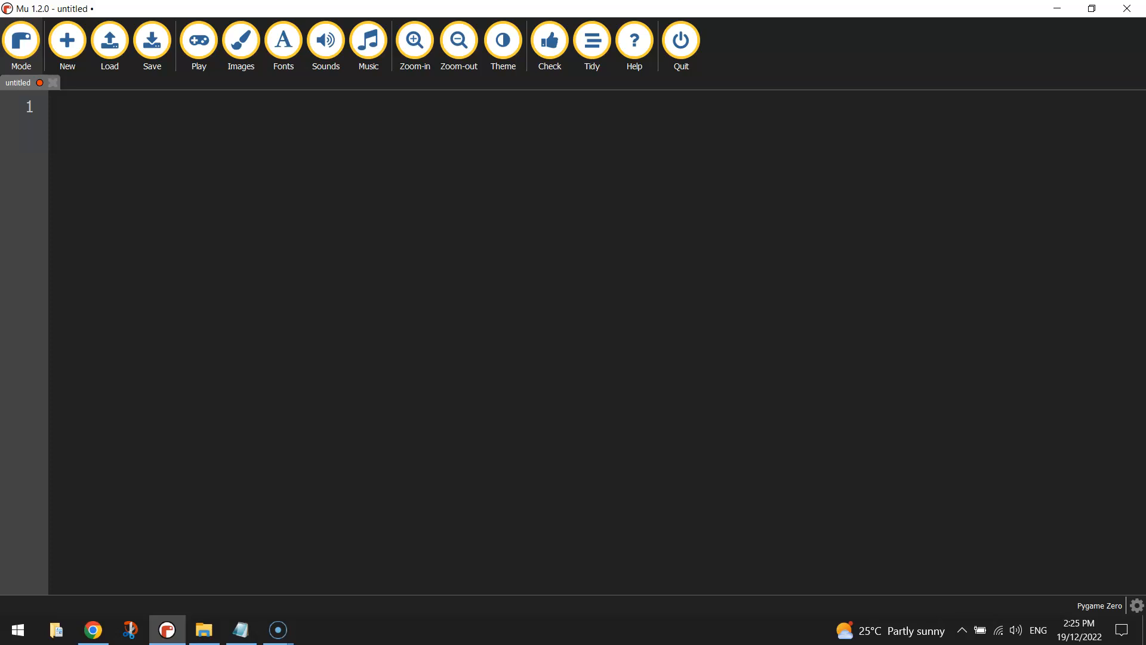
# - Write 'import random' and 'from pgzhelper import *' at the top of the script
pyautogui.write('import')
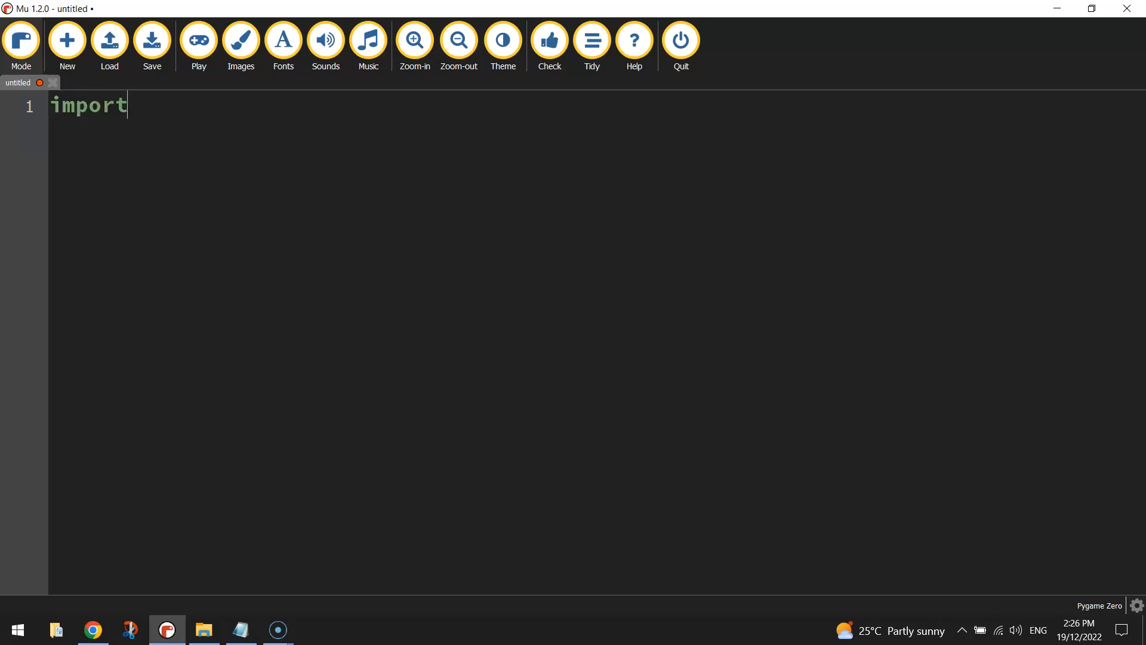
pyautogui.write('random')
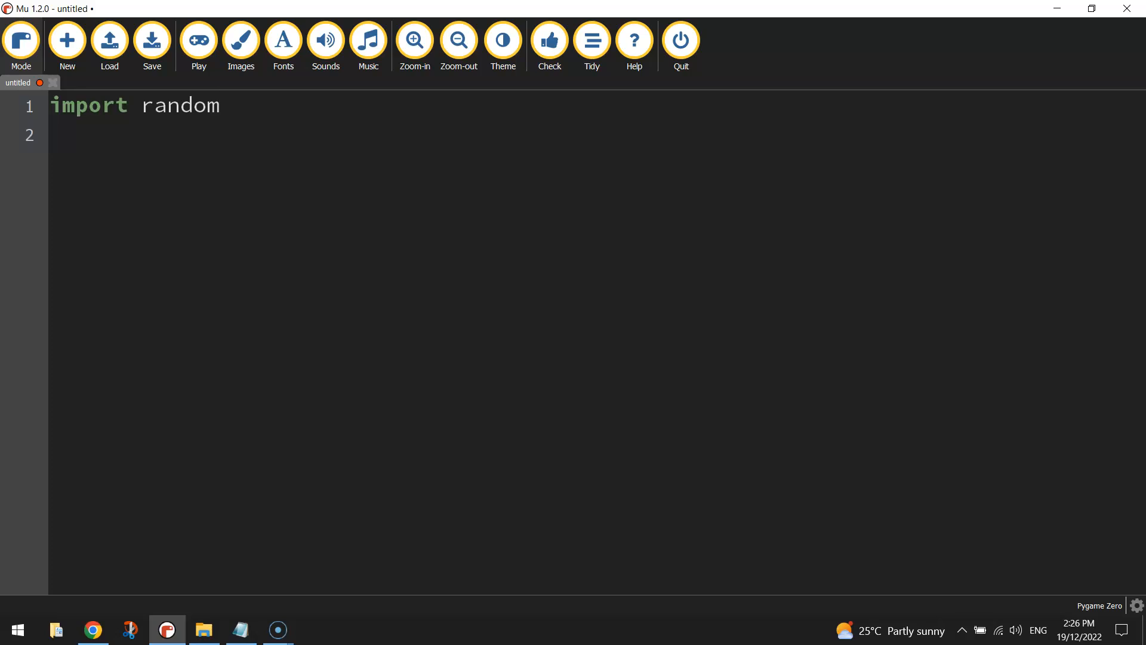
pyautogui.write('from p')
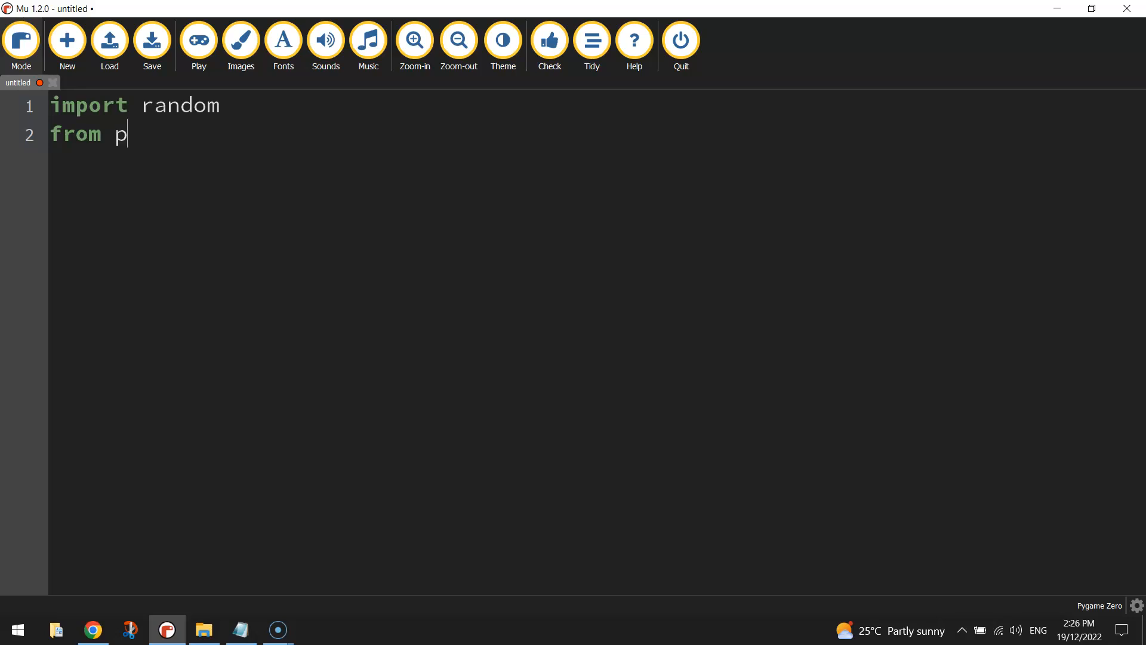
pyautogui.write('gzhelper')
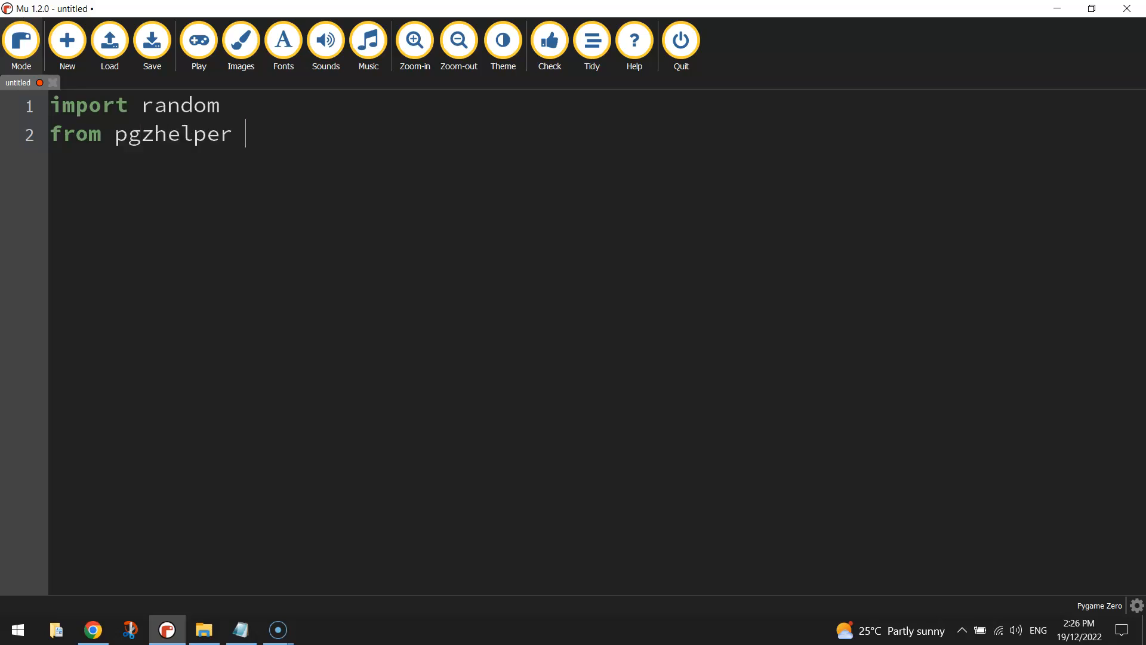
pyautogui.write('import *')
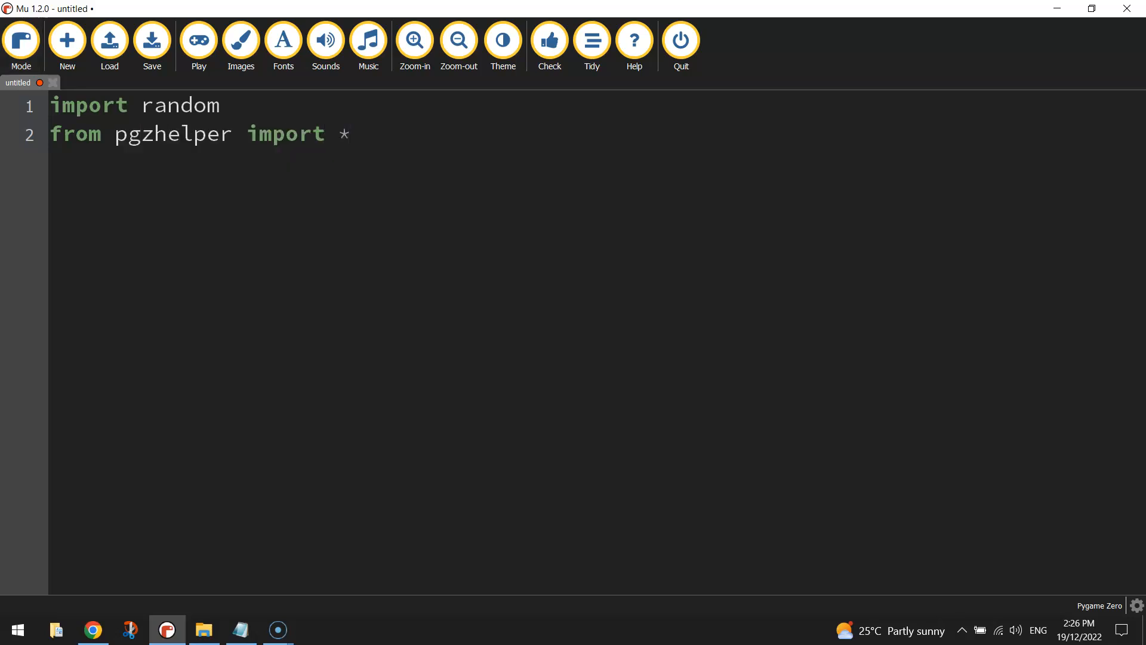
# - Highlight pgzhelper and the asterisk, then show the pgzhelper file in the Flappy Bird folder
pyautogui.doubleClick(172, 134)
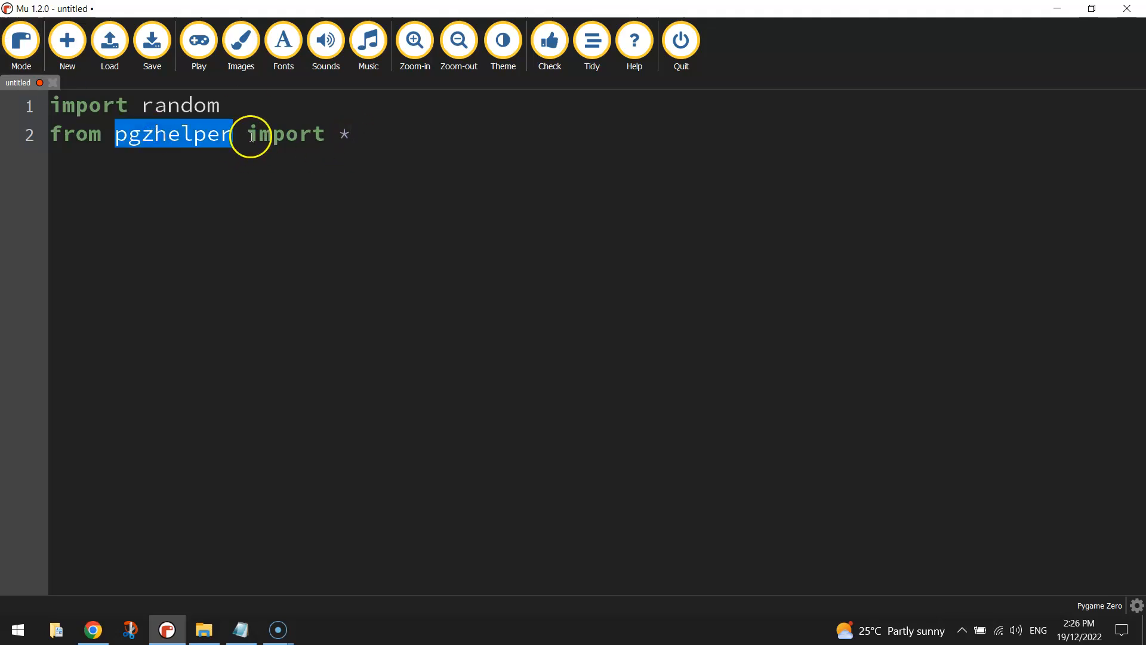
pyautogui.click(343, 135)
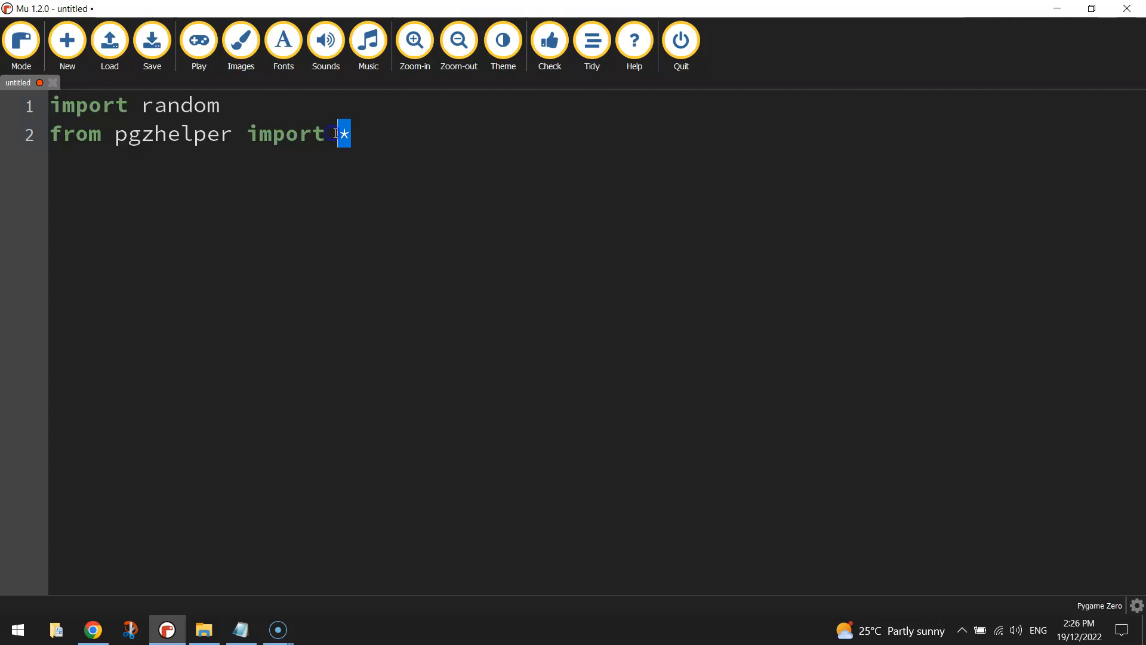
pyautogui.doubleClick(172, 133)
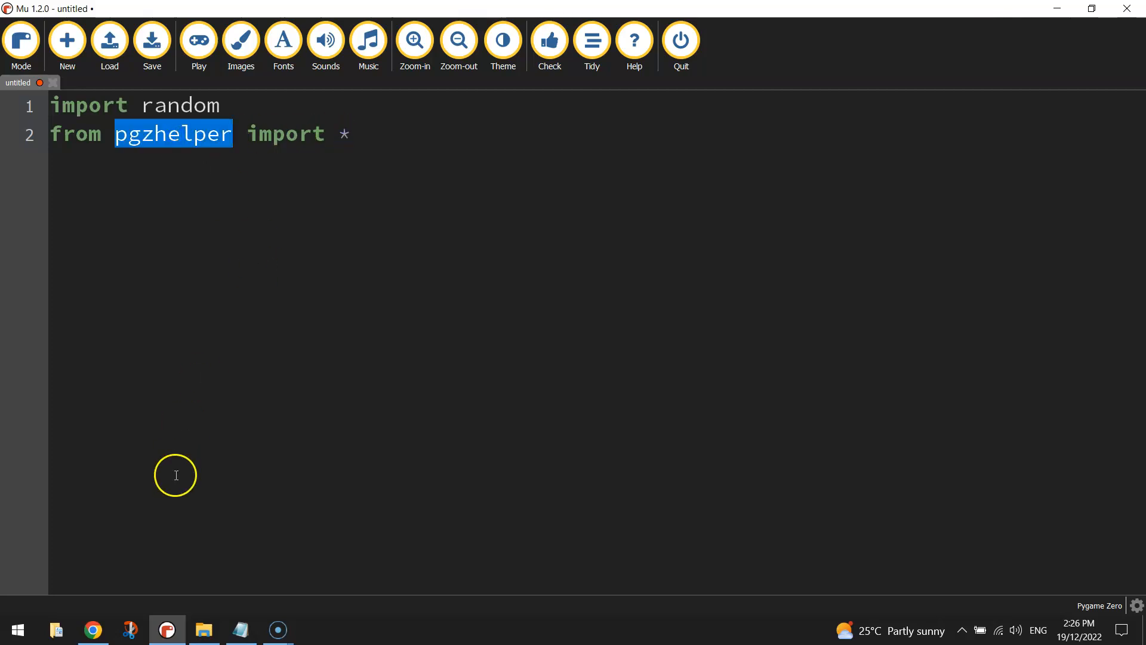
pyautogui.click(203, 629)
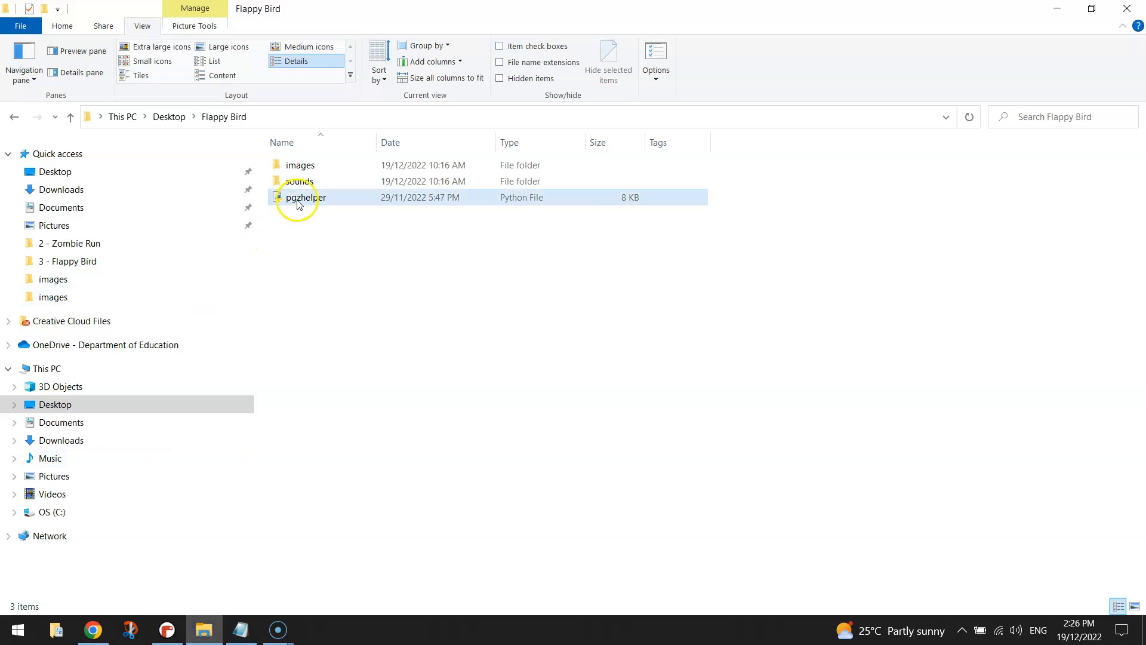
pyautogui.click(305, 197)
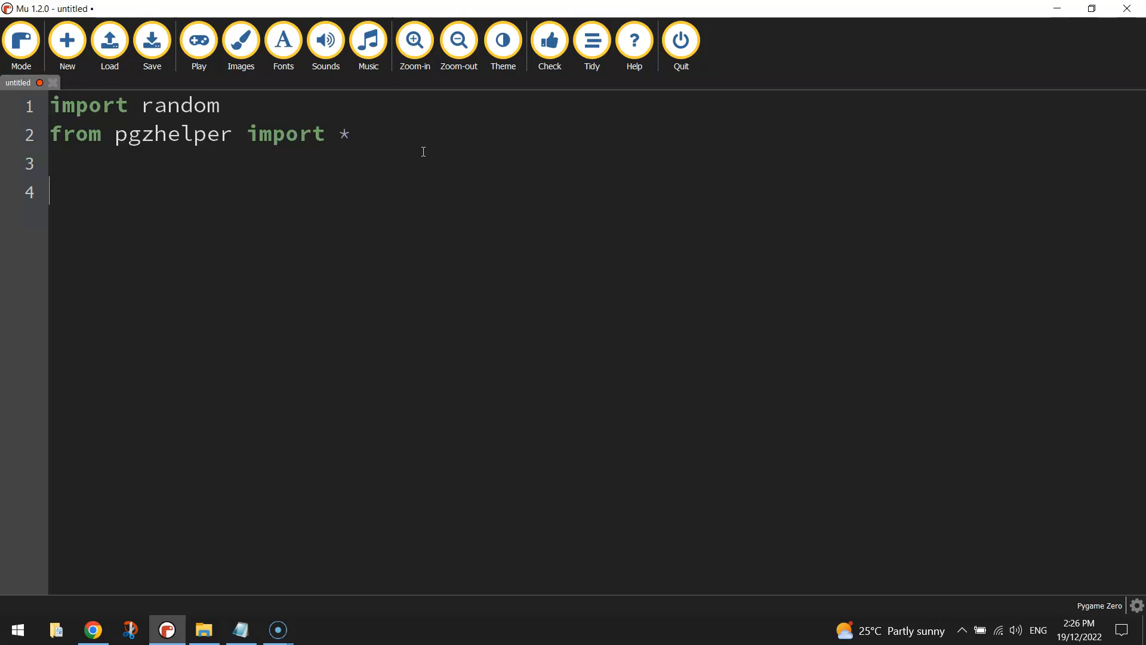
# - Add a 'Set up the game screen' comment with WIDTH = 640 and HEIGHT = 480, then start saving
pyautogui.write('# Set u')
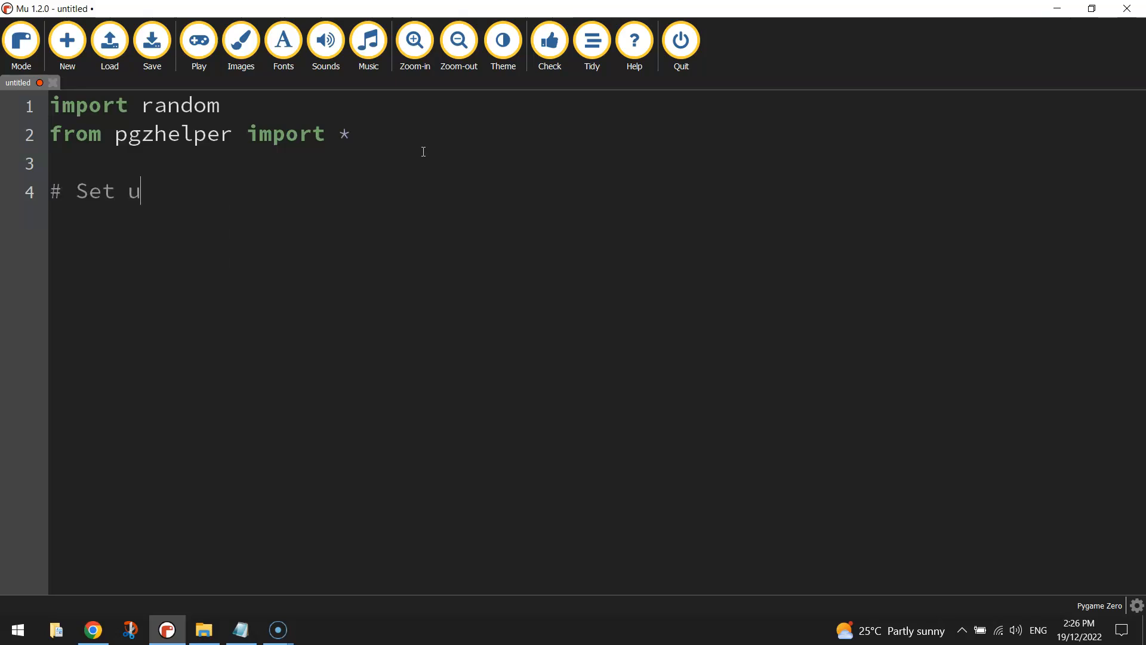
pyautogui.write('p the game screen')
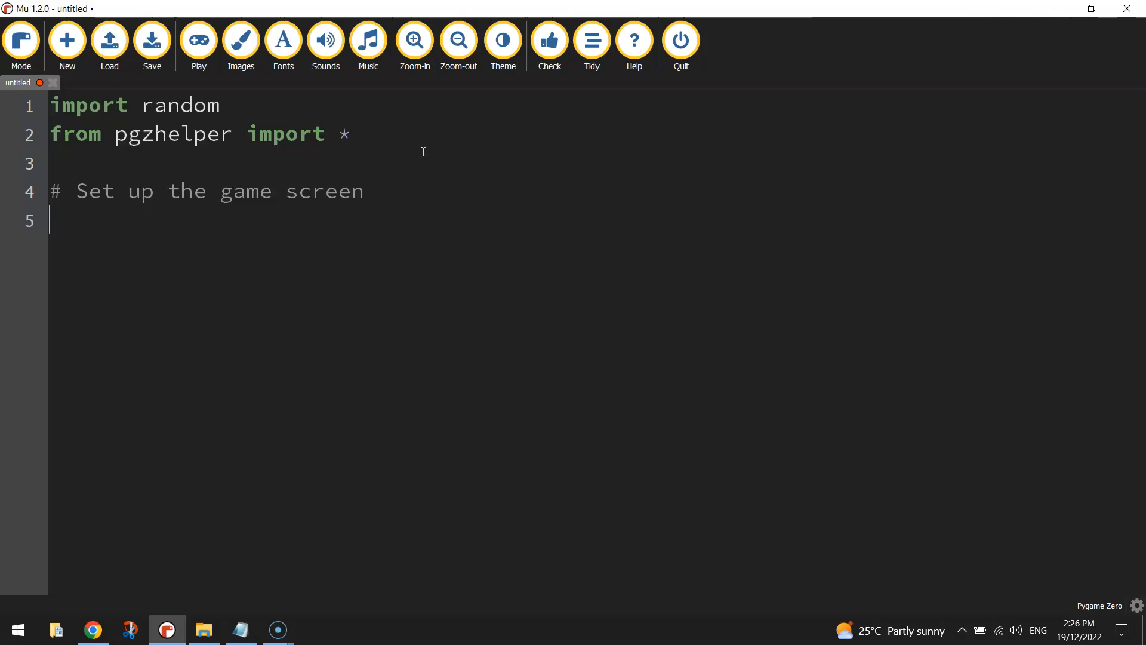
pyautogui.write('WIDTH')
pyautogui.write('HEIGHT')
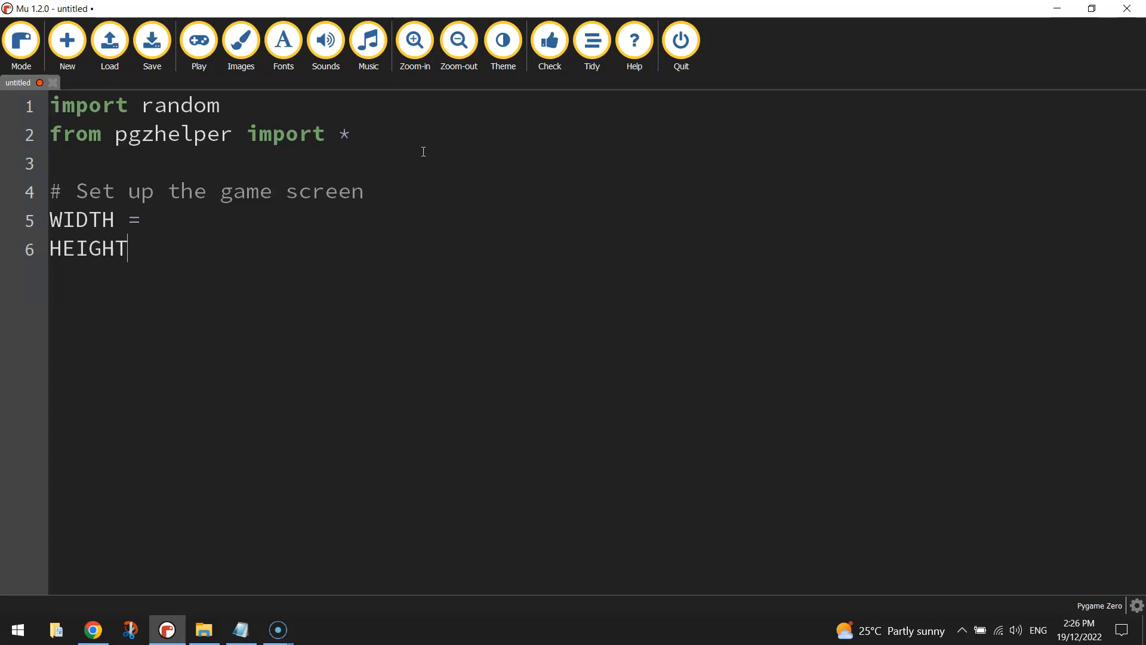
pyautogui.write('=')
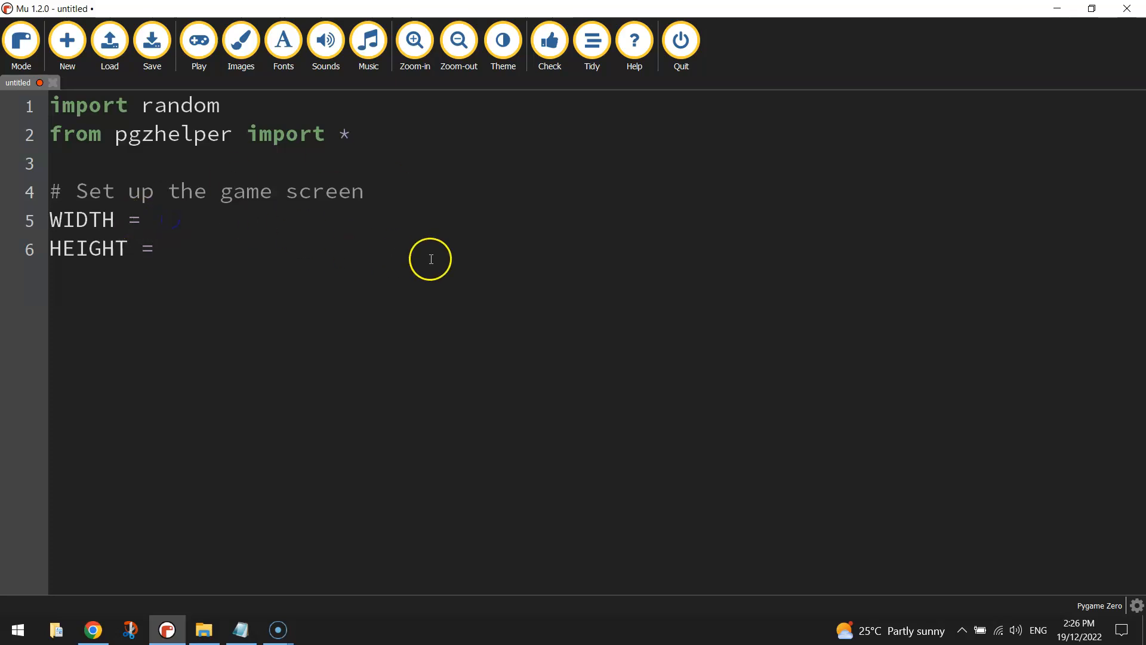
pyautogui.write('640')
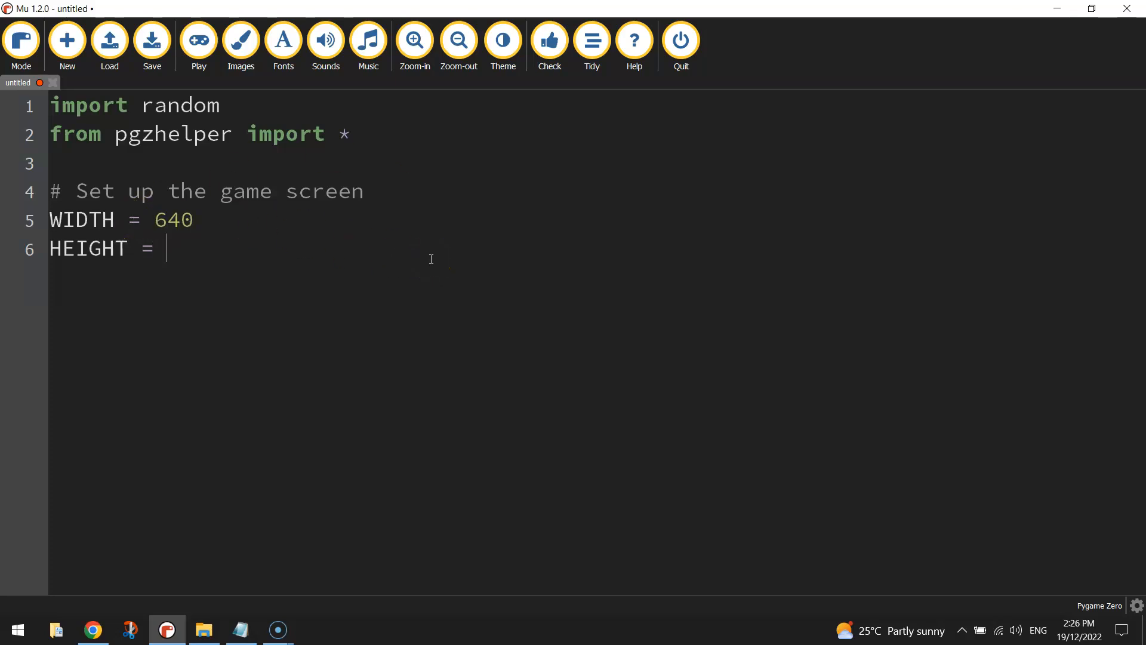
pyautogui.write('480')
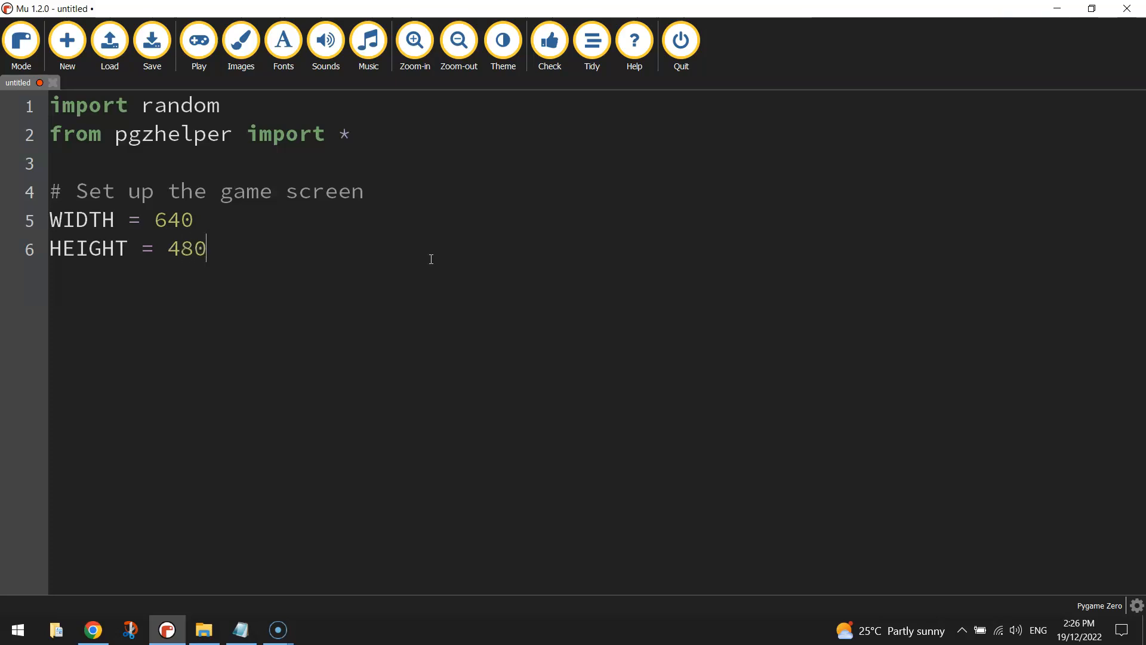
pyautogui.moveTo(325, 248)
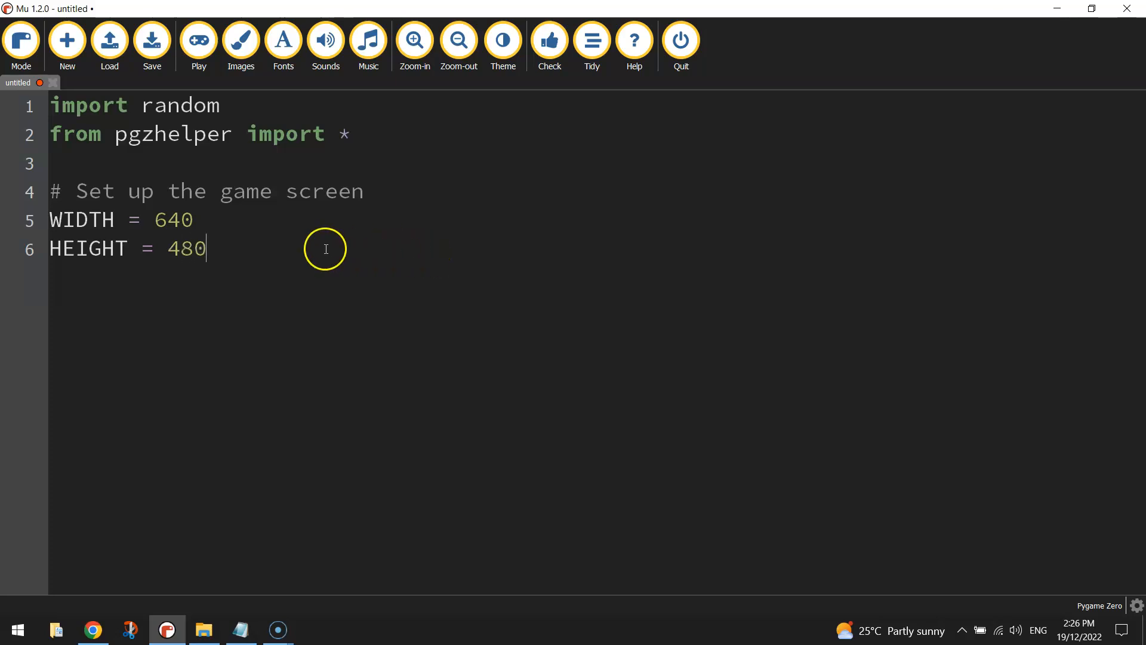
pyautogui.moveTo(273, 250)
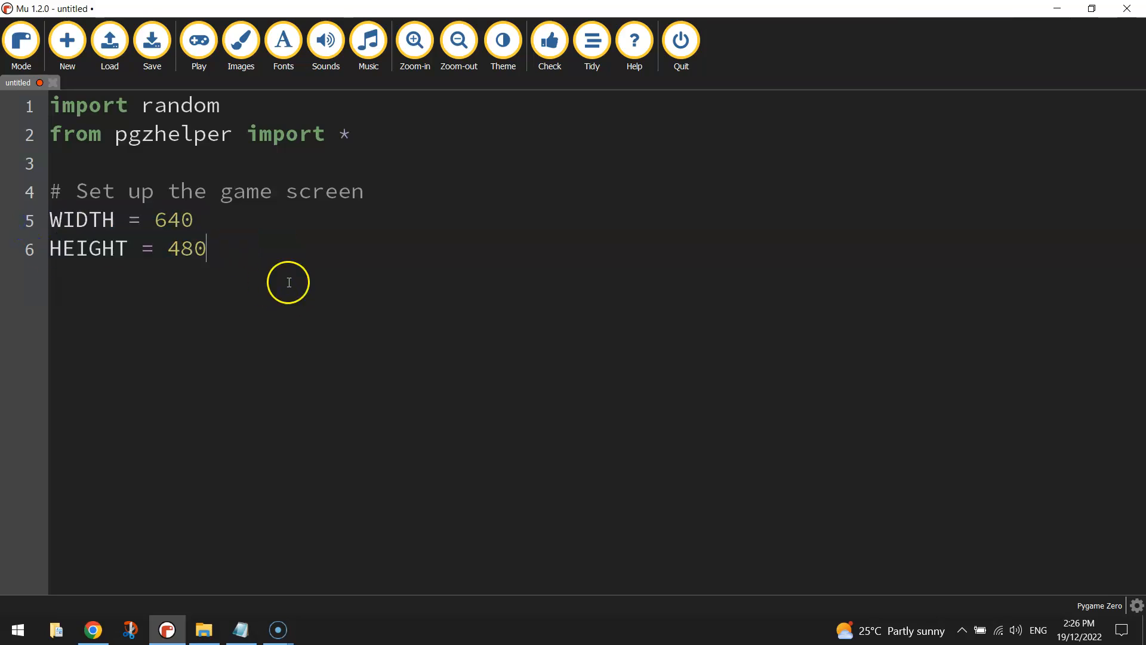
pyautogui.click(152, 41)
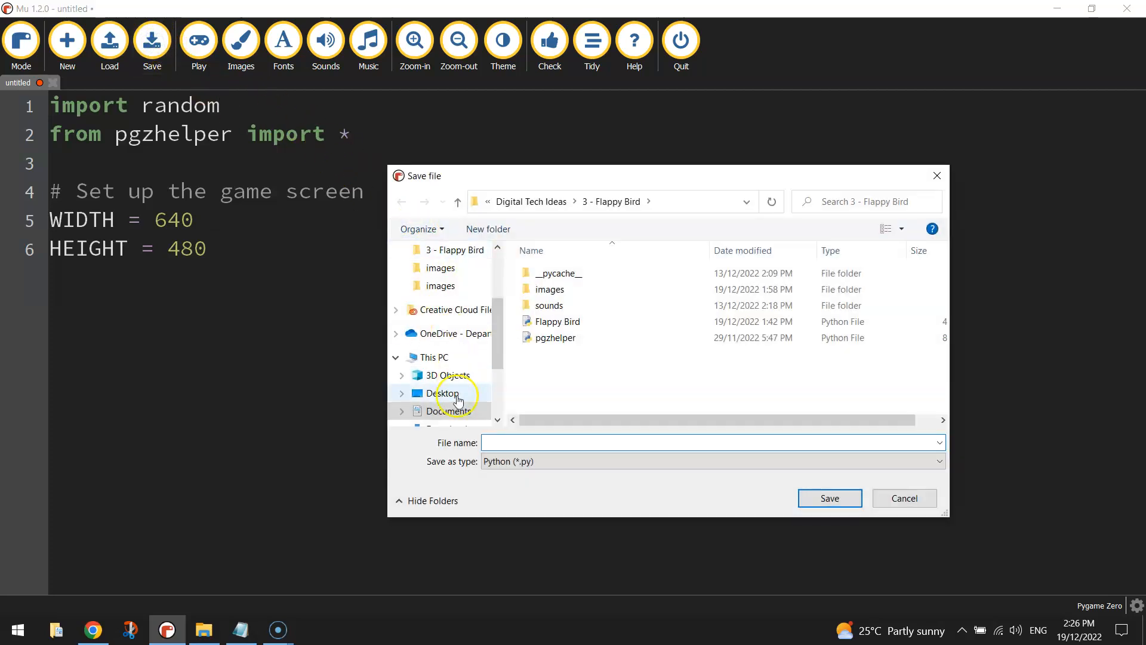
# - Save the script as flappy bird.py in the Desktop's Flappy Bird folder
pyautogui.click(444, 393)
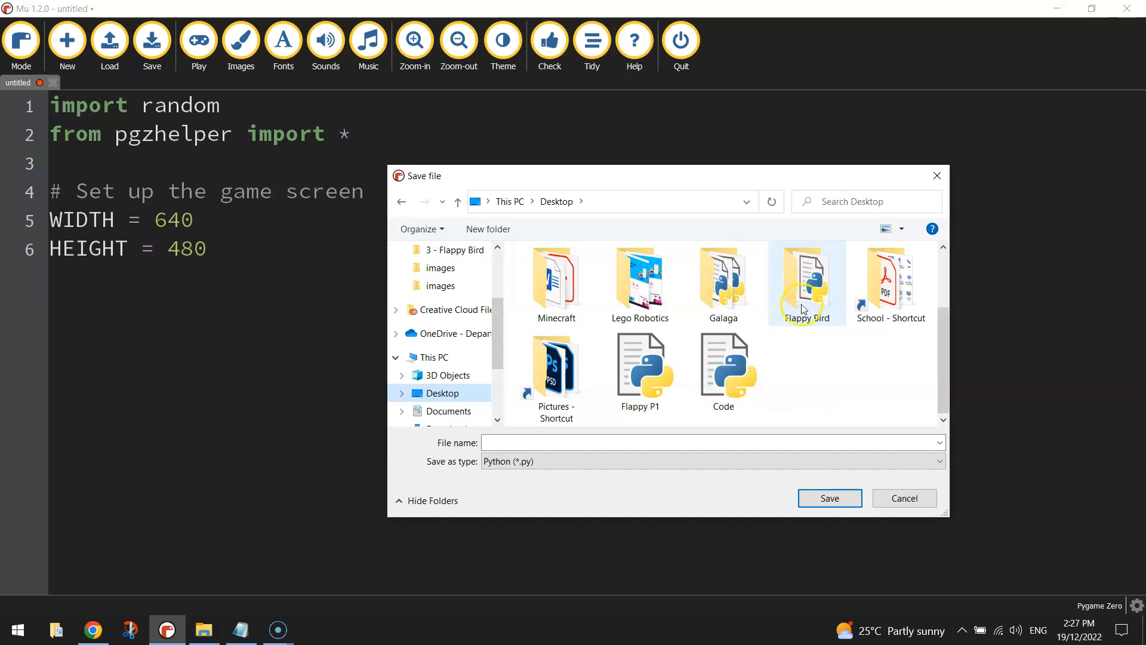
pyautogui.doubleClick(806, 278)
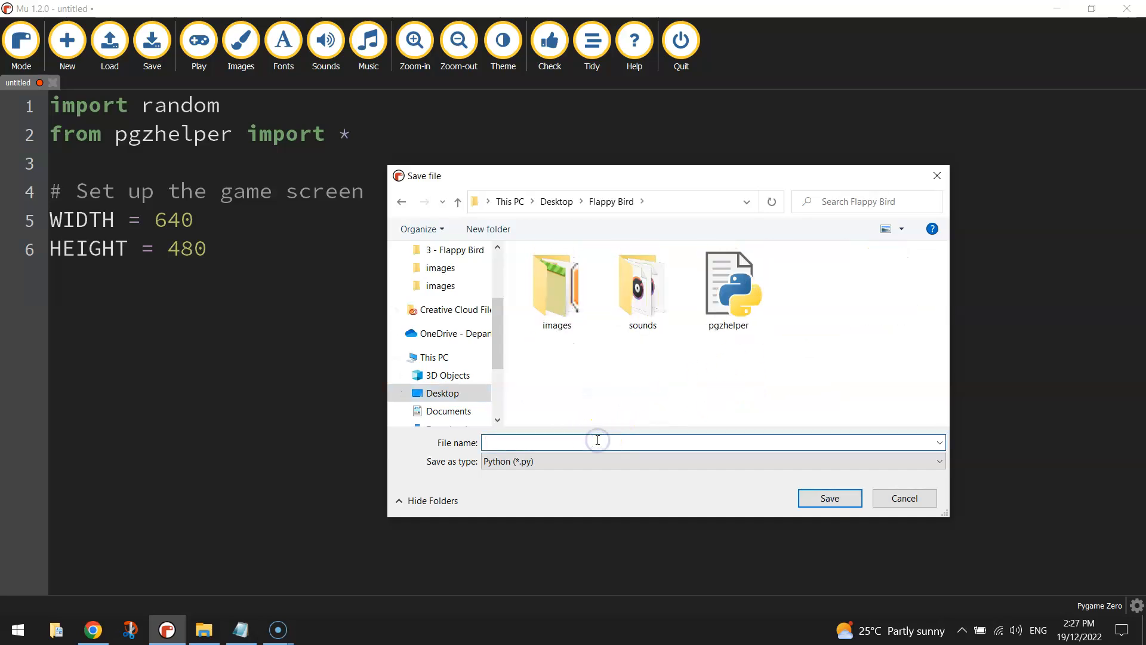
pyautogui.write('FLAPPY BIRD')
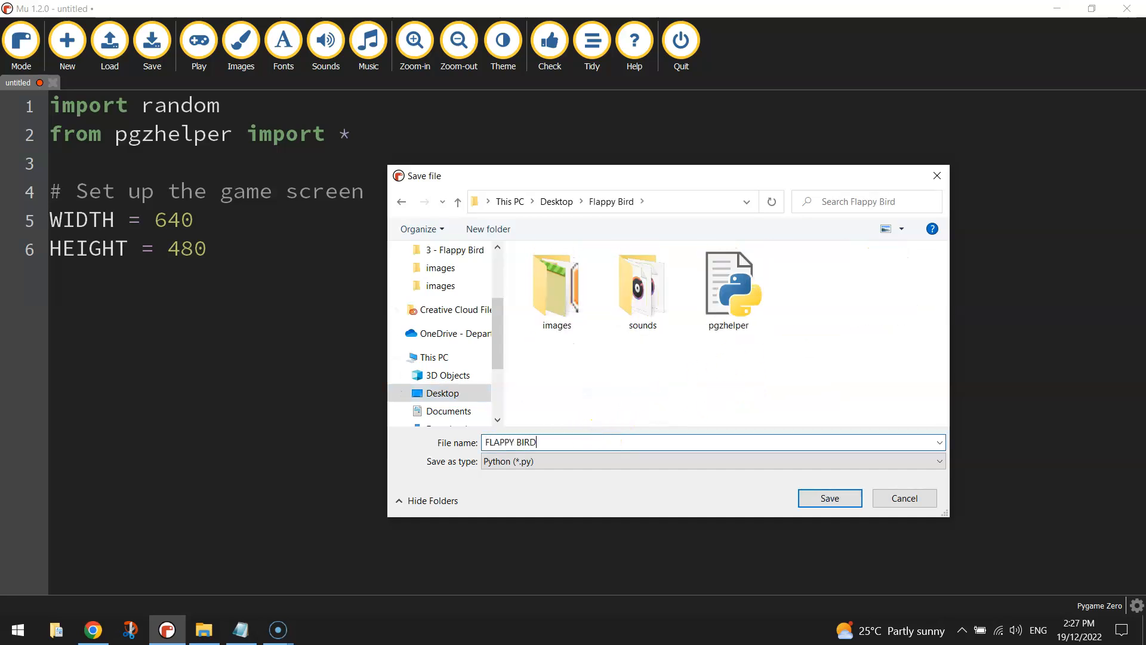
pyautogui.write('flappy')
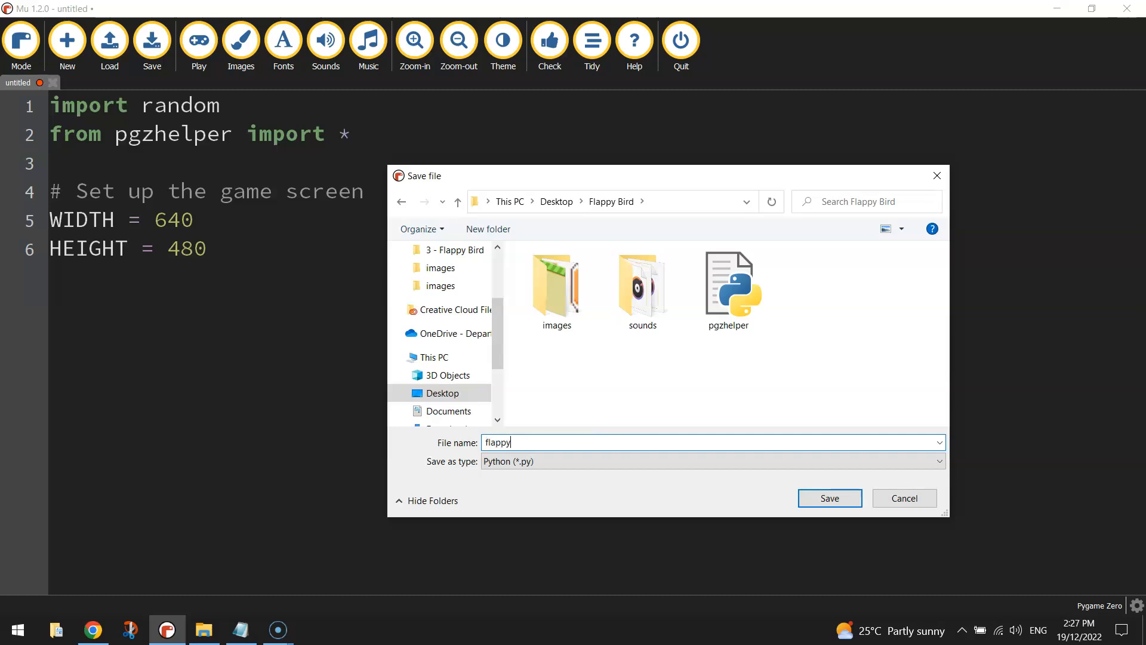
pyautogui.write('bird')
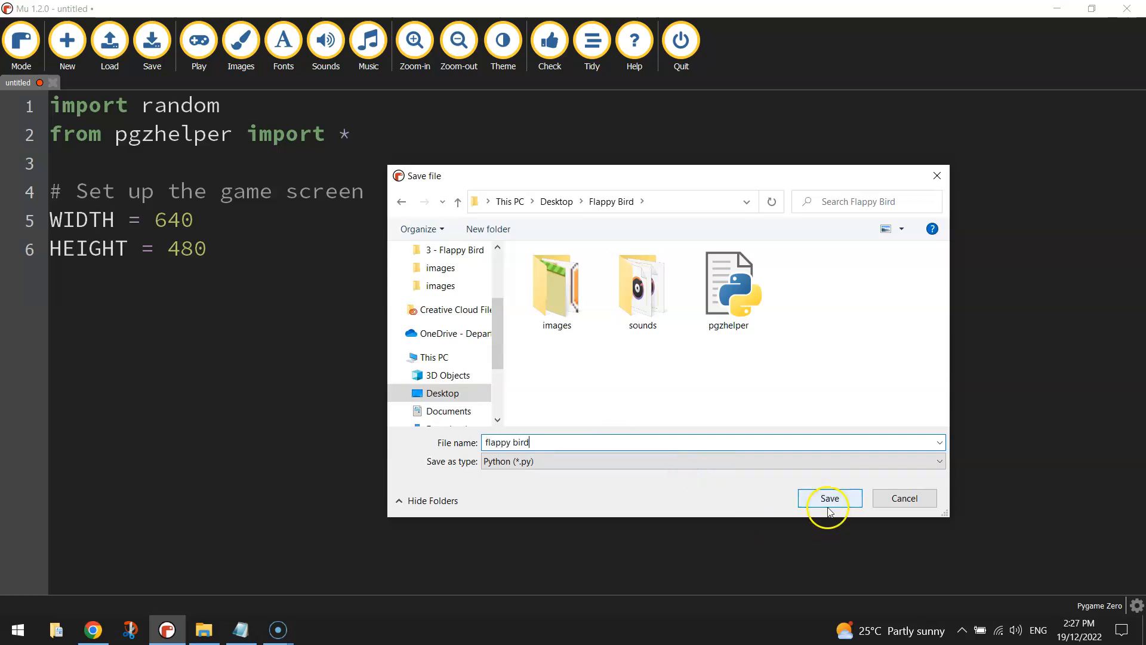
pyautogui.click(828, 498)
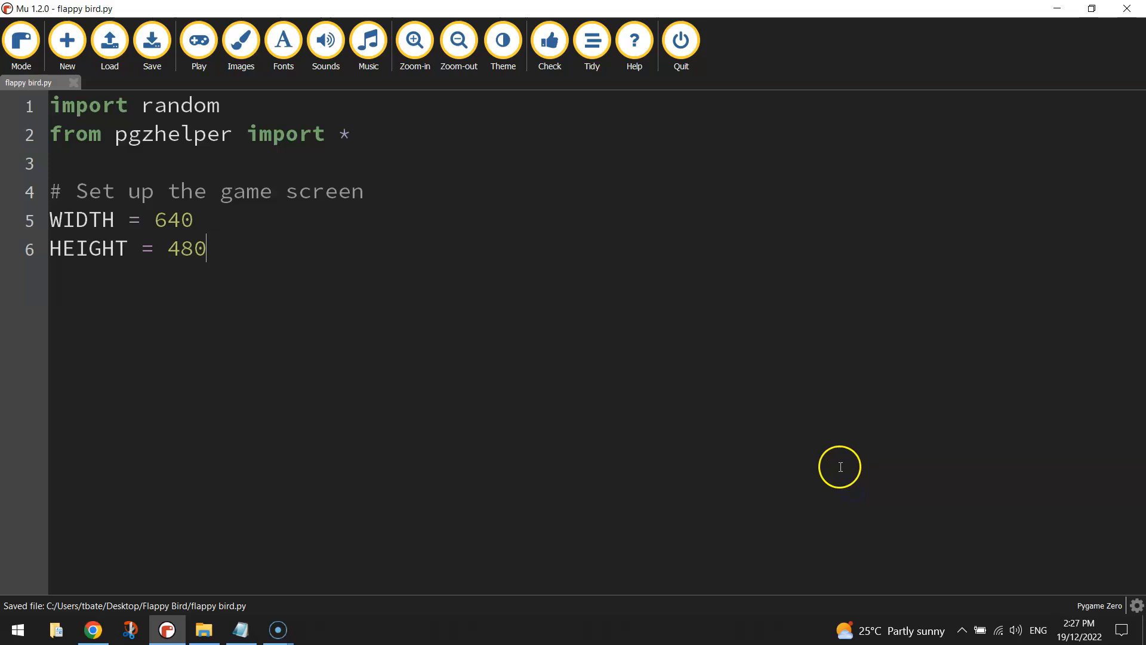
# - Run flappy bird.py to confirm a blank 640×480 game window opens, then close it
pyautogui.click(197, 41)
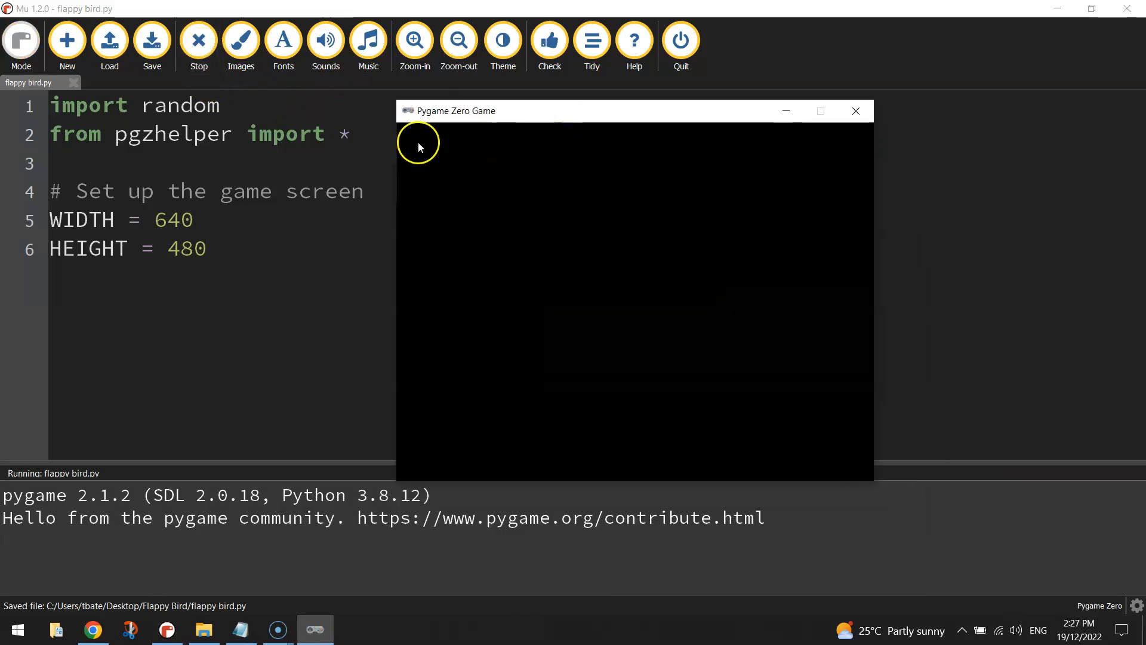
pyautogui.moveTo(705, 145)
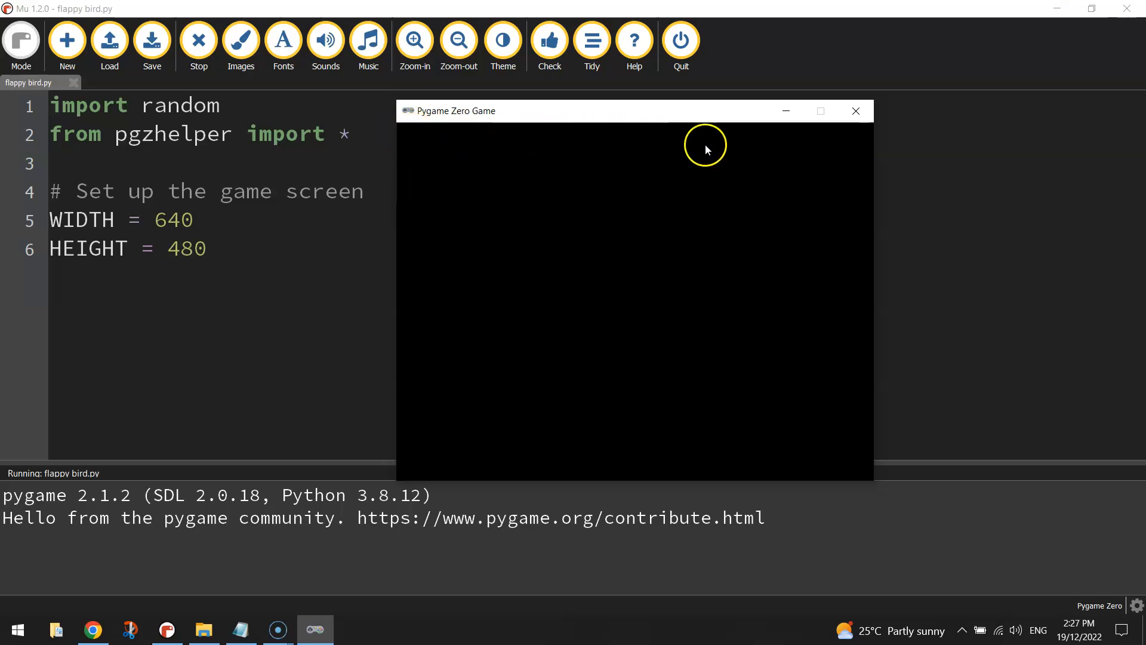
pyautogui.moveTo(868, 448)
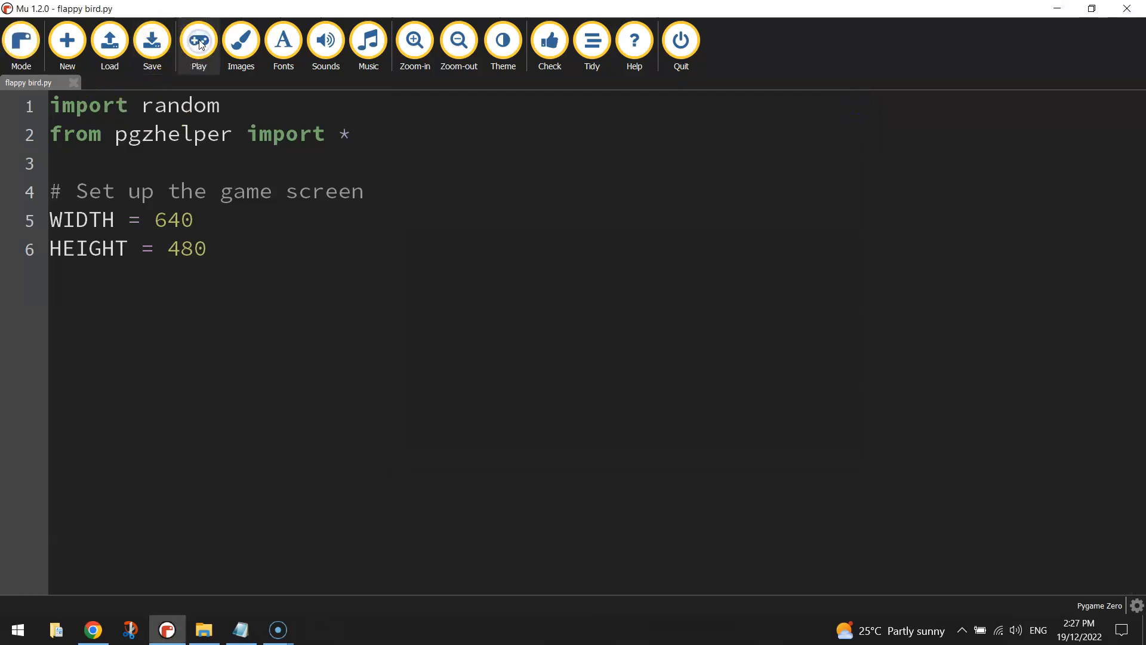
pyautogui.click(198, 40)
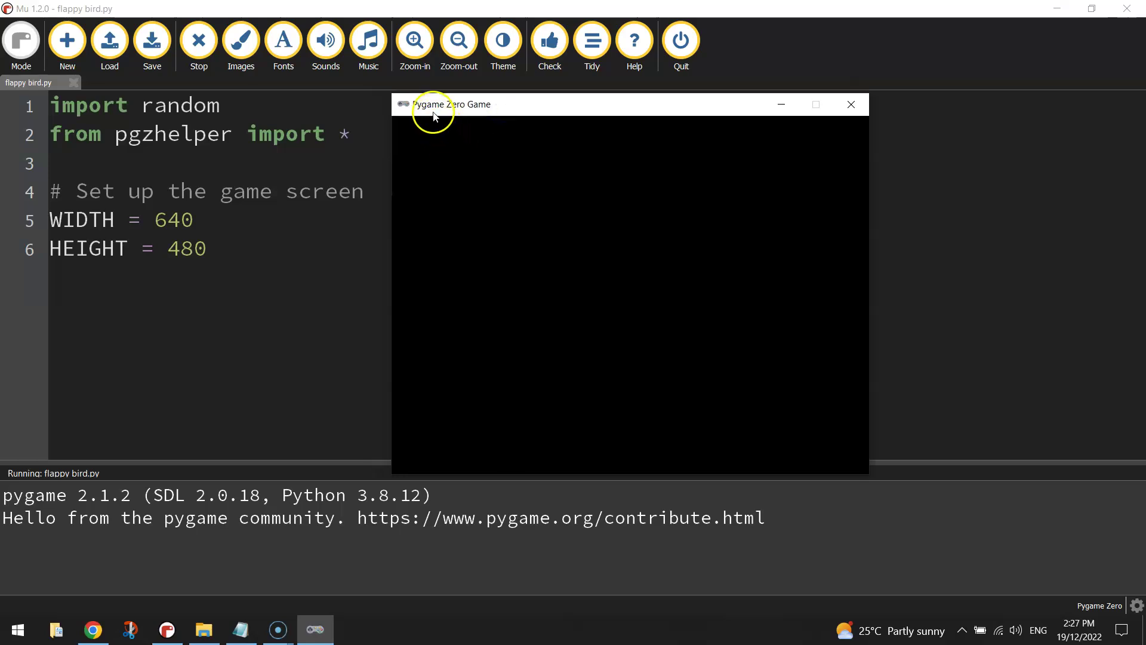
pyautogui.moveTo(415, 111)
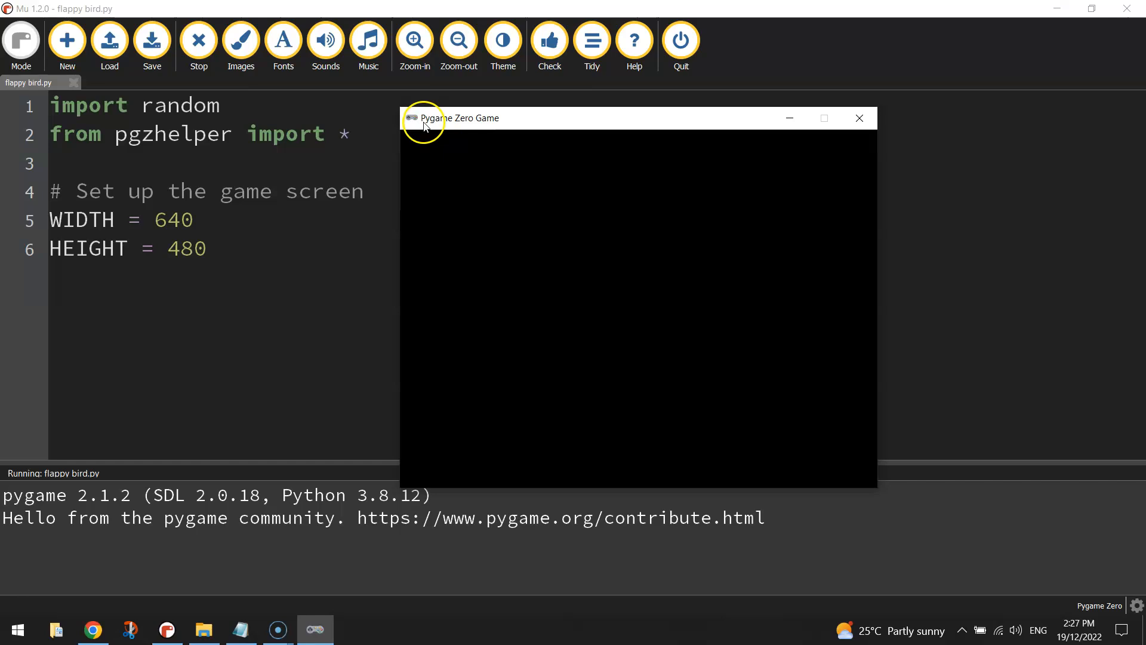
pyautogui.moveTo(479, 125)
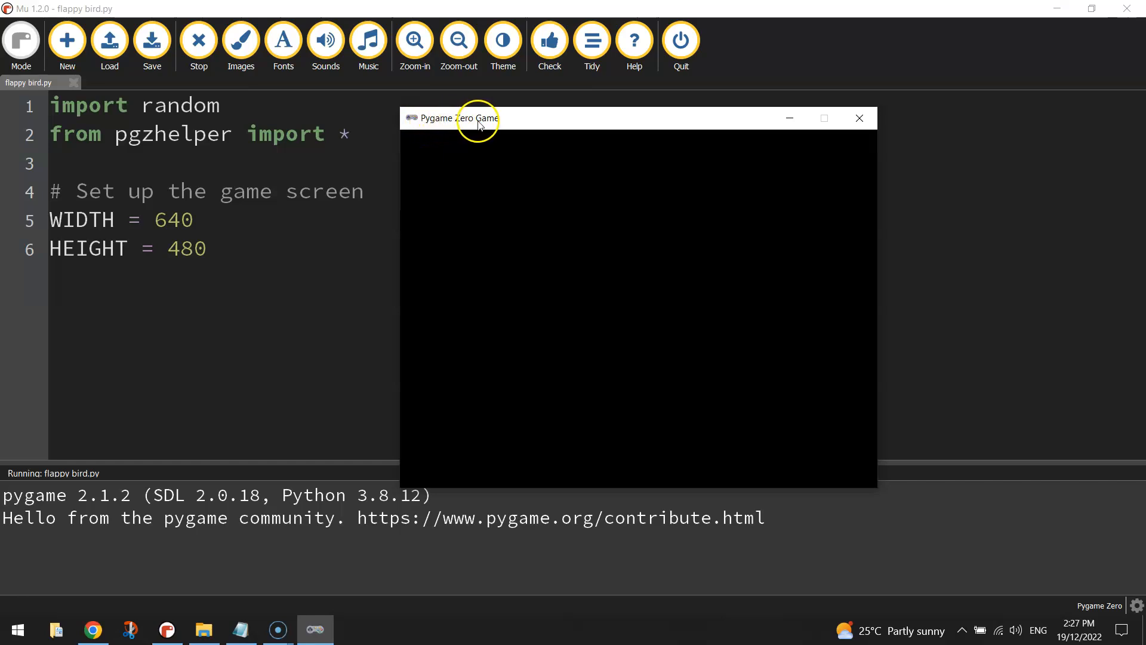
pyautogui.click(859, 118)
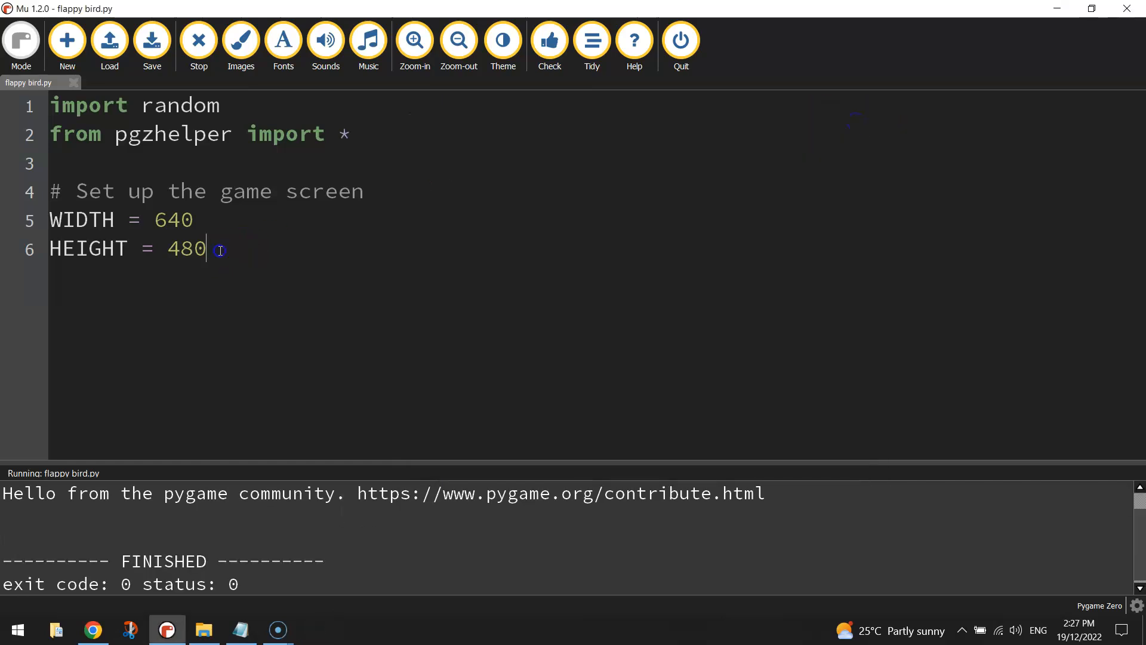
# - Add TITLE = 'Flappy Bird' below the screen size settings and save the script
pyautogui.write('TITL')
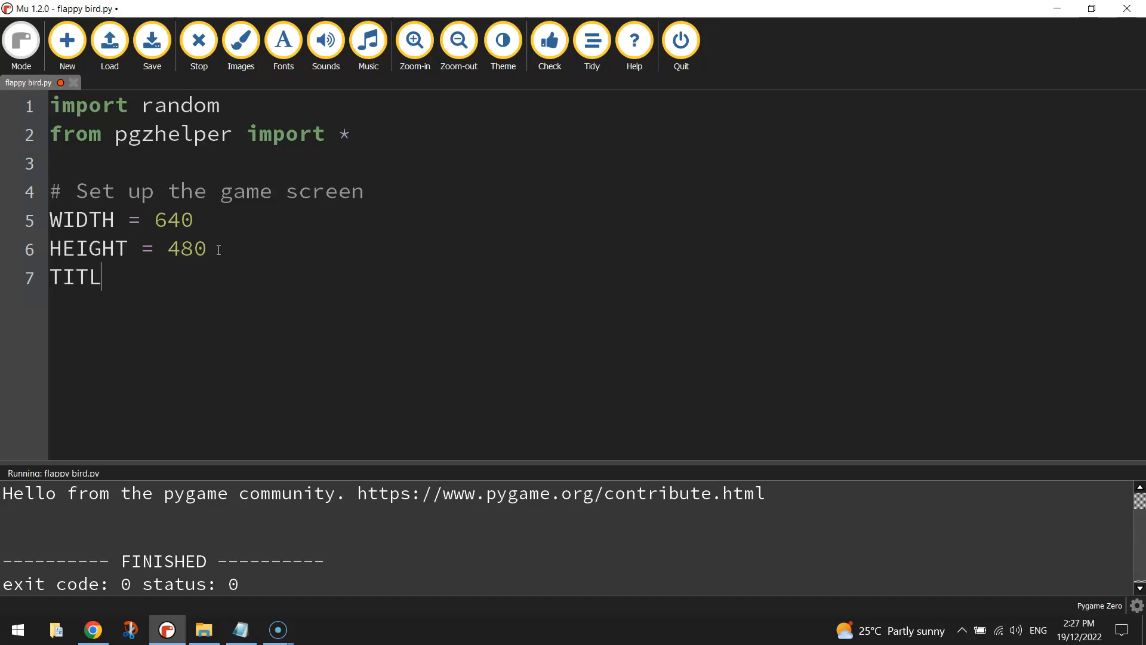
pyautogui.write('E =')
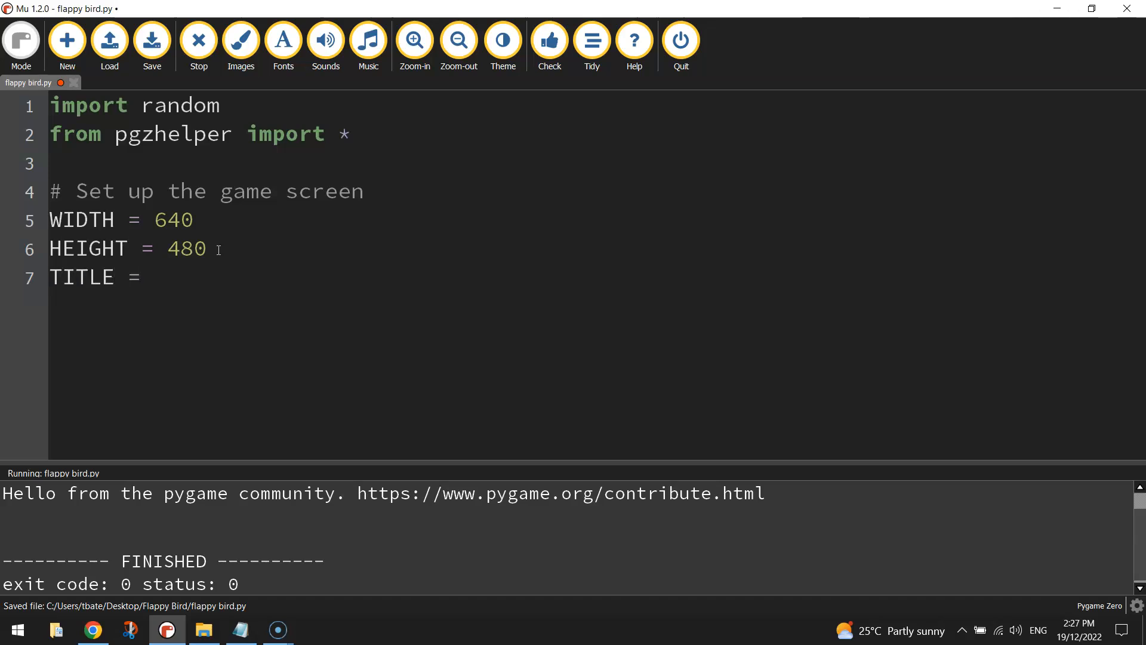
pyautogui.write("'Flappy Bi")
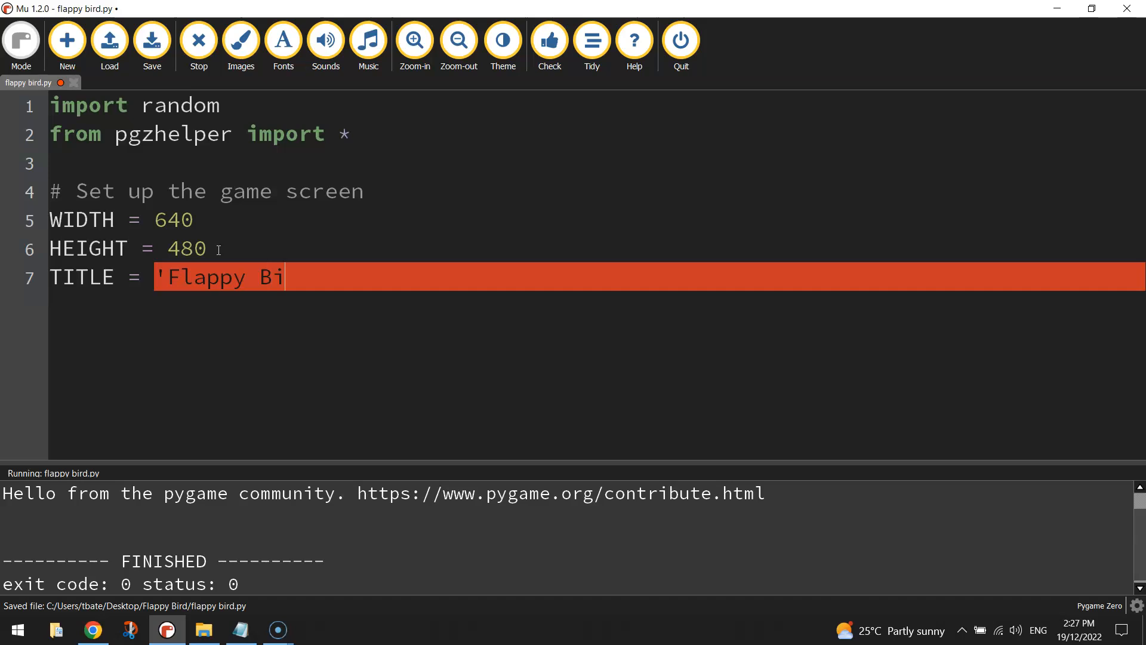
pyautogui.write("rd'")
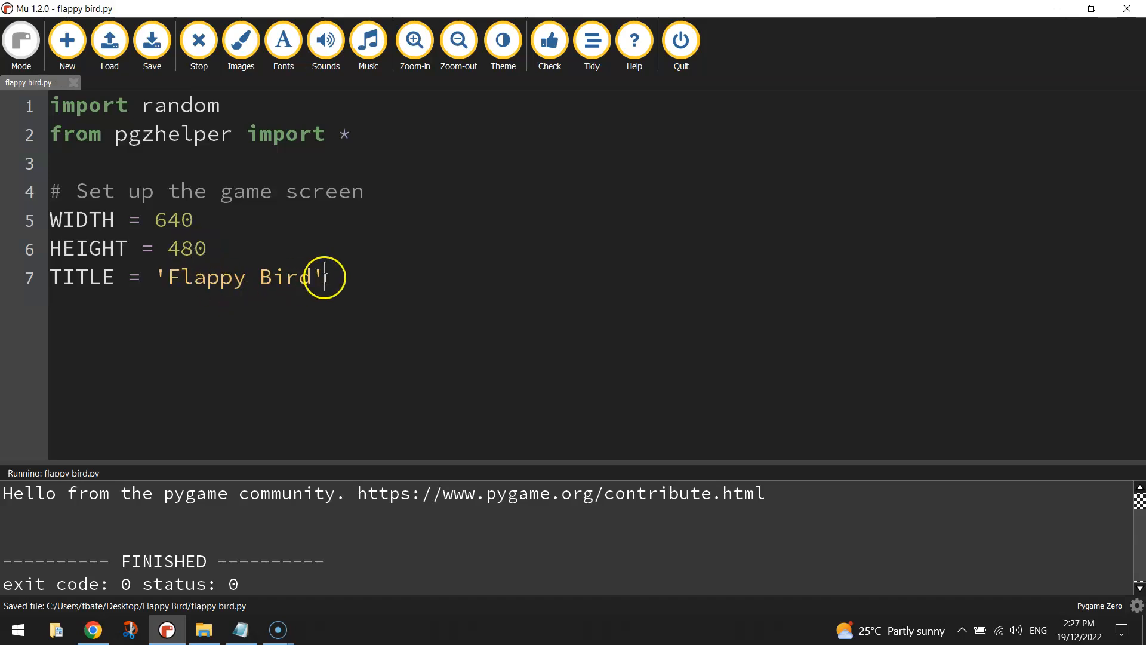
pyautogui.doubleClick(234, 276)
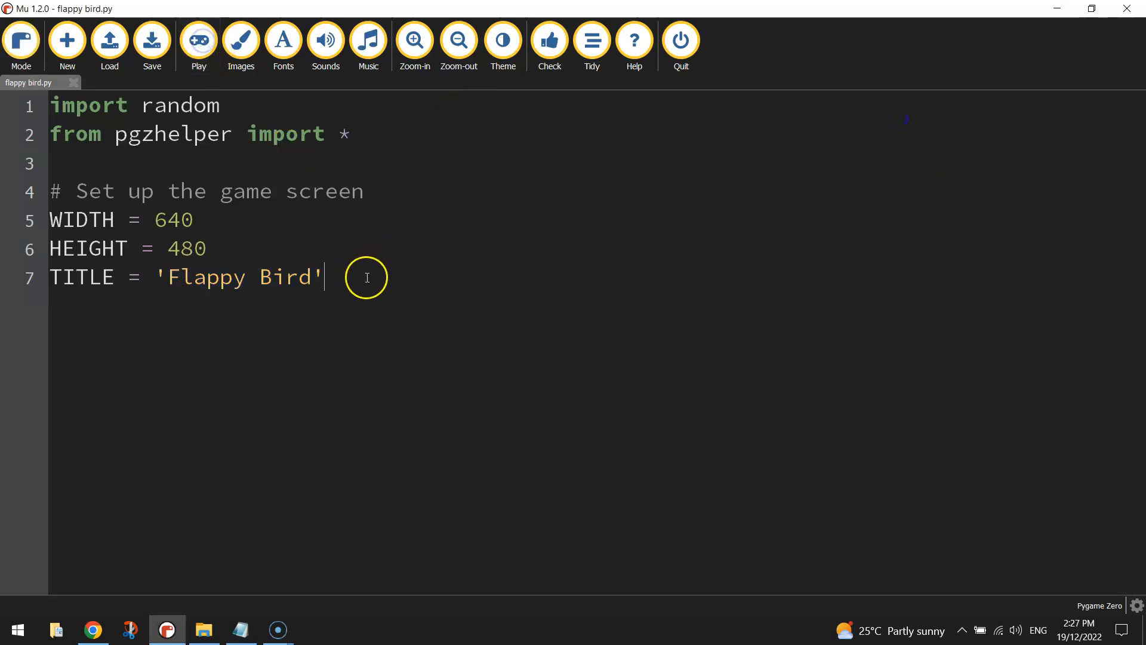
pyautogui.press('enter')
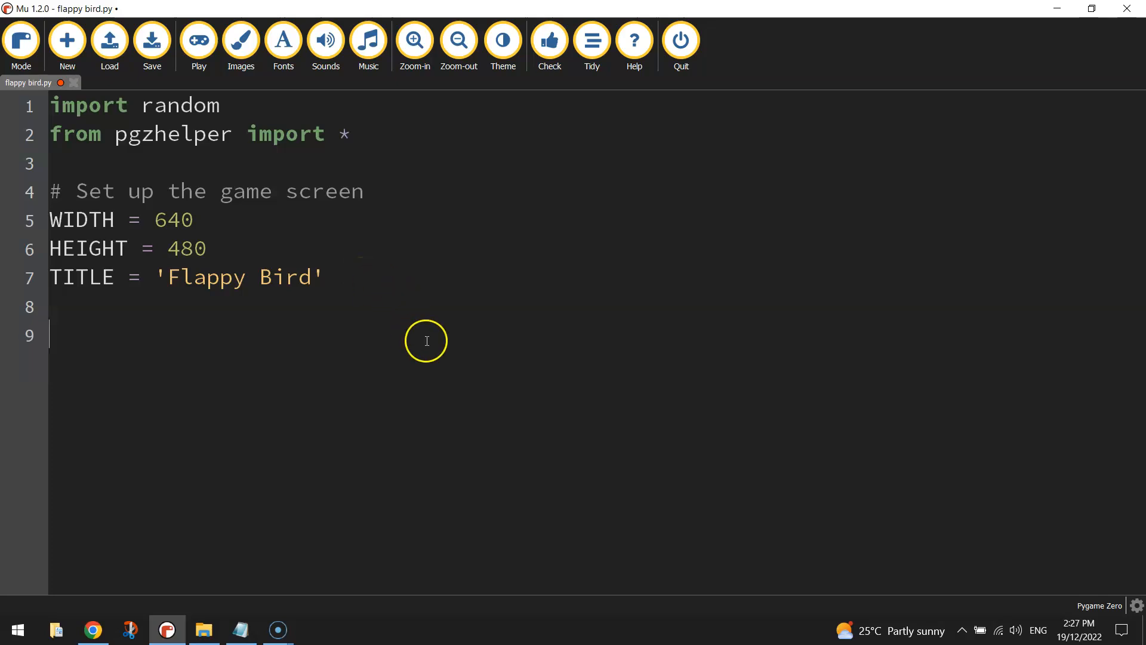
pyautogui.click(152, 40)
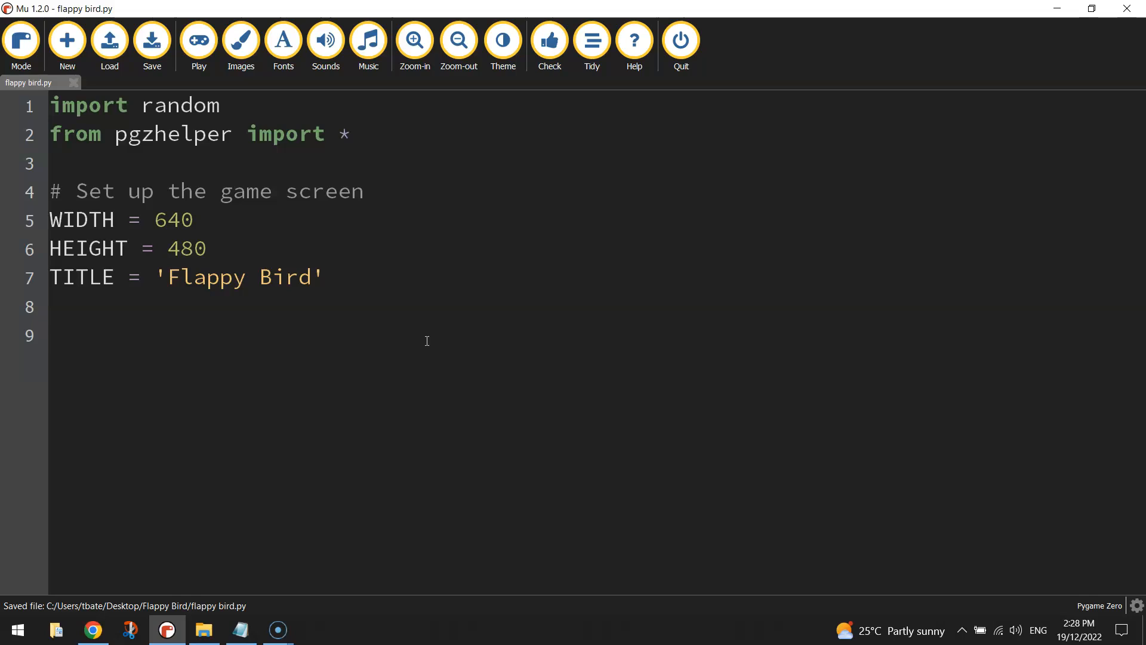
pyautogui.moveTo(330, 554)
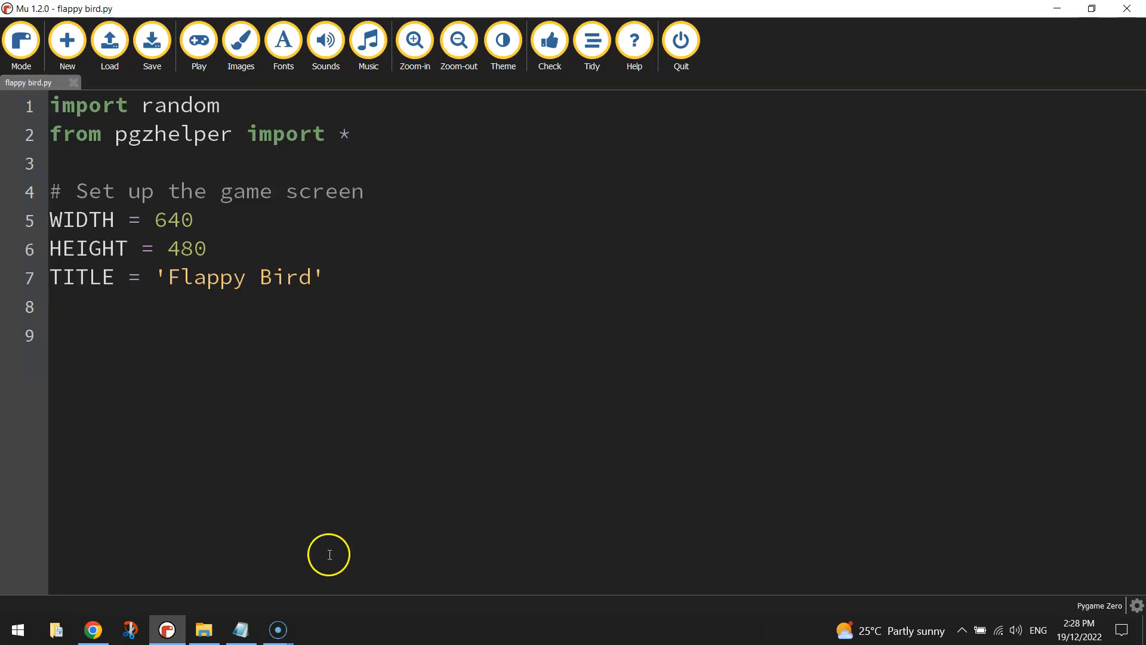
# - Preview bg.png from the images folder, then return to the flappy bird code
pyautogui.click(202, 629)
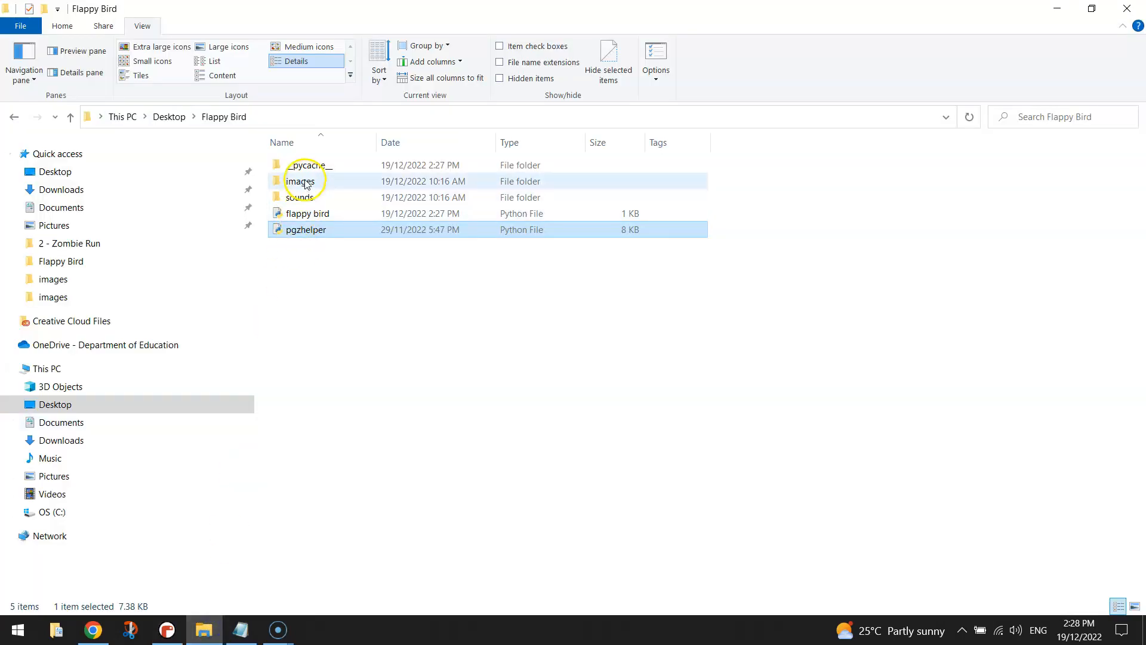
pyautogui.doubleClick(301, 180)
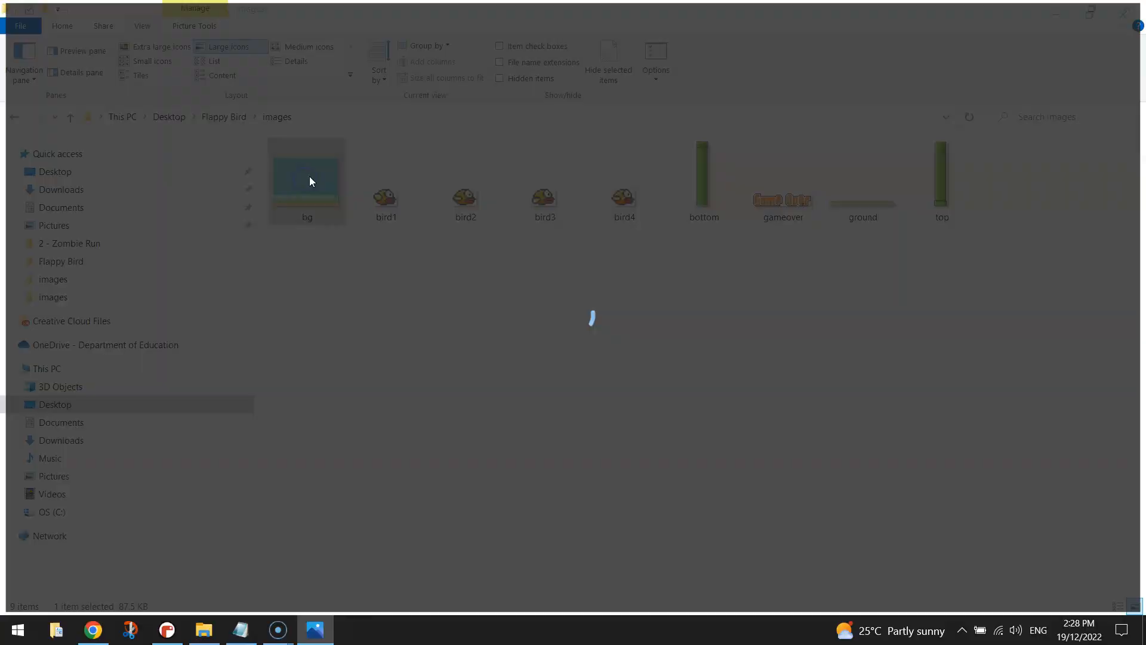
pyautogui.doubleClick(307, 180)
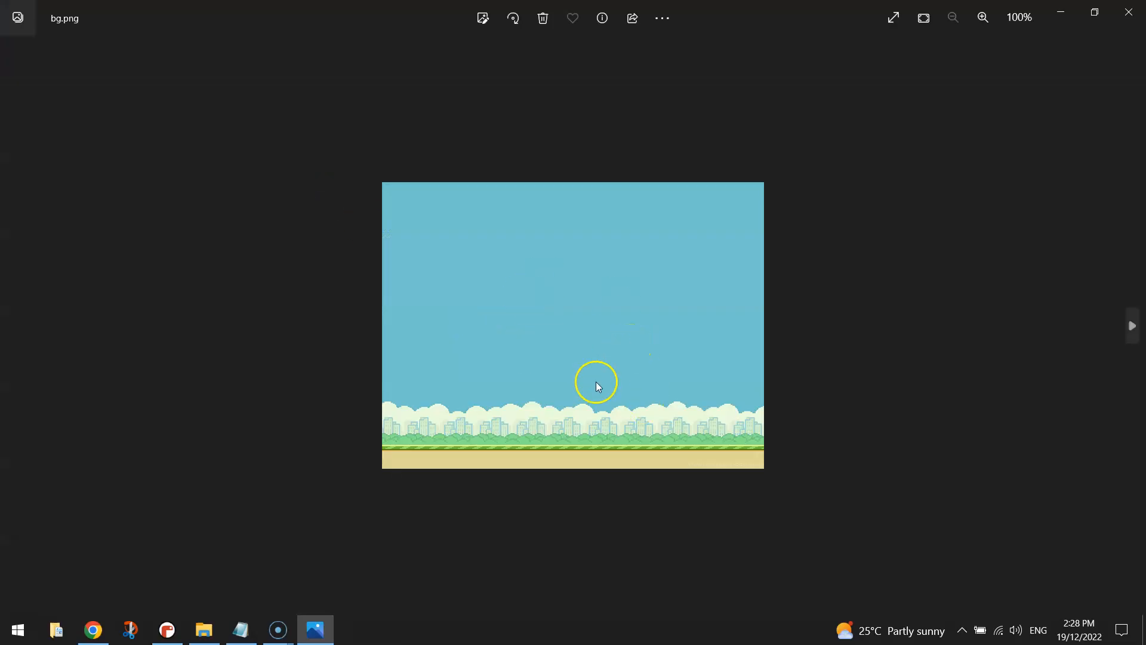
pyautogui.click(165, 629)
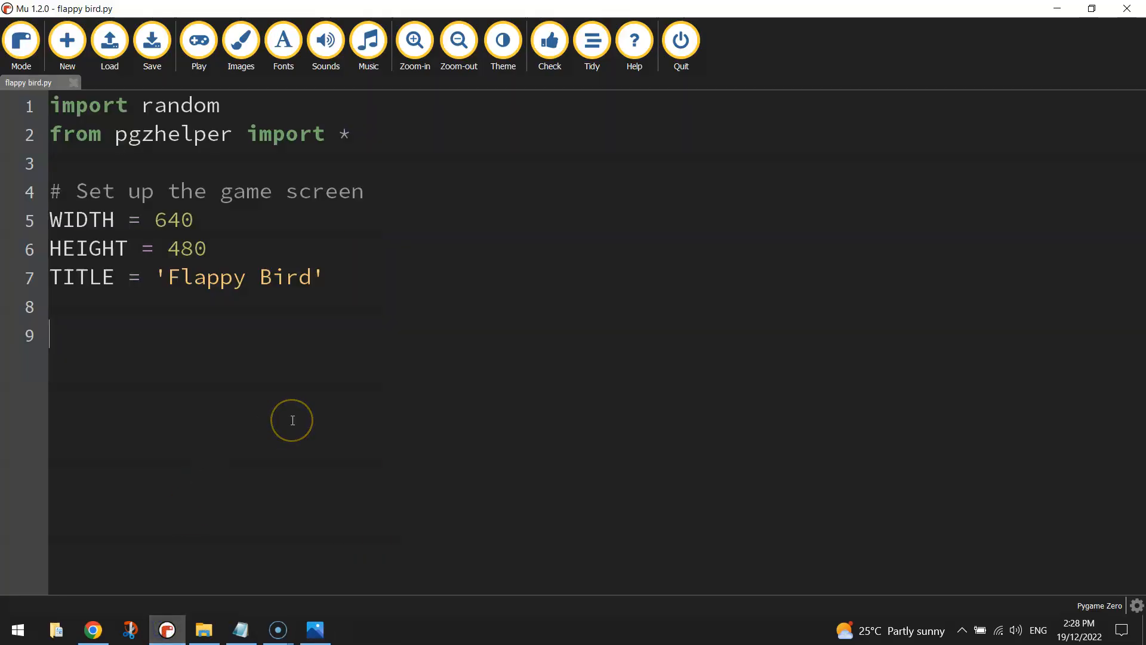
# - Start a def draw(): function with an indented body line
pyautogui.write('def draw')
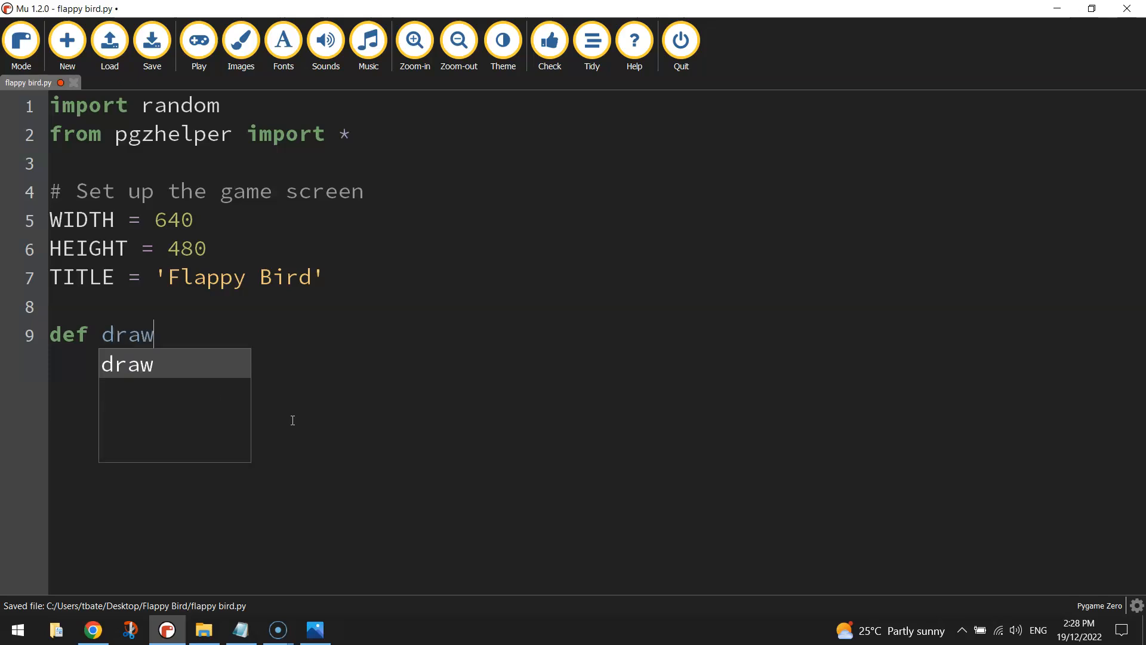
pyautogui.write('():')
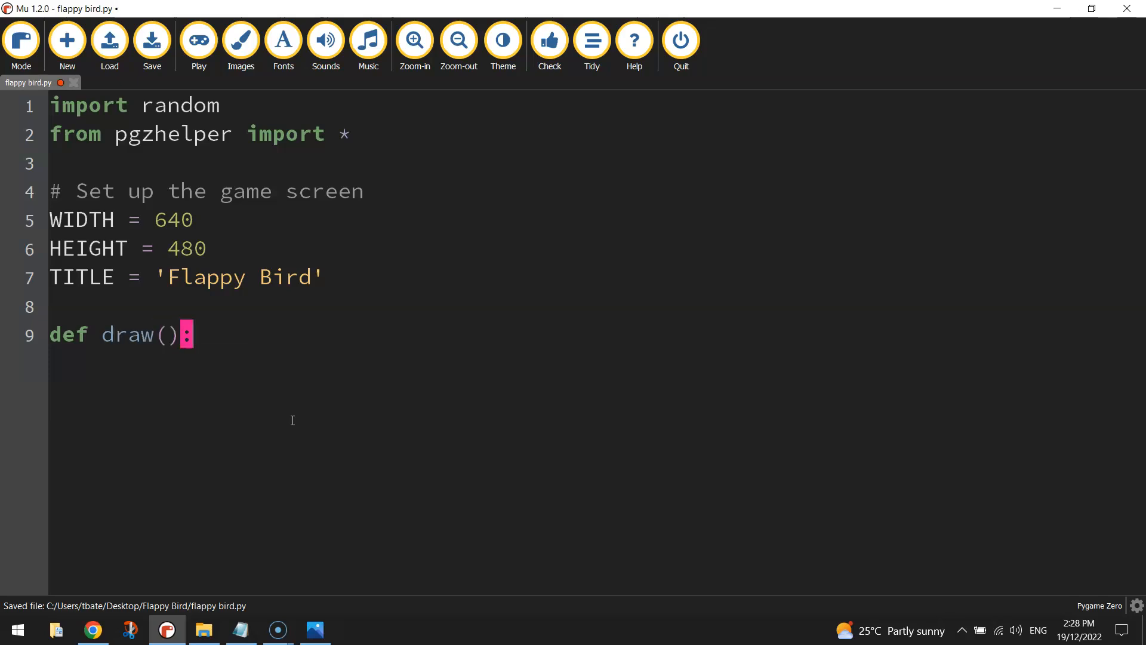
pyautogui.press('Return')
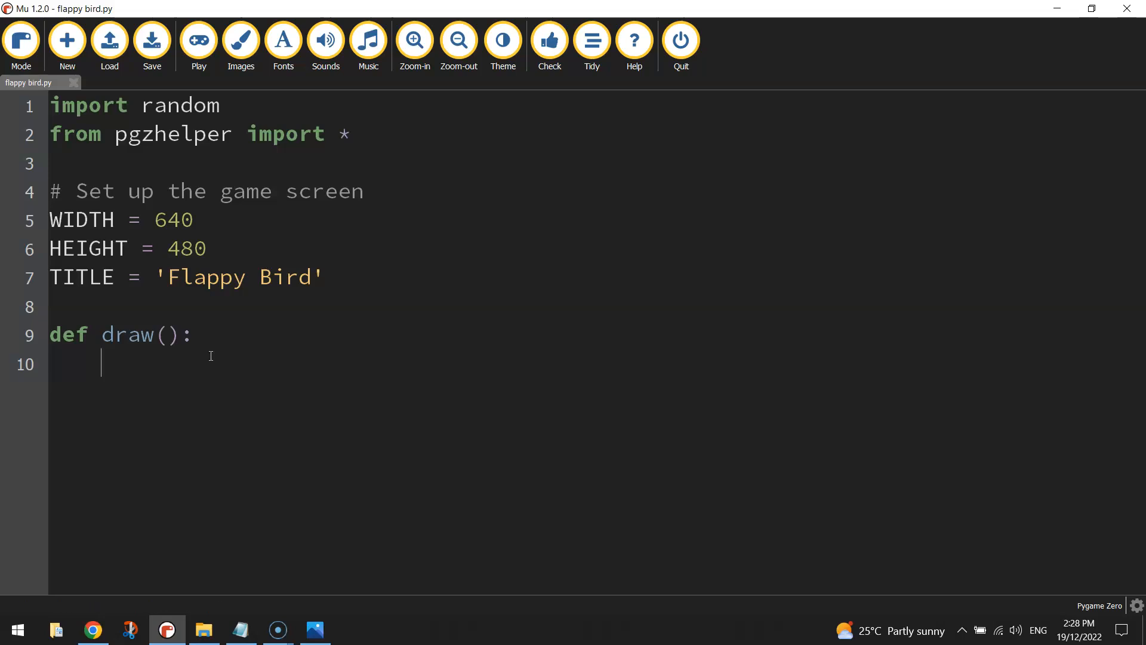
# - Begin the body with screen.blit('bg' to draw the background image
pyautogui.write('screen.')
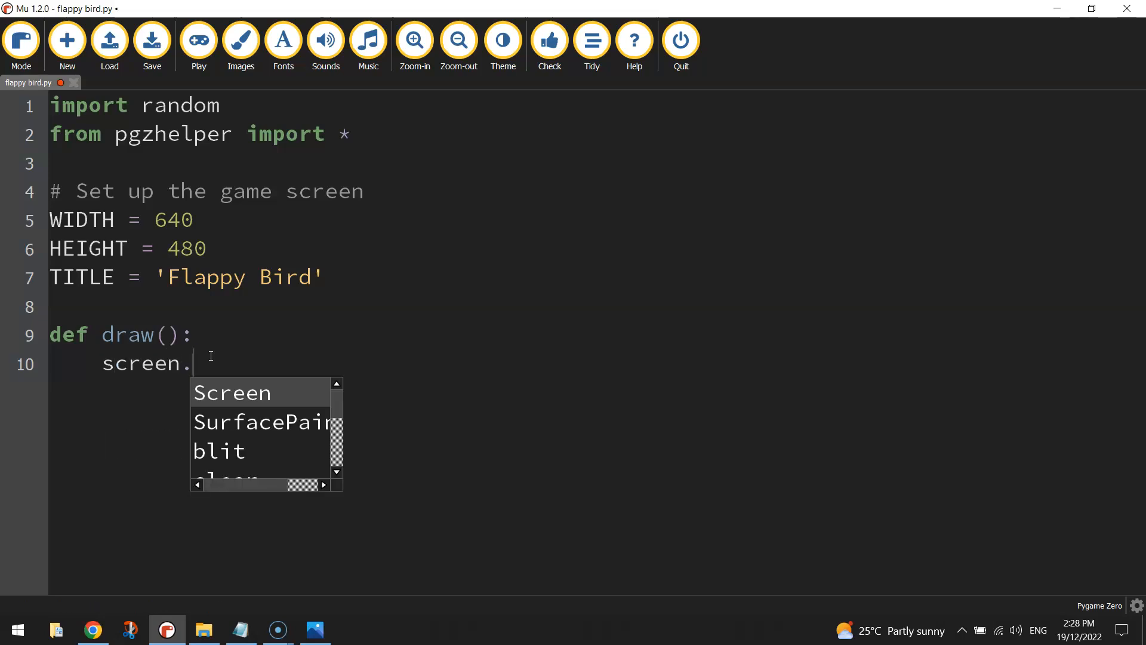
pyautogui.write('blit')
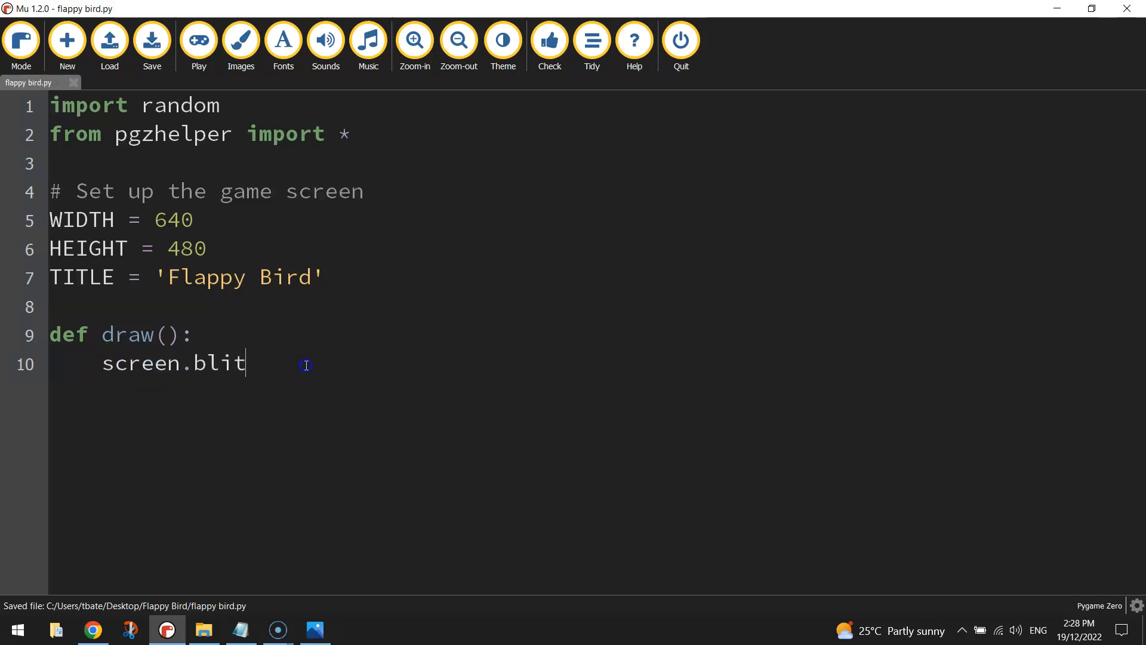
pyautogui.moveTo(396, 399)
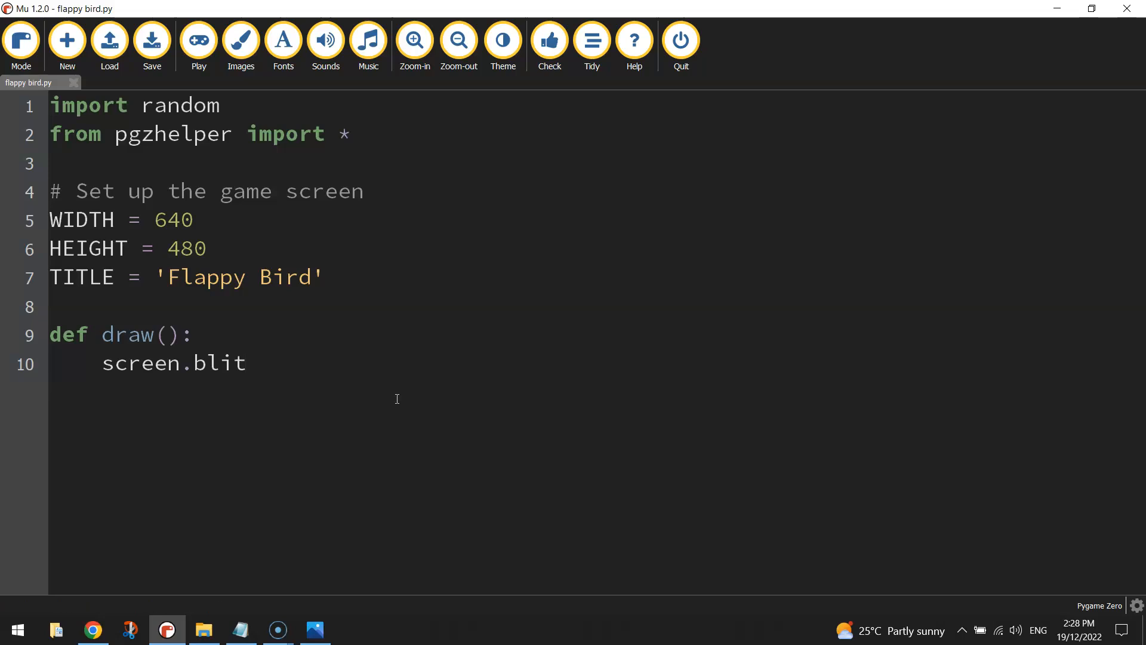
pyautogui.write('(')
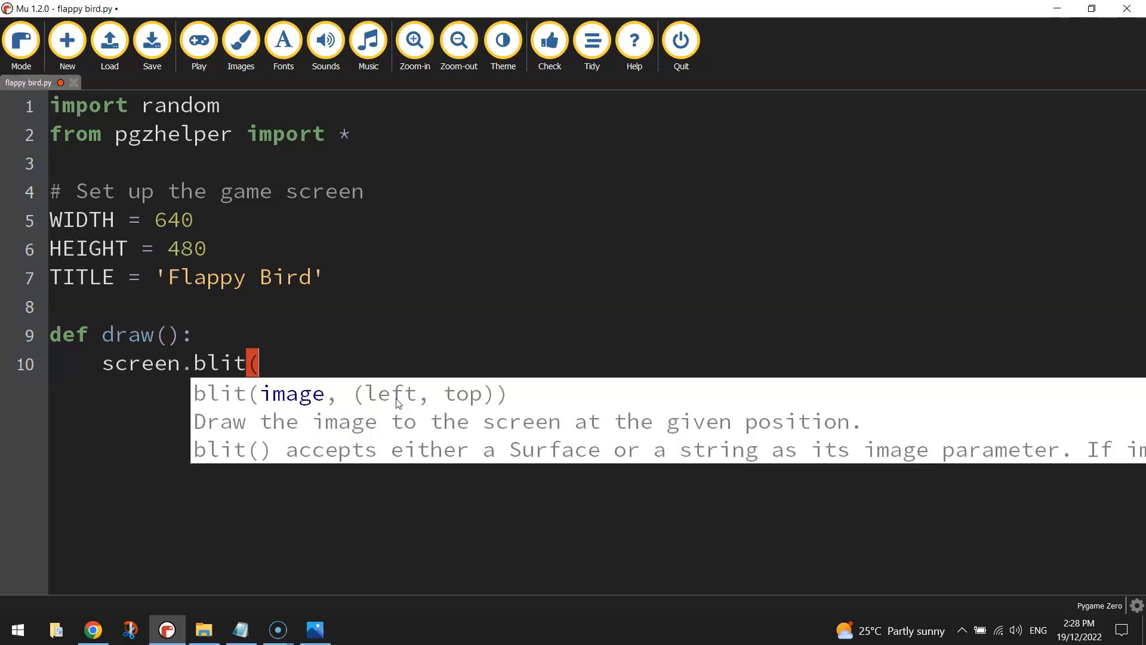
pyautogui.write("'bg'")
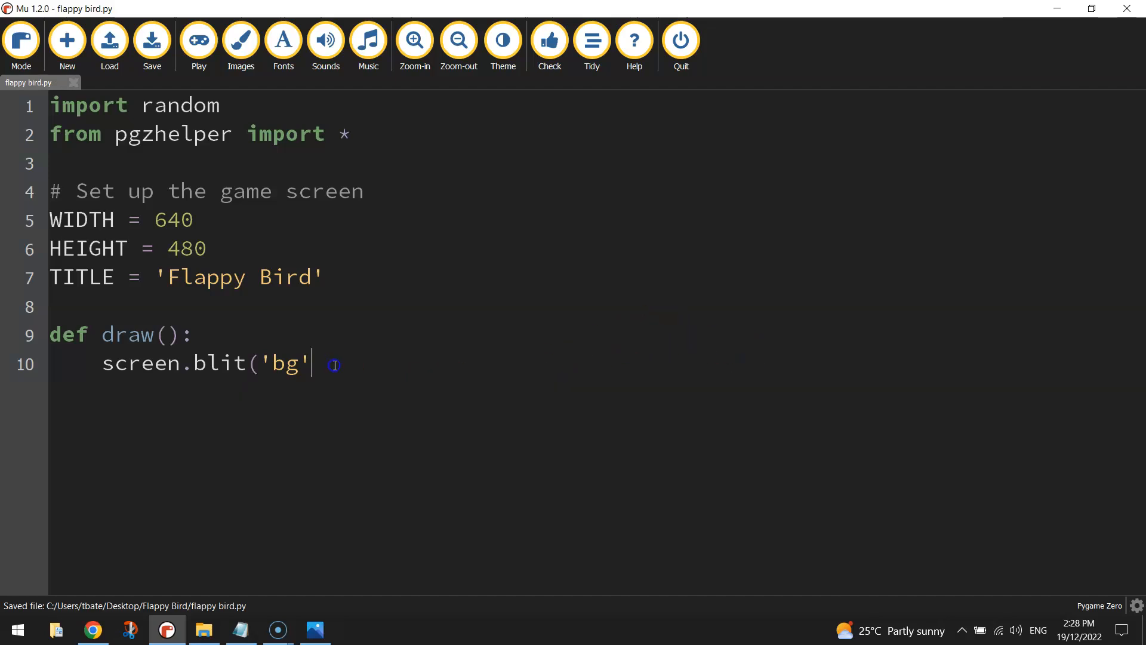
pyautogui.doubleClick(285, 363)
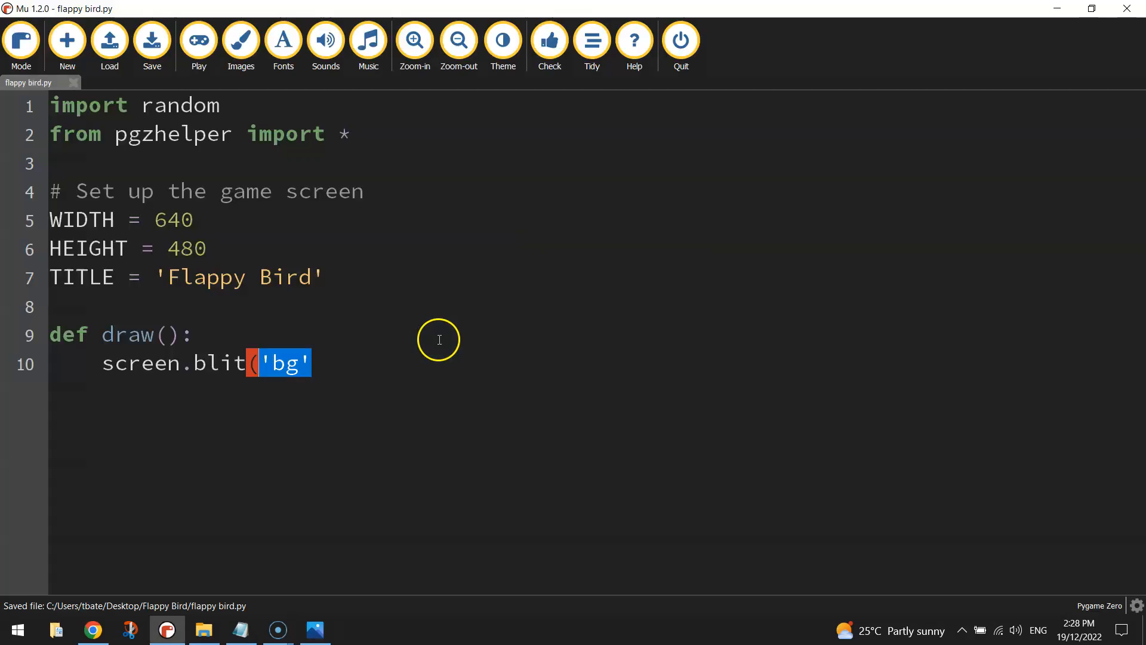
pyautogui.press('alt+tab')
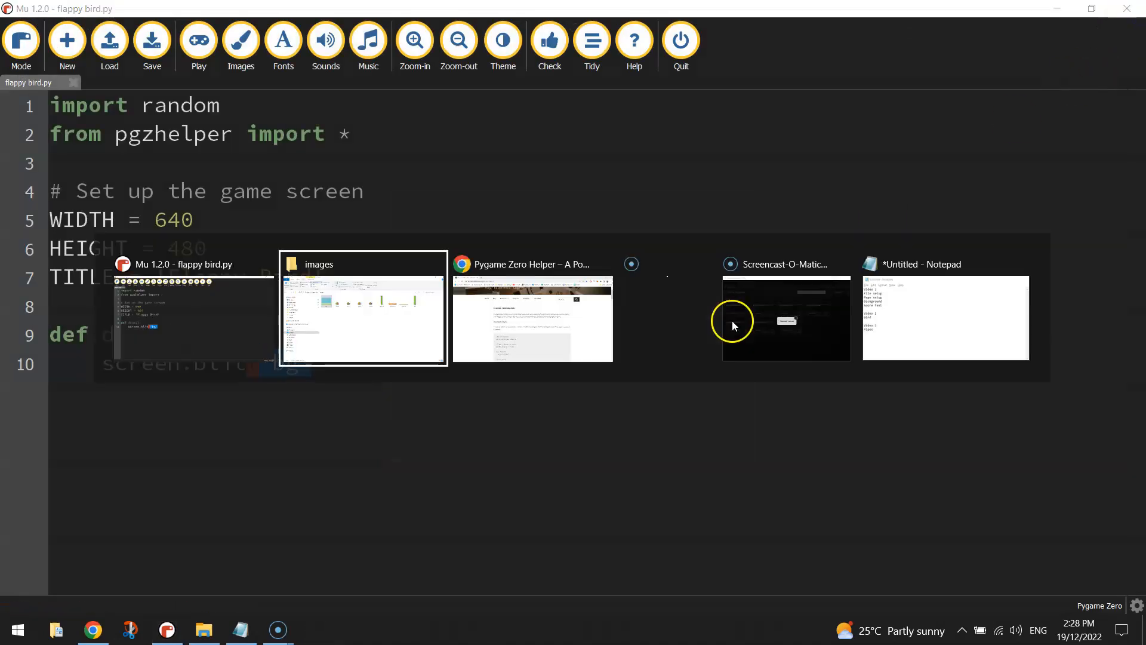
# - Return to Mu and continue the blit call at the end of line 10
pyautogui.click(363, 306)
pyautogui.write(', (')
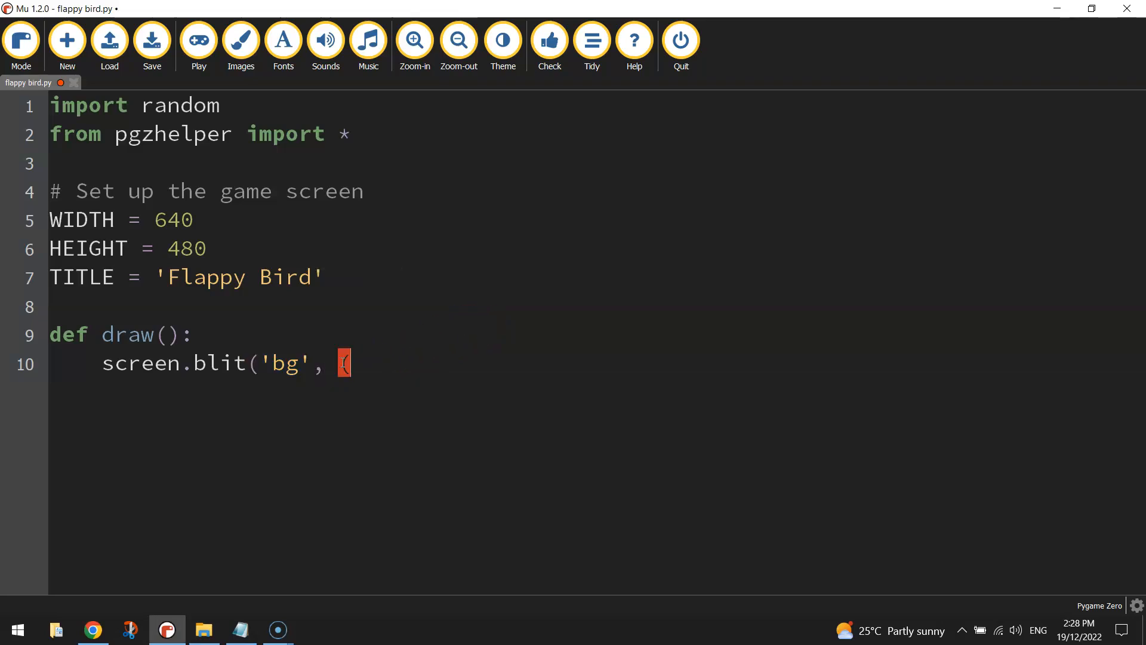
pyautogui.click(151, 39)
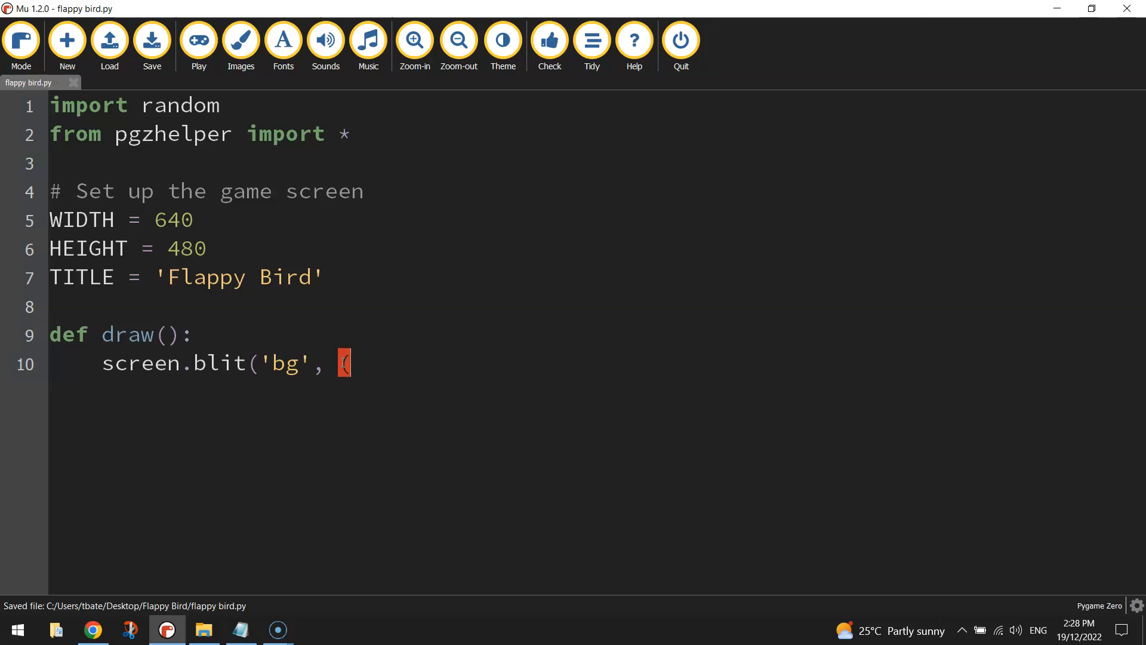
# - Finish the call as screen.blit('bg', (0, 0))
pyautogui.write('0,')
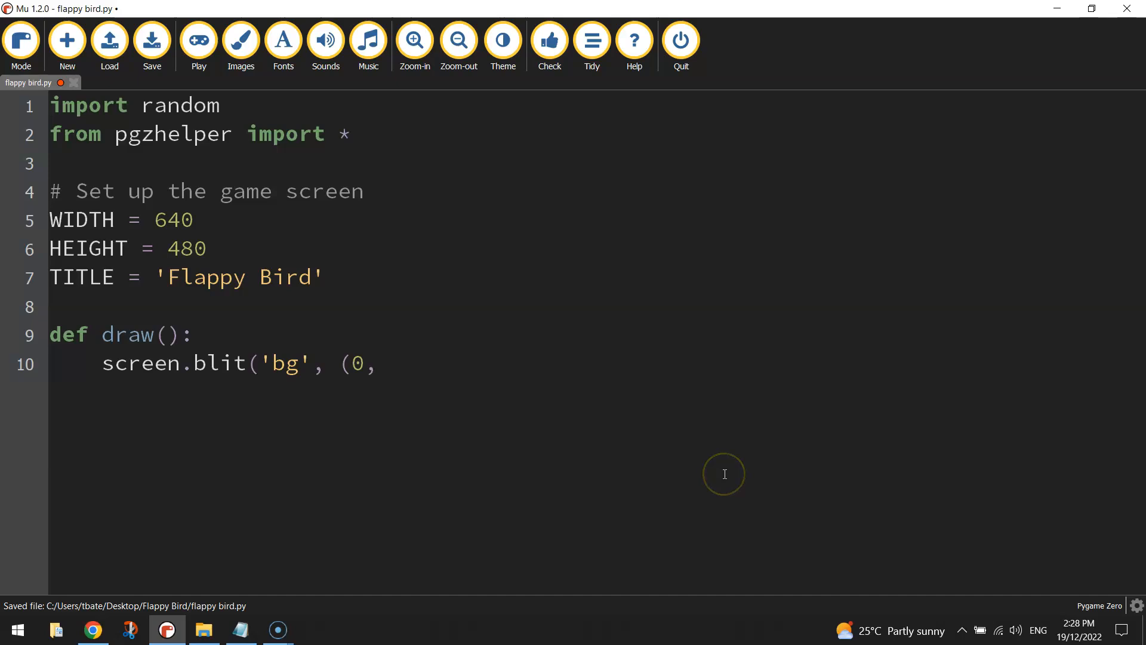
pyautogui.write('0')
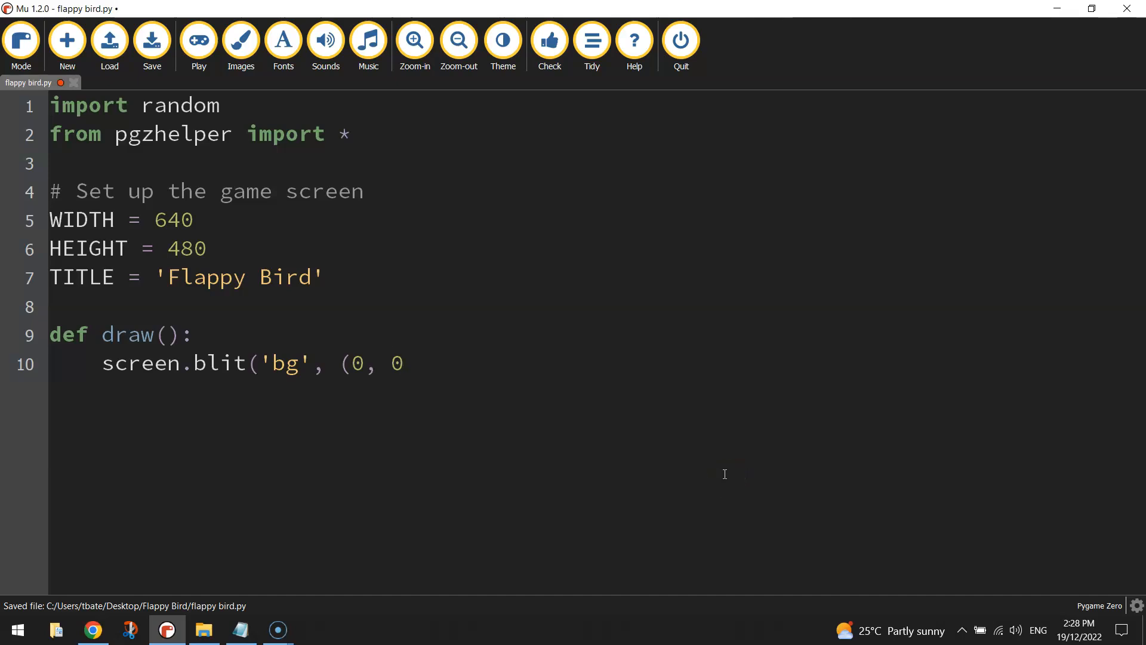
pyautogui.click(402, 362)
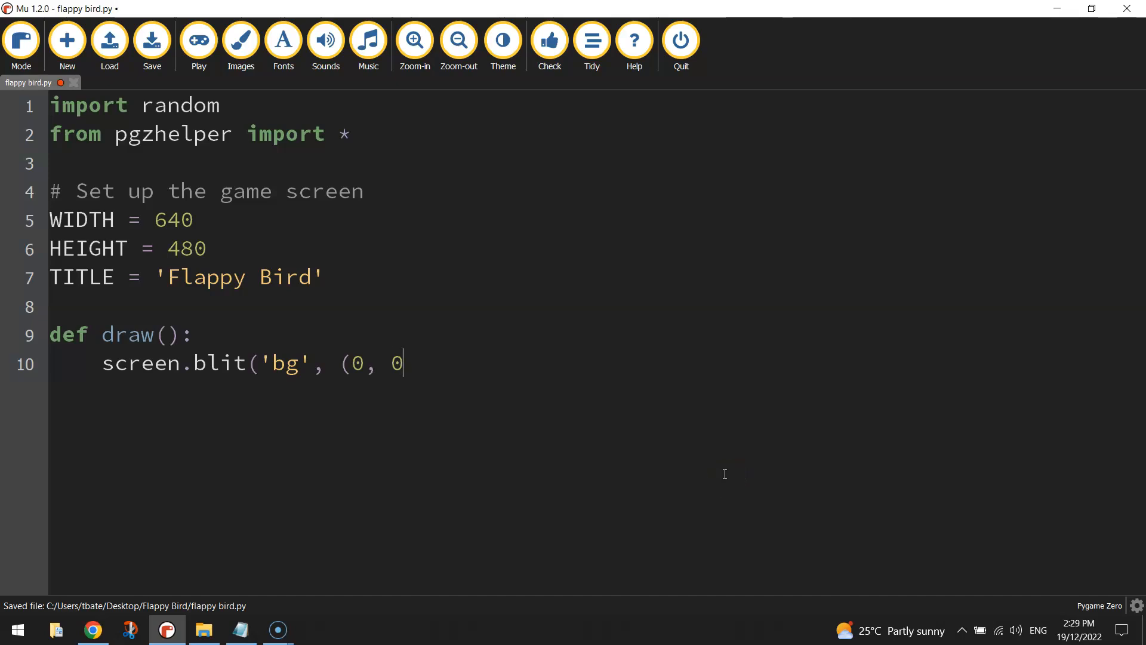
pyautogui.write('))')
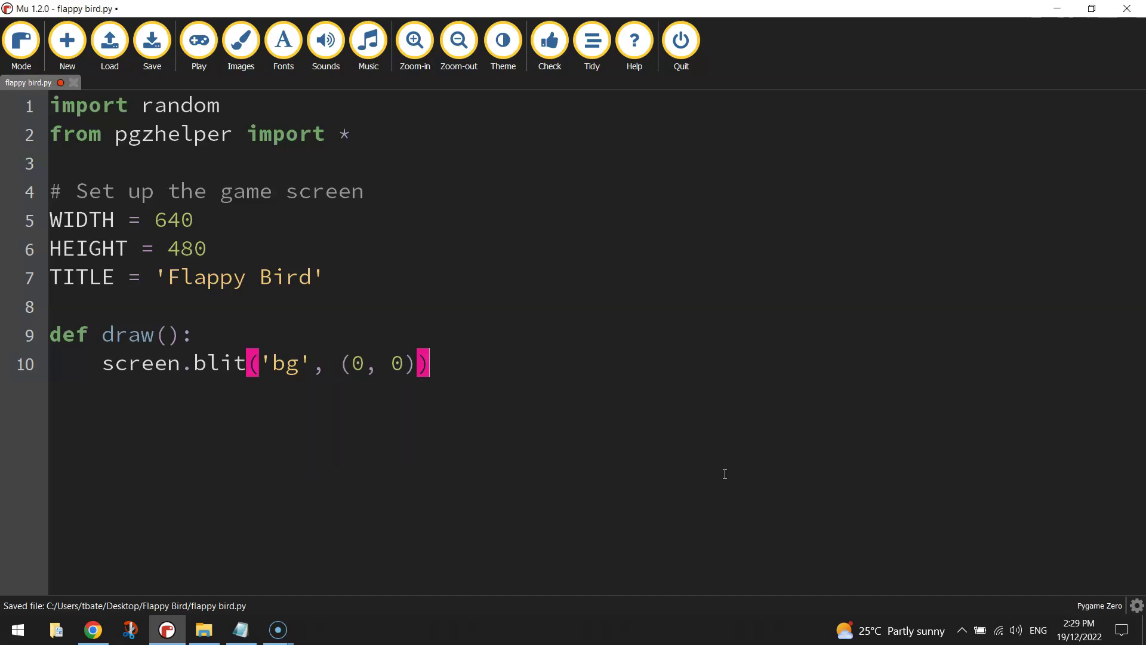
pyautogui.moveTo(530, 377)
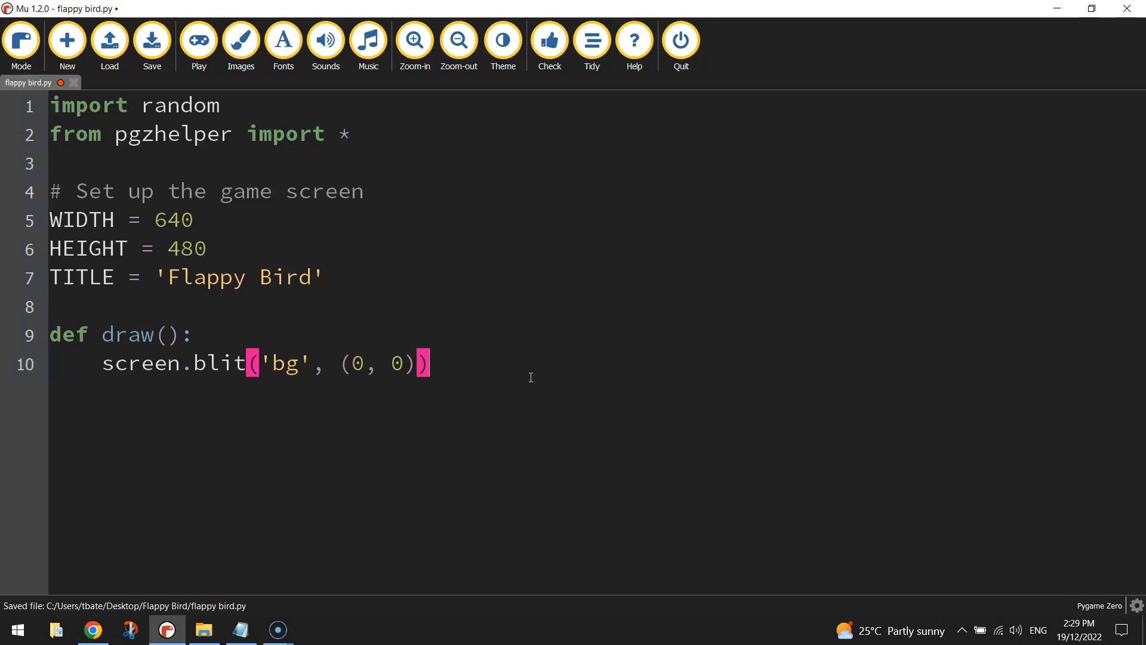
pyautogui.moveTo(548, 360)
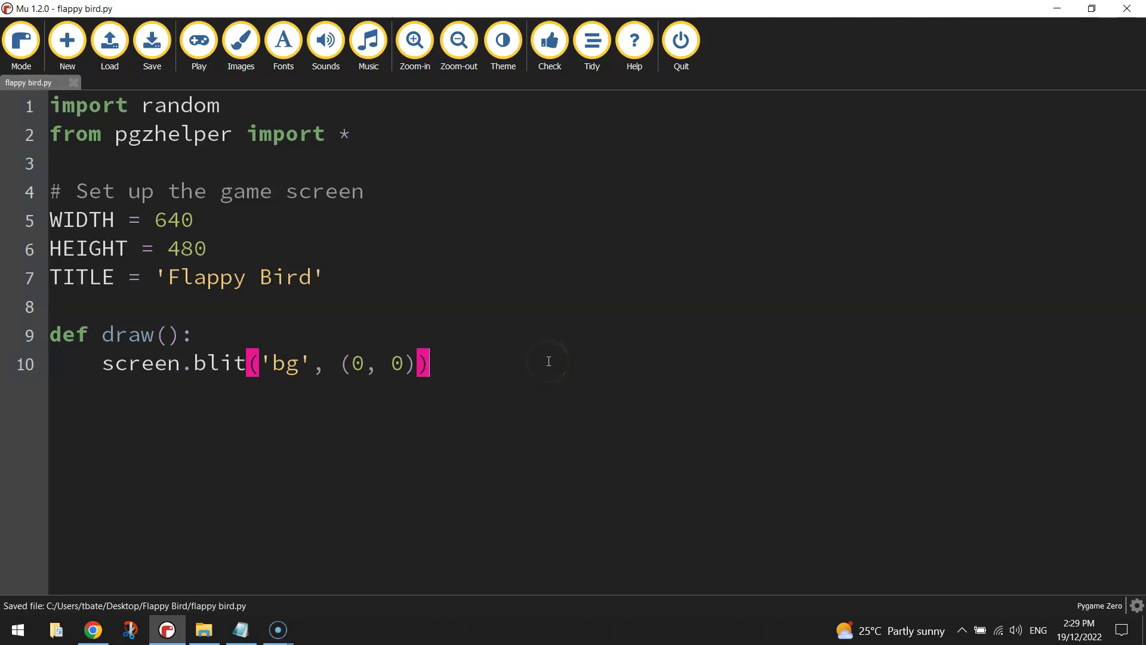
# - Comment that blit draws an image at the given coordinates, save and run the game
pyautogui.write('#')
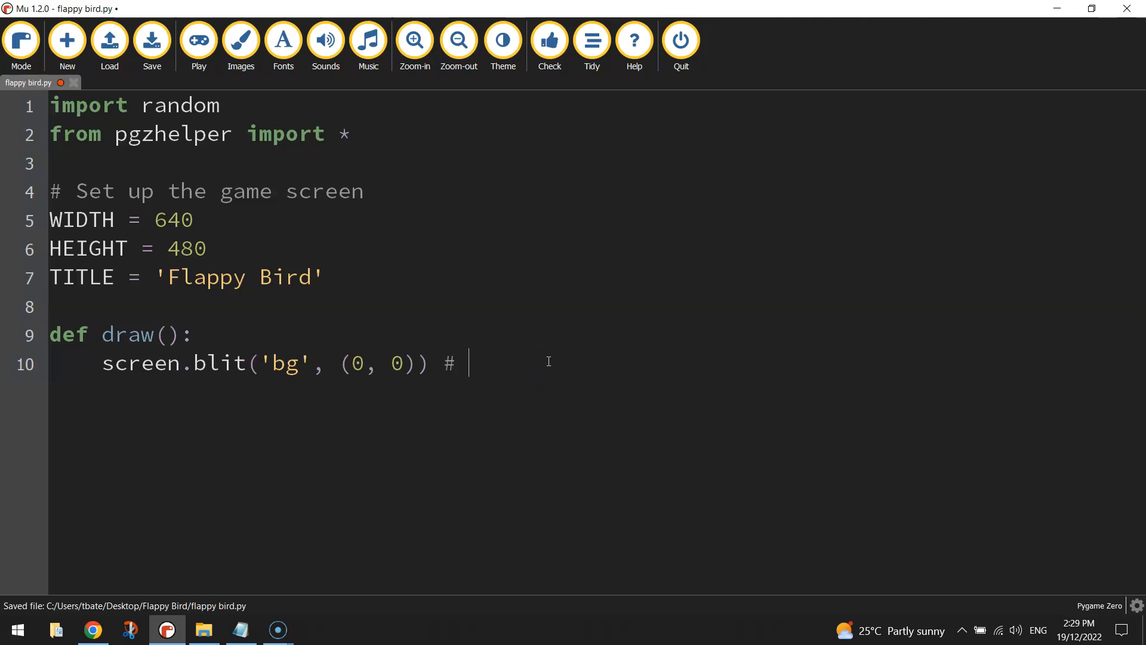
pyautogui.write('blit means to')
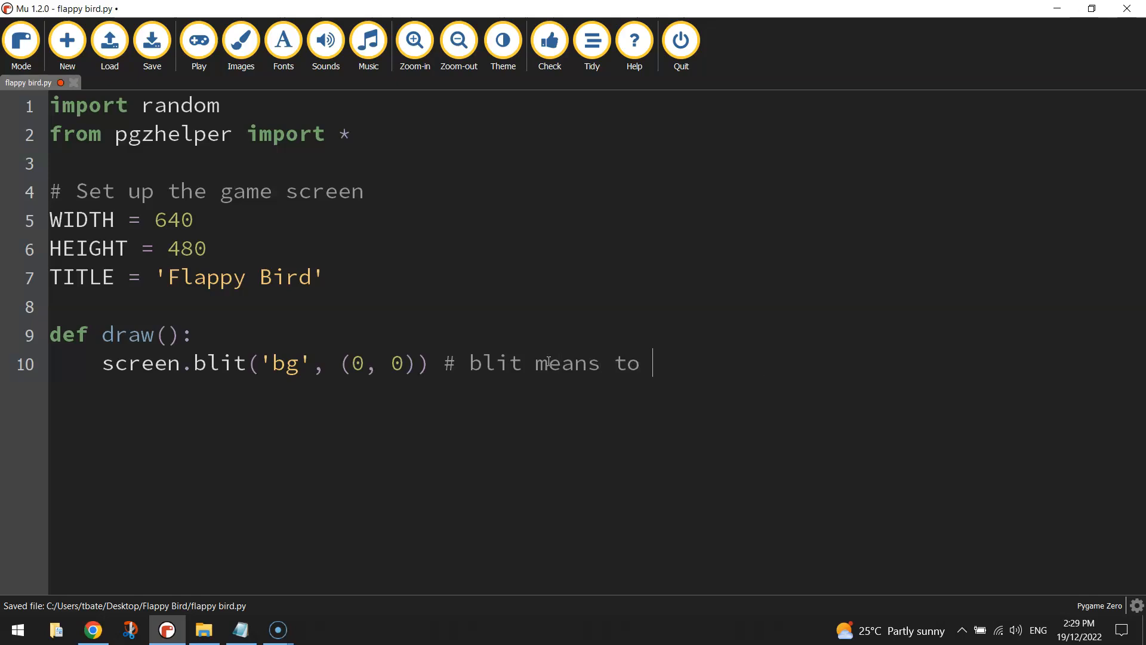
pyautogui.write('draw an imag eon the page a')
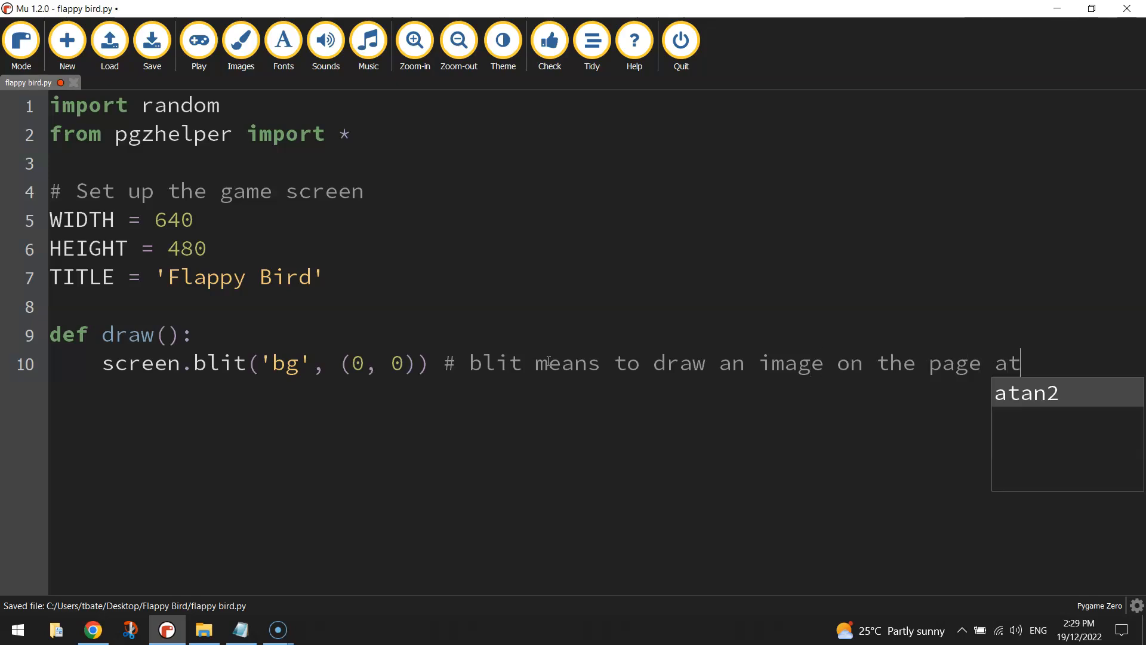
pyautogui.write('the given coordina')
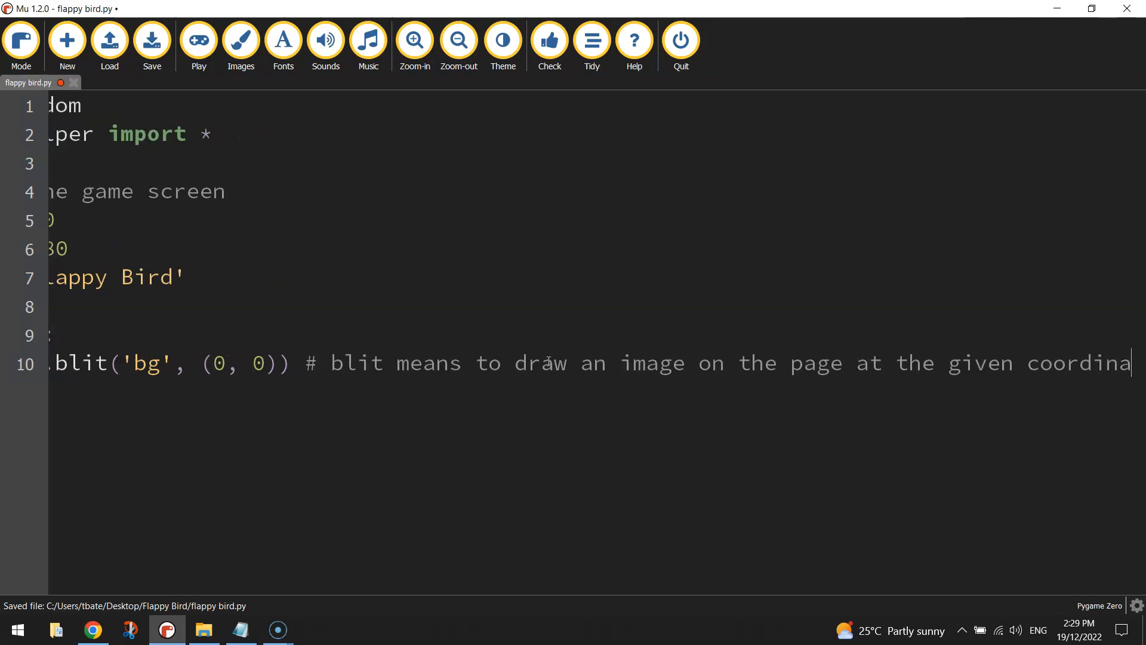
pyautogui.hscroll(-3)
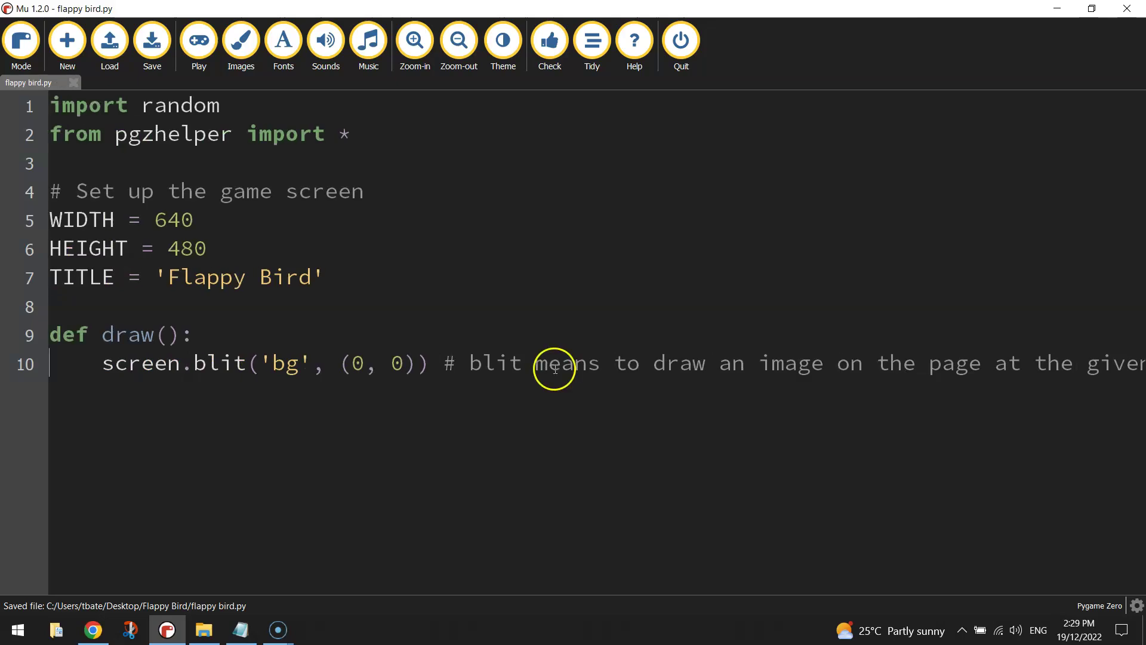
pyautogui.click(458, 39)
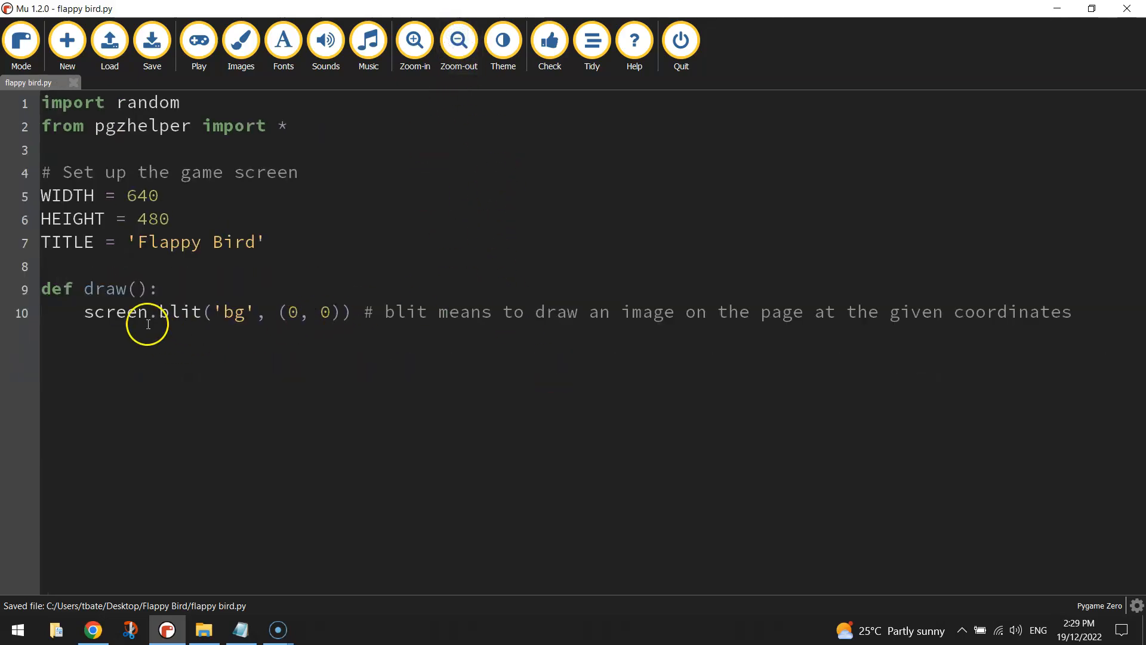
pyautogui.click(199, 41)
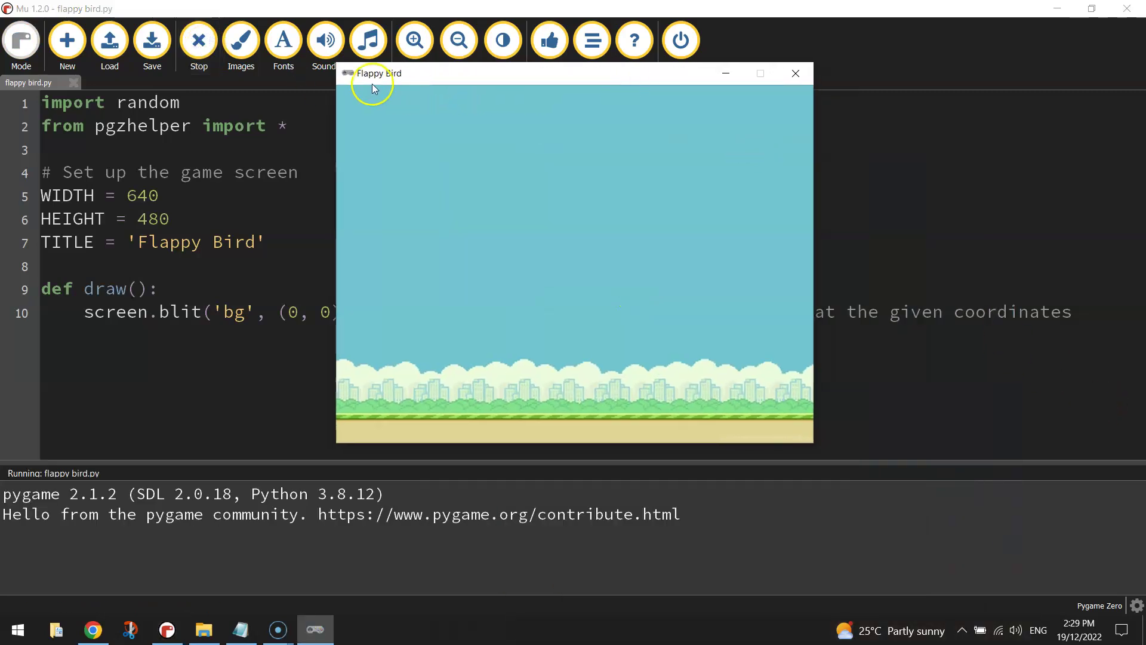
pyautogui.moveTo(344, 93)
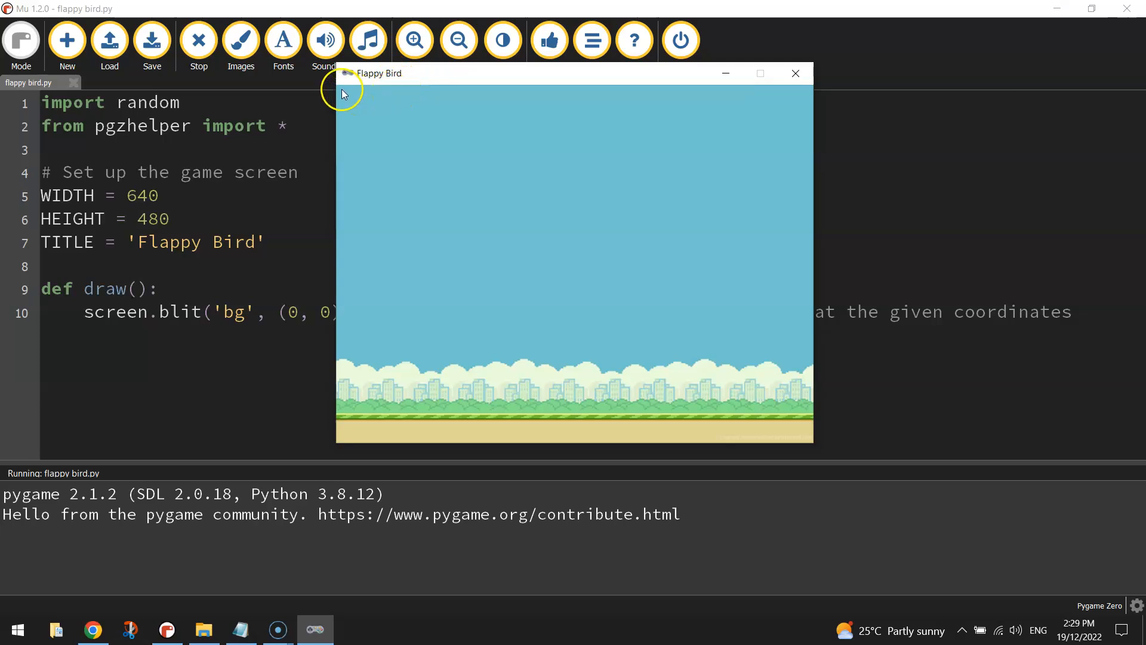
pyautogui.moveTo(523, 121)
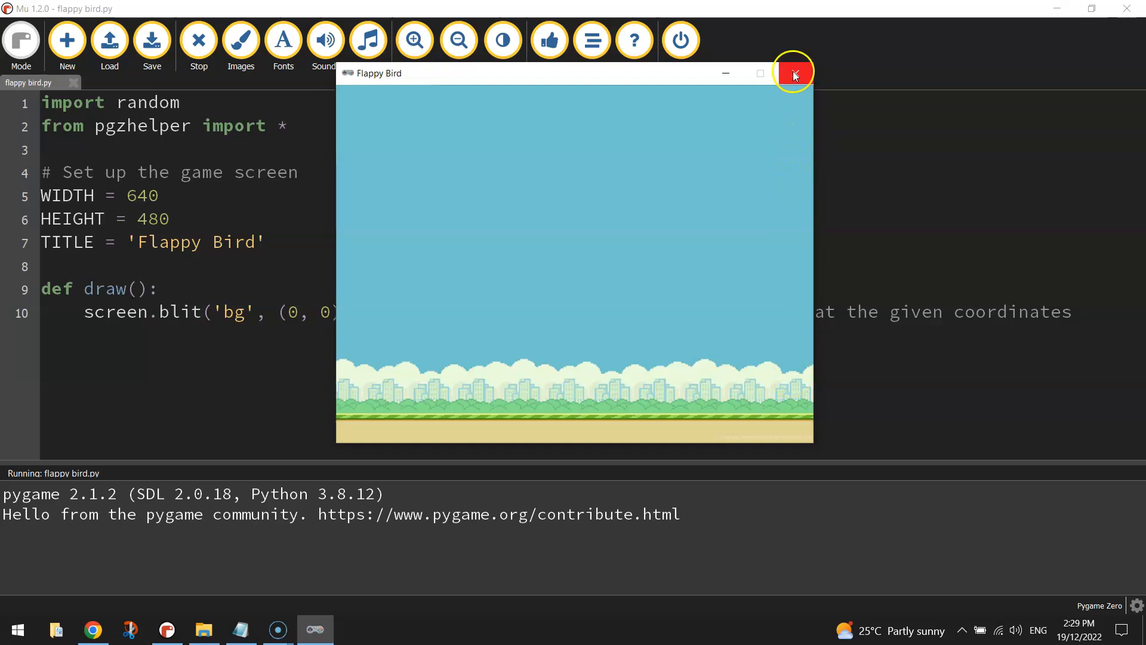
# - Close the Flappy Bird game window after viewing the background
pyautogui.click(794, 74)
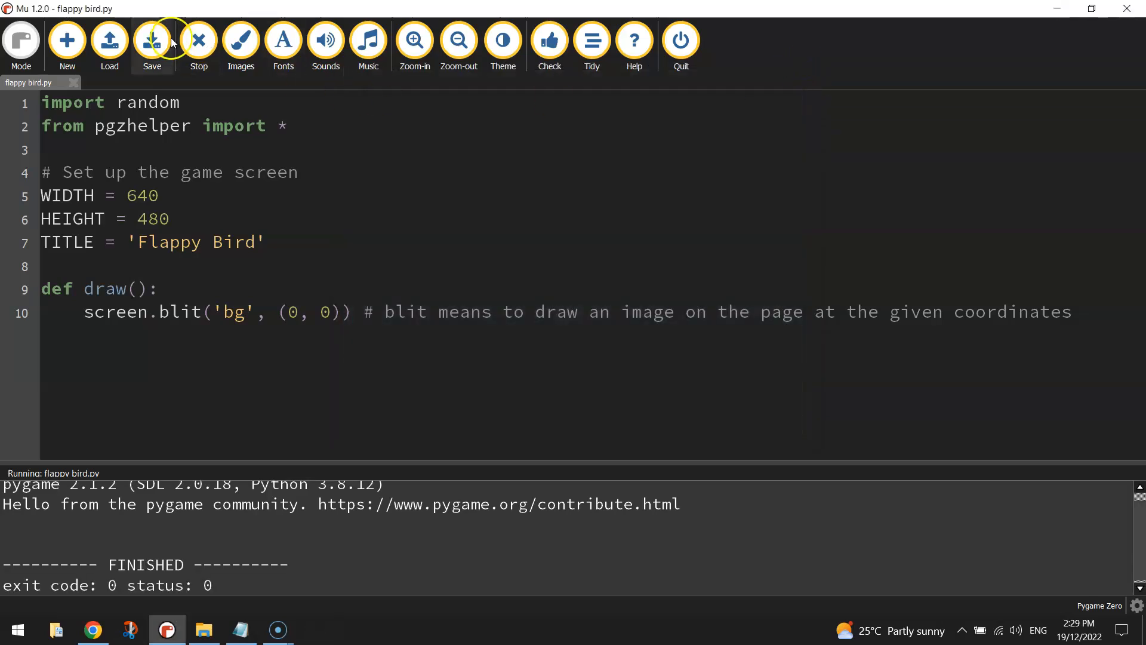
# - Stop the finished run and play the game again to show the background scene
pyautogui.click(198, 41)
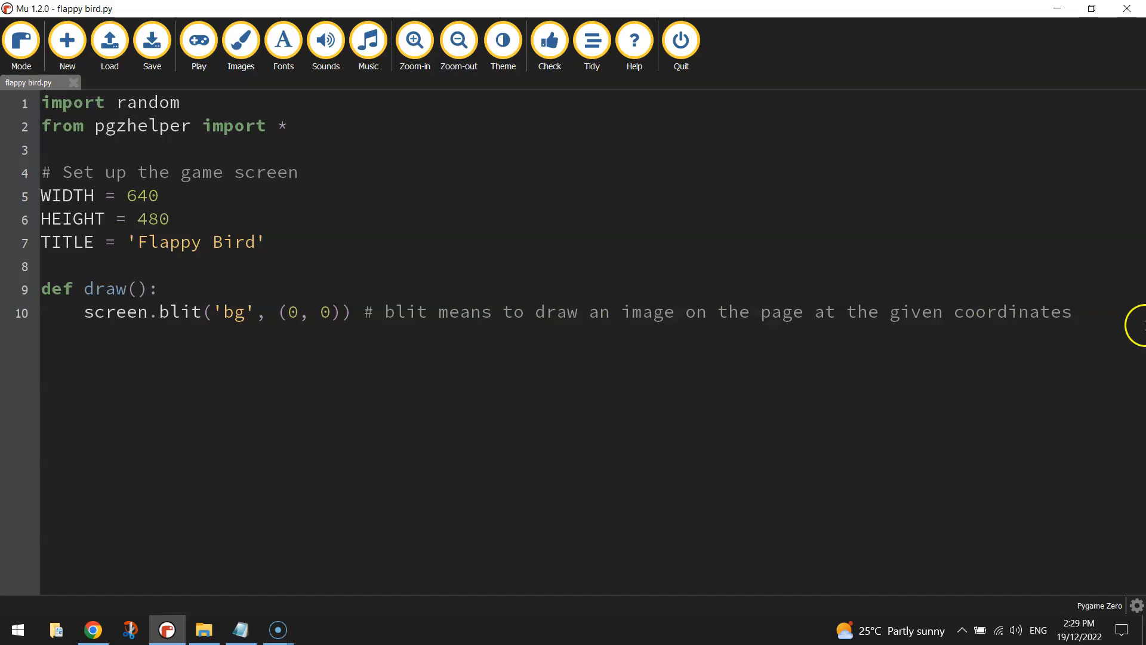
pyautogui.click(198, 40)
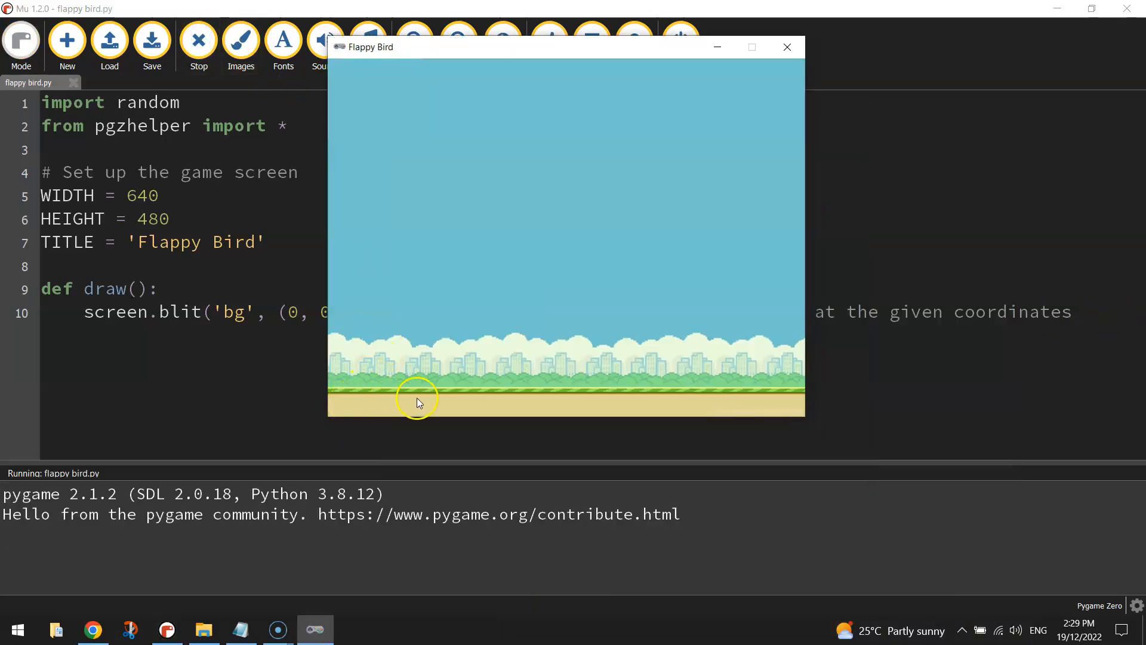
pyautogui.moveTo(392, 393)
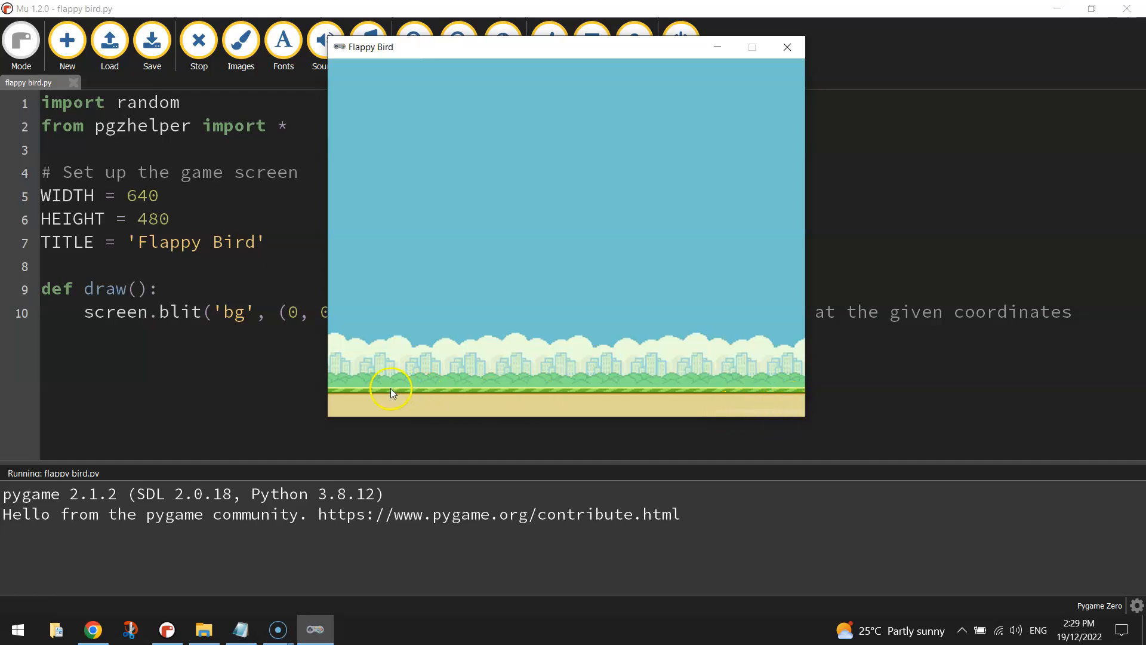
pyautogui.moveTo(432, 439)
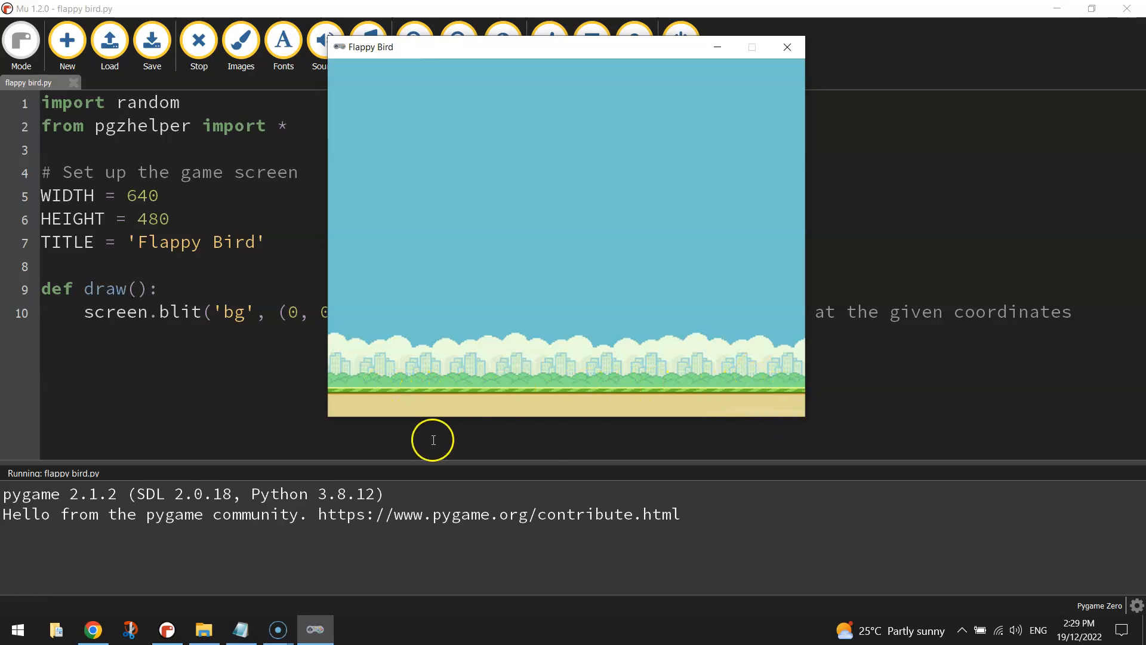
pyautogui.moveTo(436, 439)
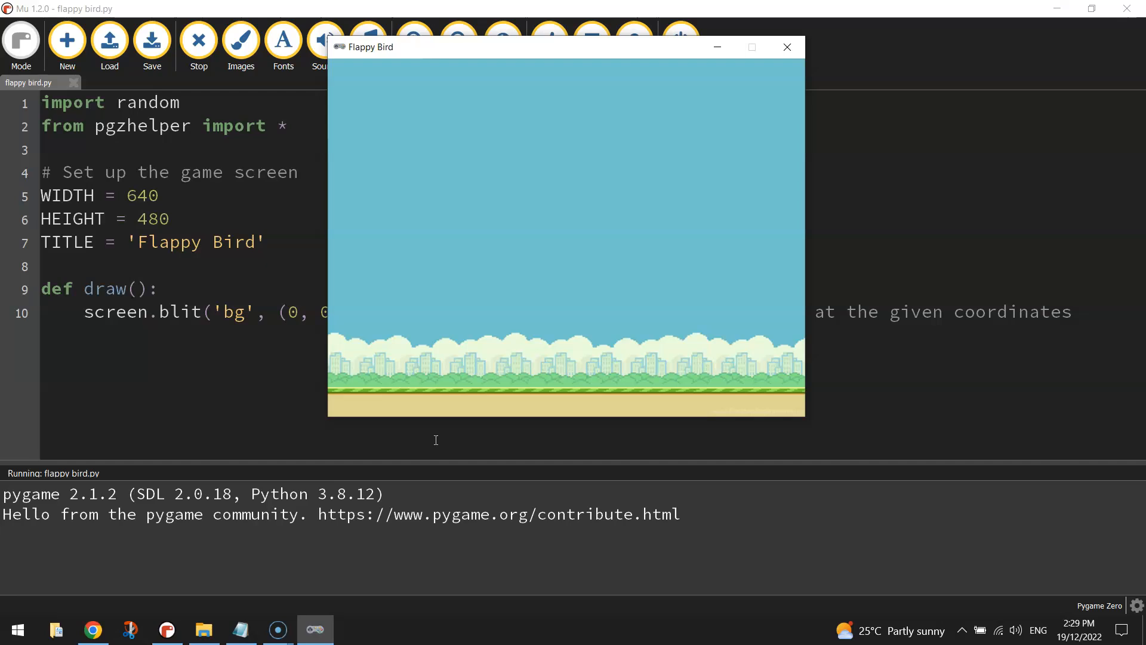
# - View ground.png from the images folder and compare it with the running game window
pyautogui.click(787, 47)
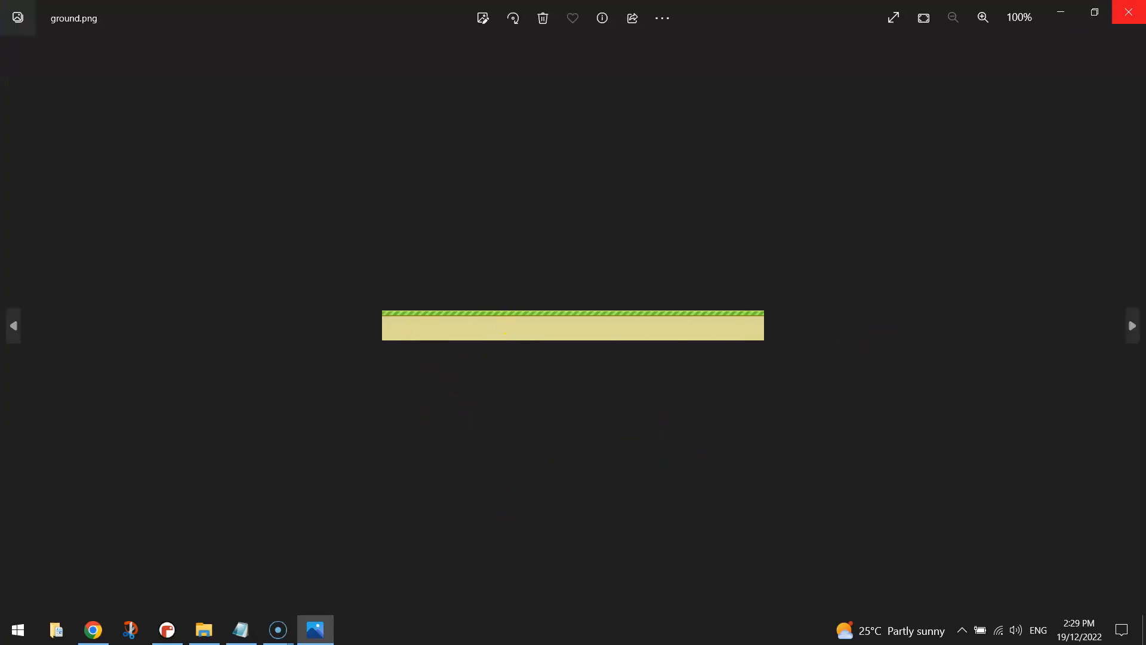
pyautogui.click(203, 629)
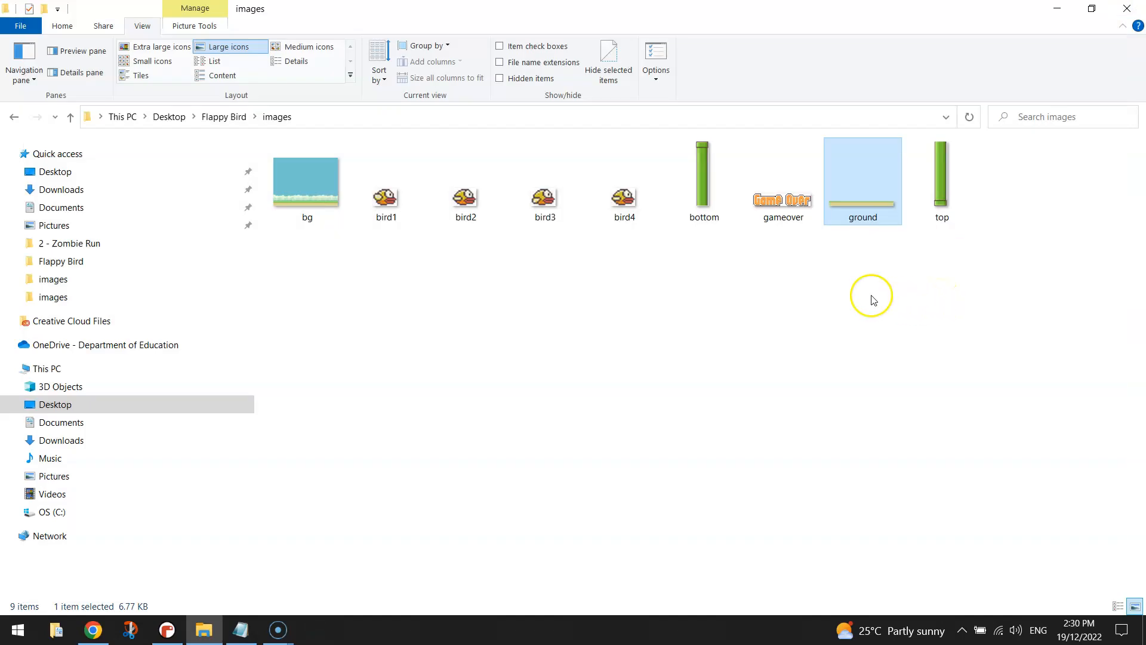
pyautogui.click(940, 181)
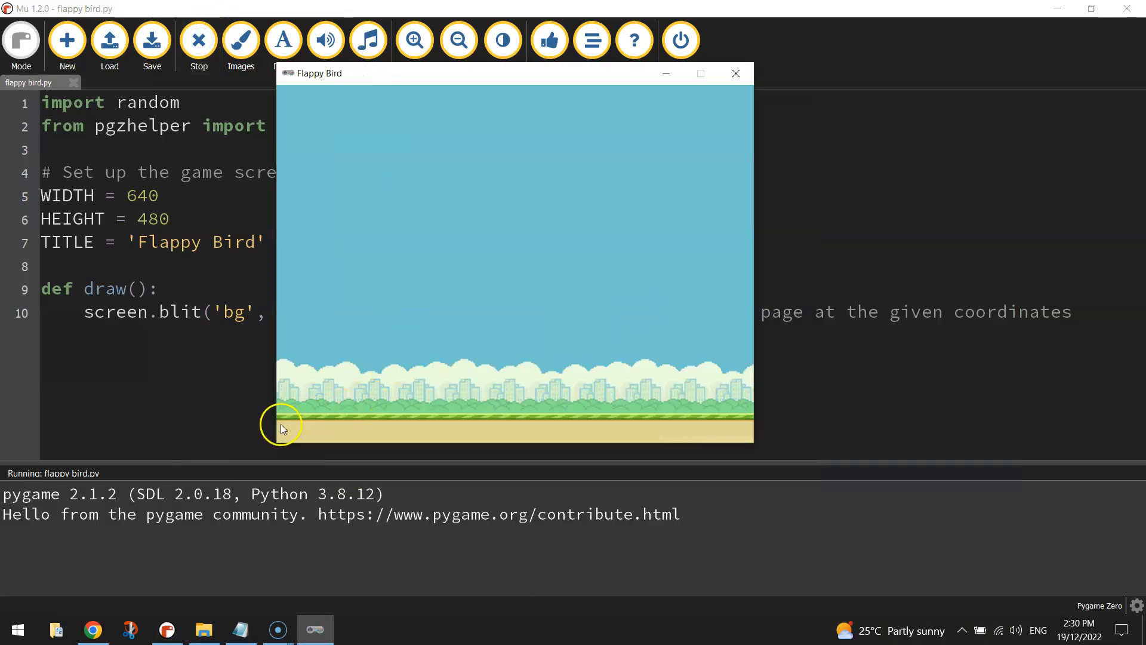
pyautogui.moveTo(753, 383)
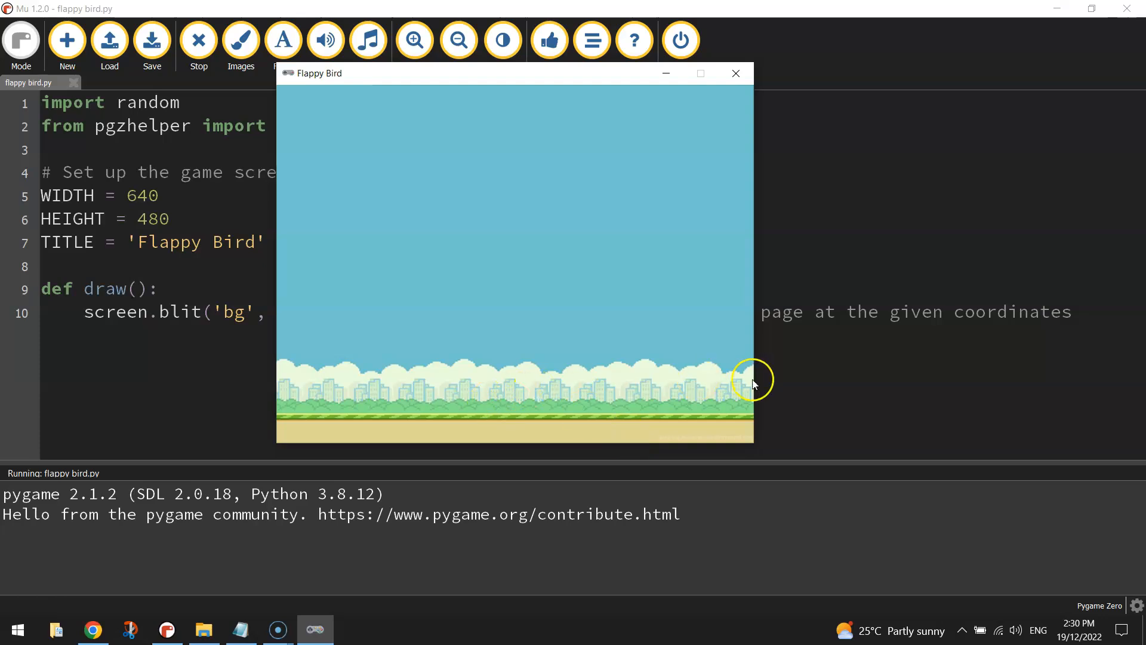
pyautogui.moveTo(606, 438)
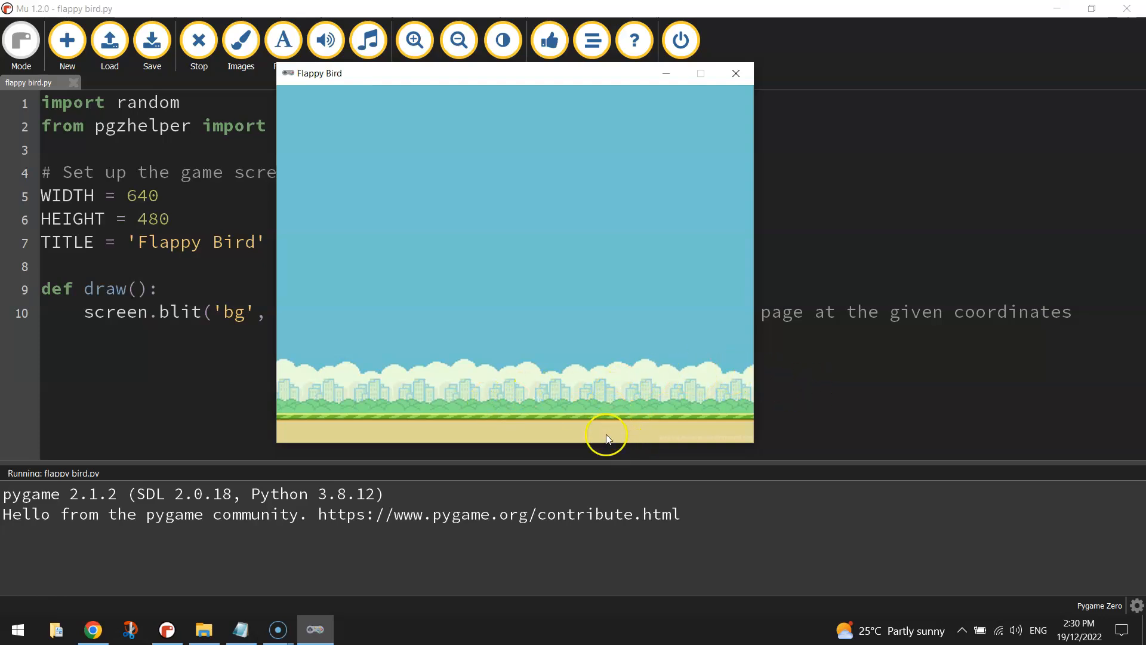
pyautogui.moveTo(627, 400)
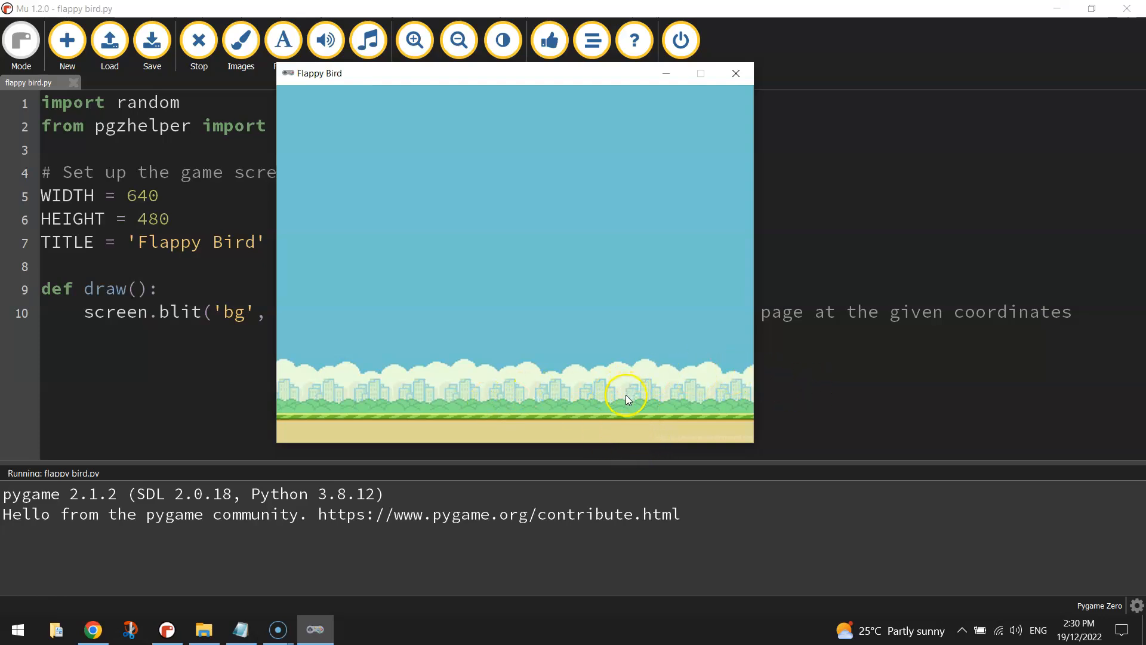
# - Look at the ground image again, close Photos and switch back to the code editor
pyautogui.click(204, 629)
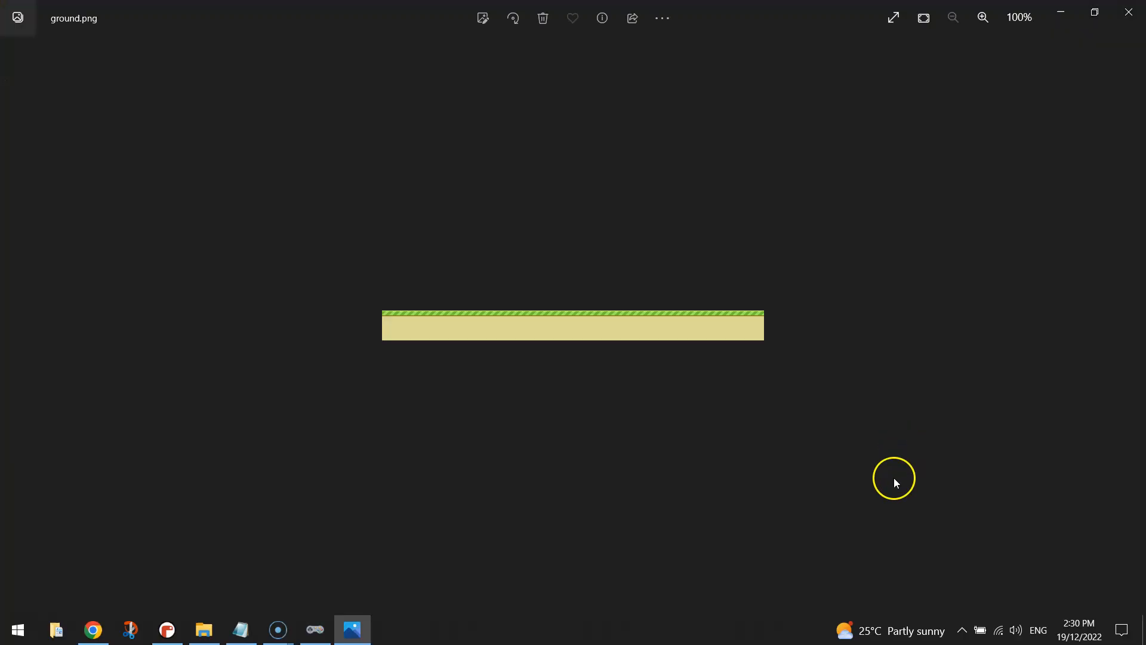
pyautogui.moveTo(620, 360)
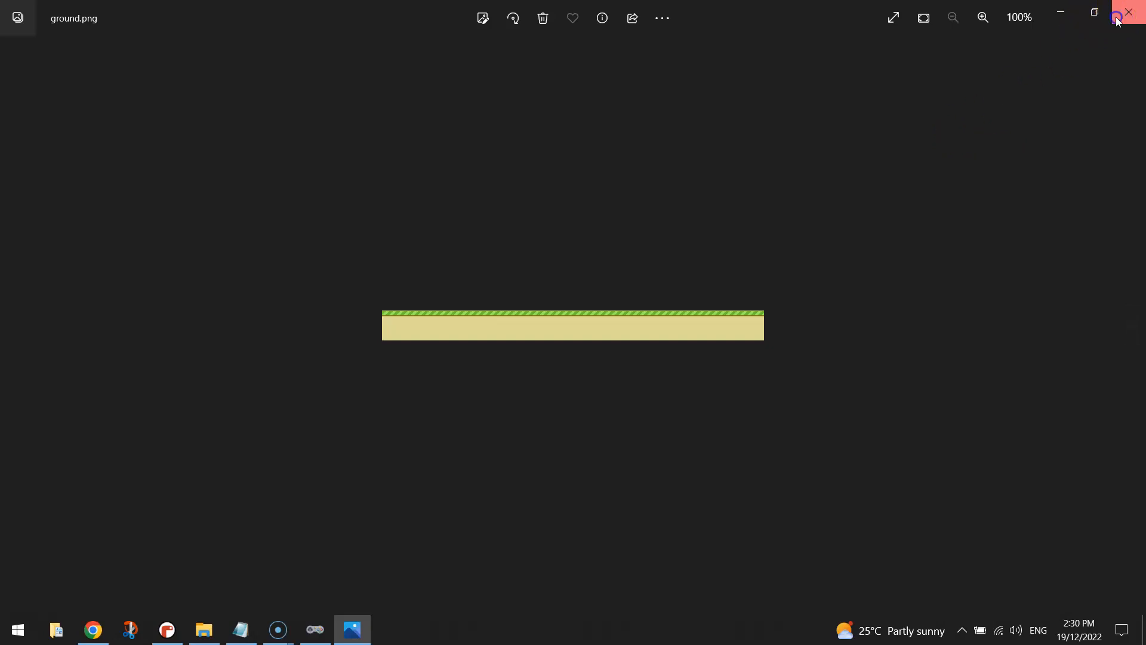
pyautogui.click(1138, 12)
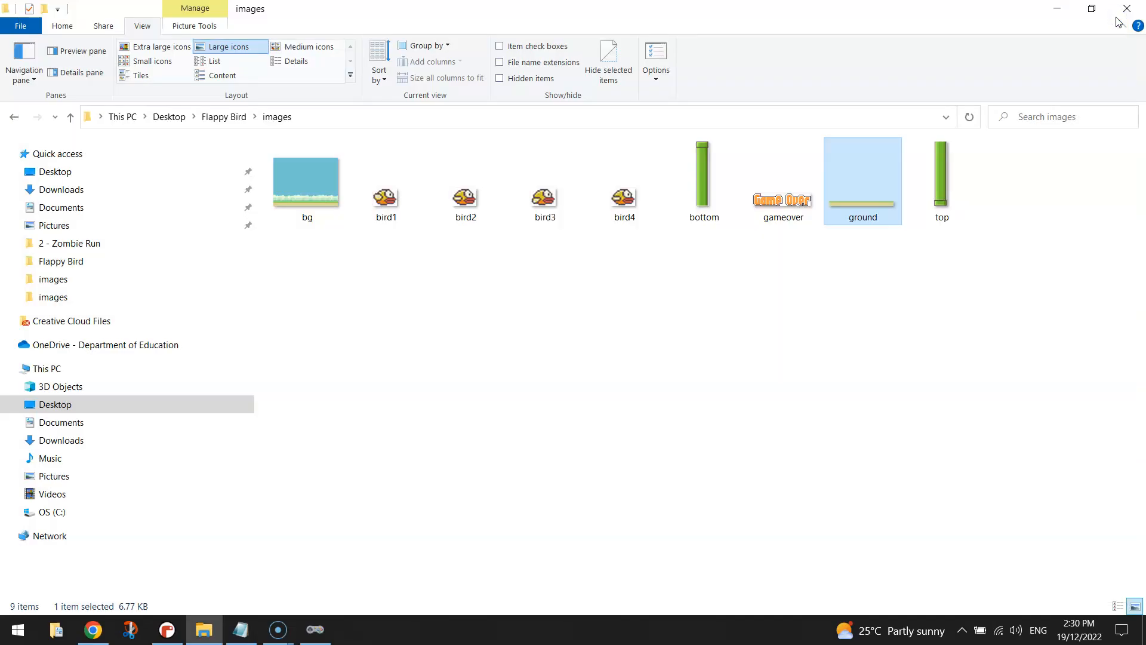
pyautogui.moveTo(665, 358)
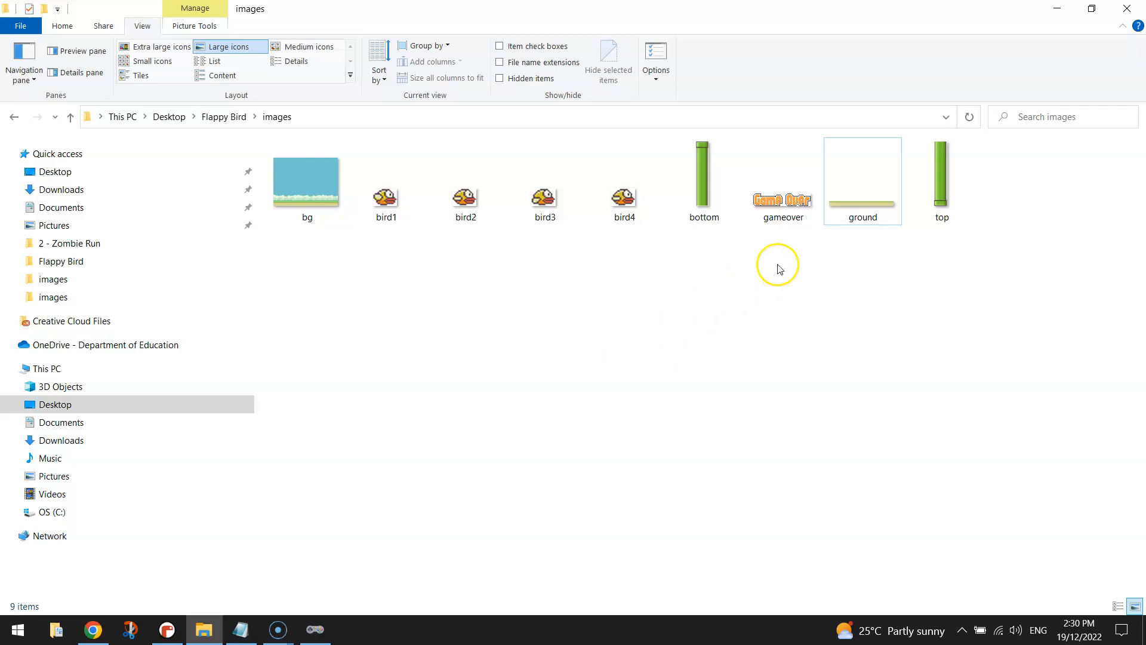
pyautogui.click(862, 180)
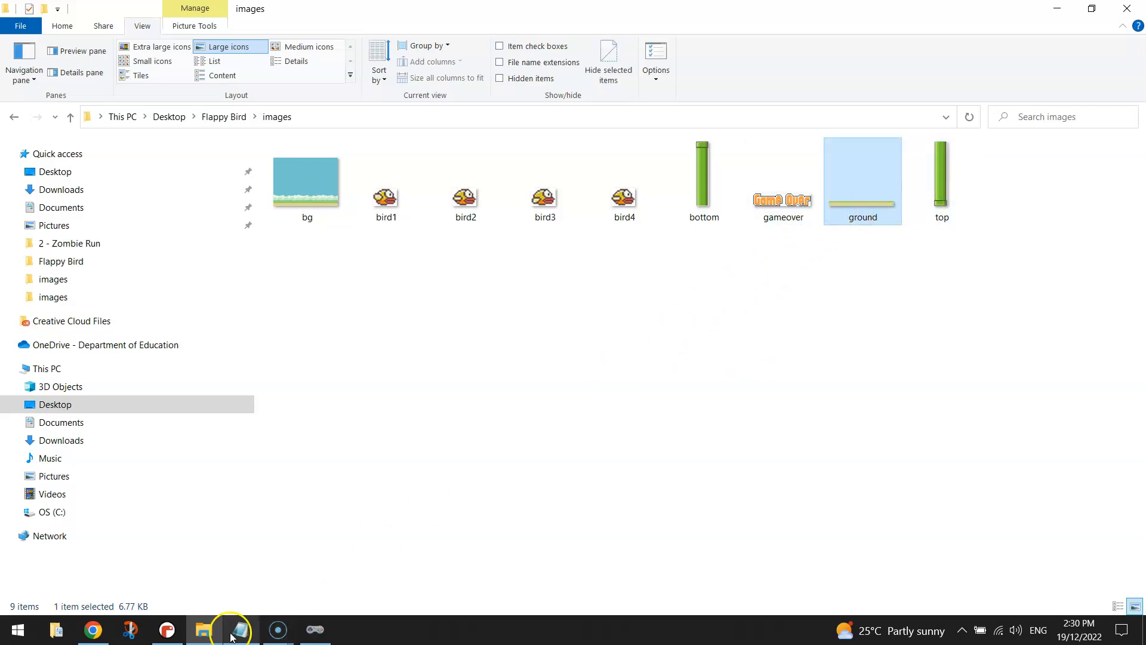
pyautogui.moveTo(240, 629)
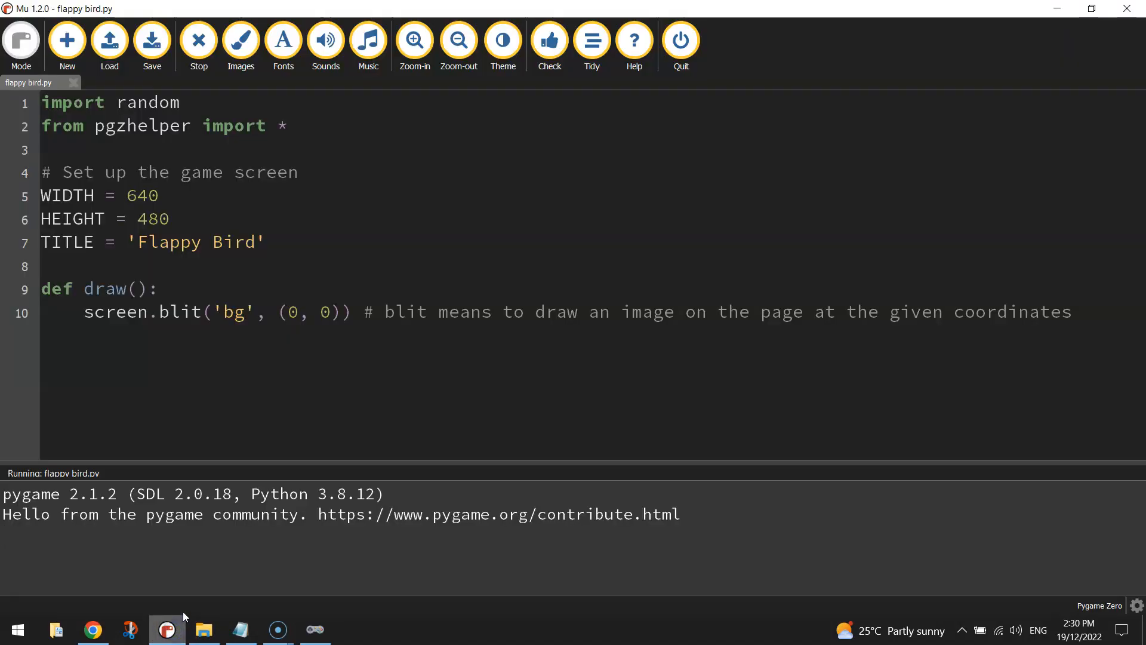
# - Add a # Ground section creating ground = Actor('ground') below TITLE
pyautogui.click(130, 269)
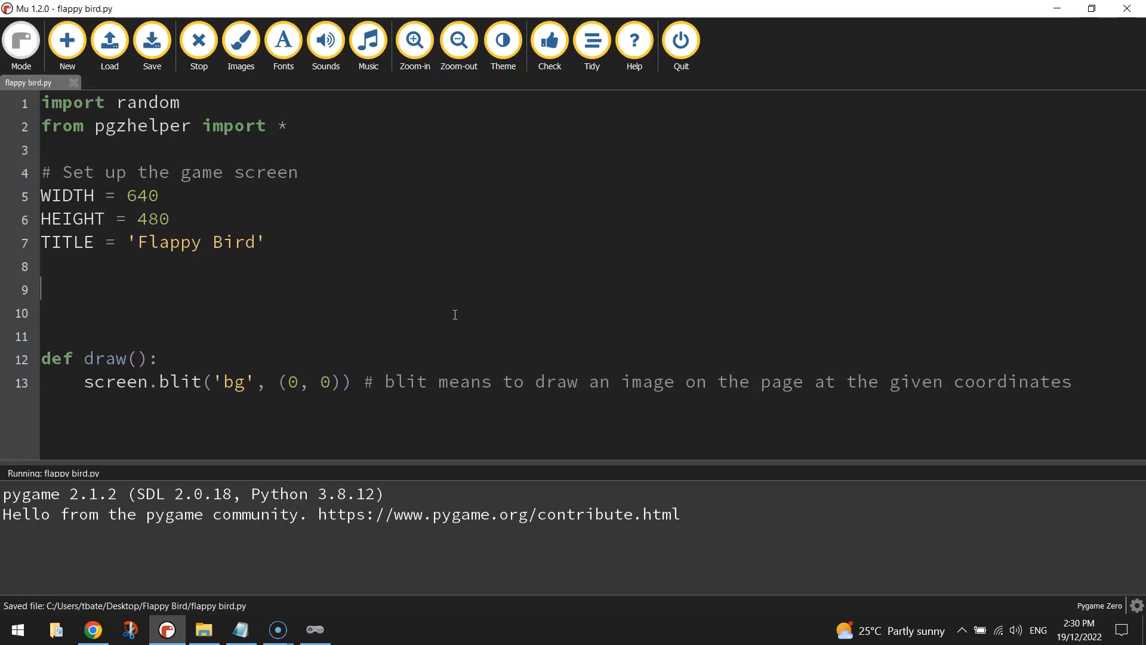
pyautogui.write('# Ground')
pyautogui.write("ground = Actor('ground')")
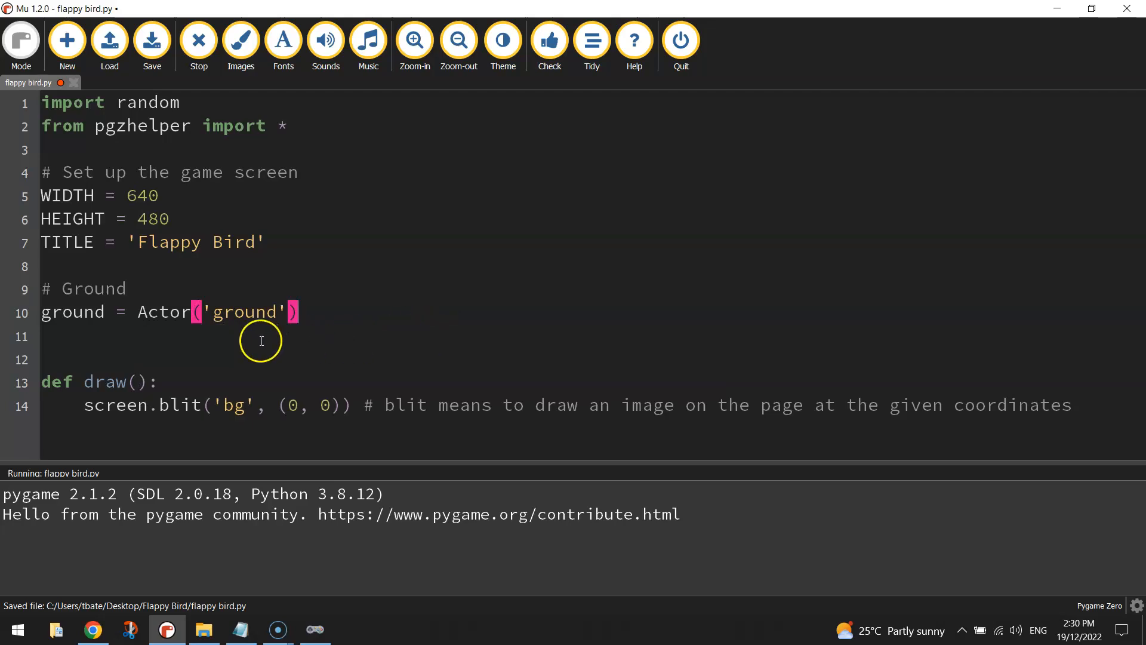
pyautogui.click(203, 629)
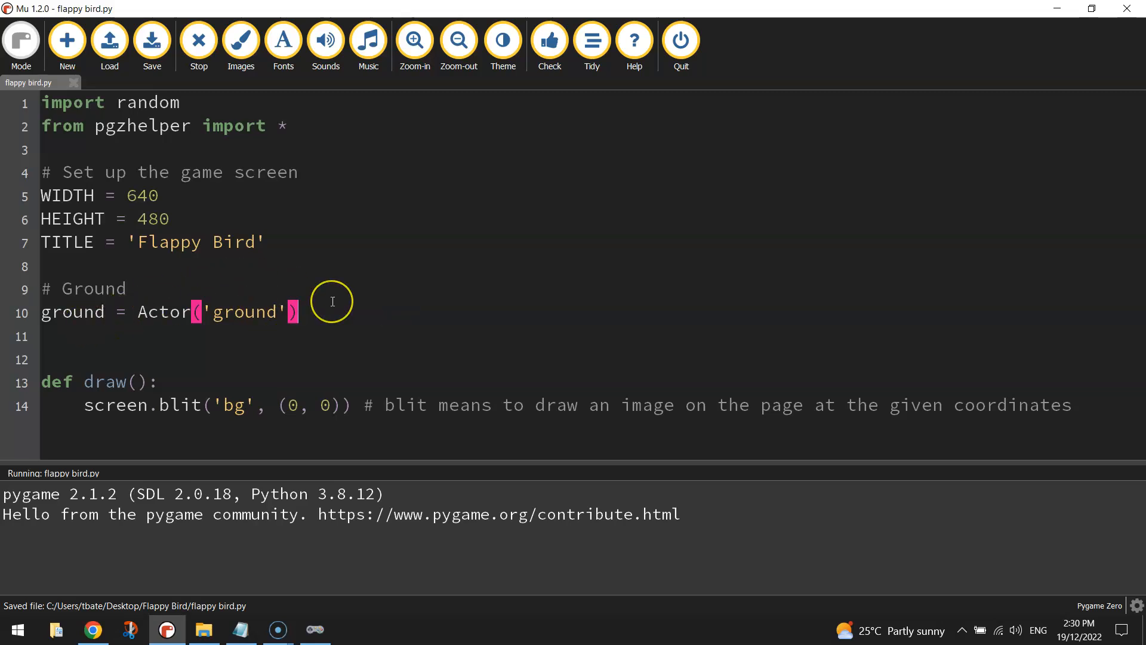
pyautogui.write('ground.y =')
pyautogui.click(584, 335)
pyautogui.write('ground.x =')
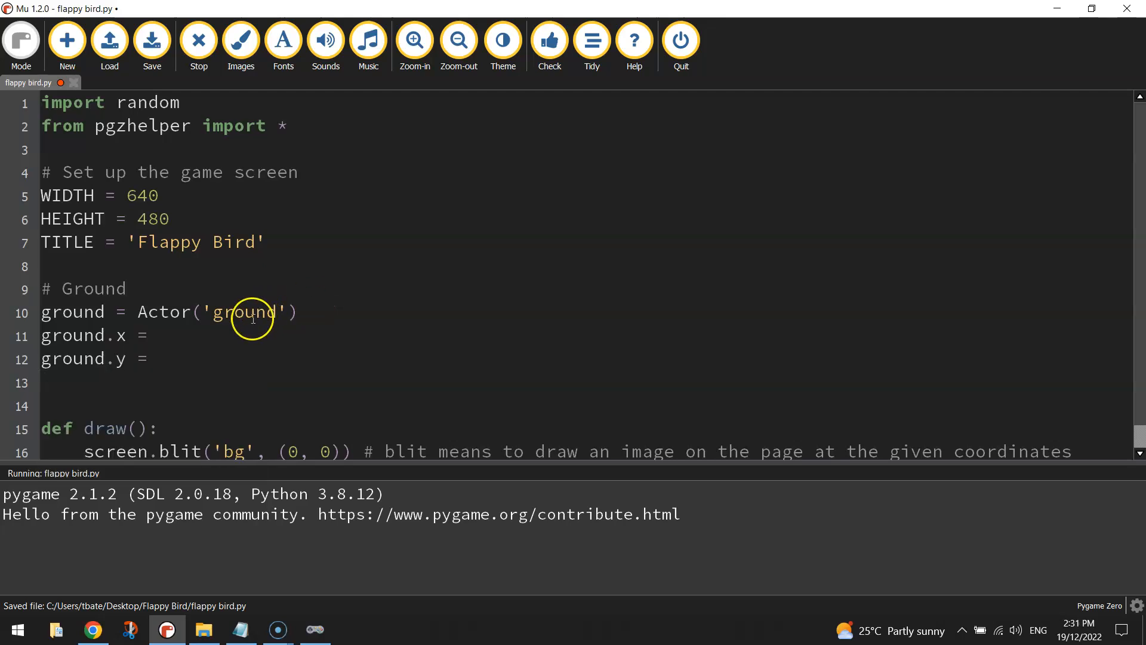
pyautogui.moveTo(182, 337)
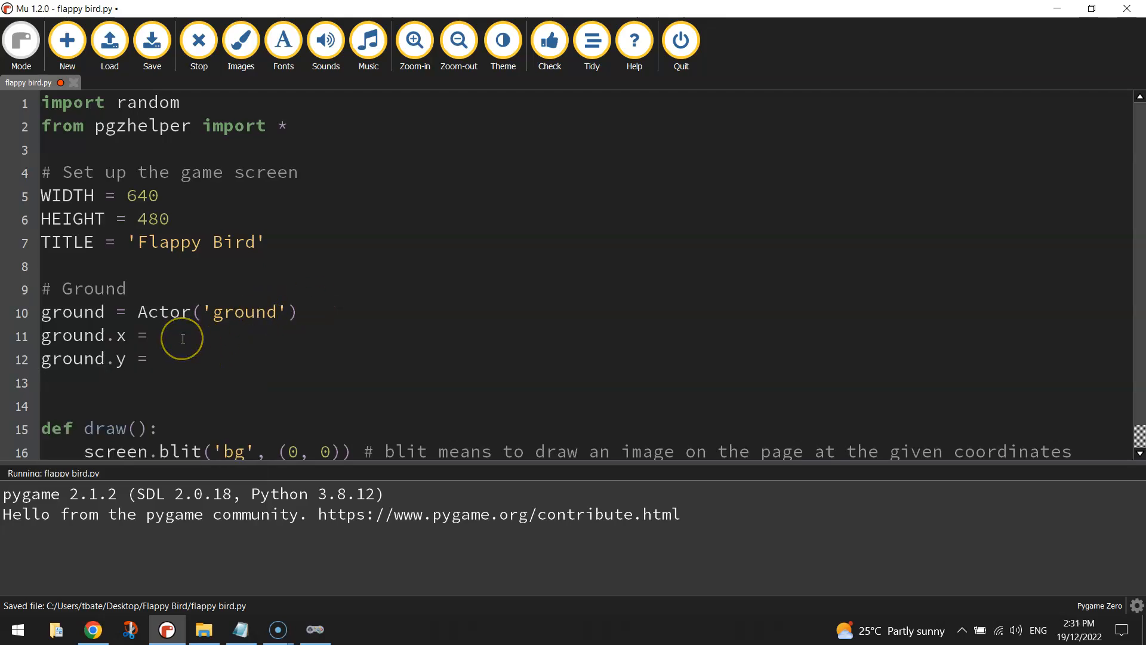
# - Position the ground actor at ground.x = 320 and ground.y = 465, checking against HEIGHT 480
pyautogui.write('320')
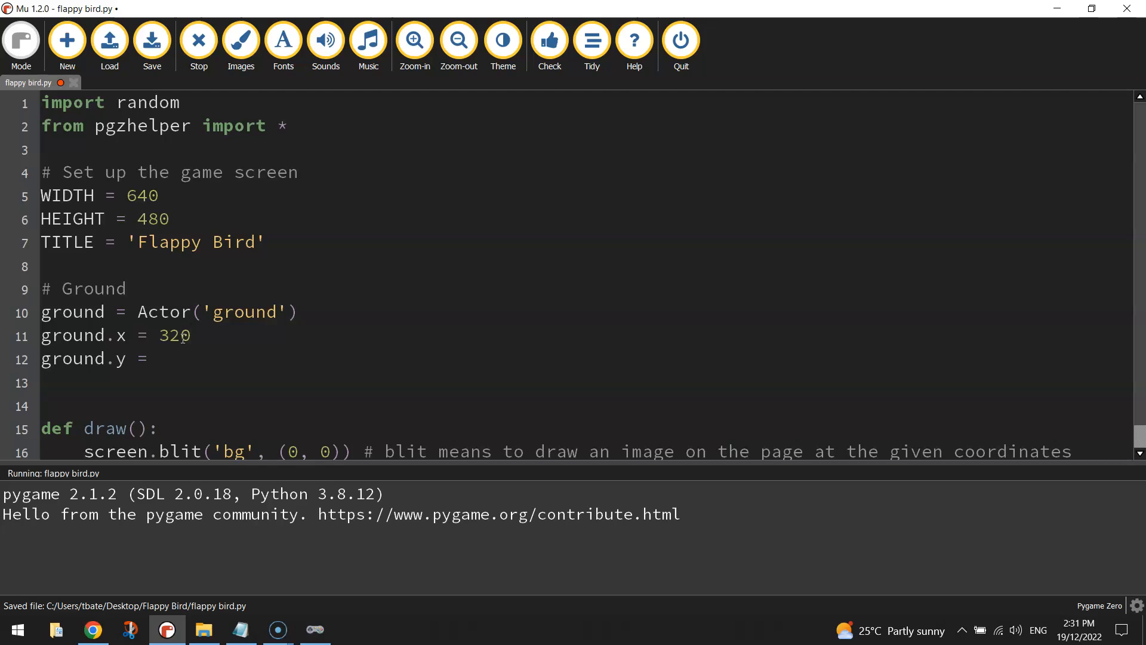
pyautogui.write('46')
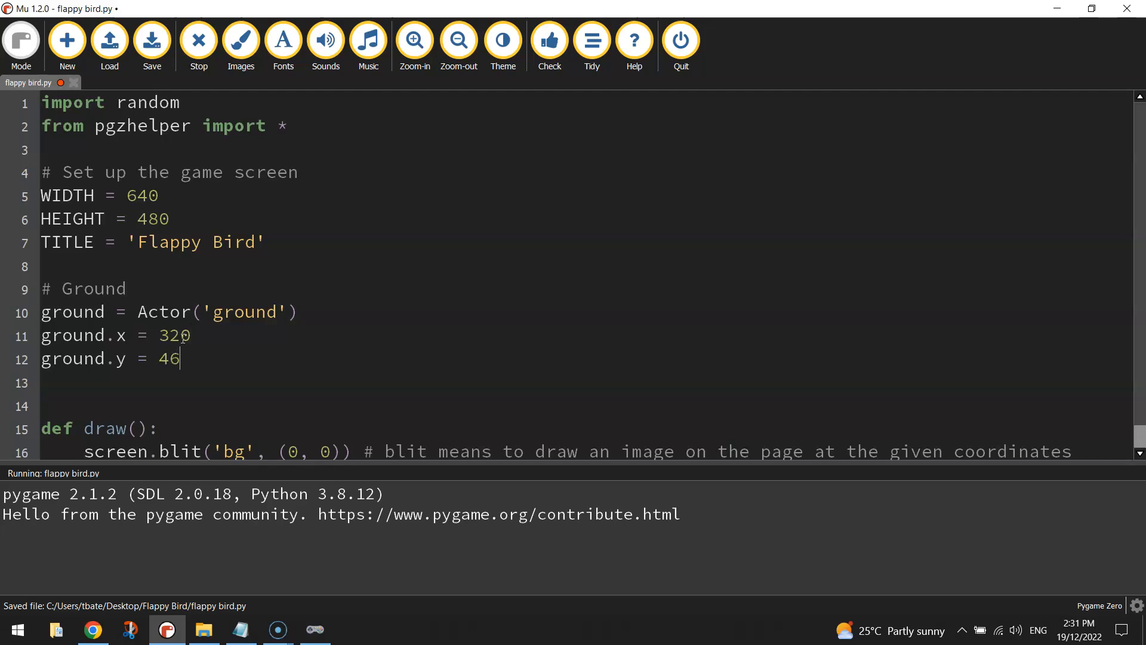
pyautogui.write('5')
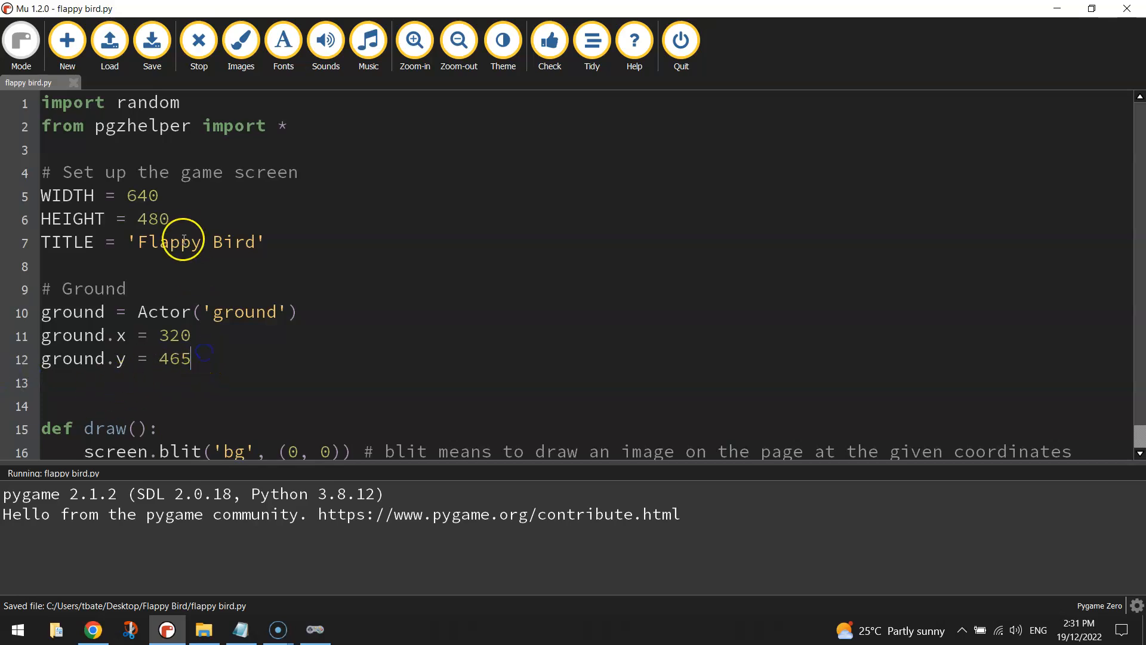
pyautogui.doubleClick(152, 218)
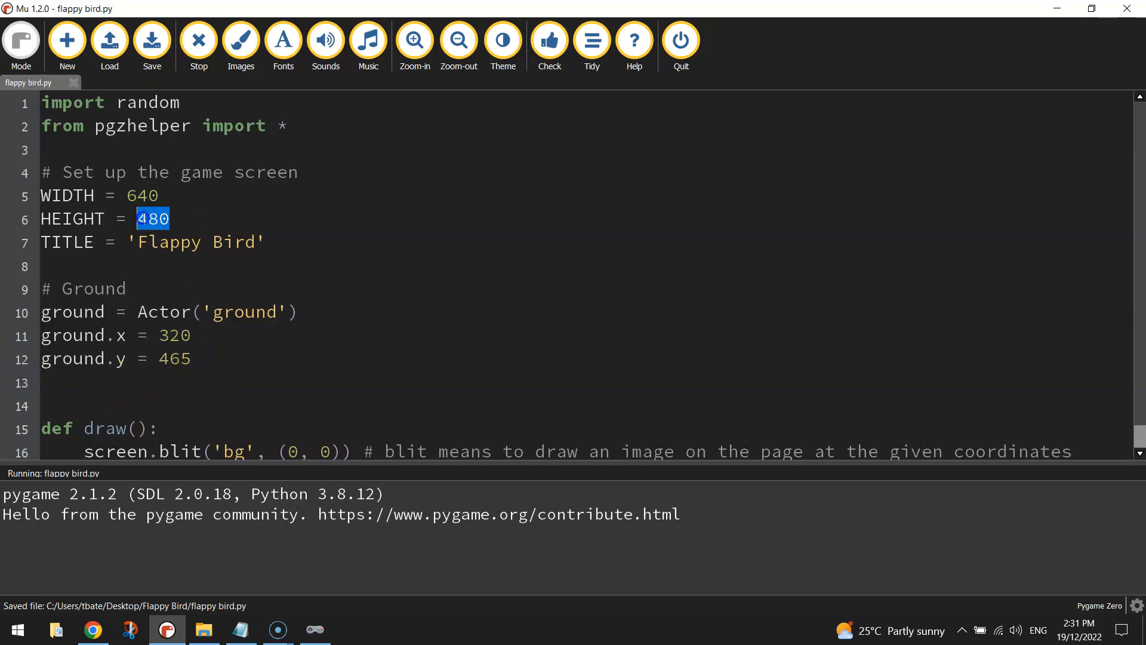
pyautogui.doubleClick(179, 360)
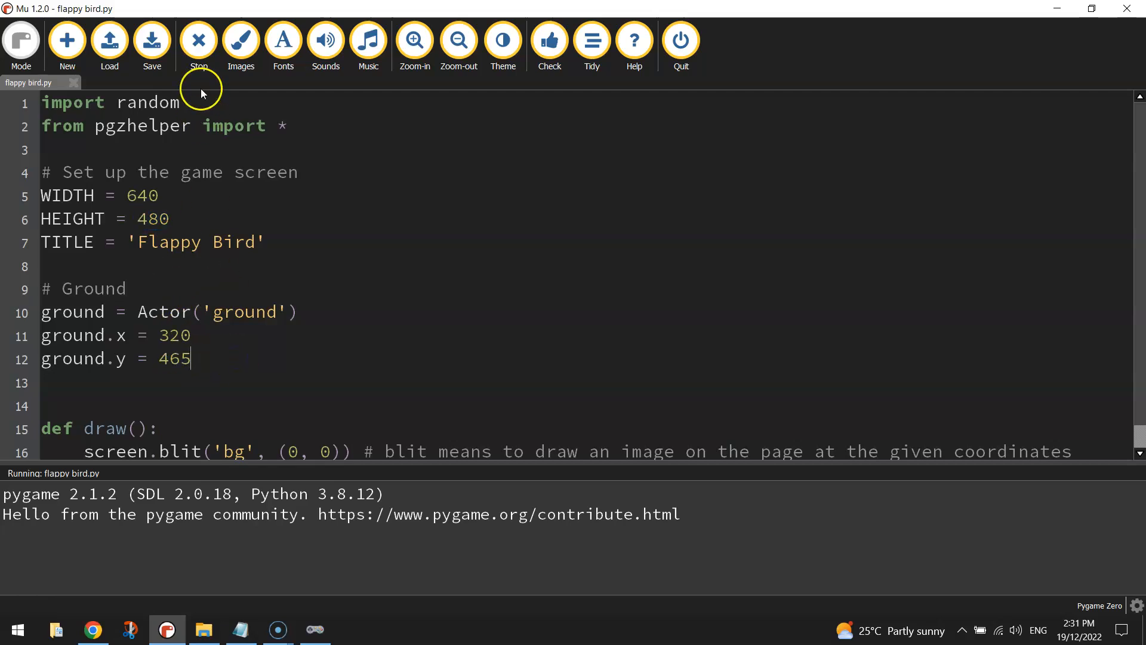
# - Add a '# Draw the actors into the game' comment and ground.draw() inside draw()
pyautogui.scroll(-3)
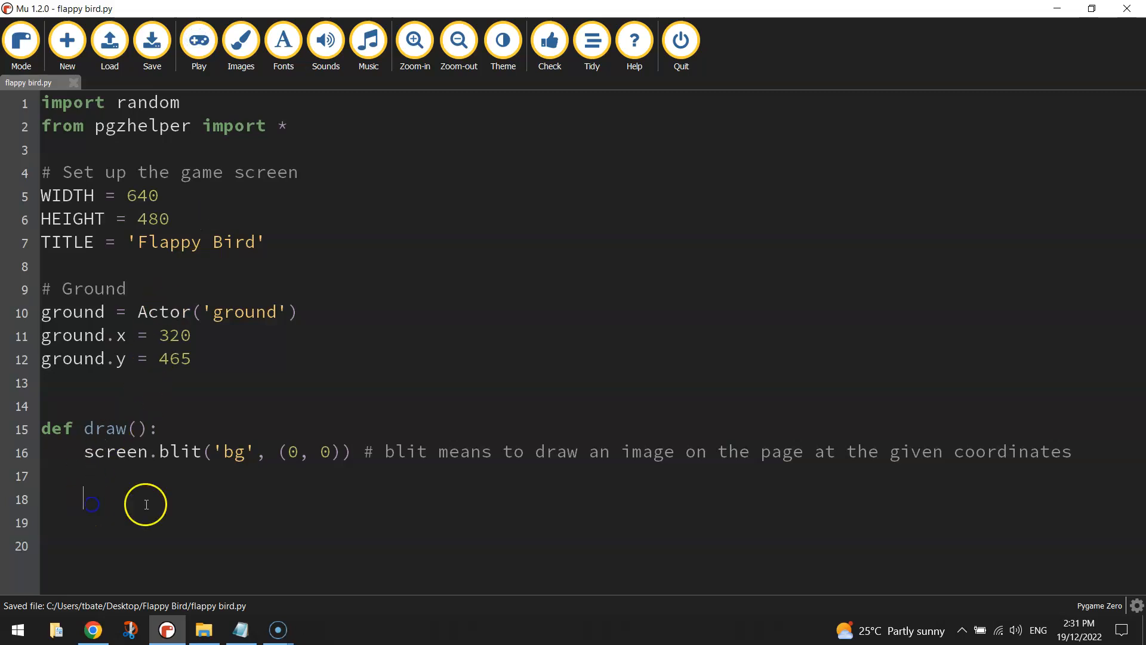
pyautogui.moveTo(188, 508)
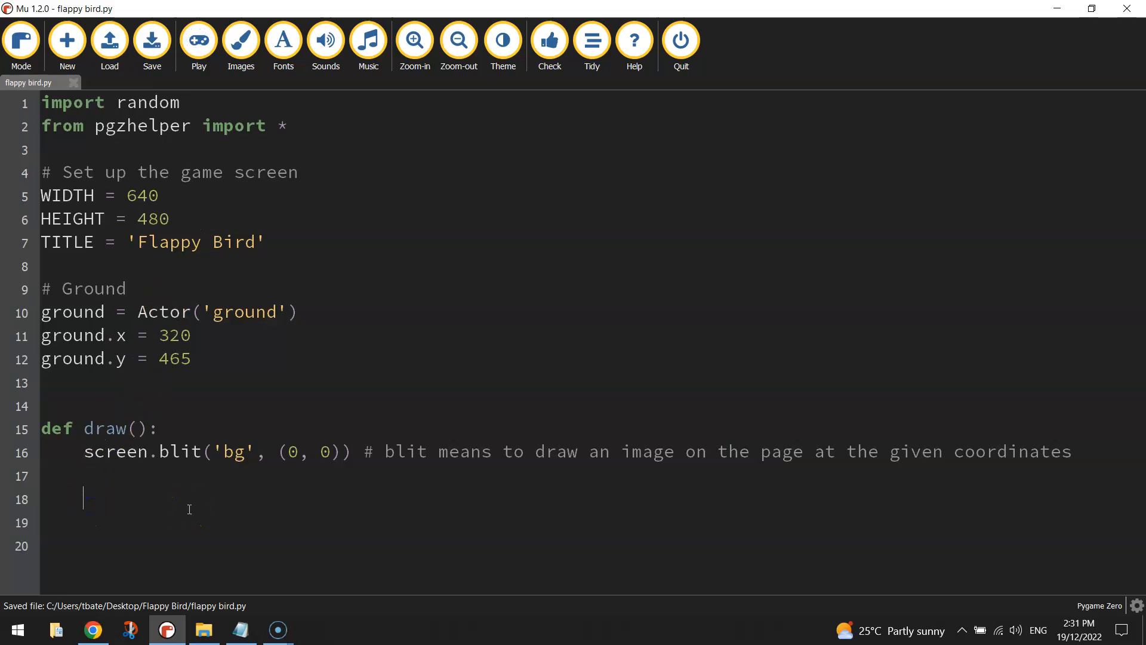
pyautogui.write('#')
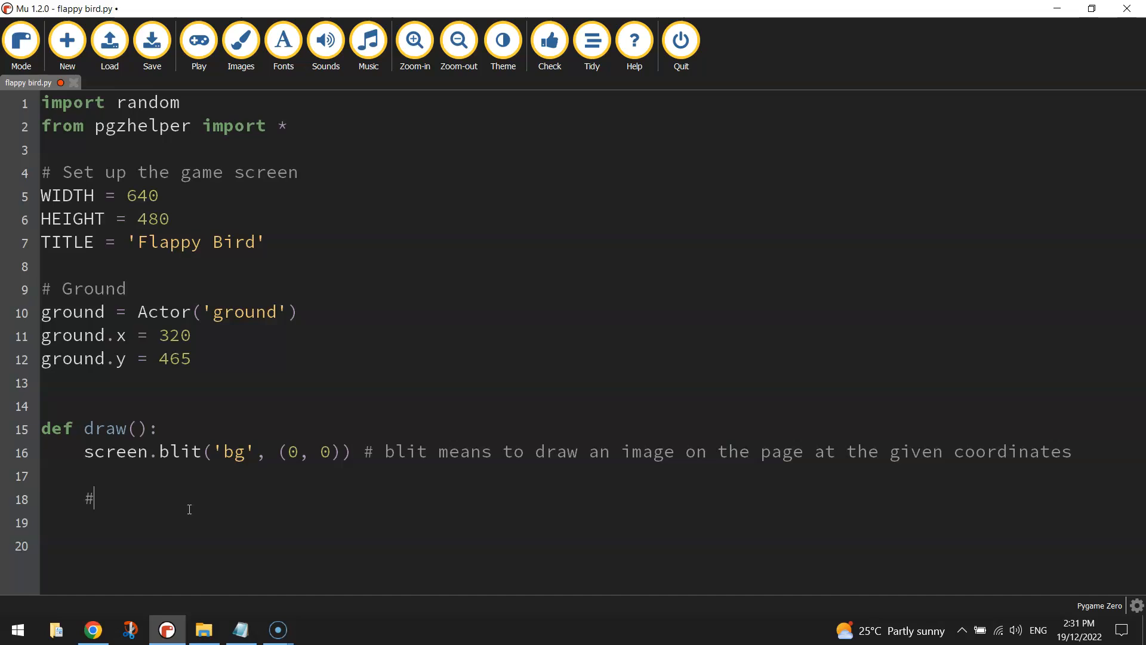
pyautogui.write('Draw the actors into the game')
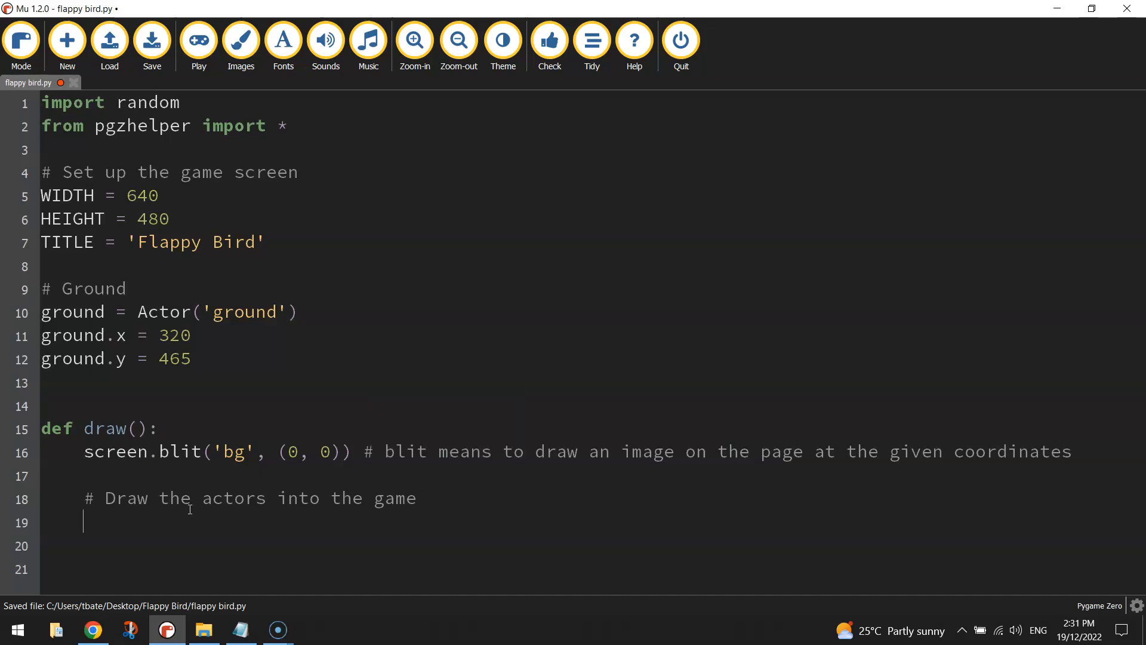
pyautogui.write('ground.draw(')
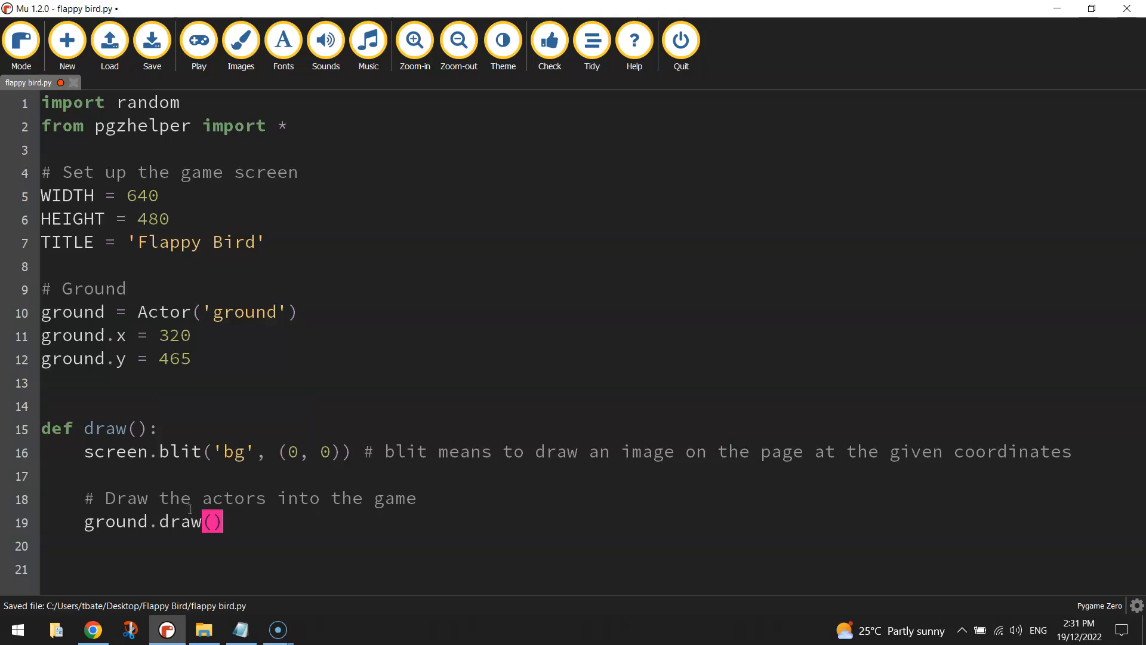
pyautogui.moveTo(141, 141)
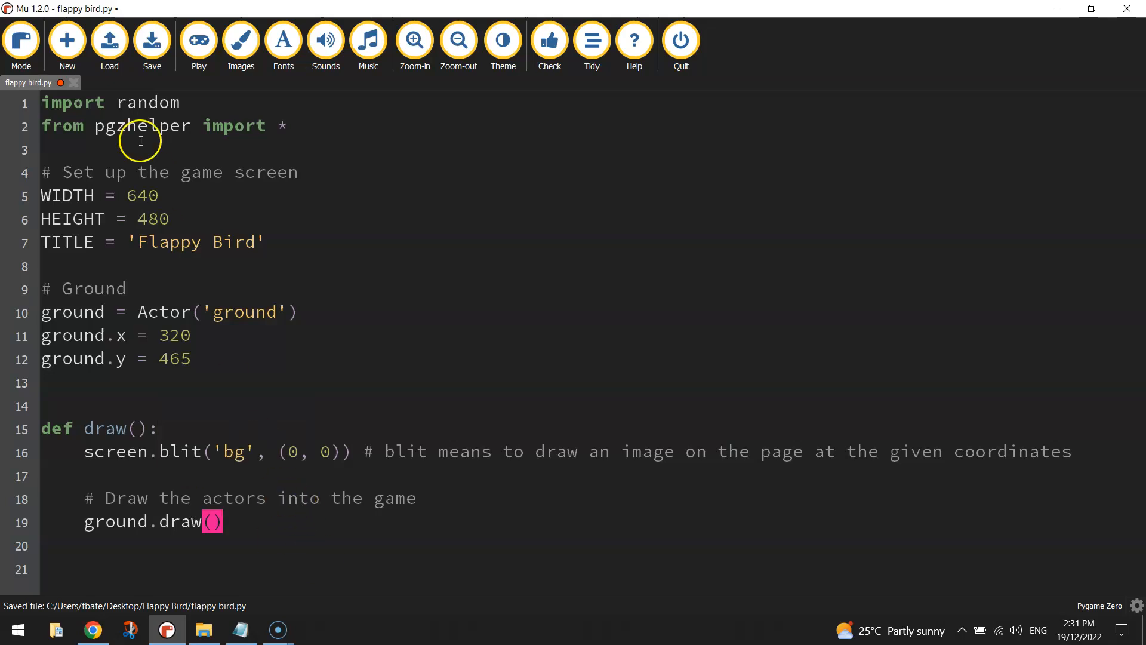
pyautogui.click(198, 40)
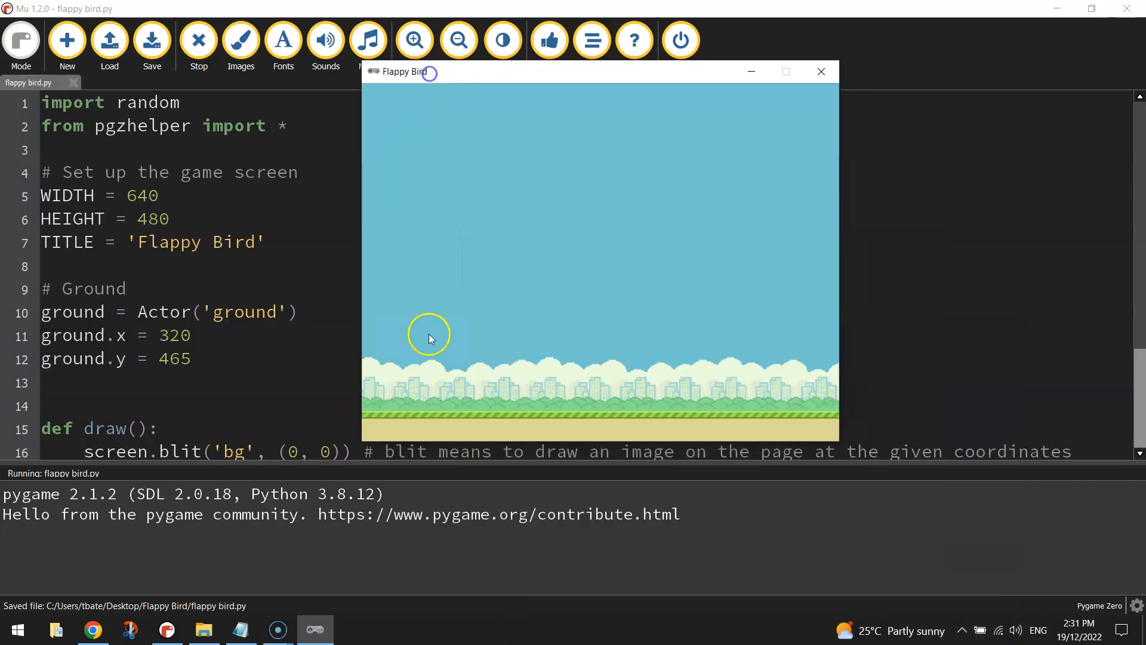
pyautogui.moveTo(558, 423)
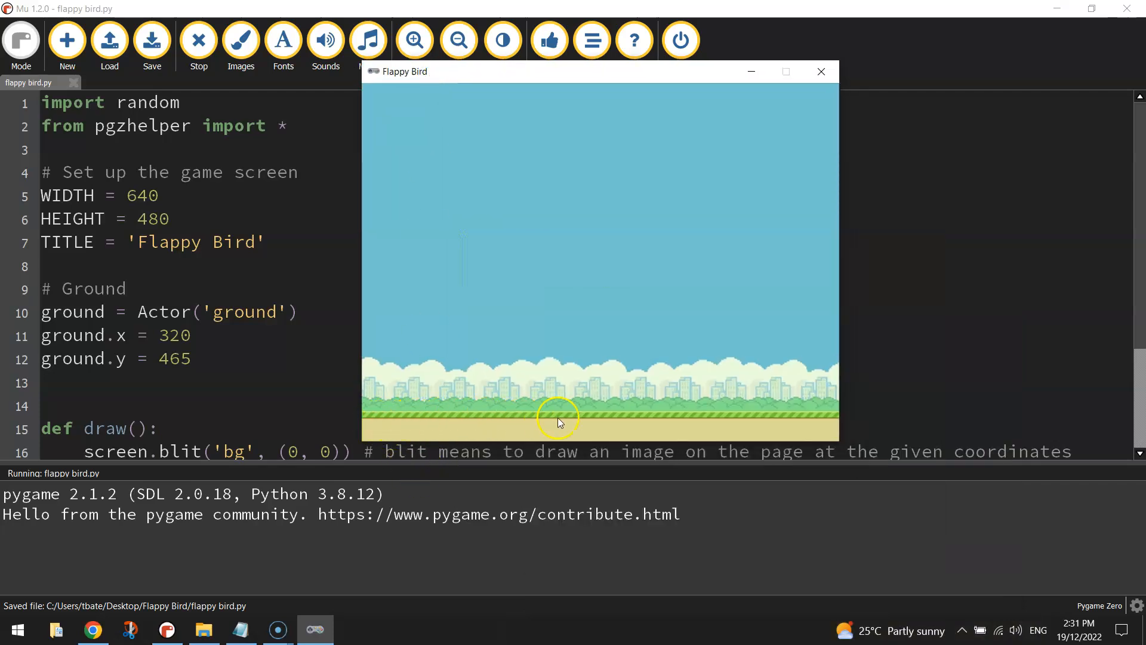
pyautogui.moveTo(796, 223)
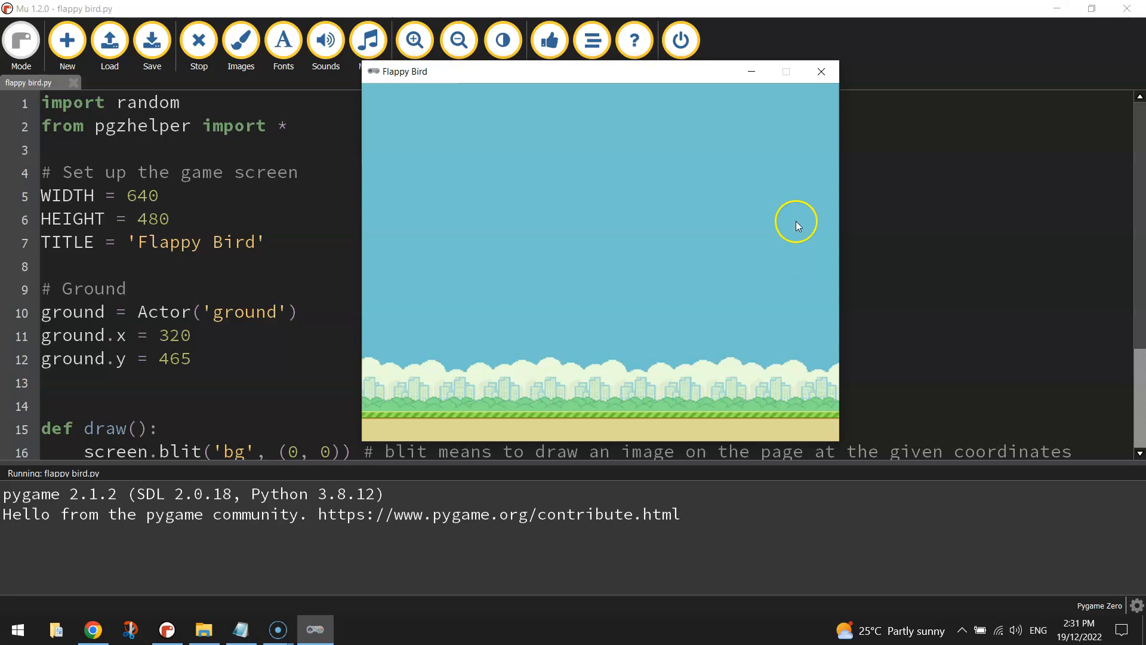
pyautogui.moveTo(797, 407)
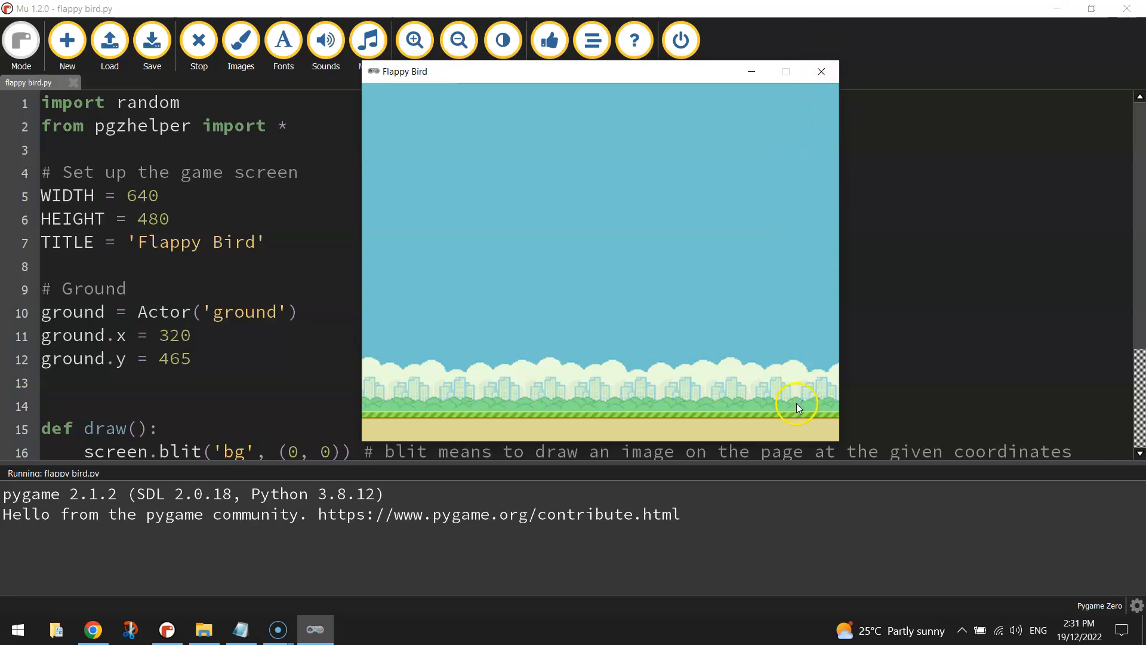
pyautogui.moveTo(646, 427)
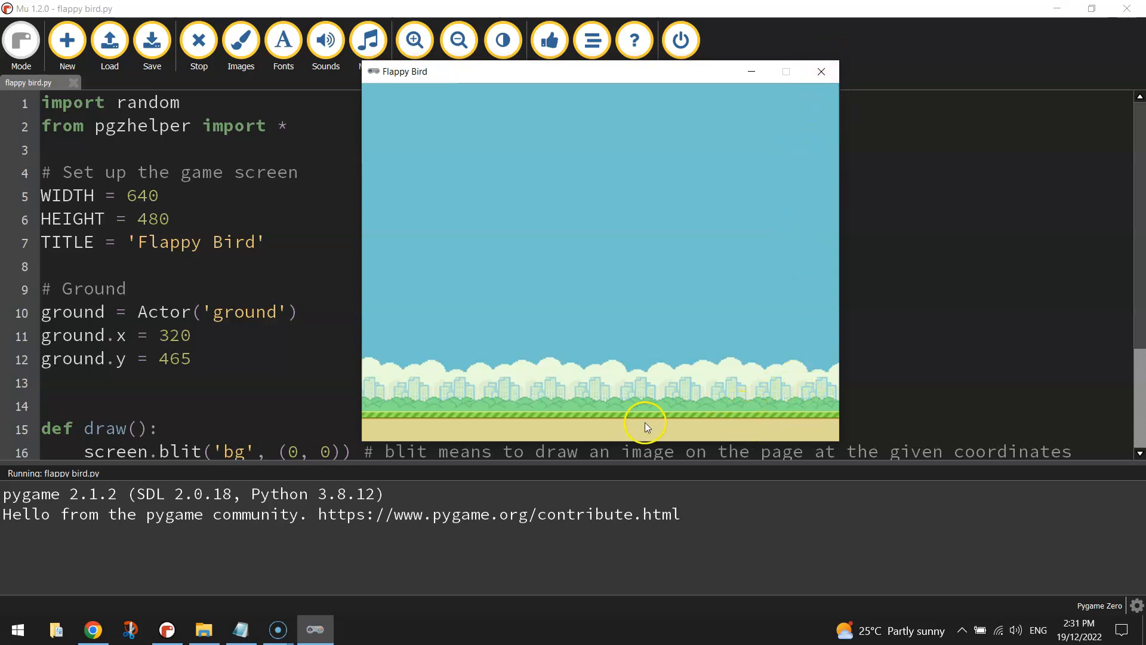
pyautogui.moveTo(401, 429)
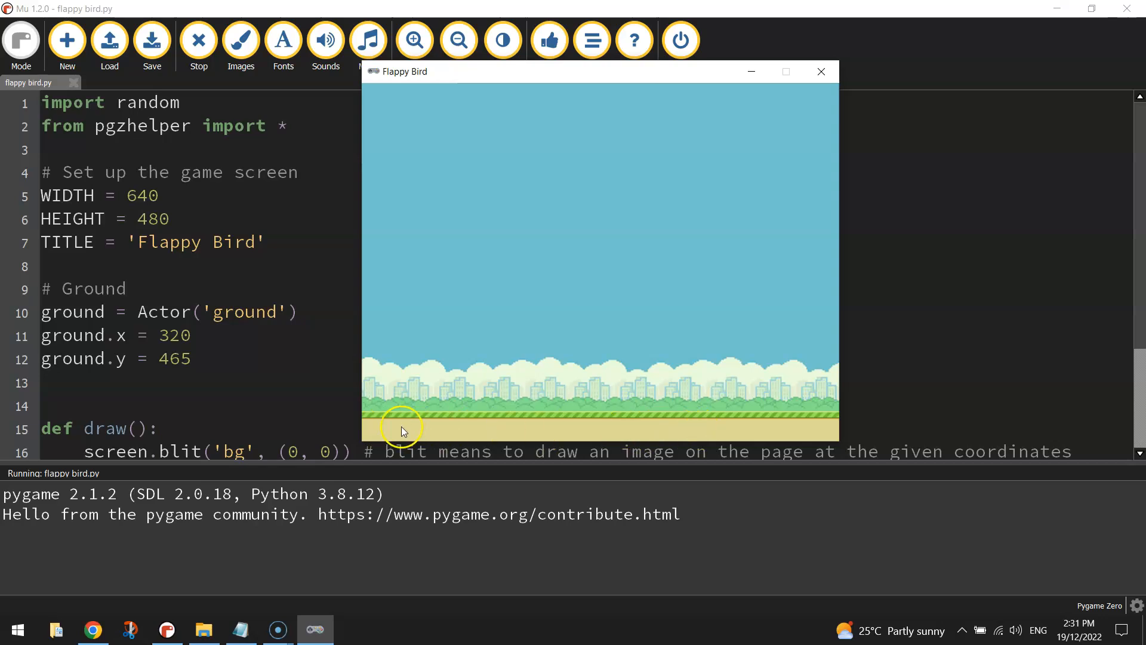
pyautogui.moveTo(820, 70)
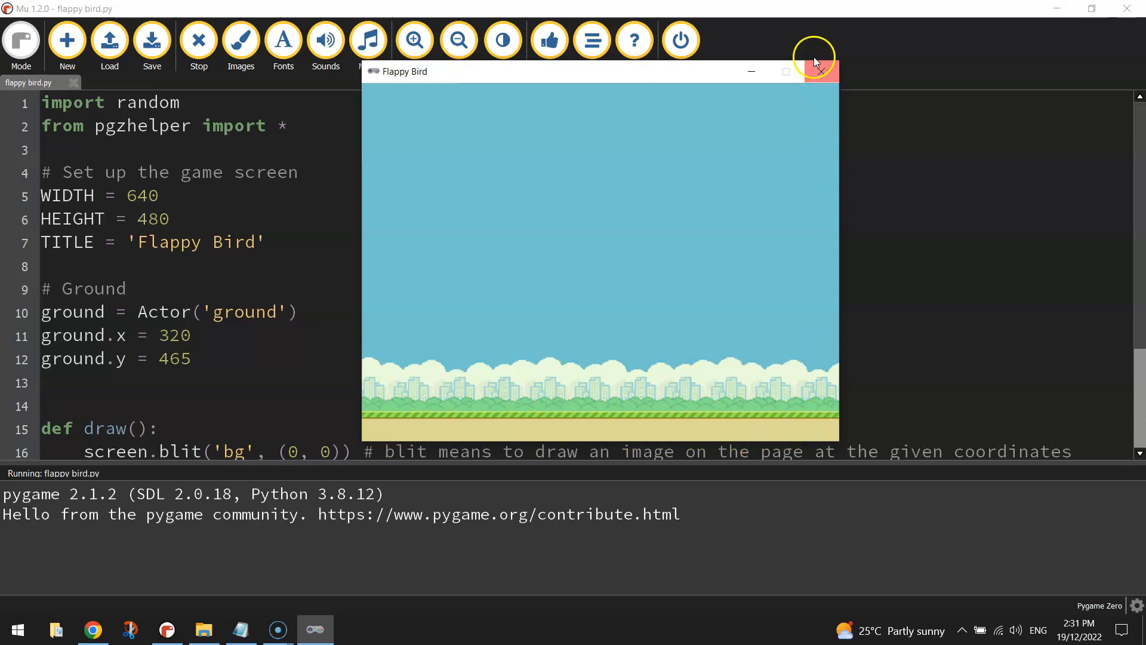
pyautogui.click(813, 70)
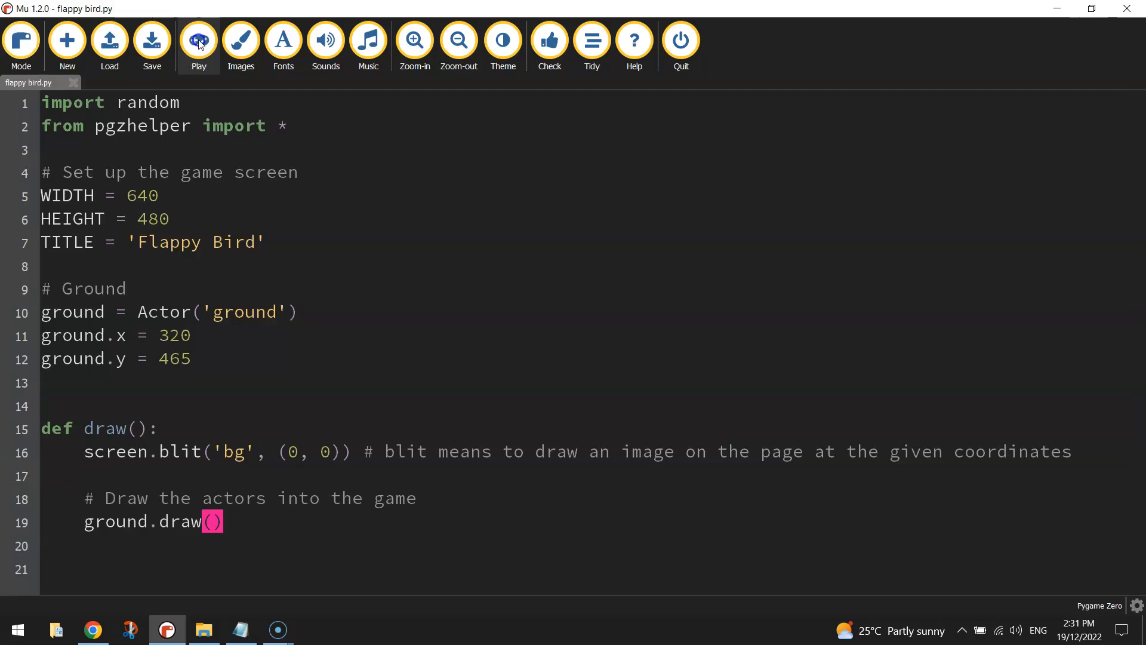
pyautogui.moveTo(778, 466)
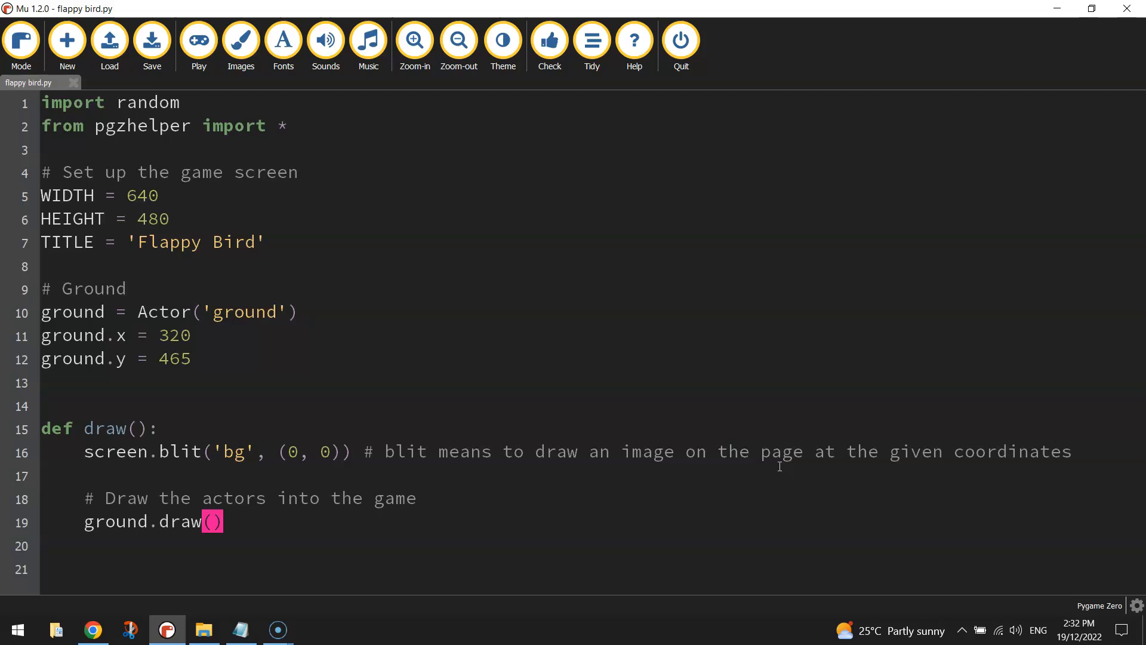
pyautogui.moveTo(777, 431)
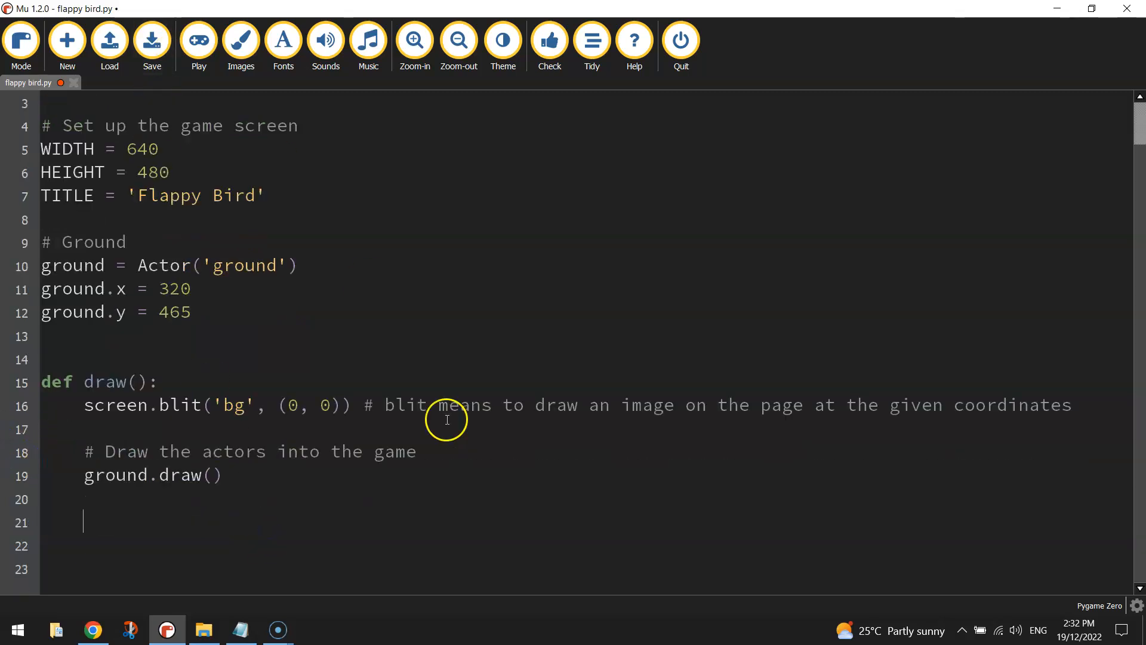
# - Add a '# Draw in the score' comment and start screen.draw.text('Score:'
pyautogui.write('#')
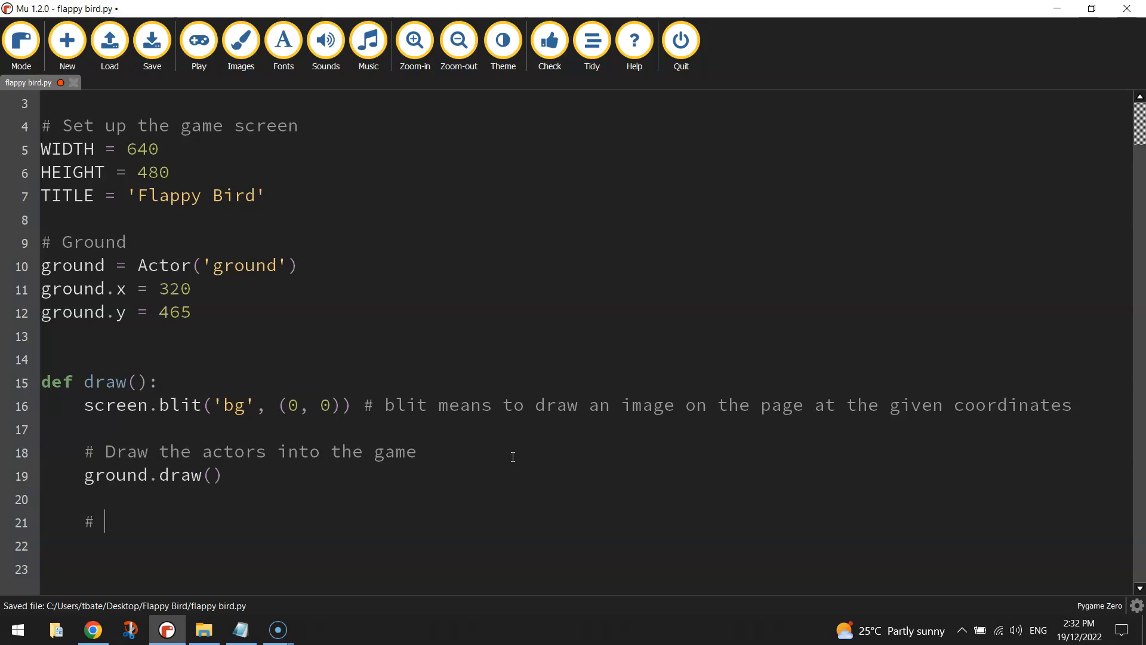
pyautogui.write('Draw in the sco')
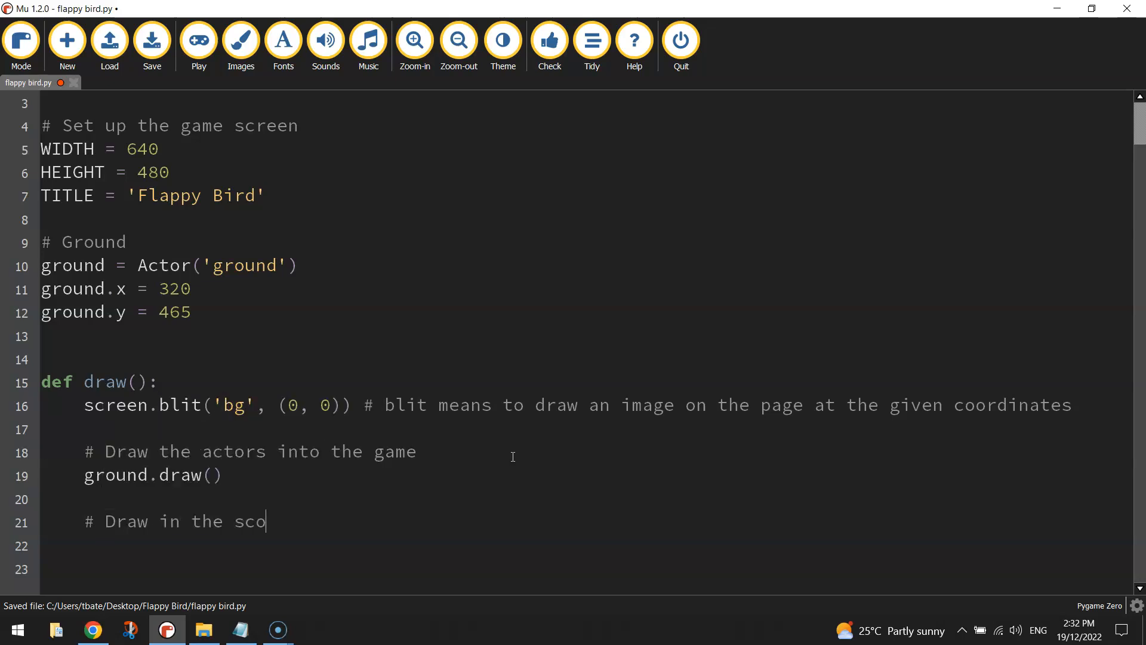
pyautogui.write('re')
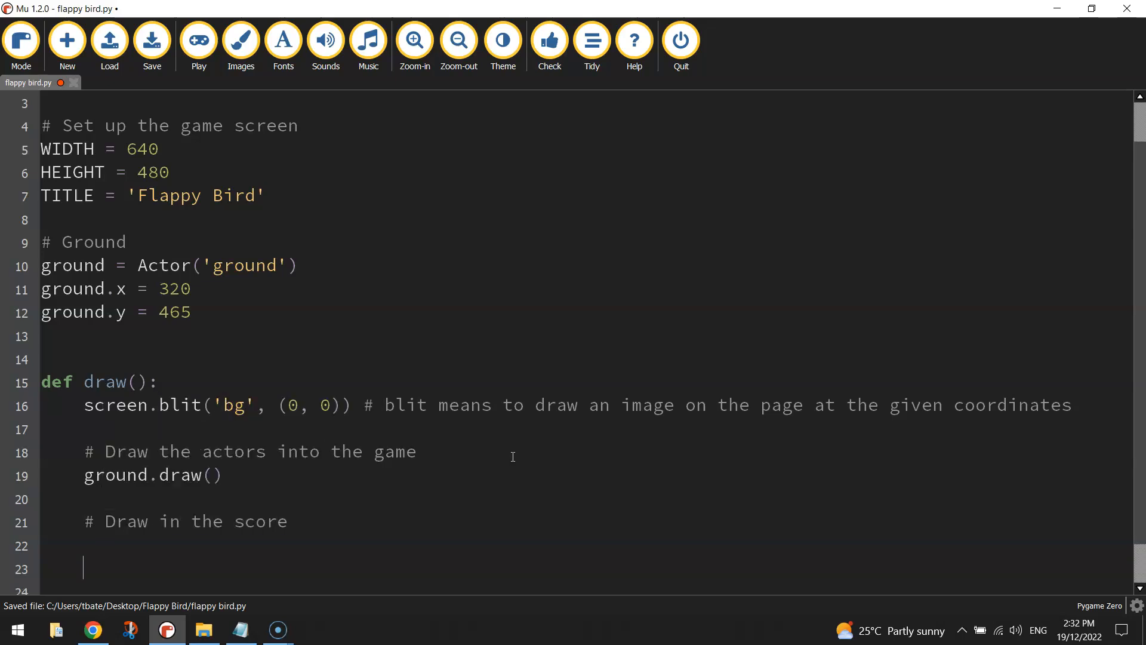
pyautogui.scroll(-3)
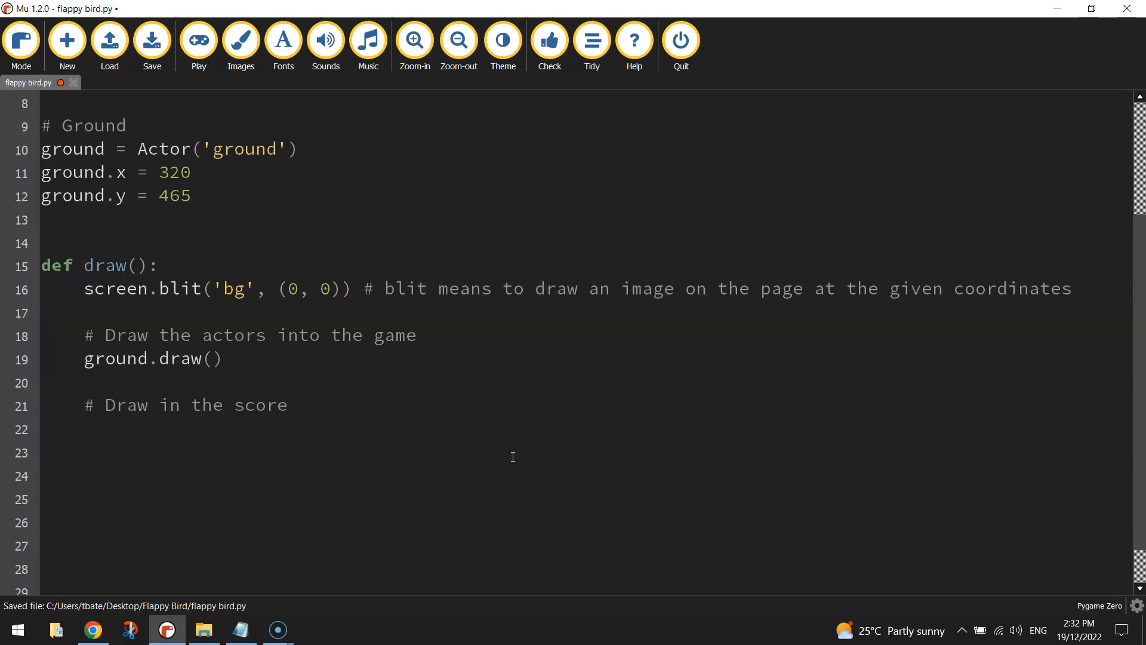
pyautogui.write('screen.dr')
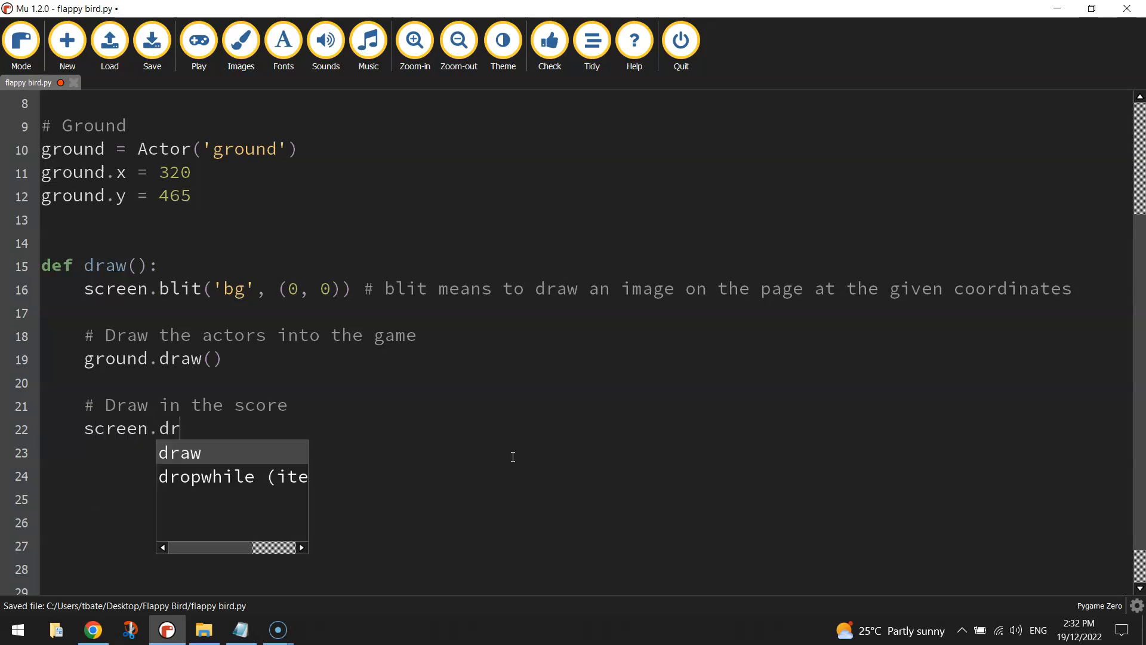
pyautogui.write('aw.text(')
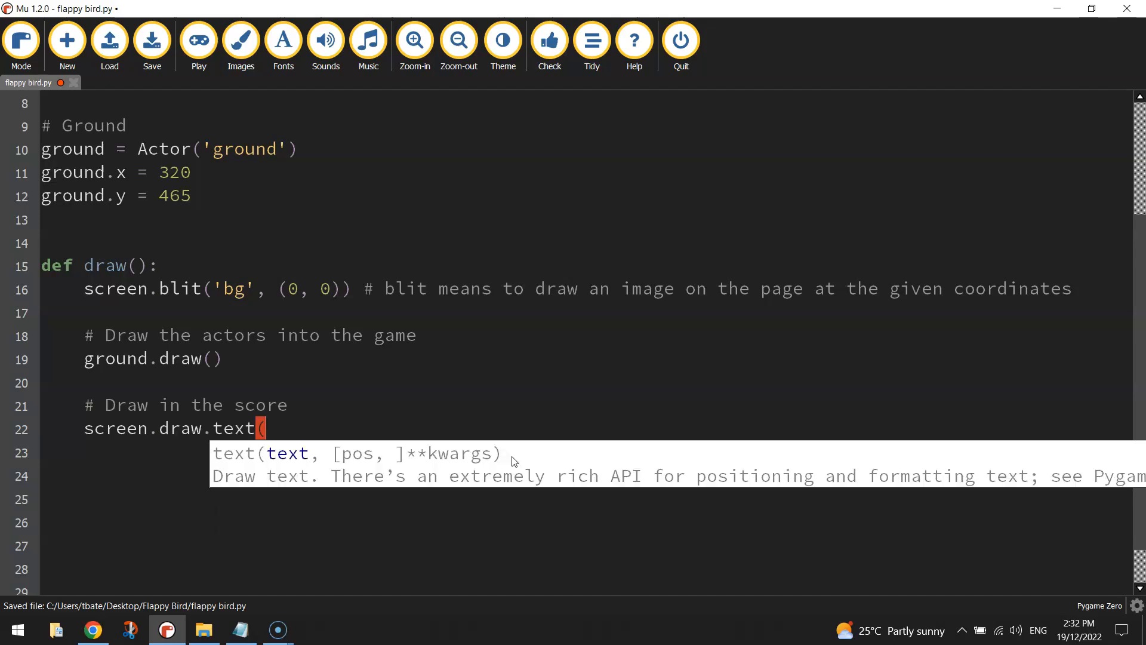
pyautogui.write("'")
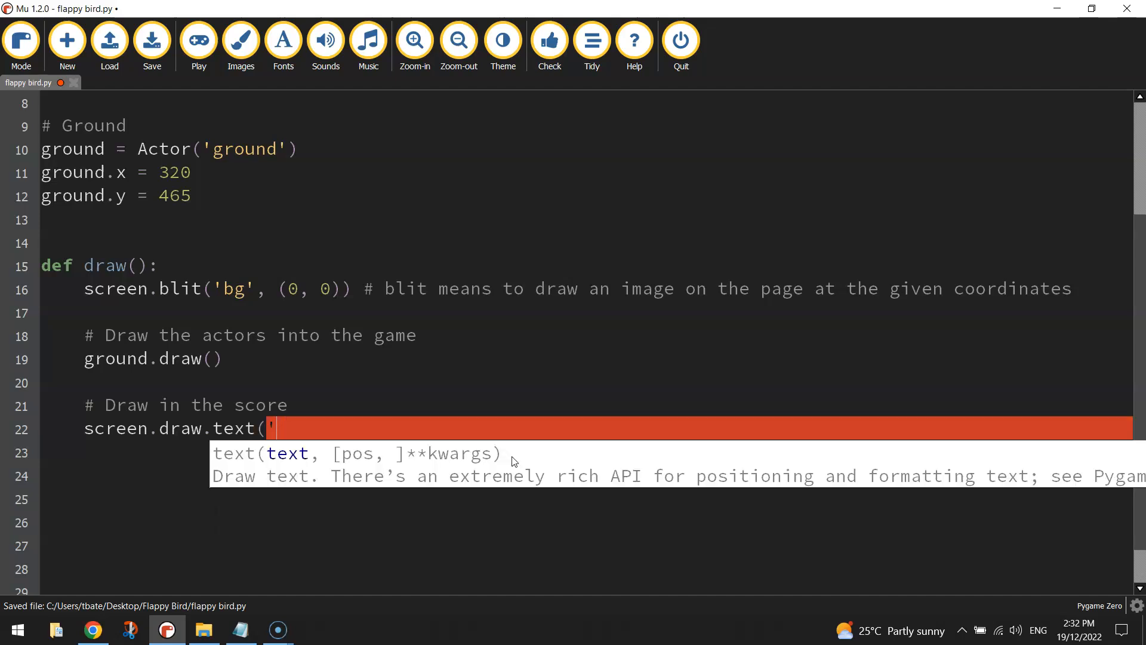
pyautogui.write('s')
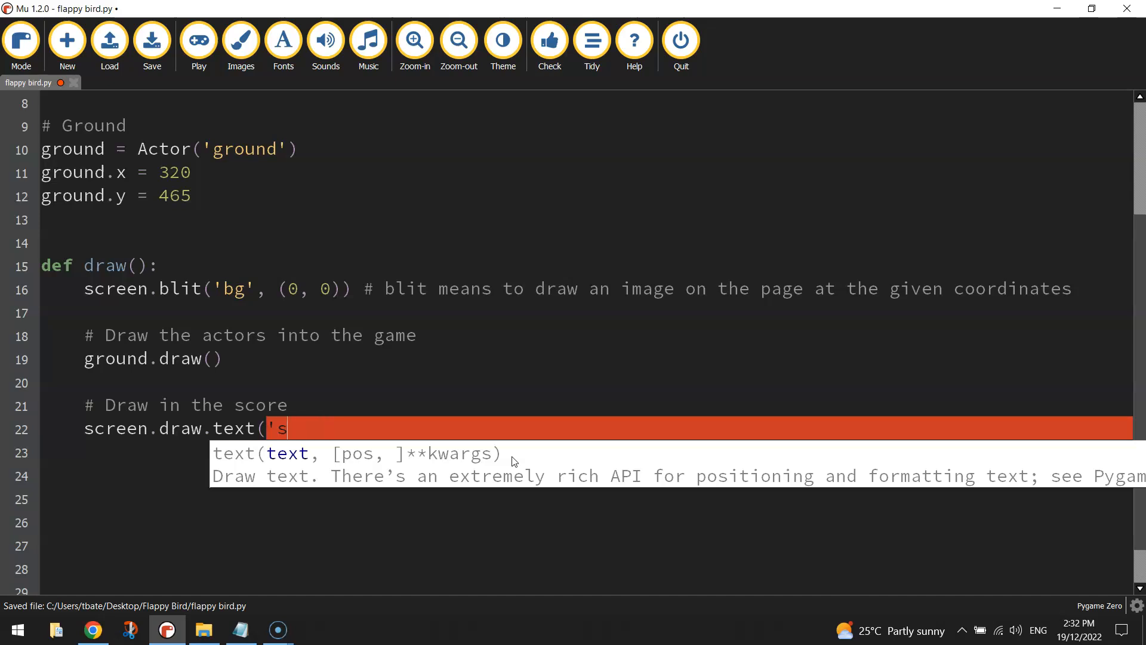
pyautogui.write('core:')
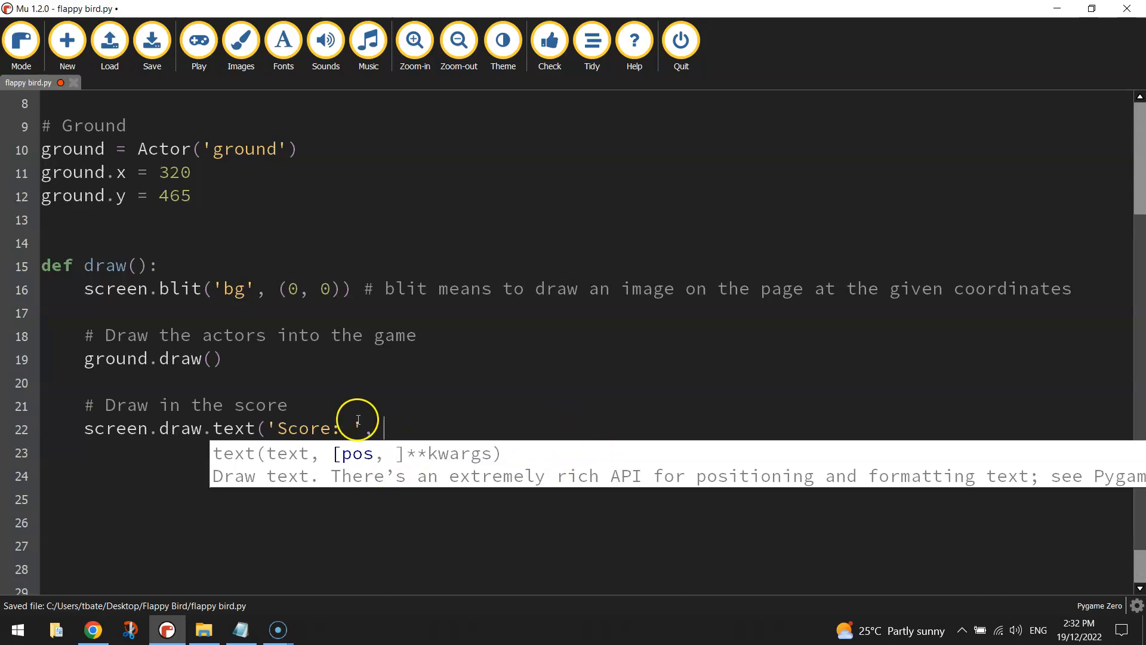
pyautogui.write("'")
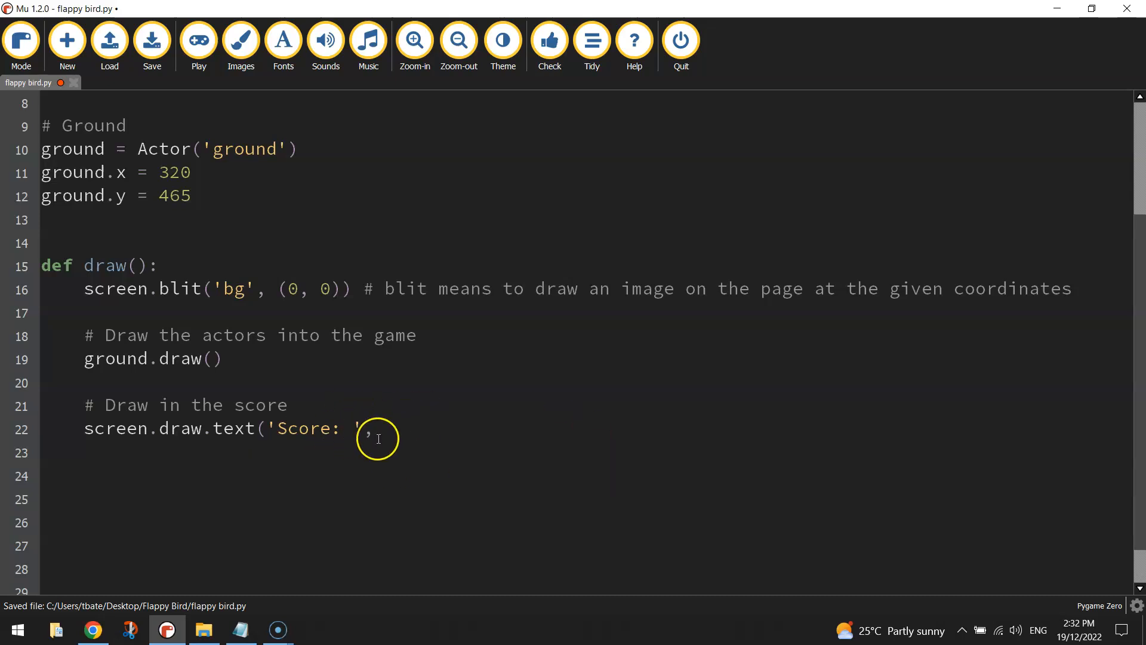
# - Give the score text color='white', midtop=(50, 10) and begin a shadow argument
pyautogui.write(',')
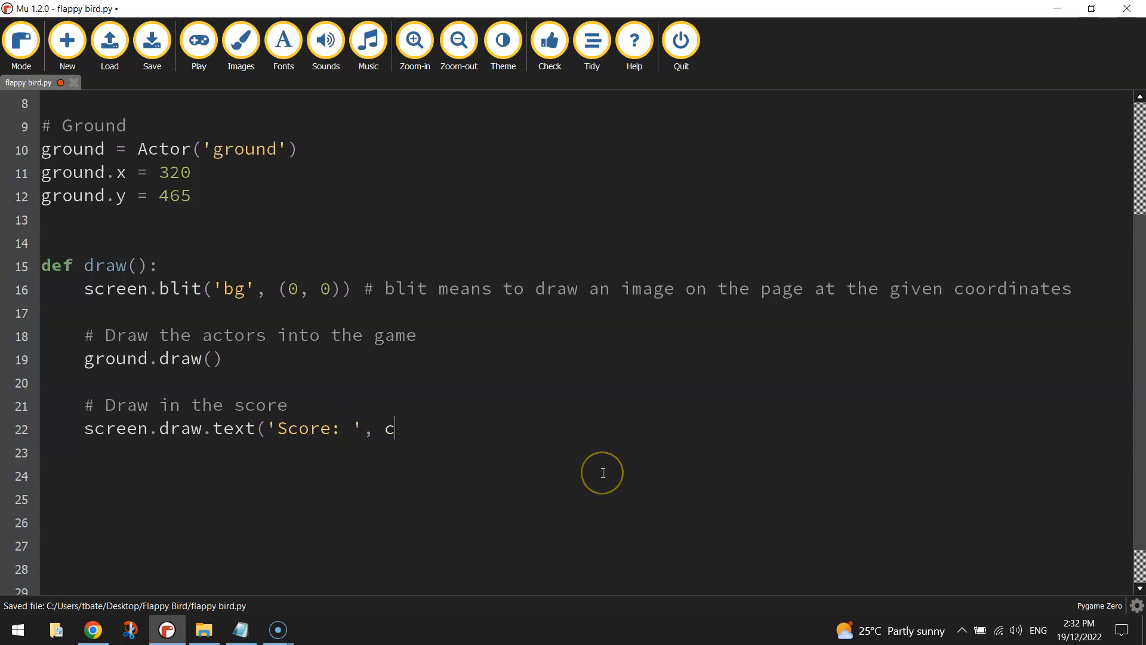
pyautogui.write('olor=')
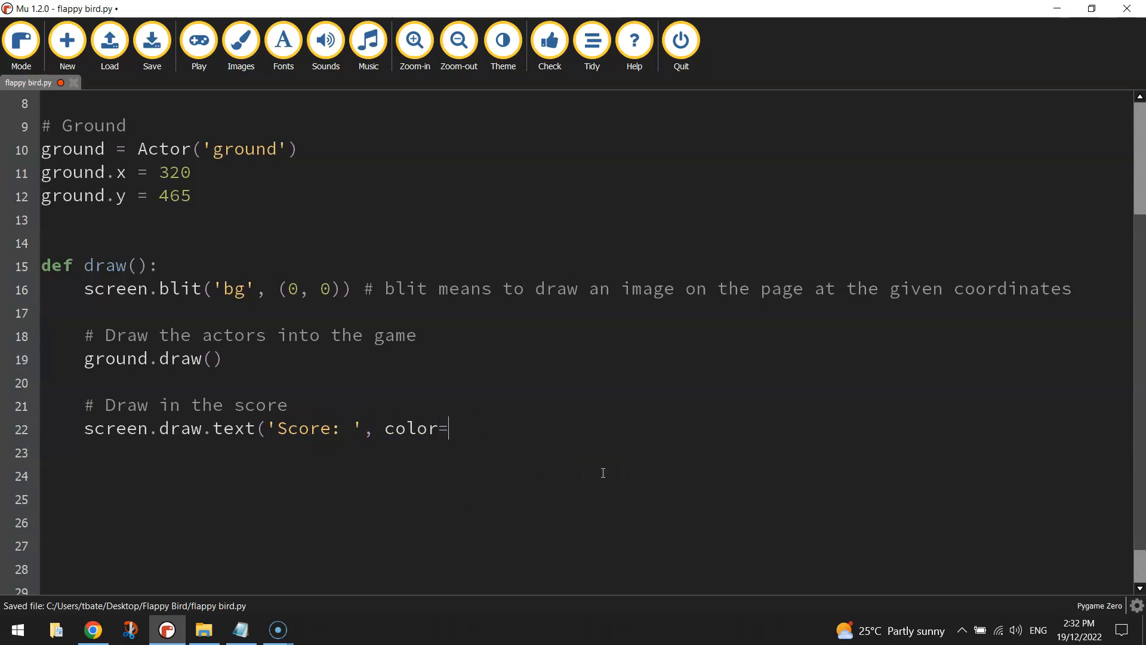
pyautogui.write("'white'")
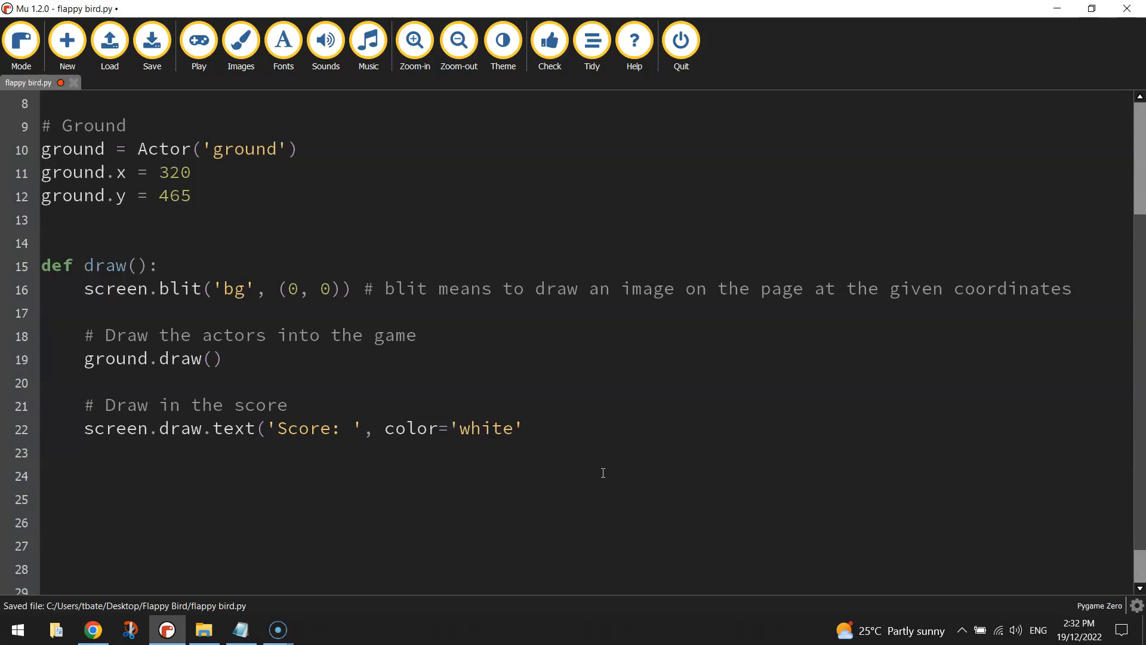
pyautogui.write(',')
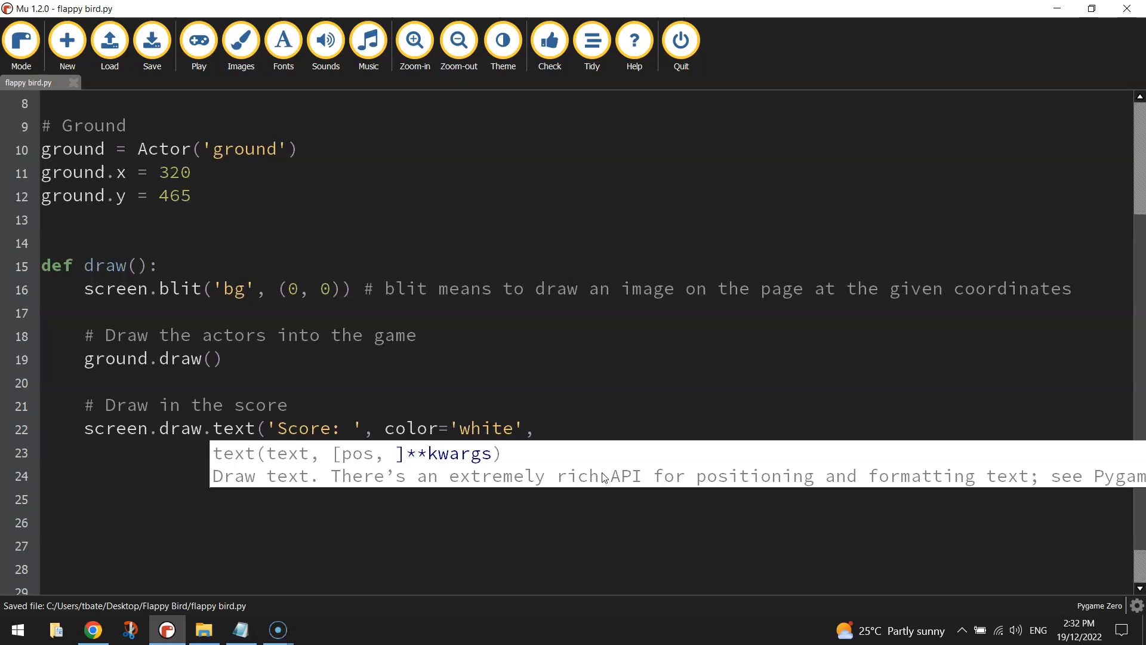
pyautogui.write('midtop')
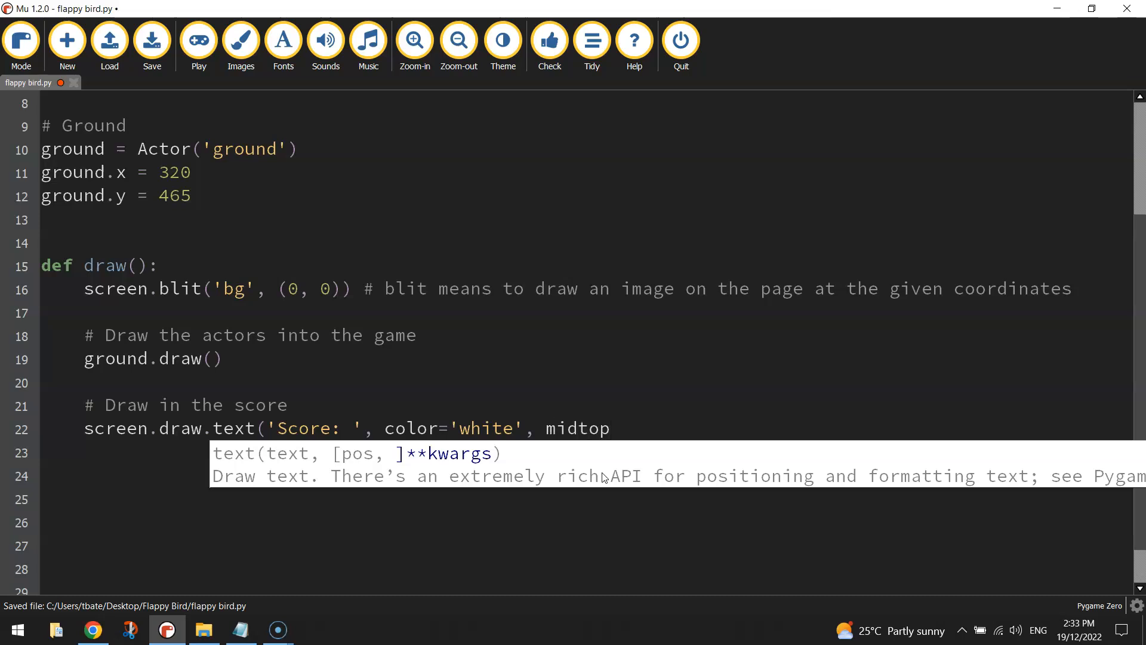
pyautogui.write('=(')
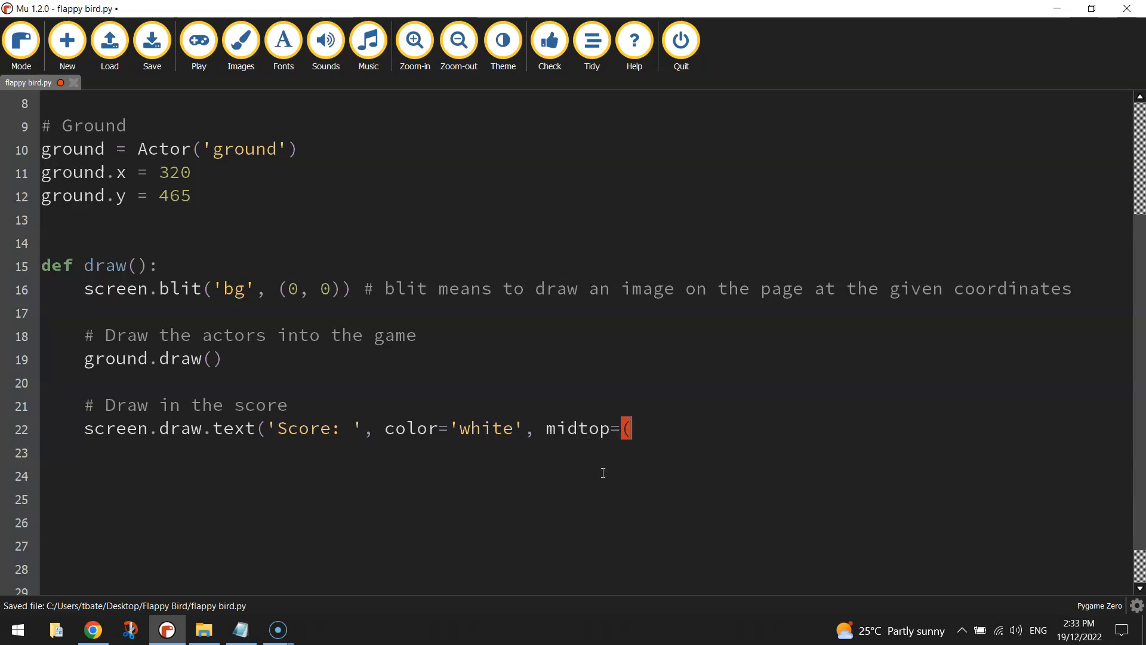
pyautogui.write('50')
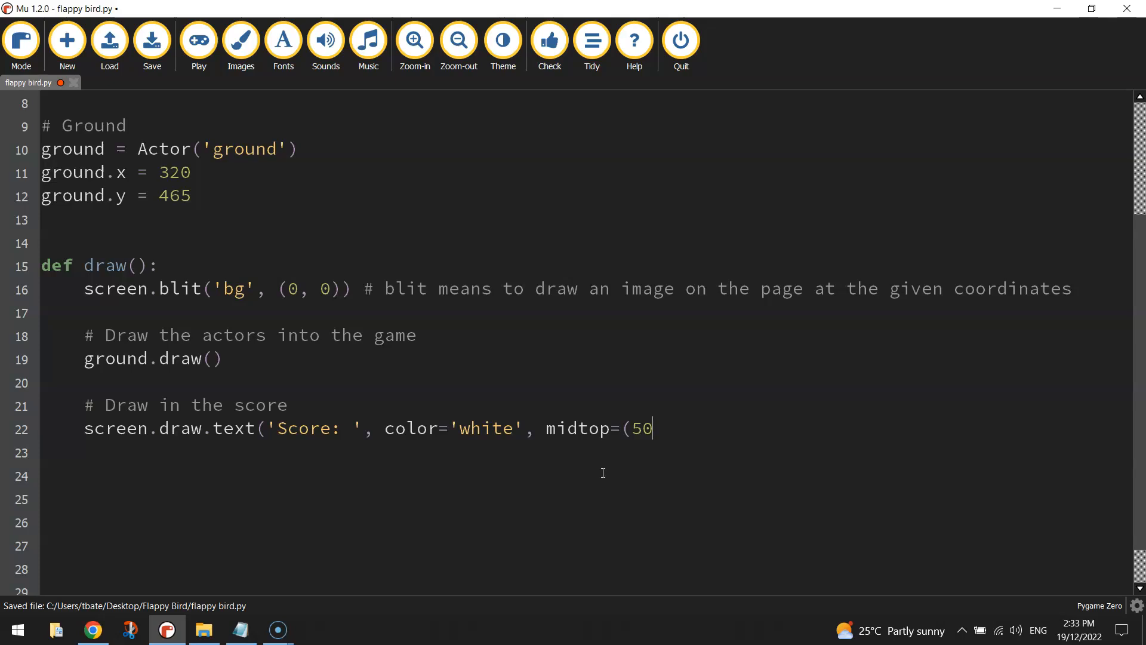
pyautogui.write(', 10)')
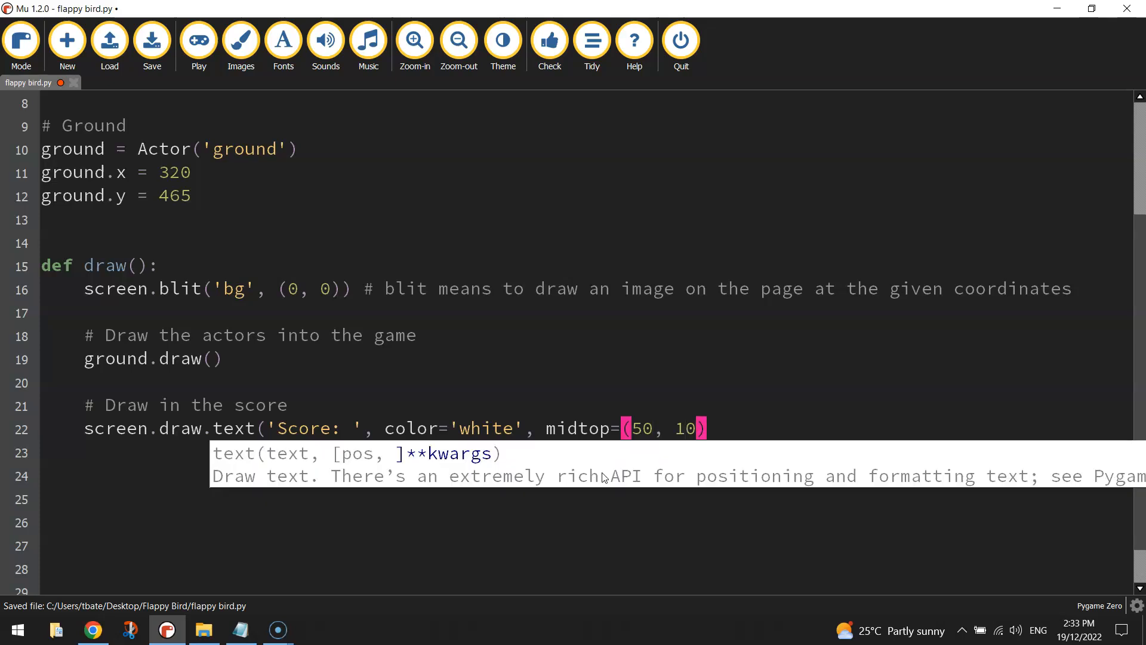
pyautogui.click(634, 428)
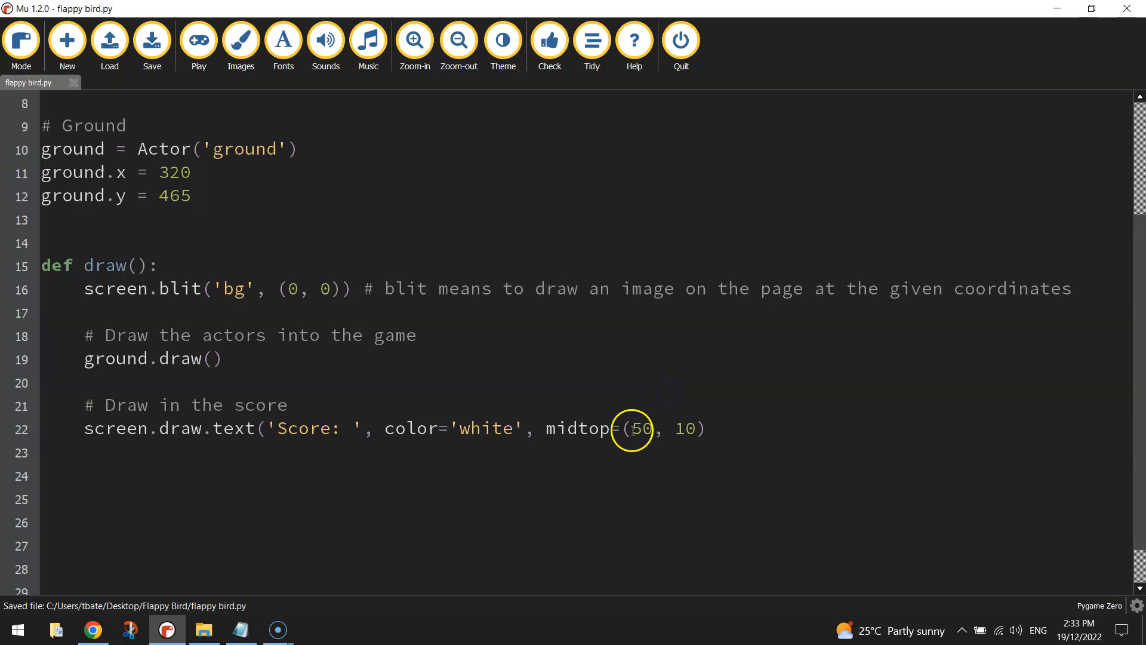
pyautogui.click(716, 428)
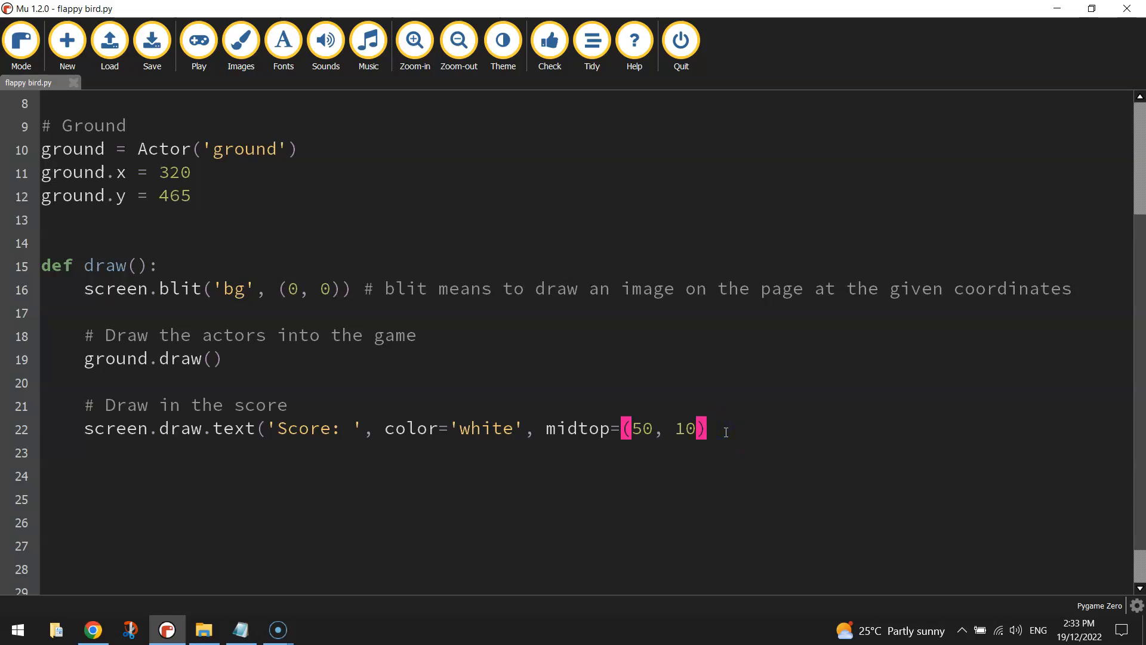
pyautogui.write(', sha')
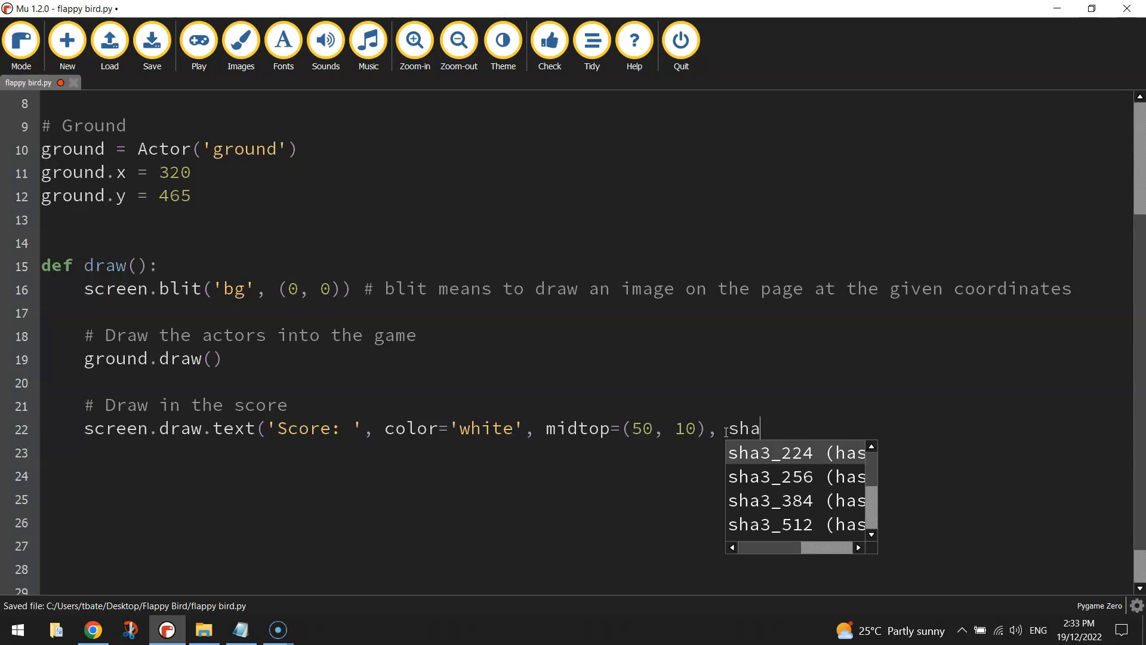
# - Add shadow=(0.5, 0.5) to the screen.draw.text Score call
pyautogui.write('dow')
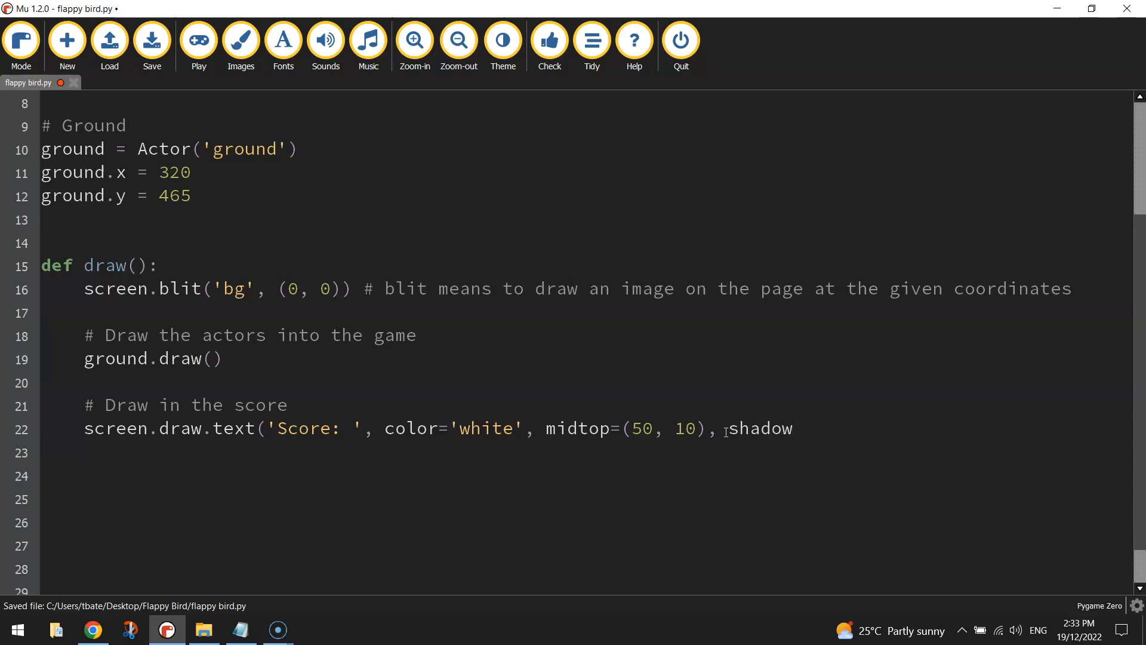
pyautogui.write('=')
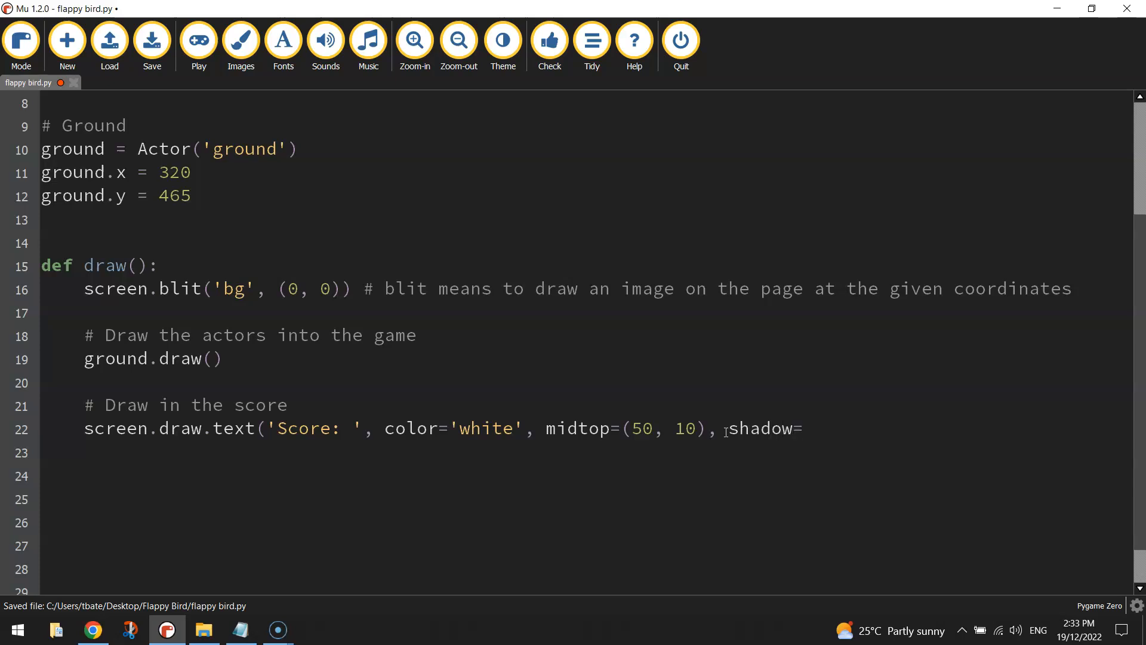
pyautogui.write('(0')
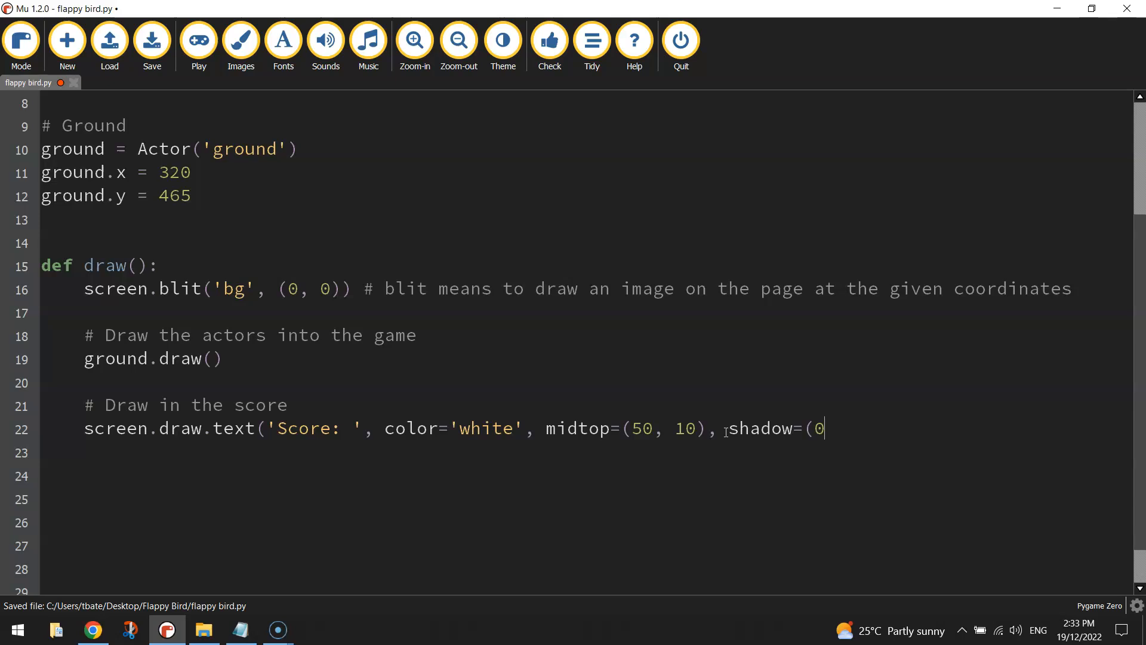
pyautogui.write('.5, 0.5')
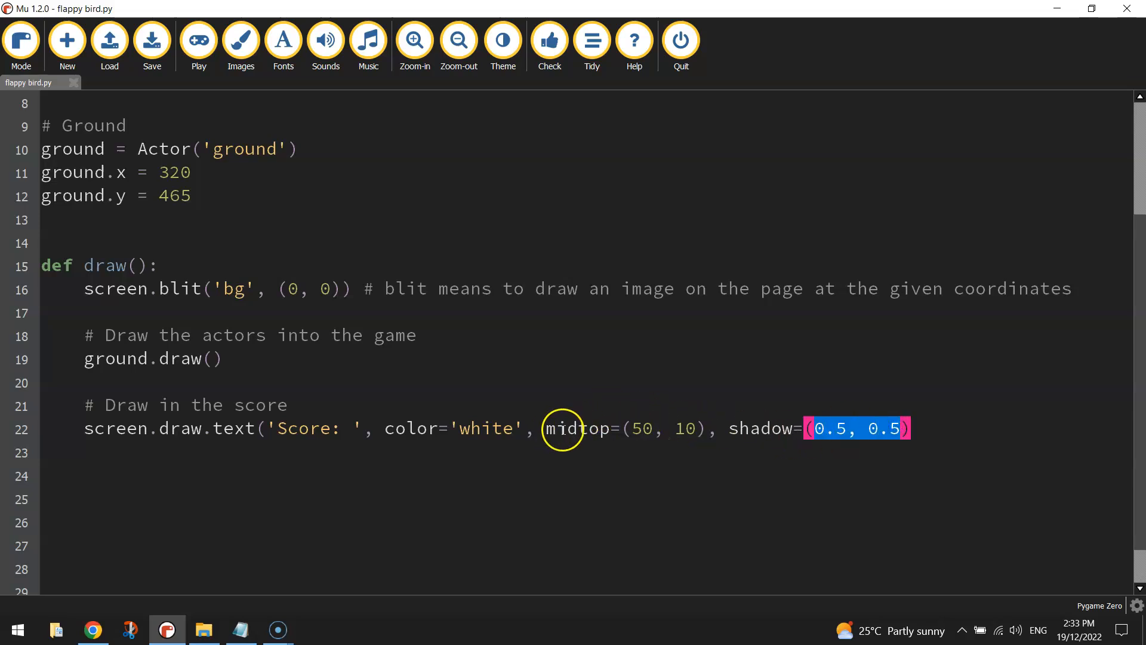
# - Append scolor='black' and begin the fontsize argument after the shadow
pyautogui.click(929, 428)
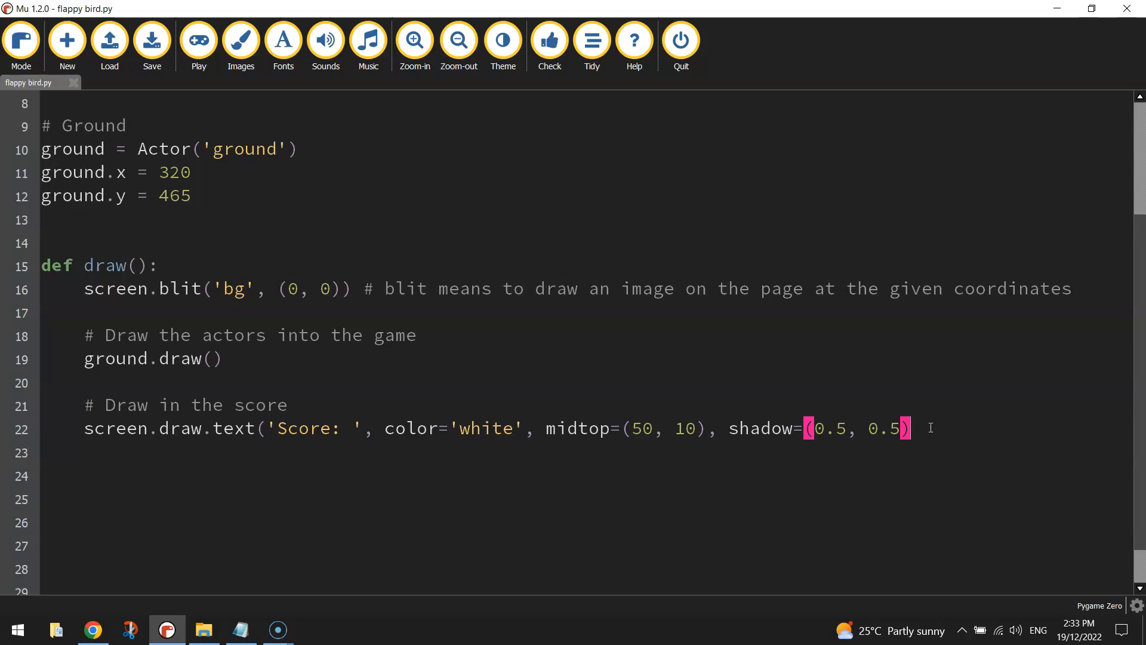
pyautogui.write(',')
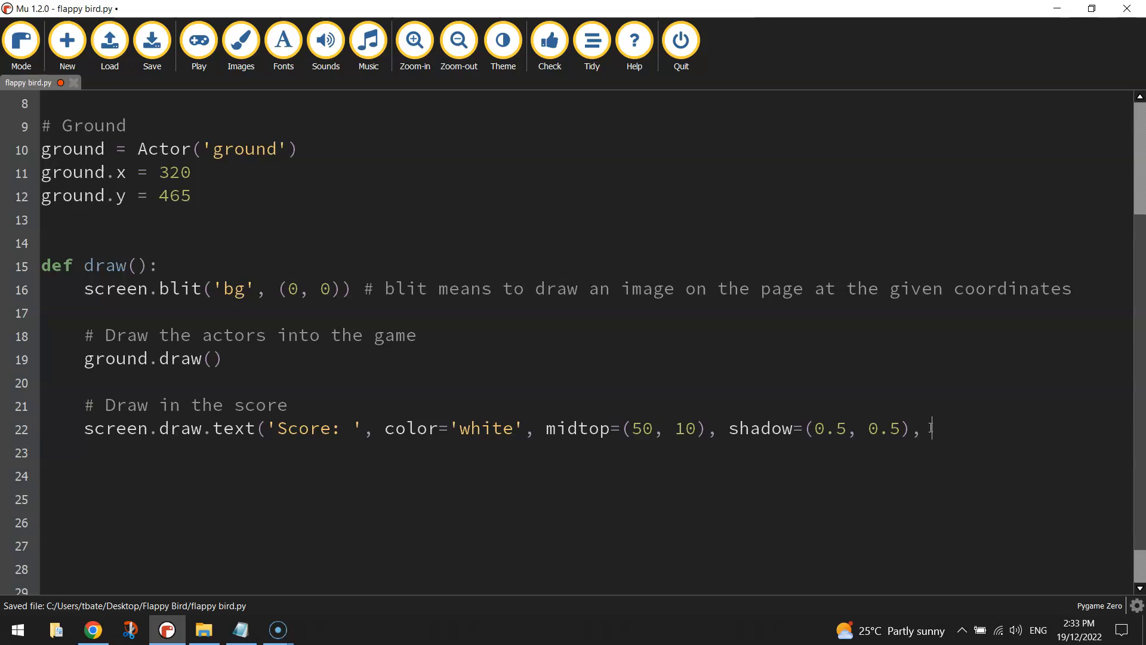
pyautogui.write('scolor')
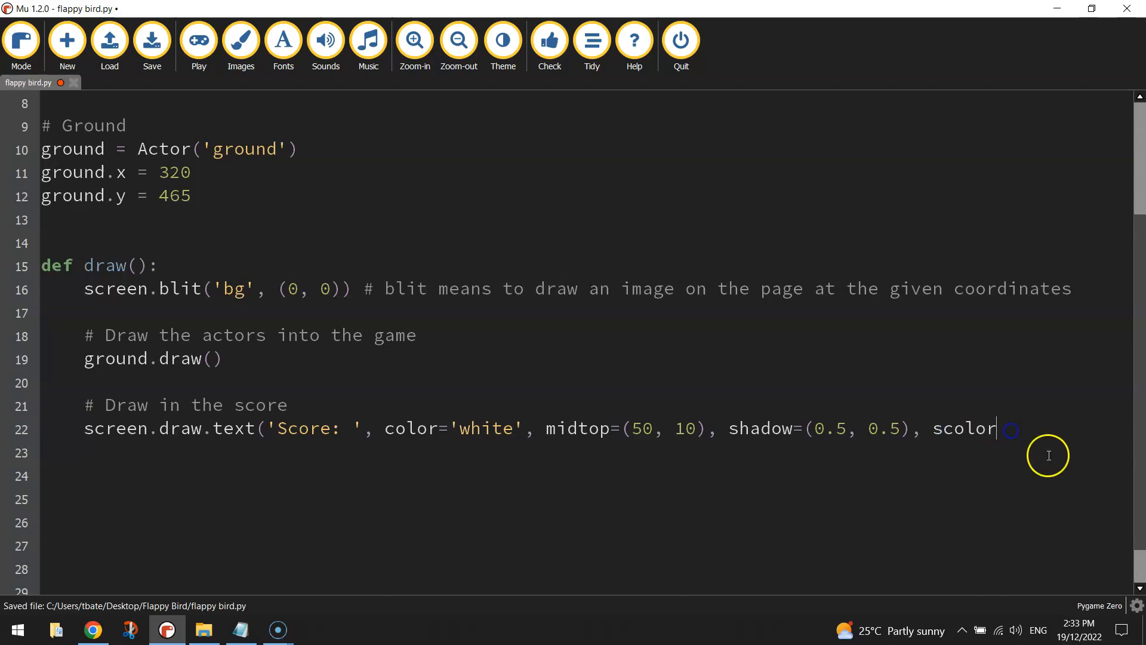
pyautogui.moveTo(1059, 518)
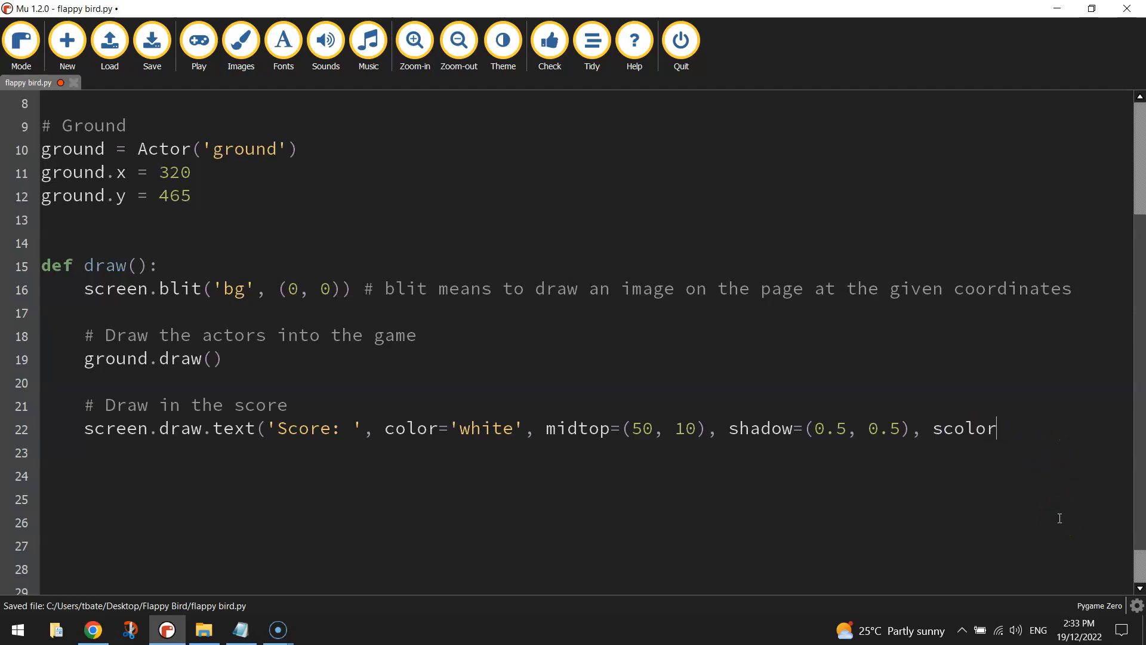
pyautogui.write("='black'")
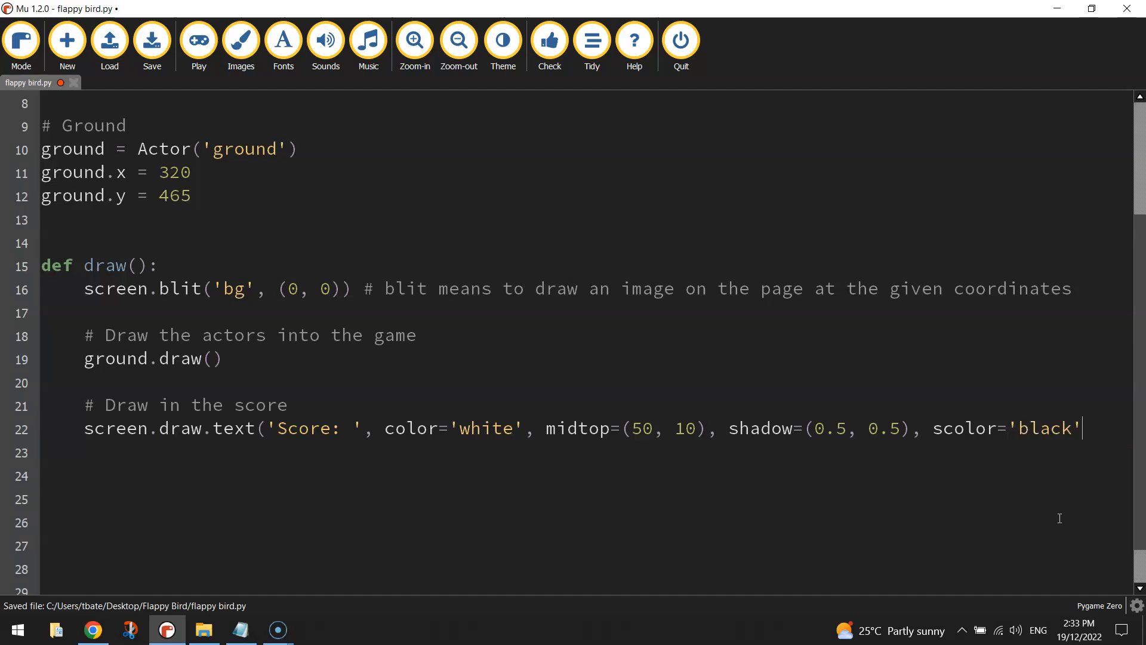
pyautogui.write(', fontsize=30)')
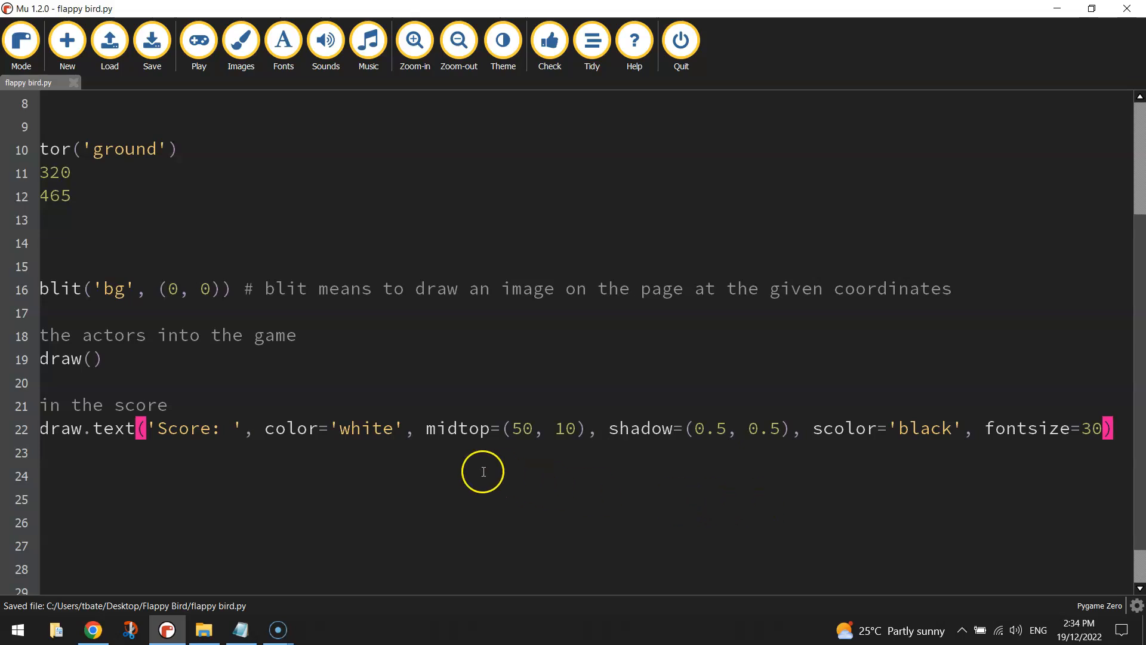
pyautogui.doubleClick(365, 428)
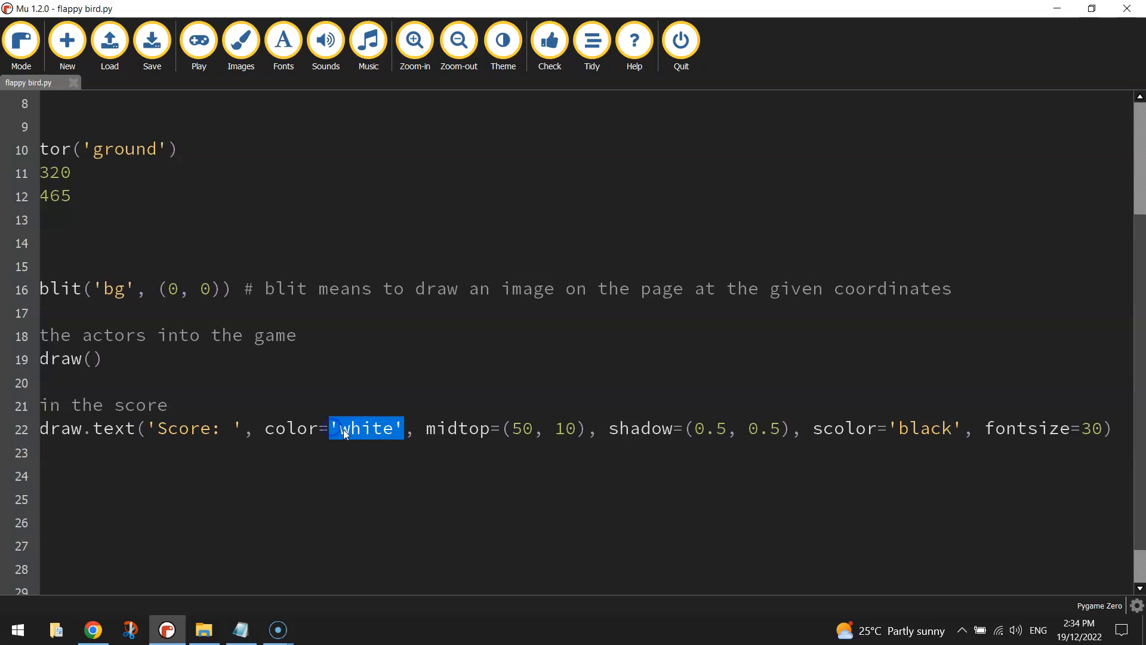
pyautogui.doubleClick(919, 428)
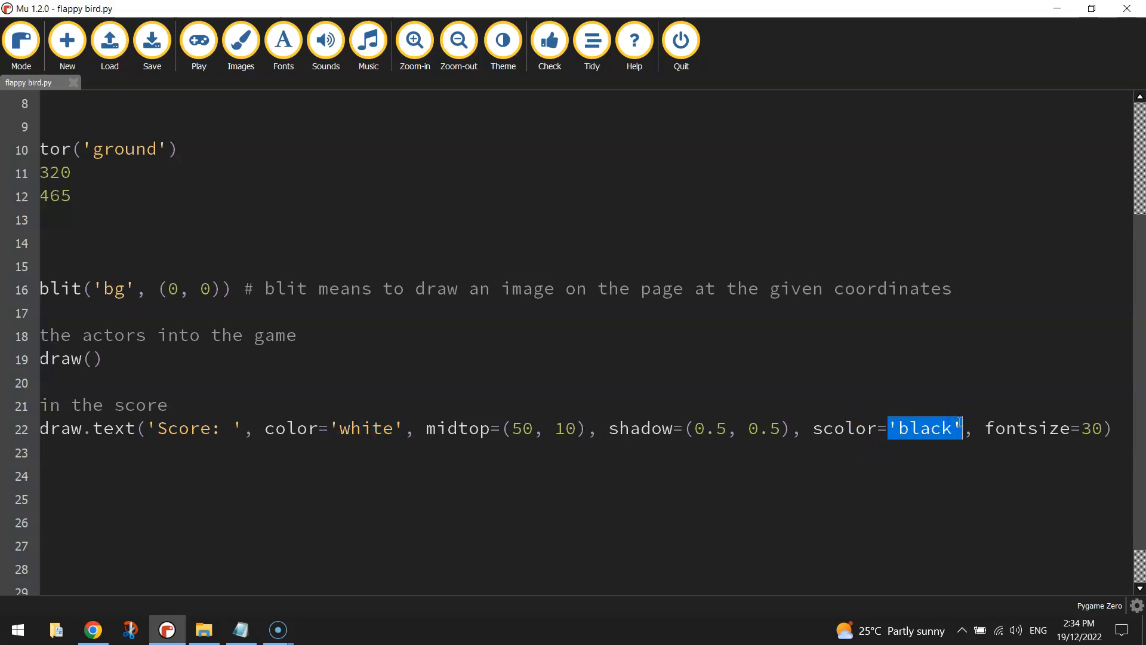
pyautogui.moveTo(949, 436)
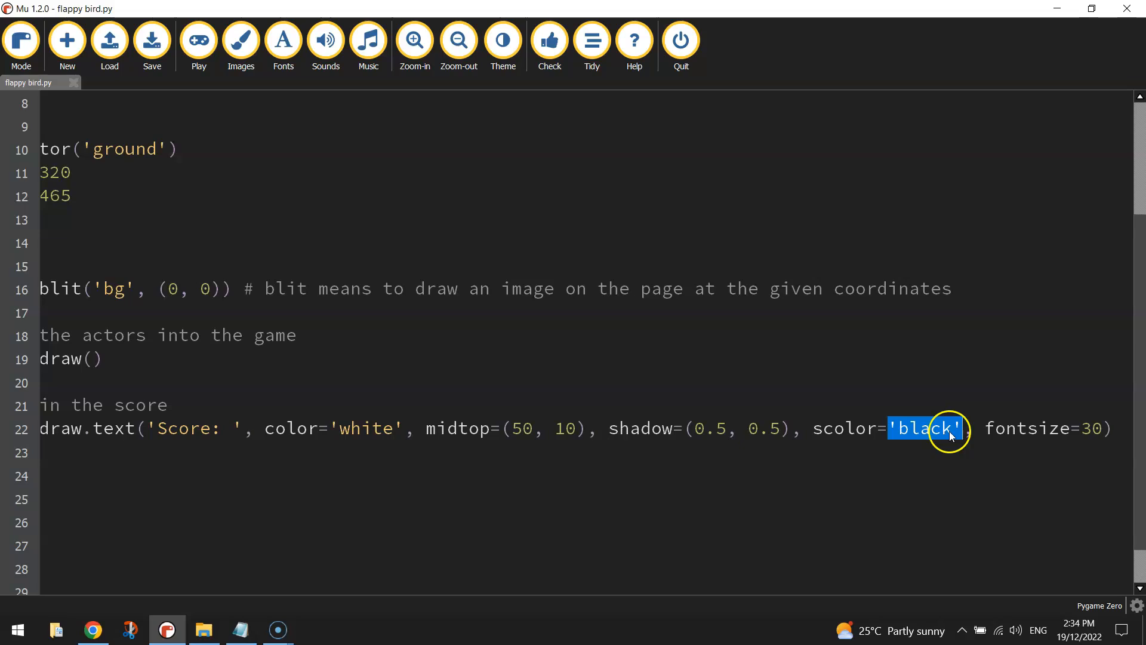
pyautogui.click(333, 512)
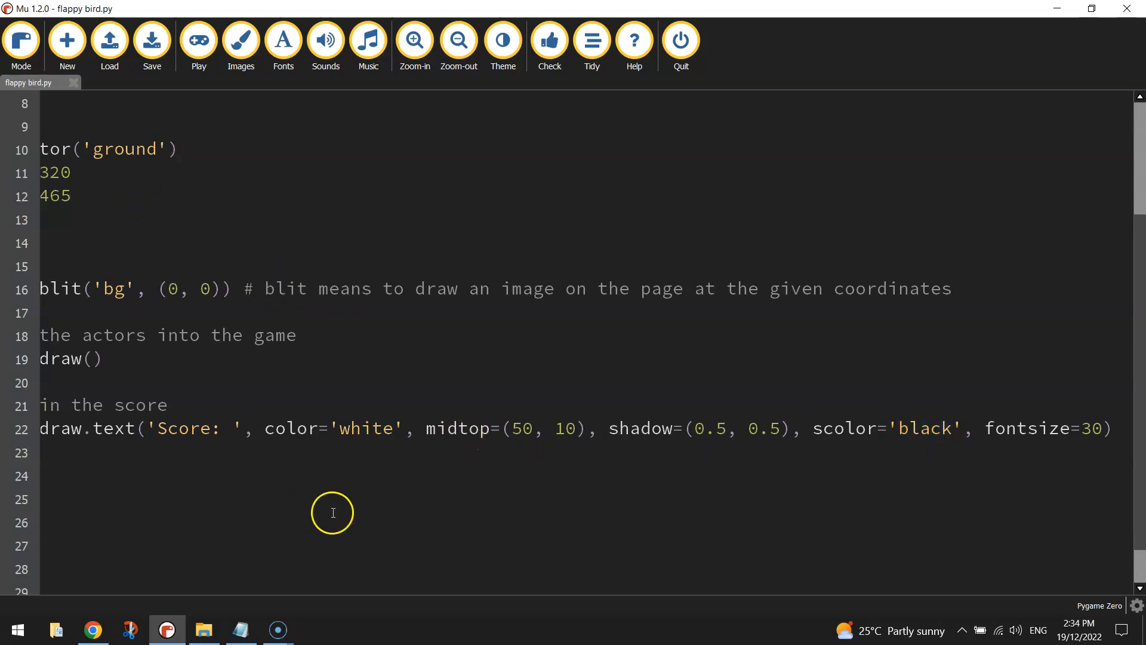
pyautogui.moveTo(501, 467)
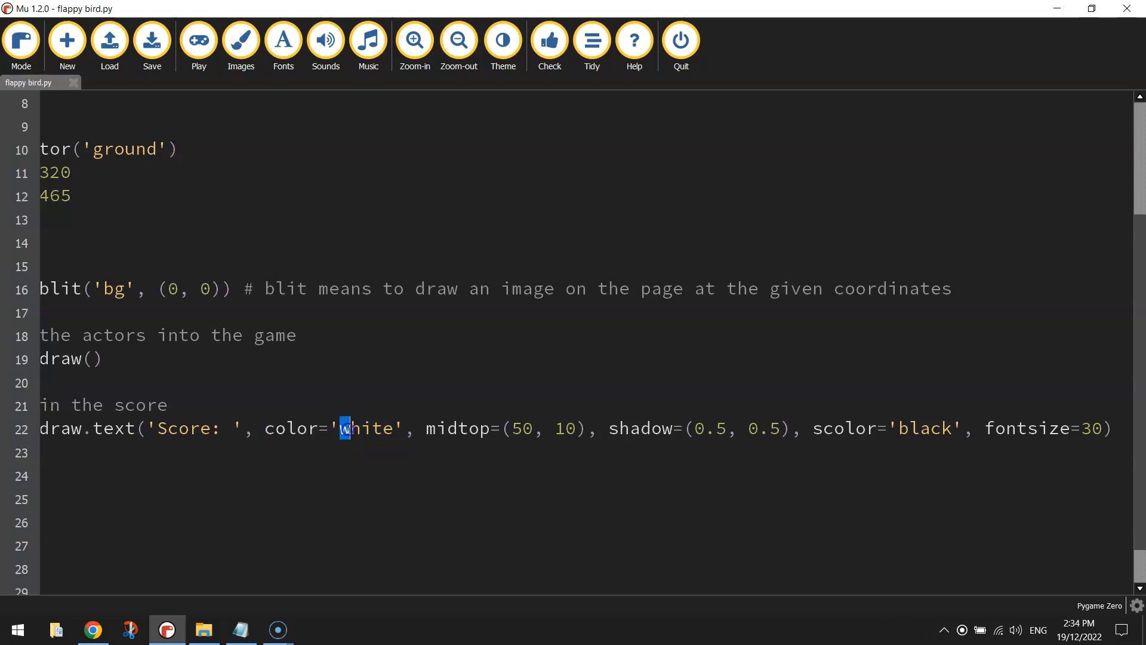
pyautogui.doubleClick(365, 429)
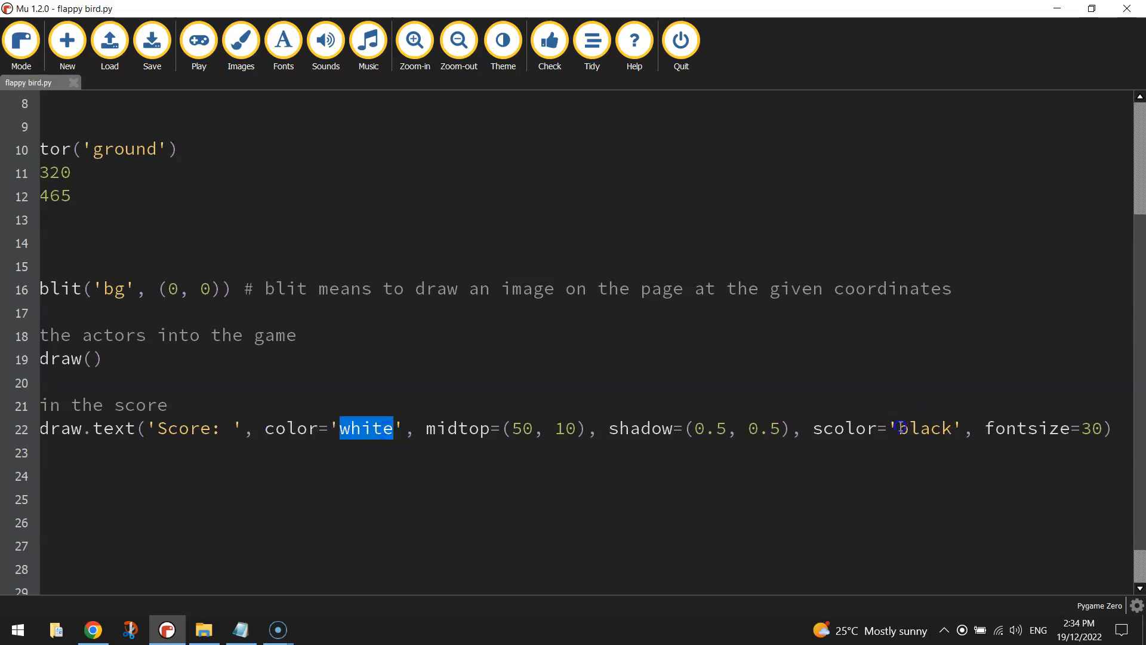
pyautogui.doubleClick(924, 429)
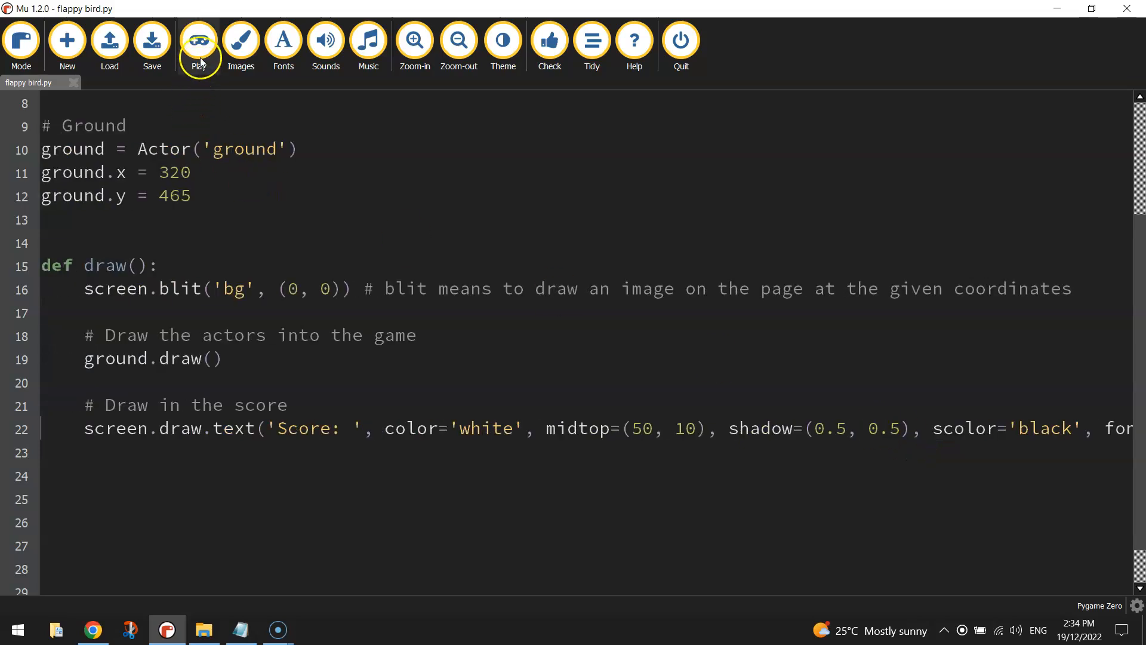
pyautogui.click(197, 41)
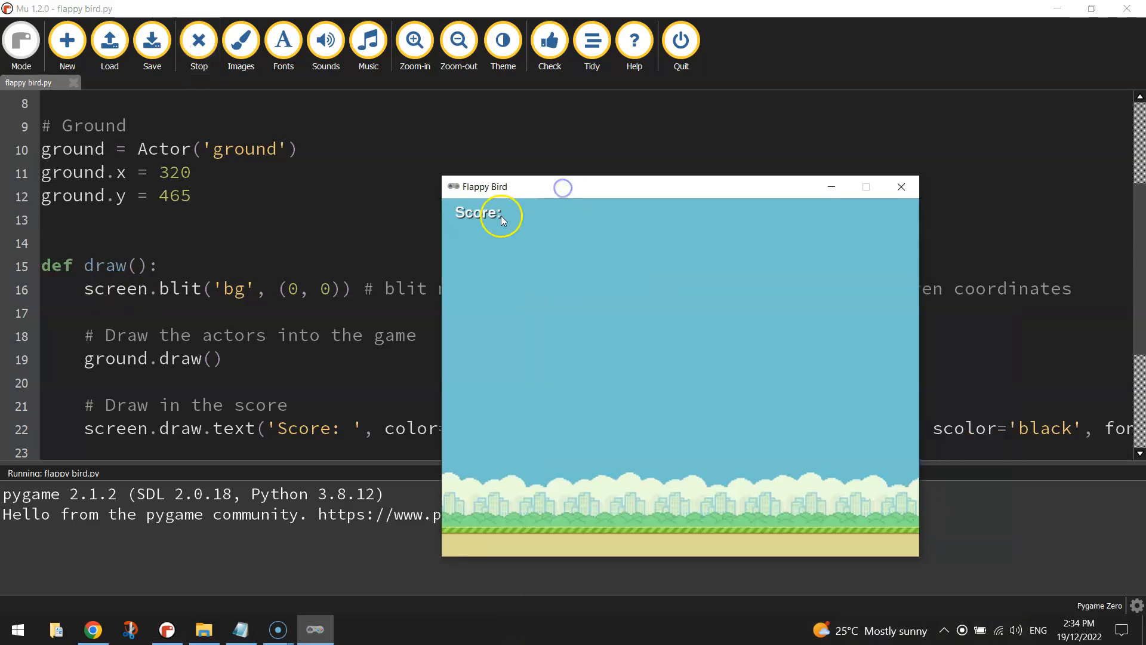
pyautogui.moveTo(585, 285)
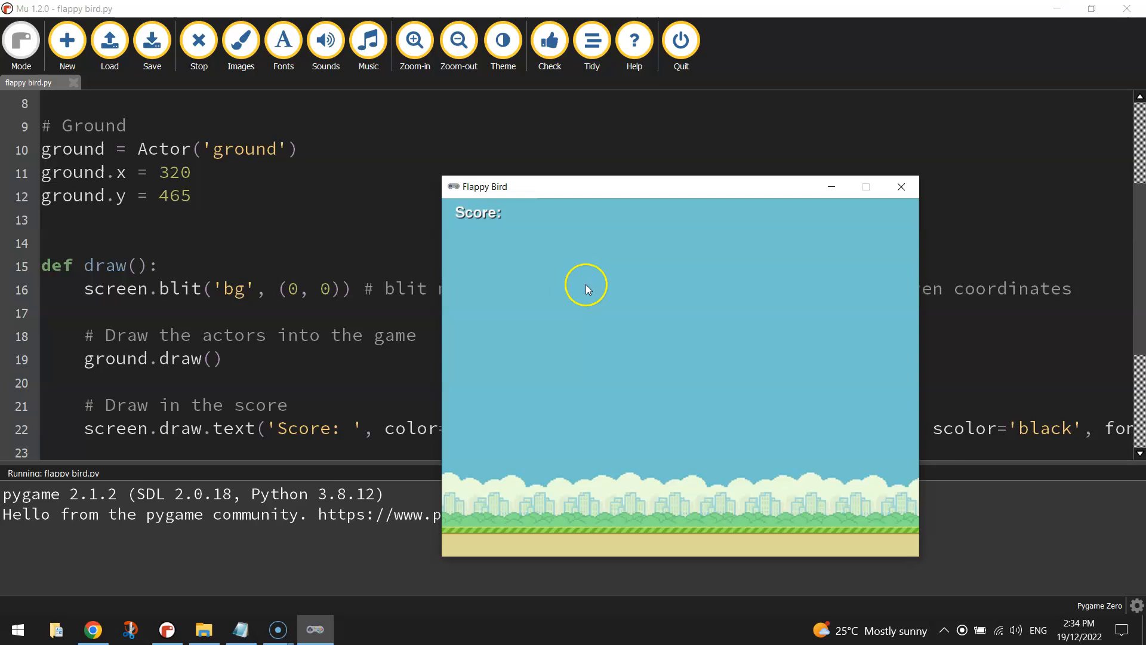
pyautogui.moveTo(459, 216)
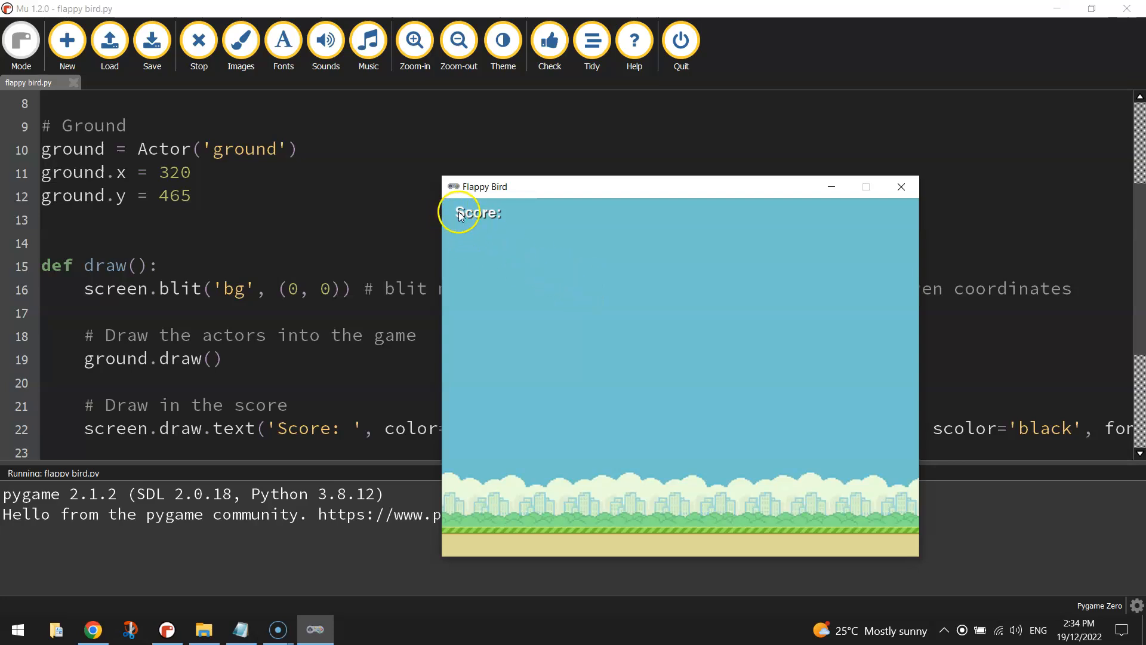
pyautogui.moveTo(900, 186)
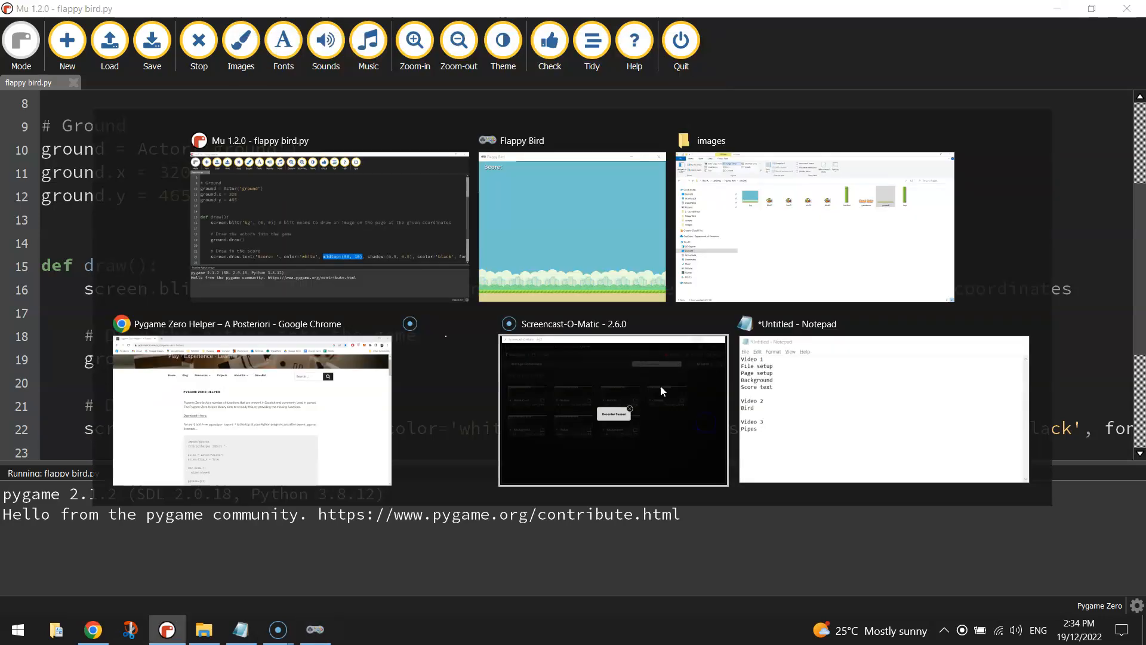
pyautogui.click(572, 225)
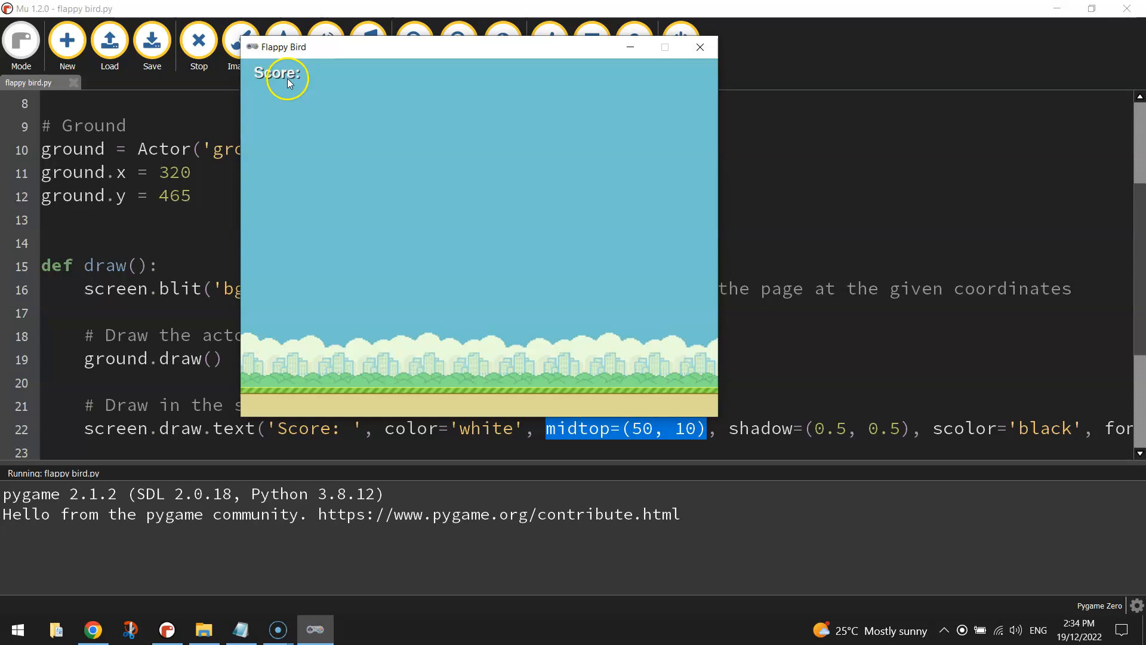
pyautogui.moveTo(675, 56)
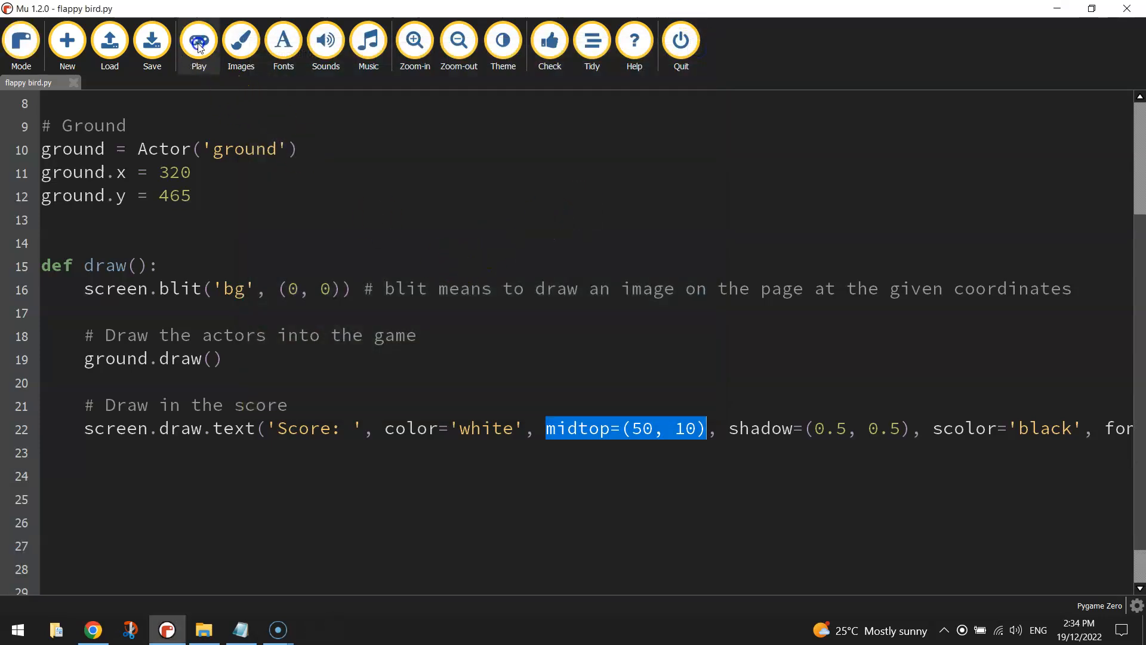
pyautogui.moveTo(312, 113)
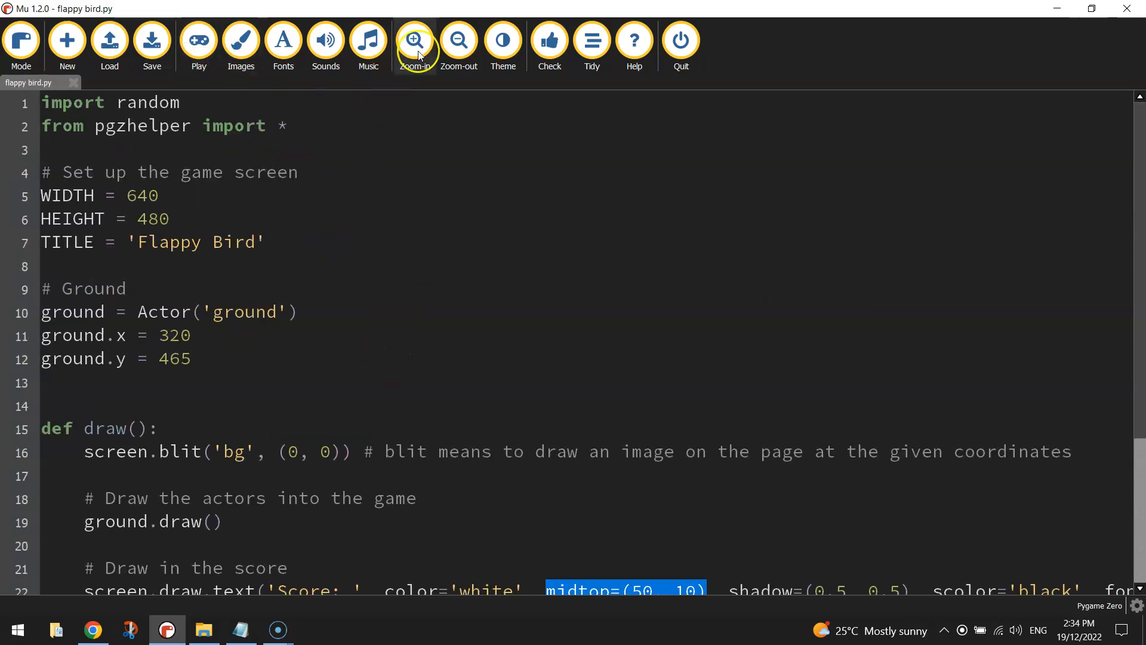
pyautogui.click(459, 40)
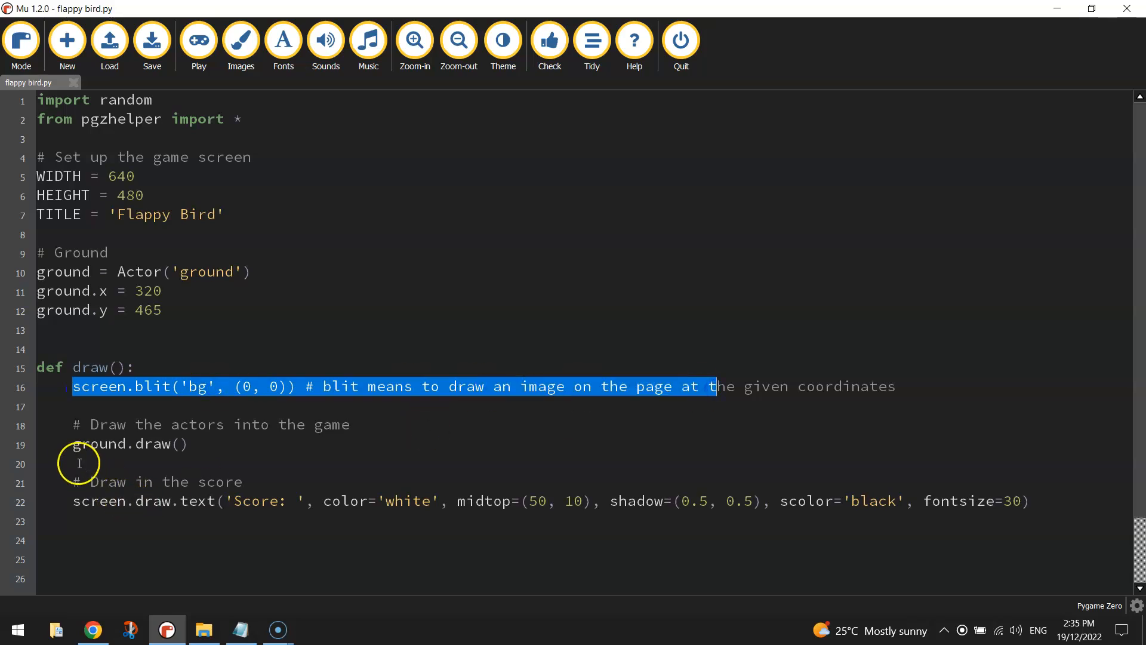
pyautogui.doubleClick(129, 444)
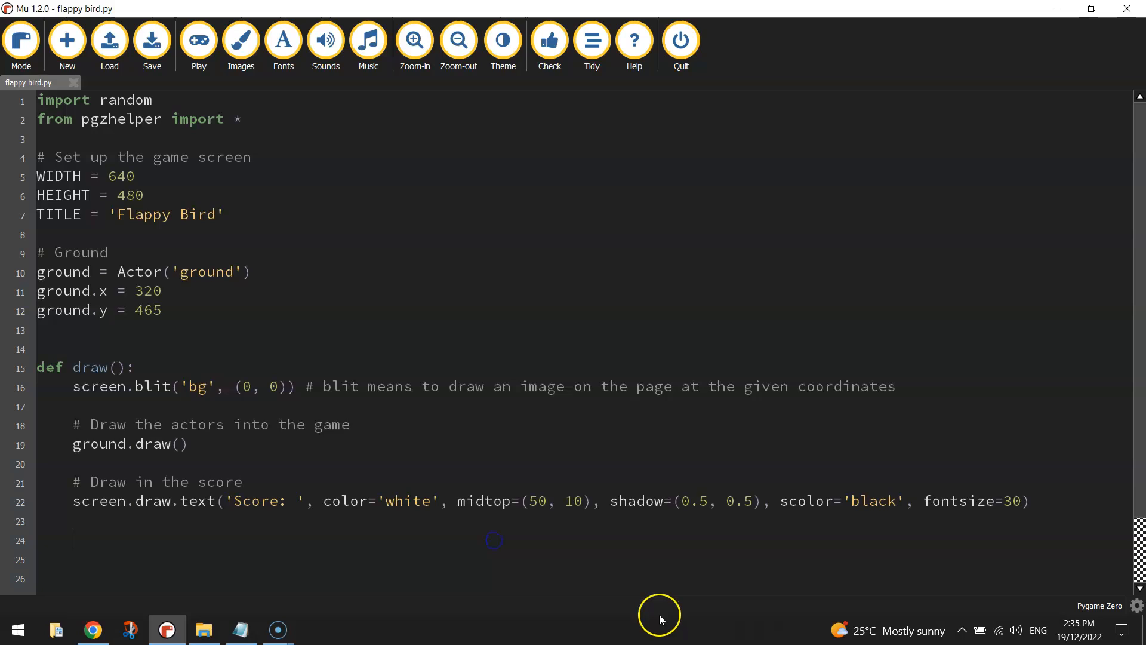
pyautogui.moveTo(658, 612)
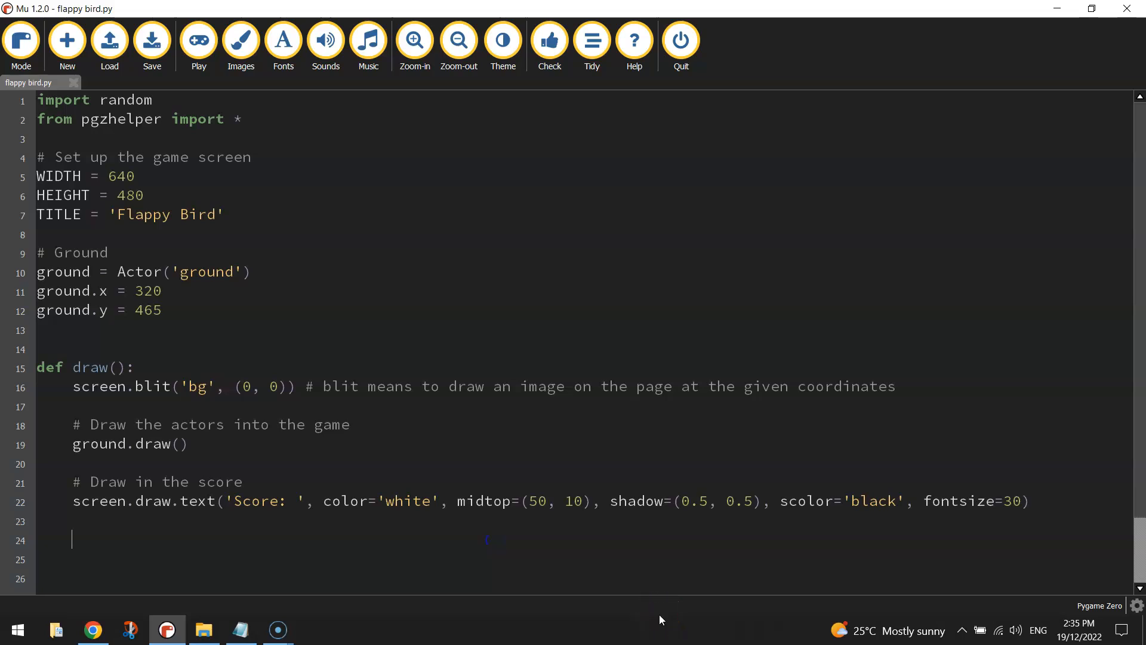